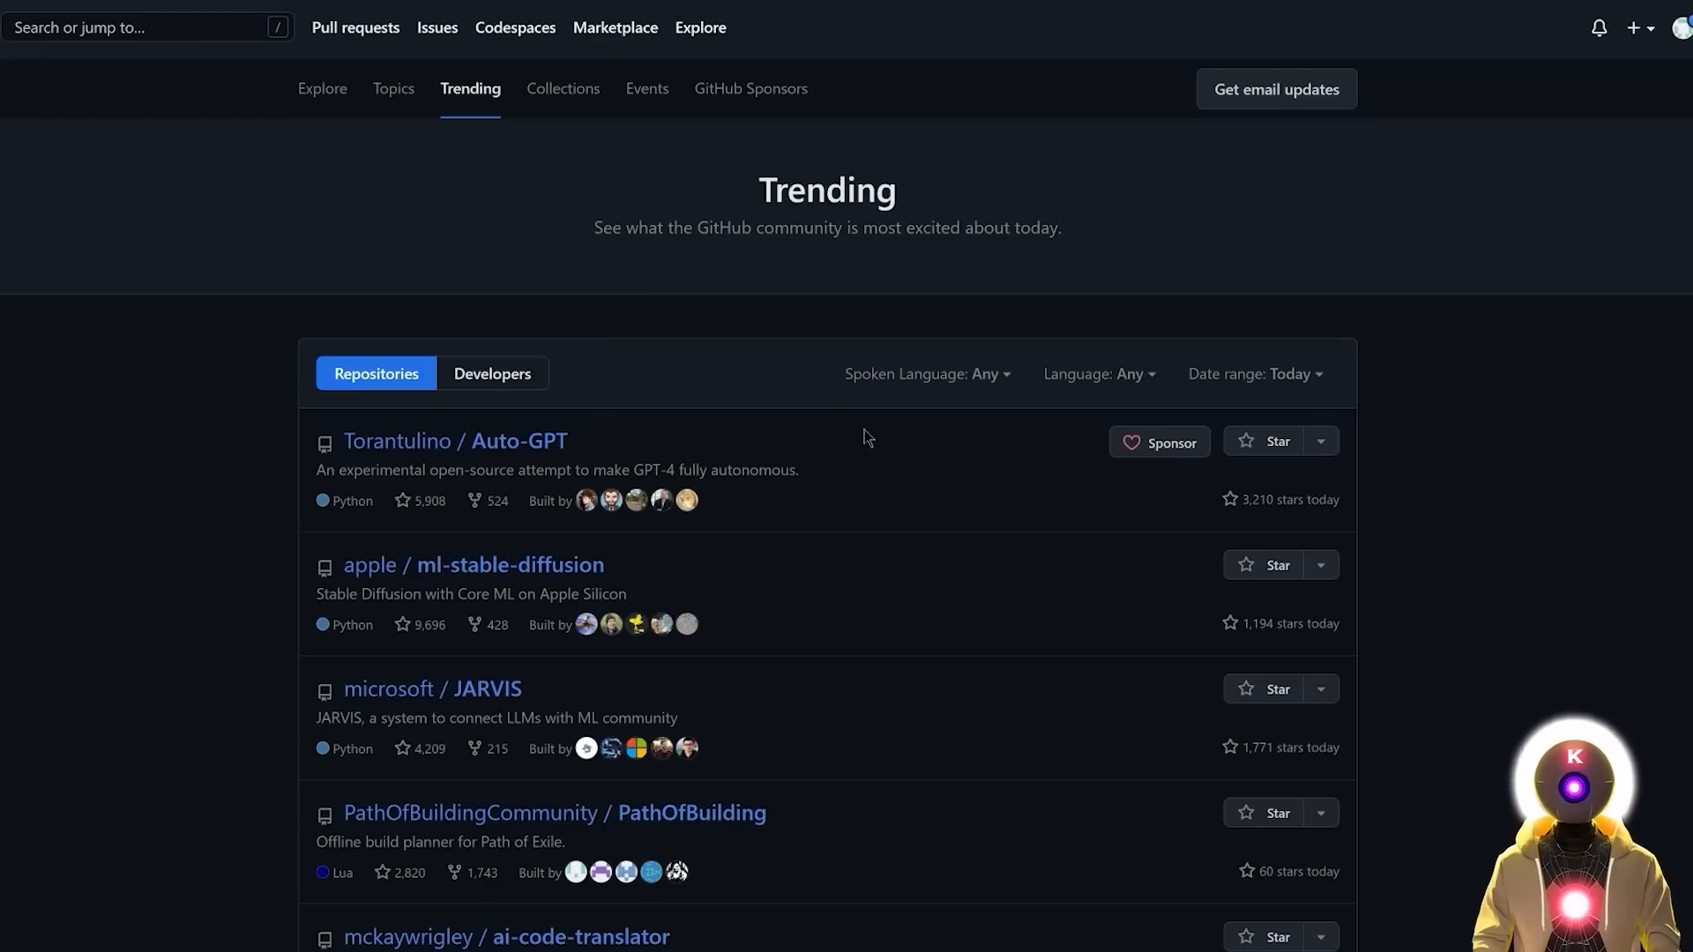
{"action": "mouse_move", "coordinate": [848, 453]}
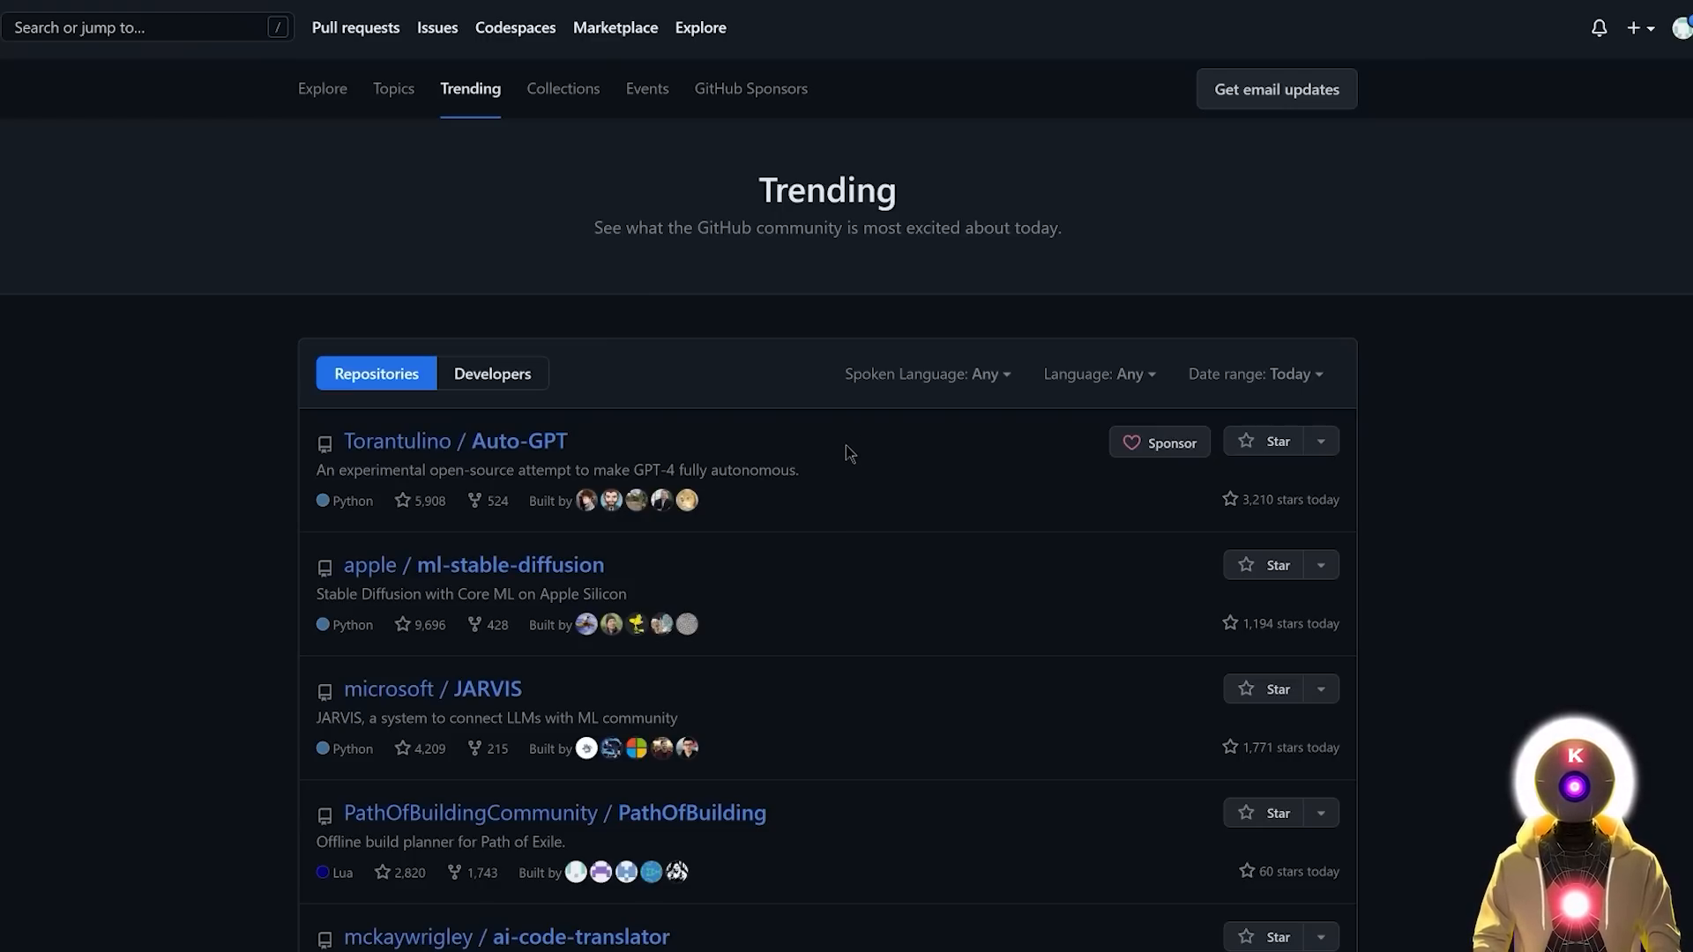
- Open the Torantulino/Auto-GPT repository from GitHub Trending to view its README
{"action": "left_click", "coordinate": [455, 441]}
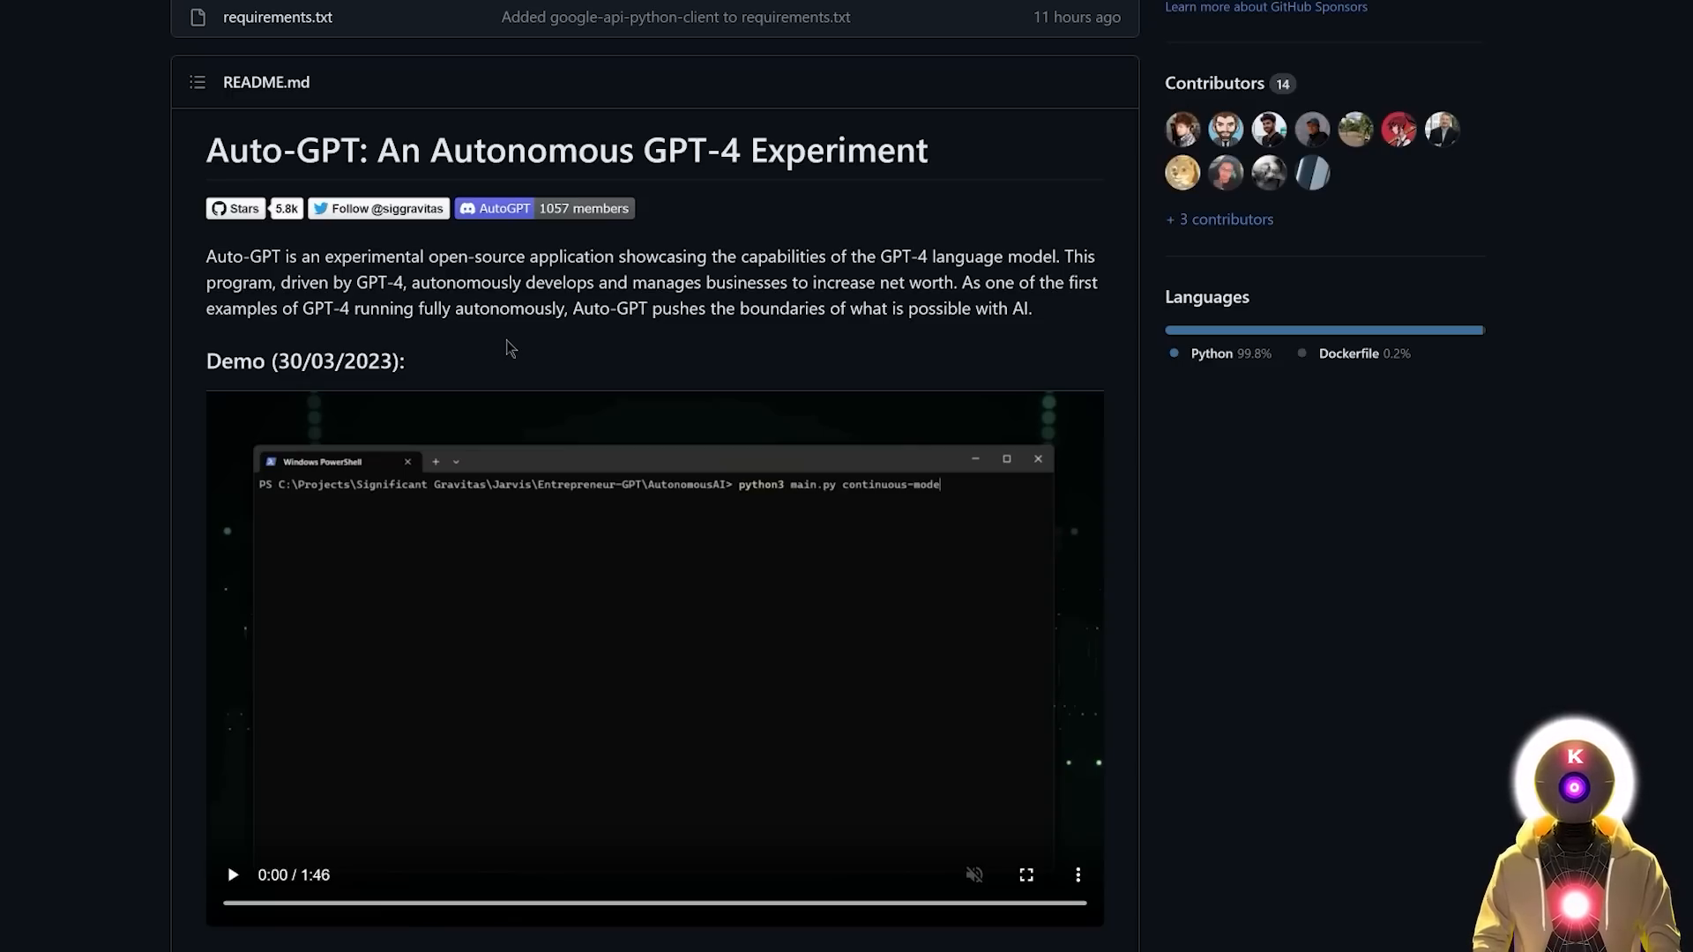
{"action": "mouse_move", "coordinate": [1225, 501]}
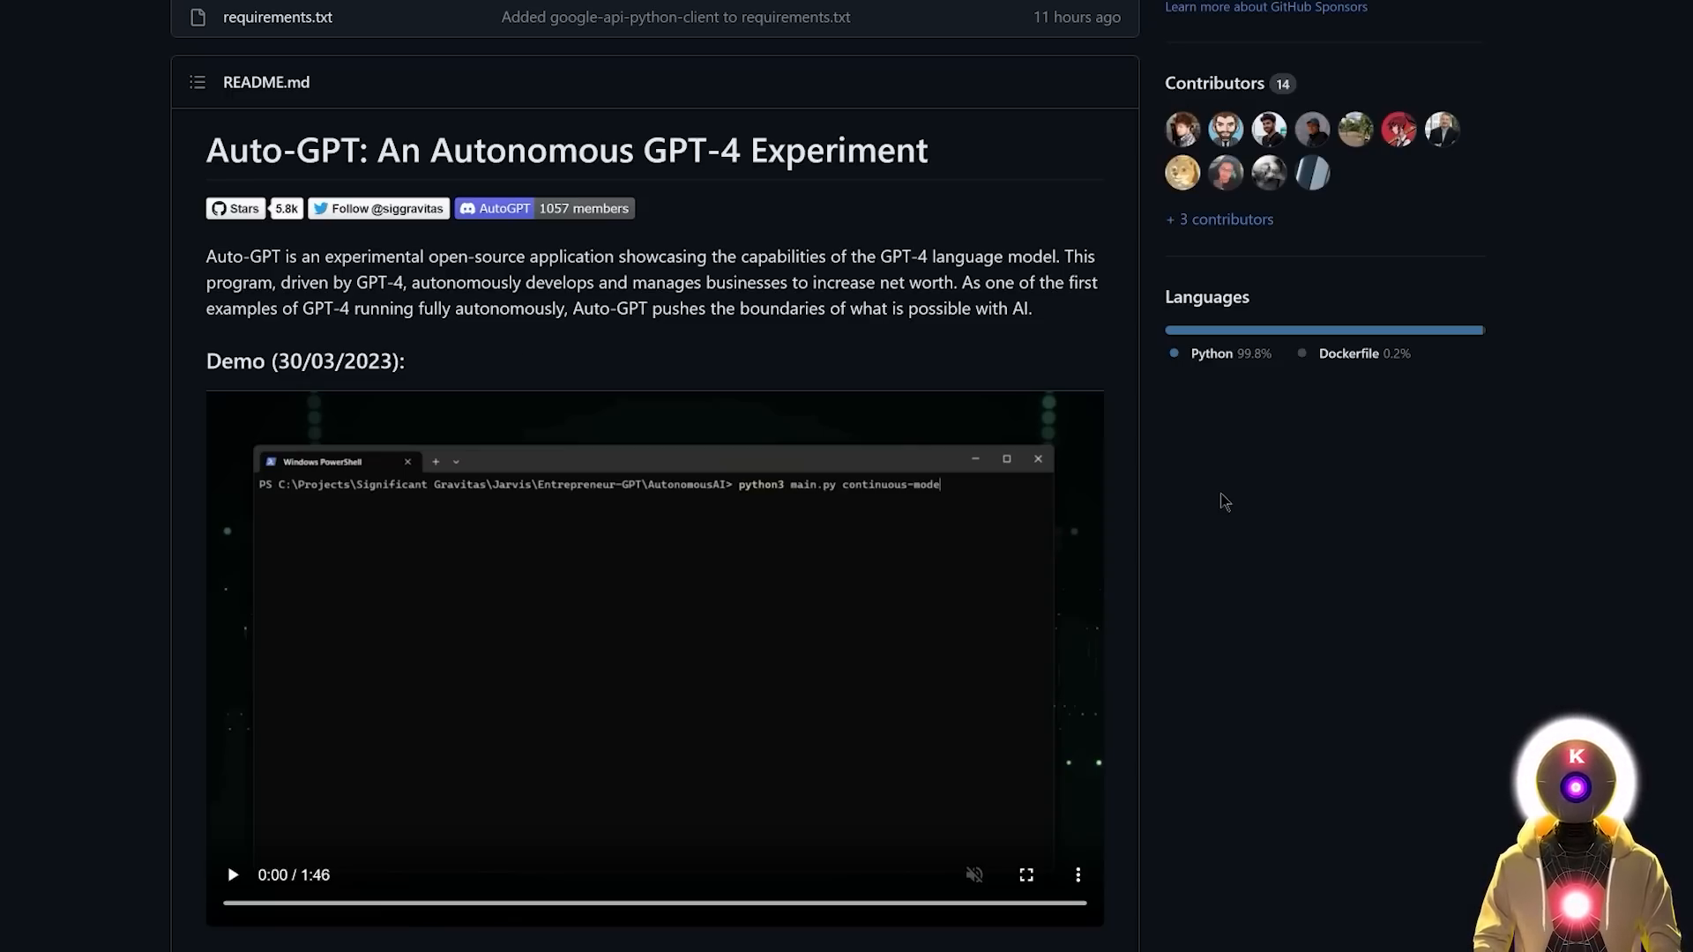
{"action": "scroll", "scroll_direction": "down", "scroll_amount": 3}
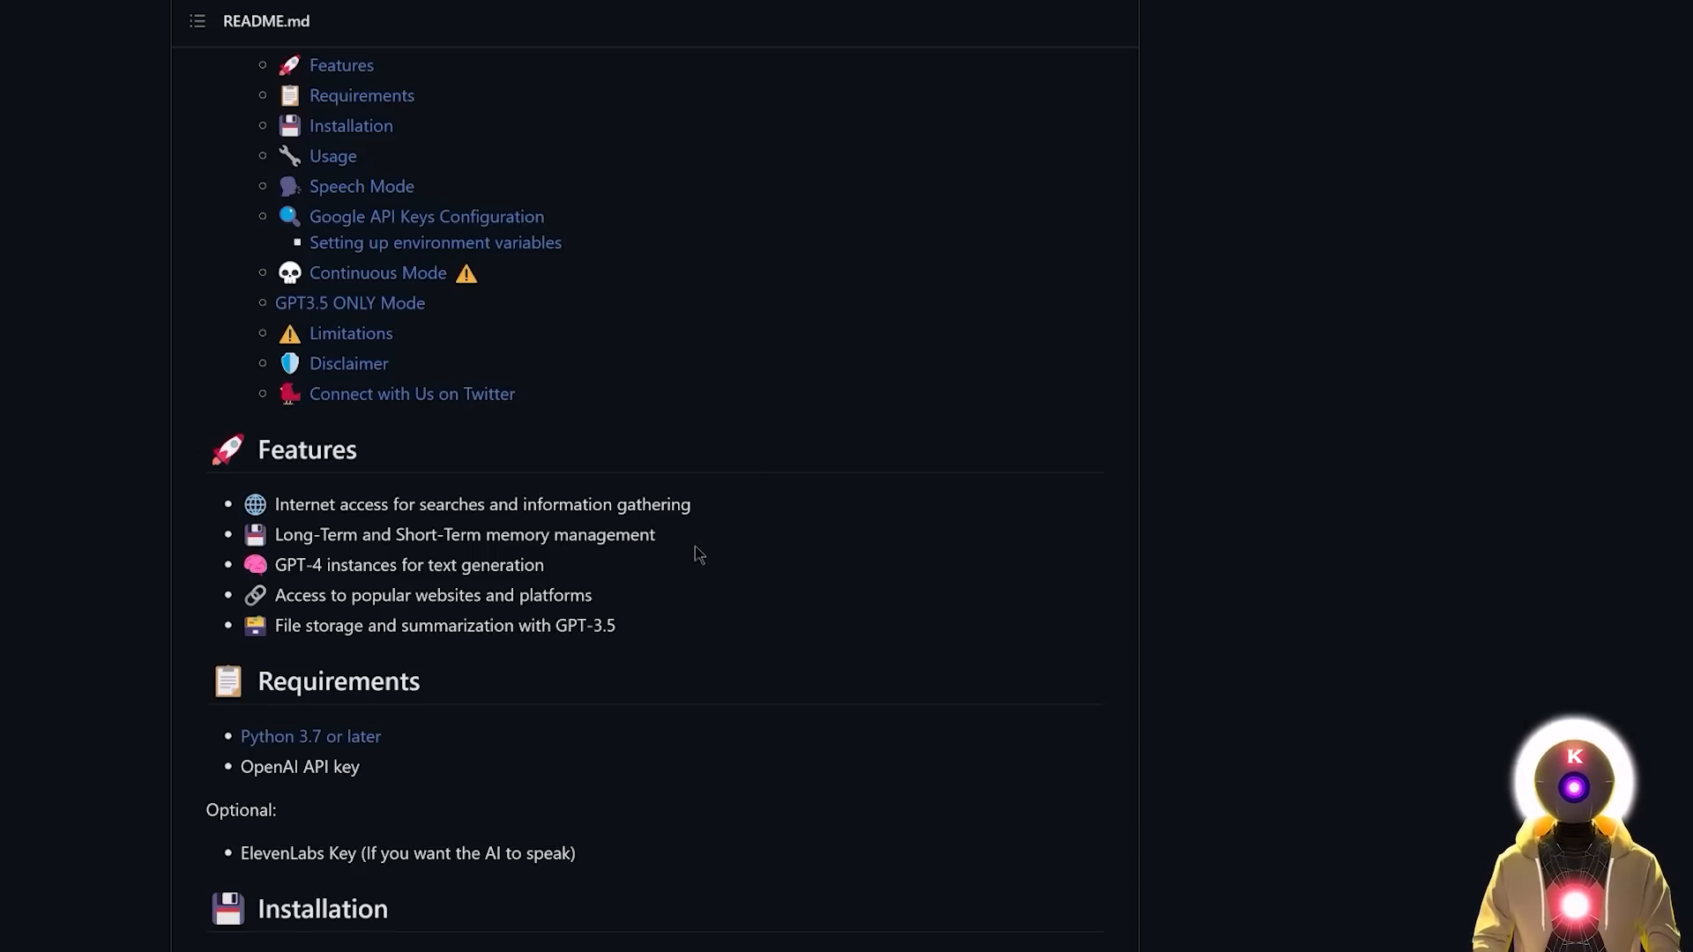
{"action": "mouse_move", "coordinate": [641, 556]}
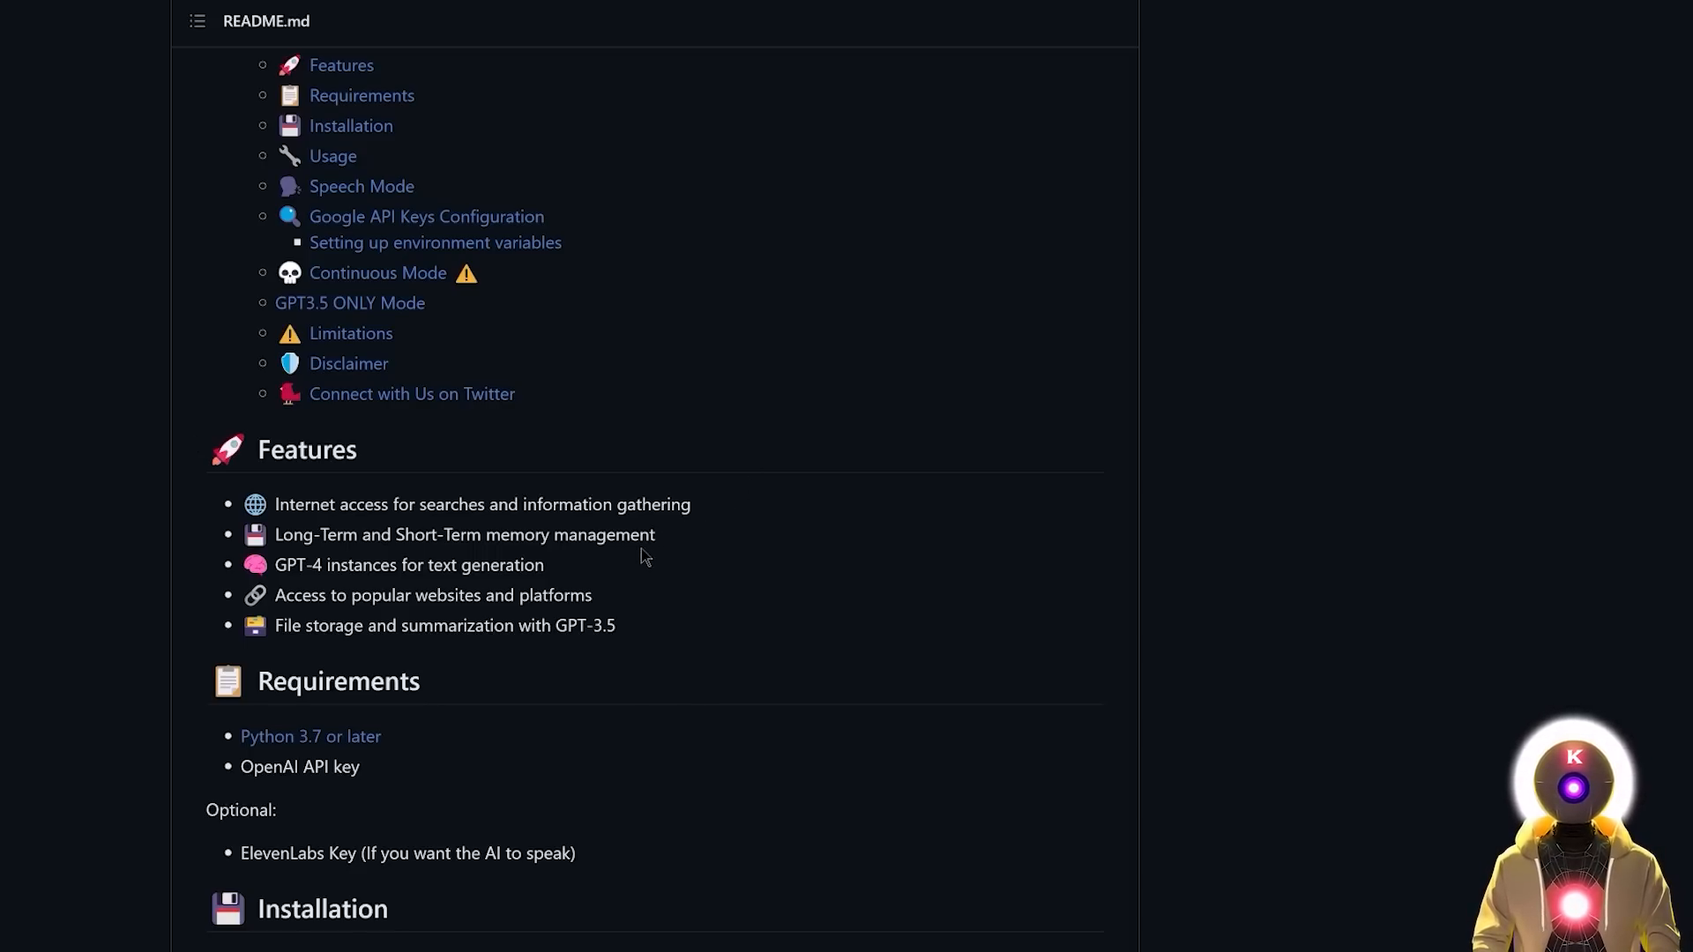
{"action": "mouse_move", "coordinate": [622, 607]}
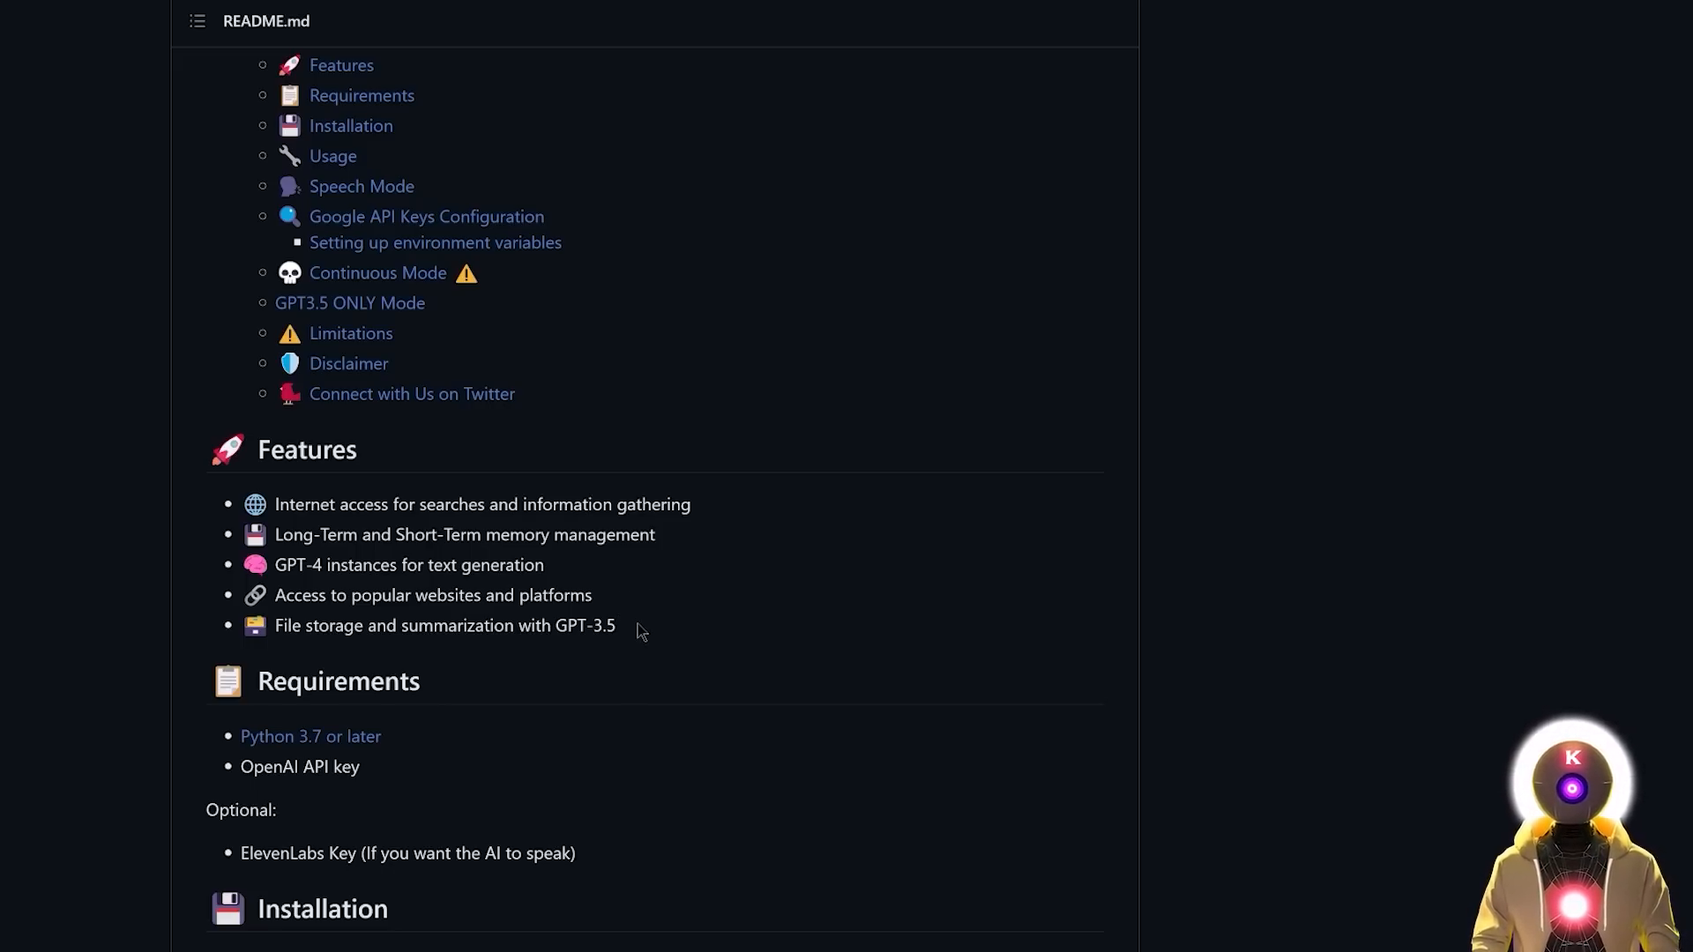
{"action": "scroll", "scroll_direction": "down", "scroll_amount": 3}
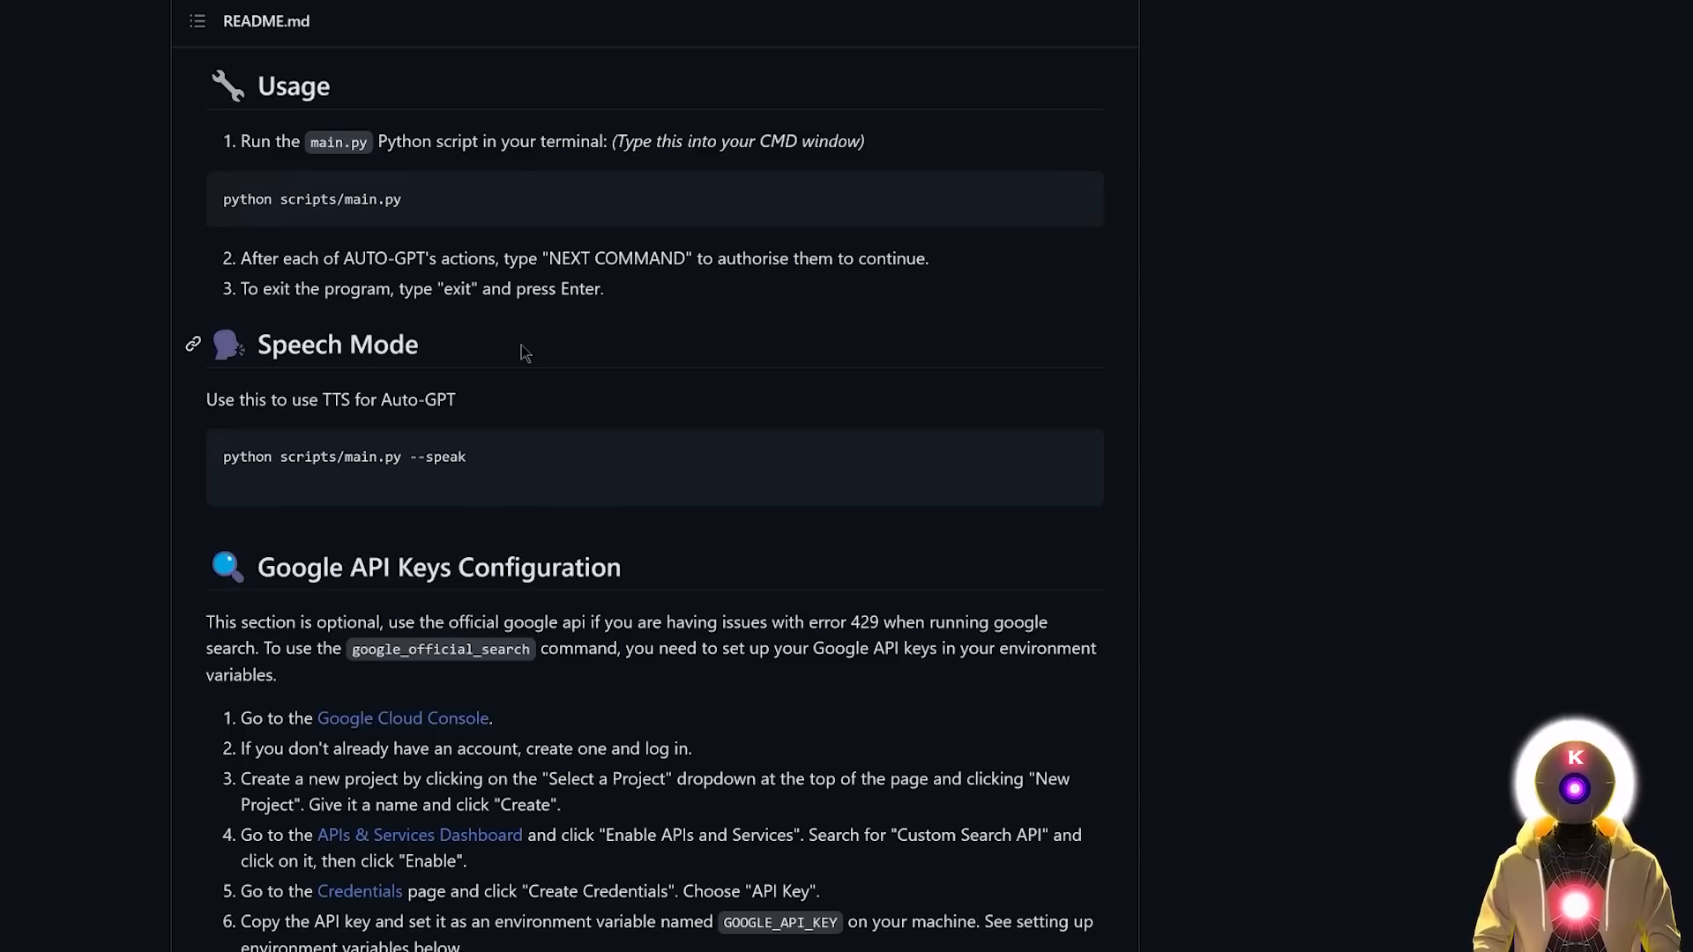
{"action": "mouse_move", "coordinate": [499, 400]}
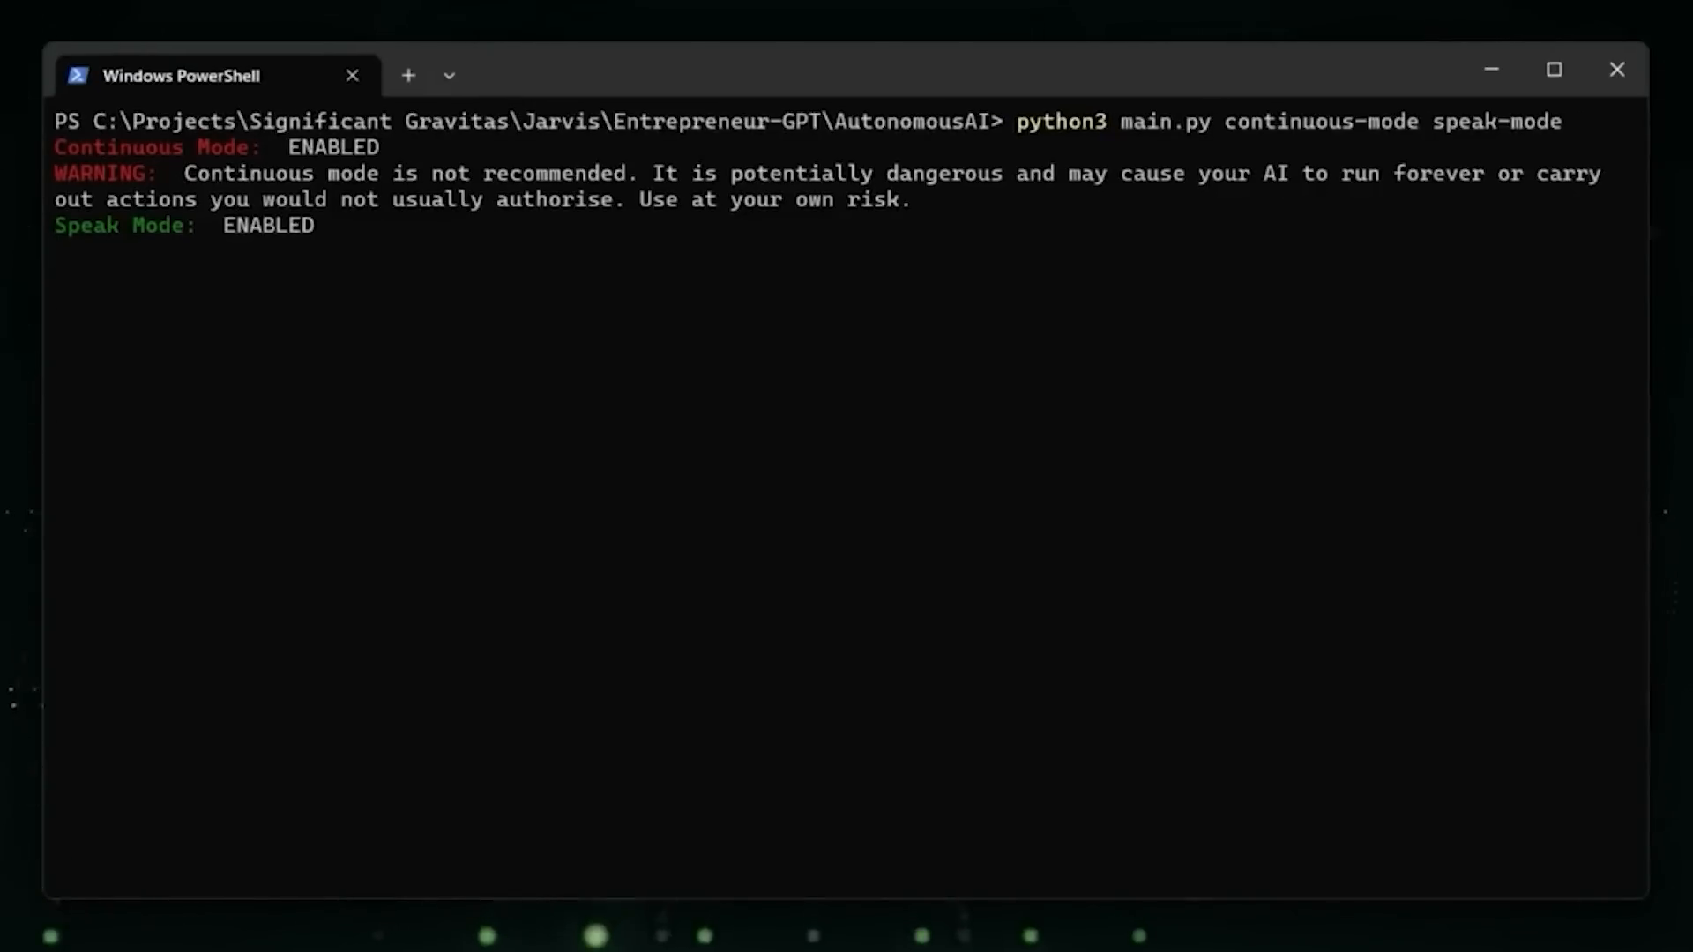
{"action": "key", "text": "enter"}
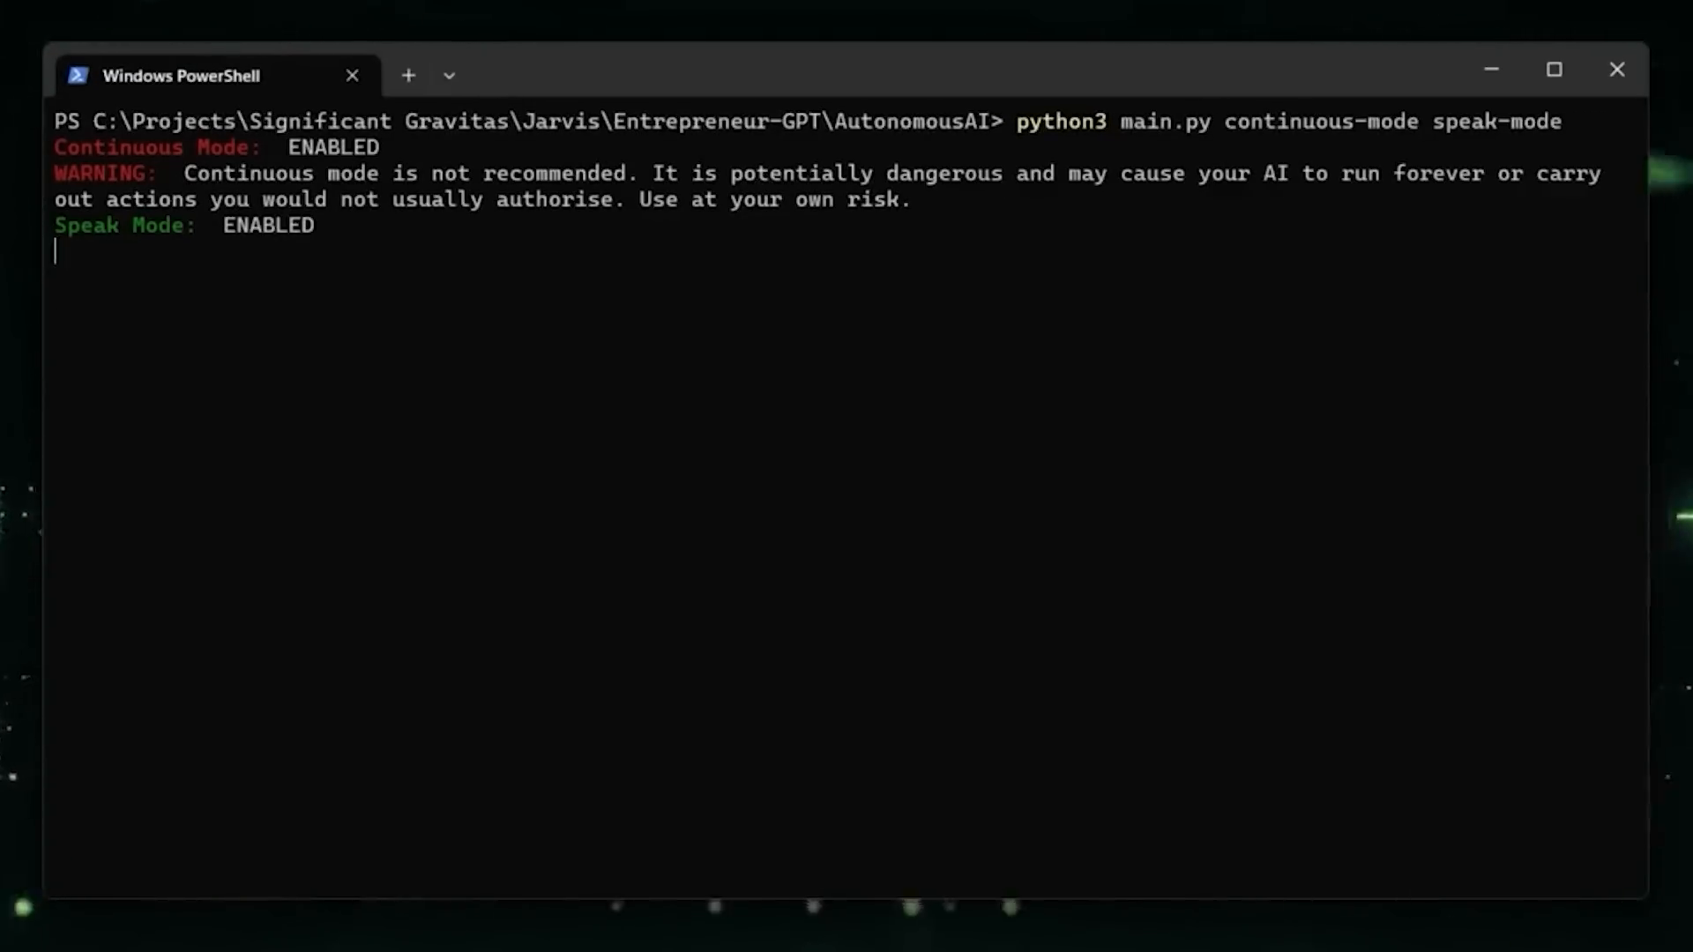
{"action": "type", "text": "Joke-GPT"}
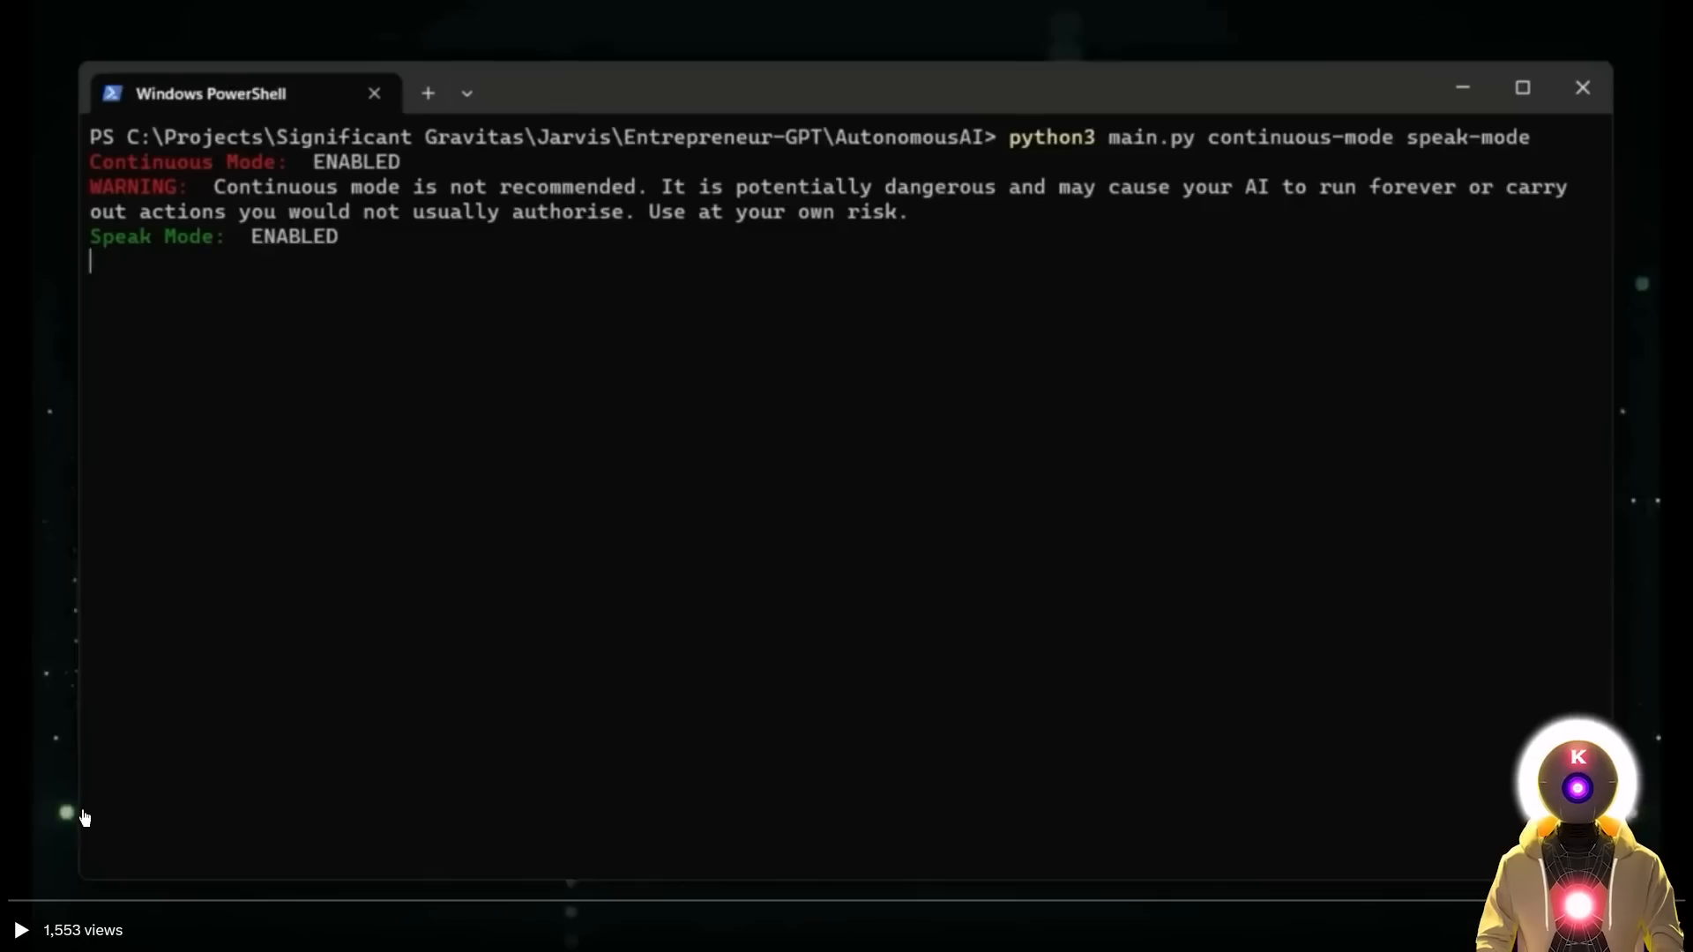
{"action": "mouse_move", "coordinate": [15, 902]}
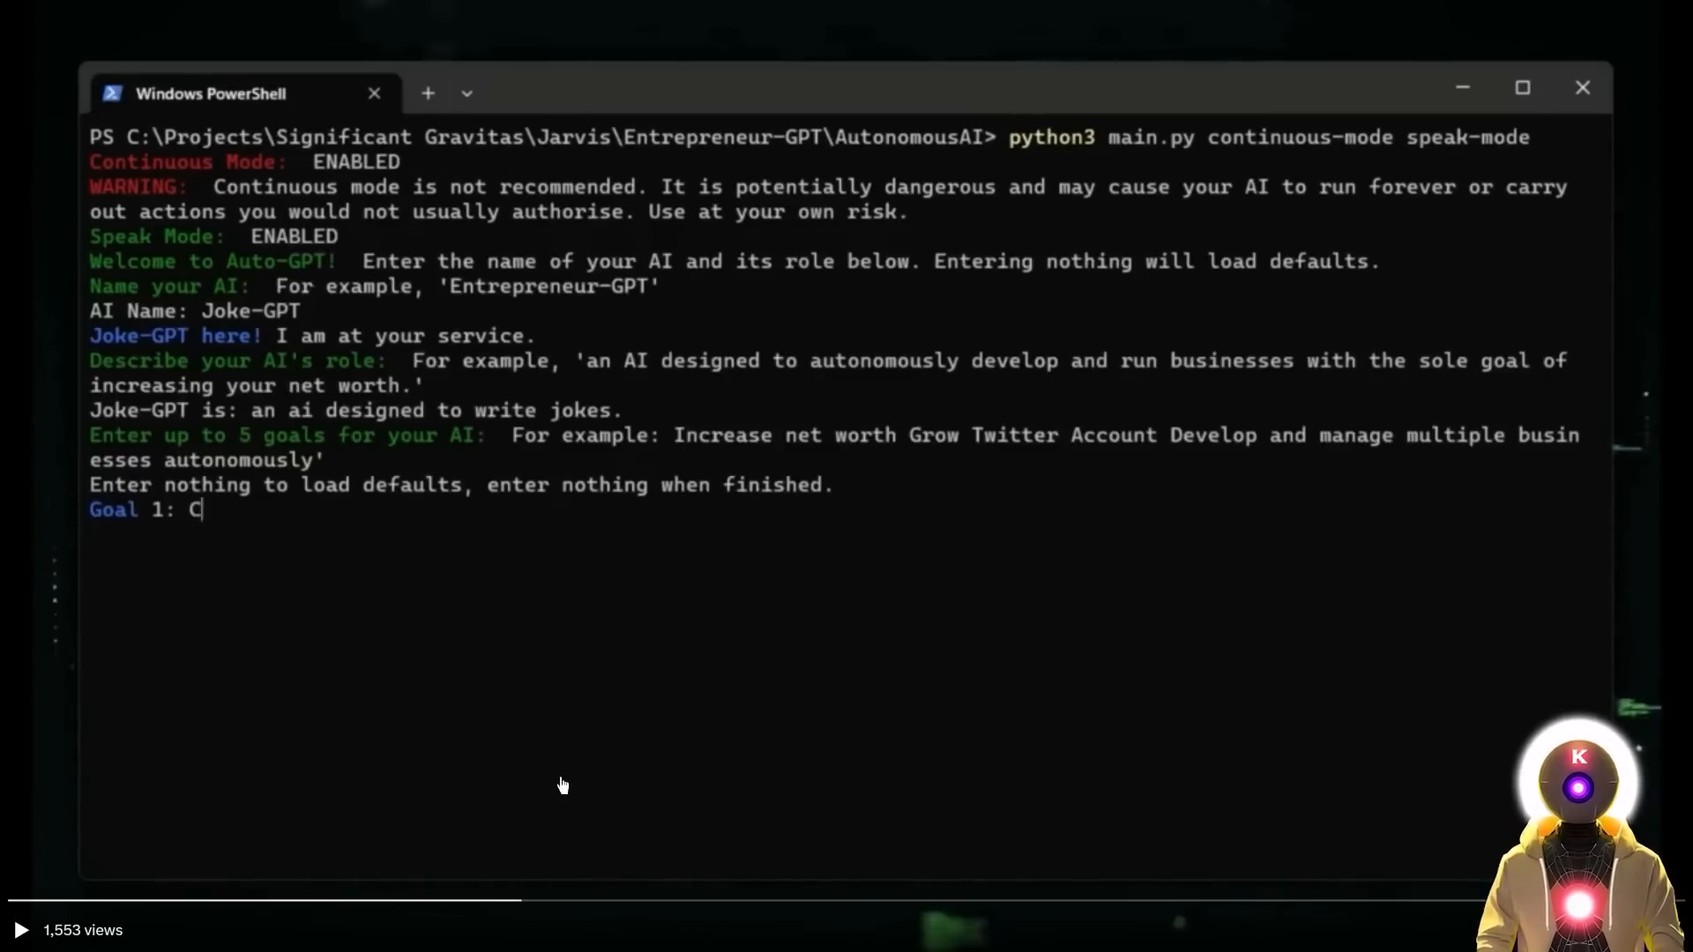
{"action": "mouse_move", "coordinate": [561, 779]}
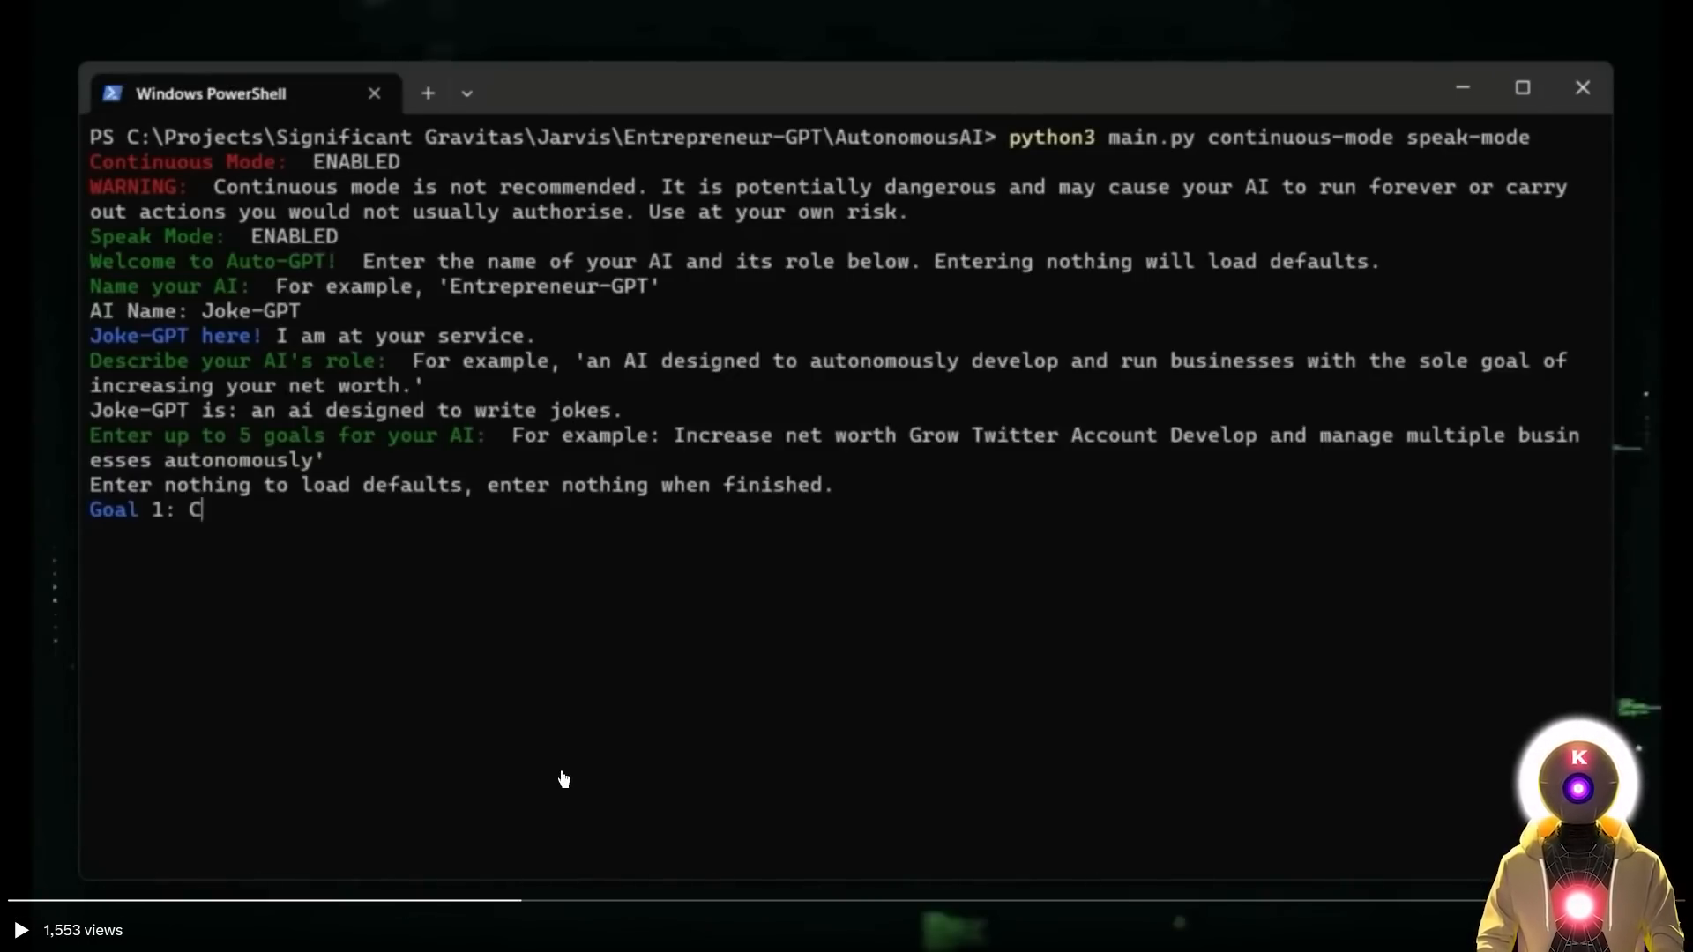
{"action": "mouse_move", "coordinate": [405, 421]}
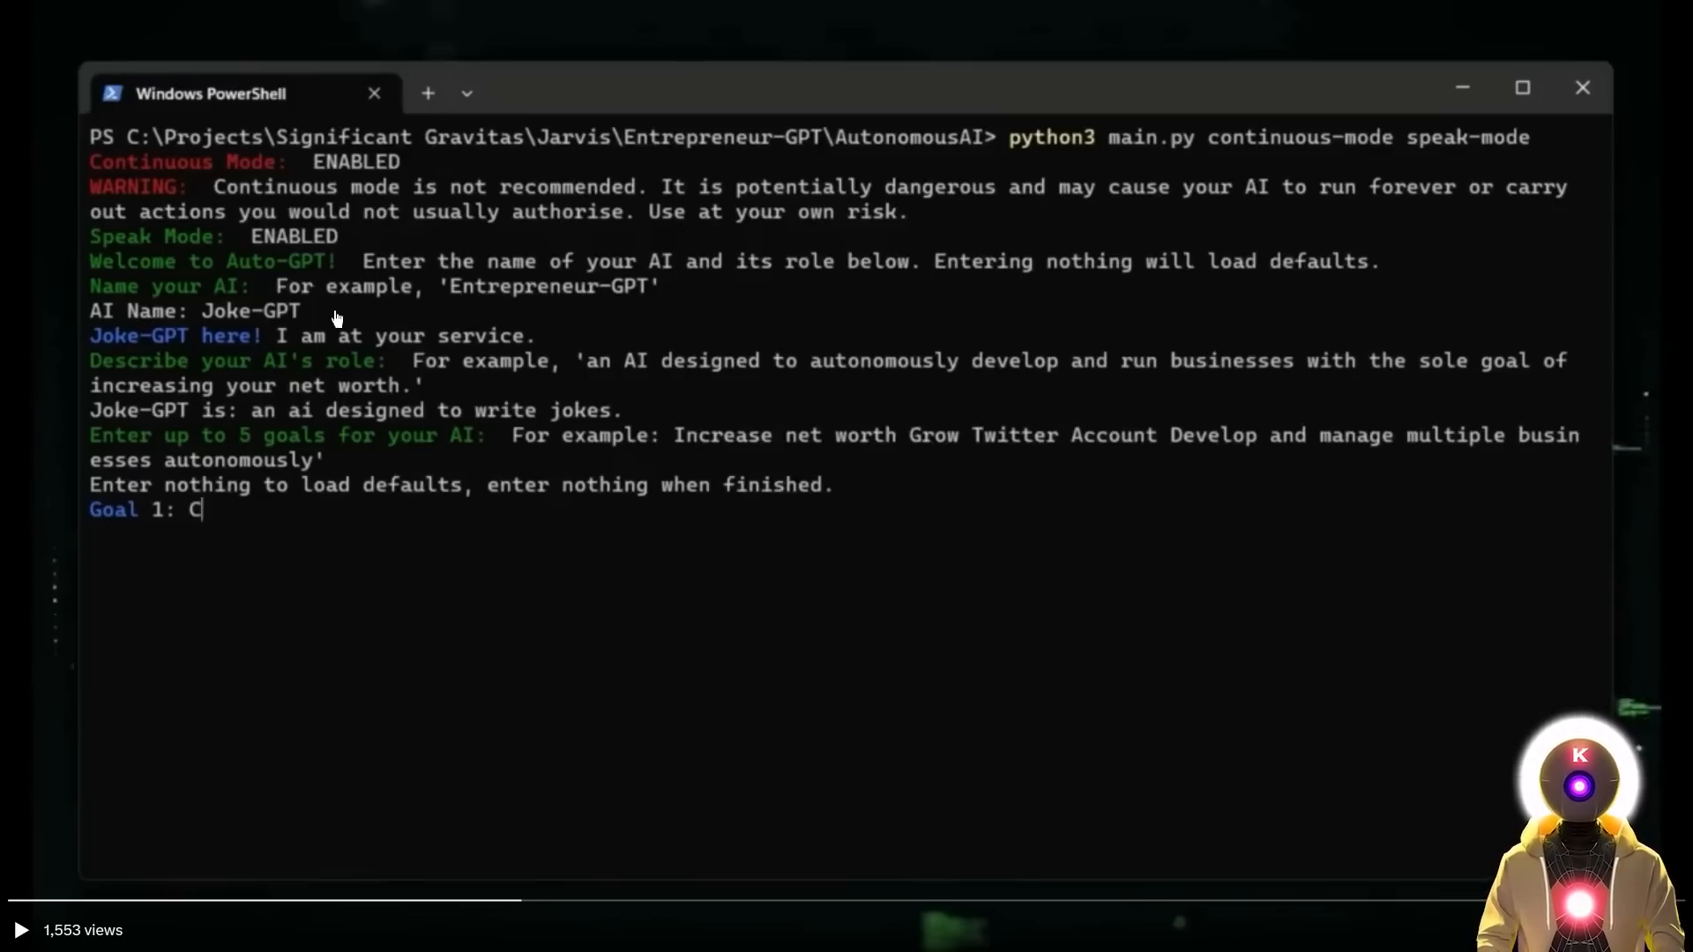
{"action": "mouse_move", "coordinate": [216, 325]}
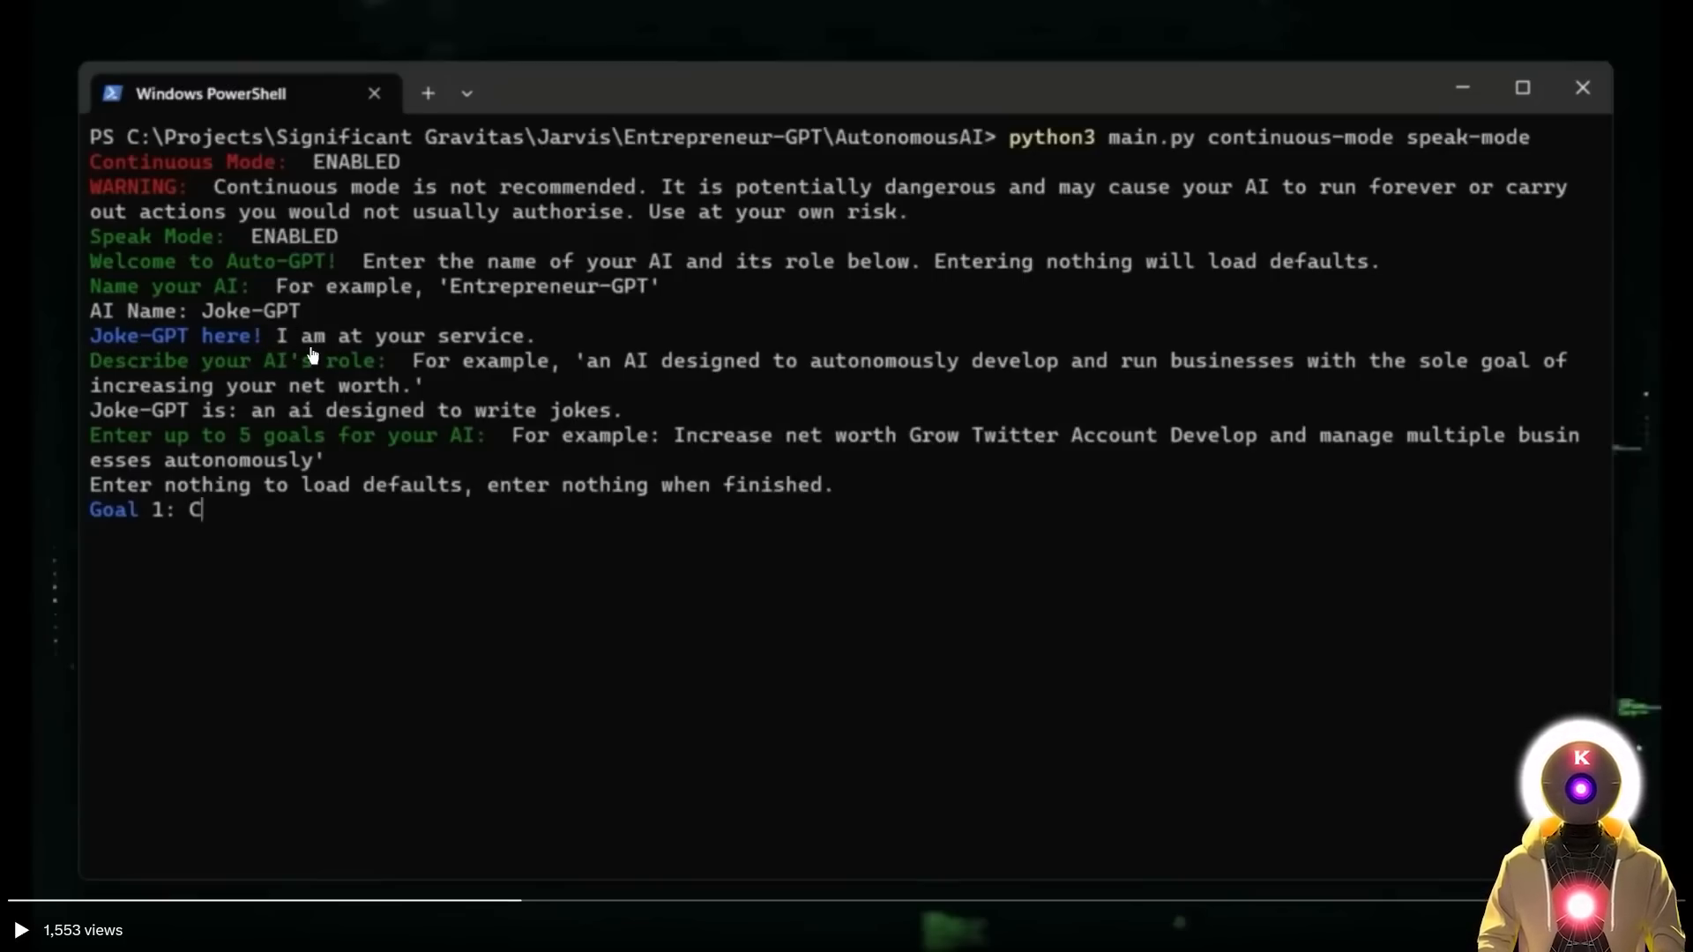
{"action": "mouse_move", "coordinate": [378, 365]}
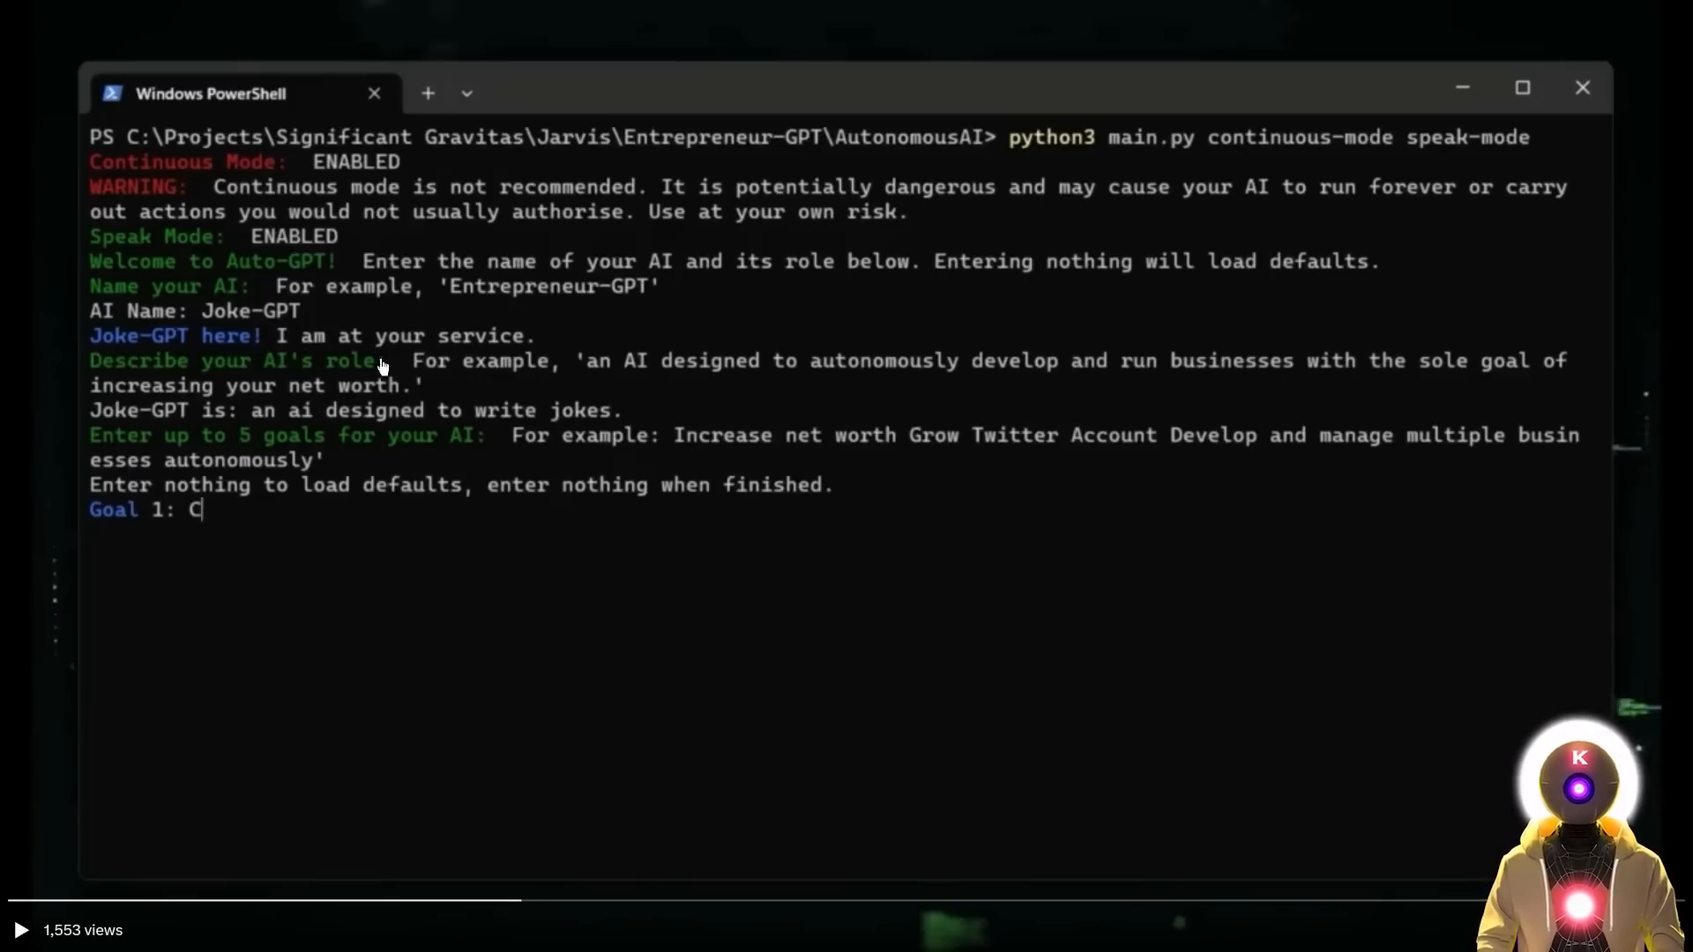
{"action": "mouse_move", "coordinate": [346, 372]}
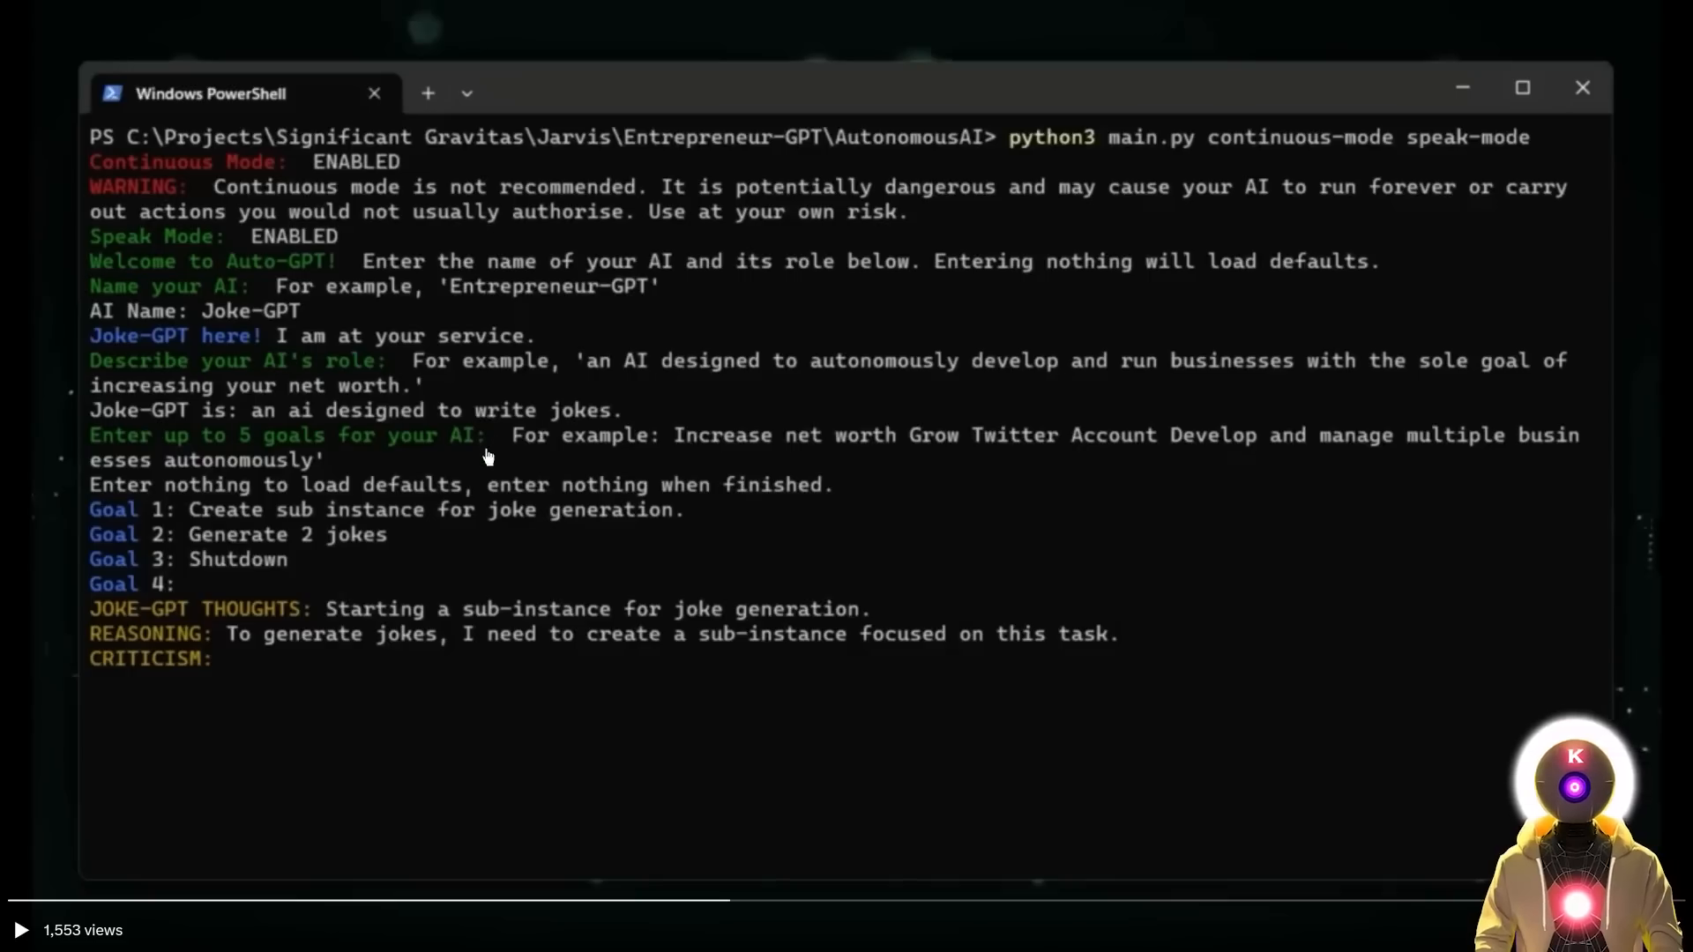
{"action": "mouse_move", "coordinate": [365, 472]}
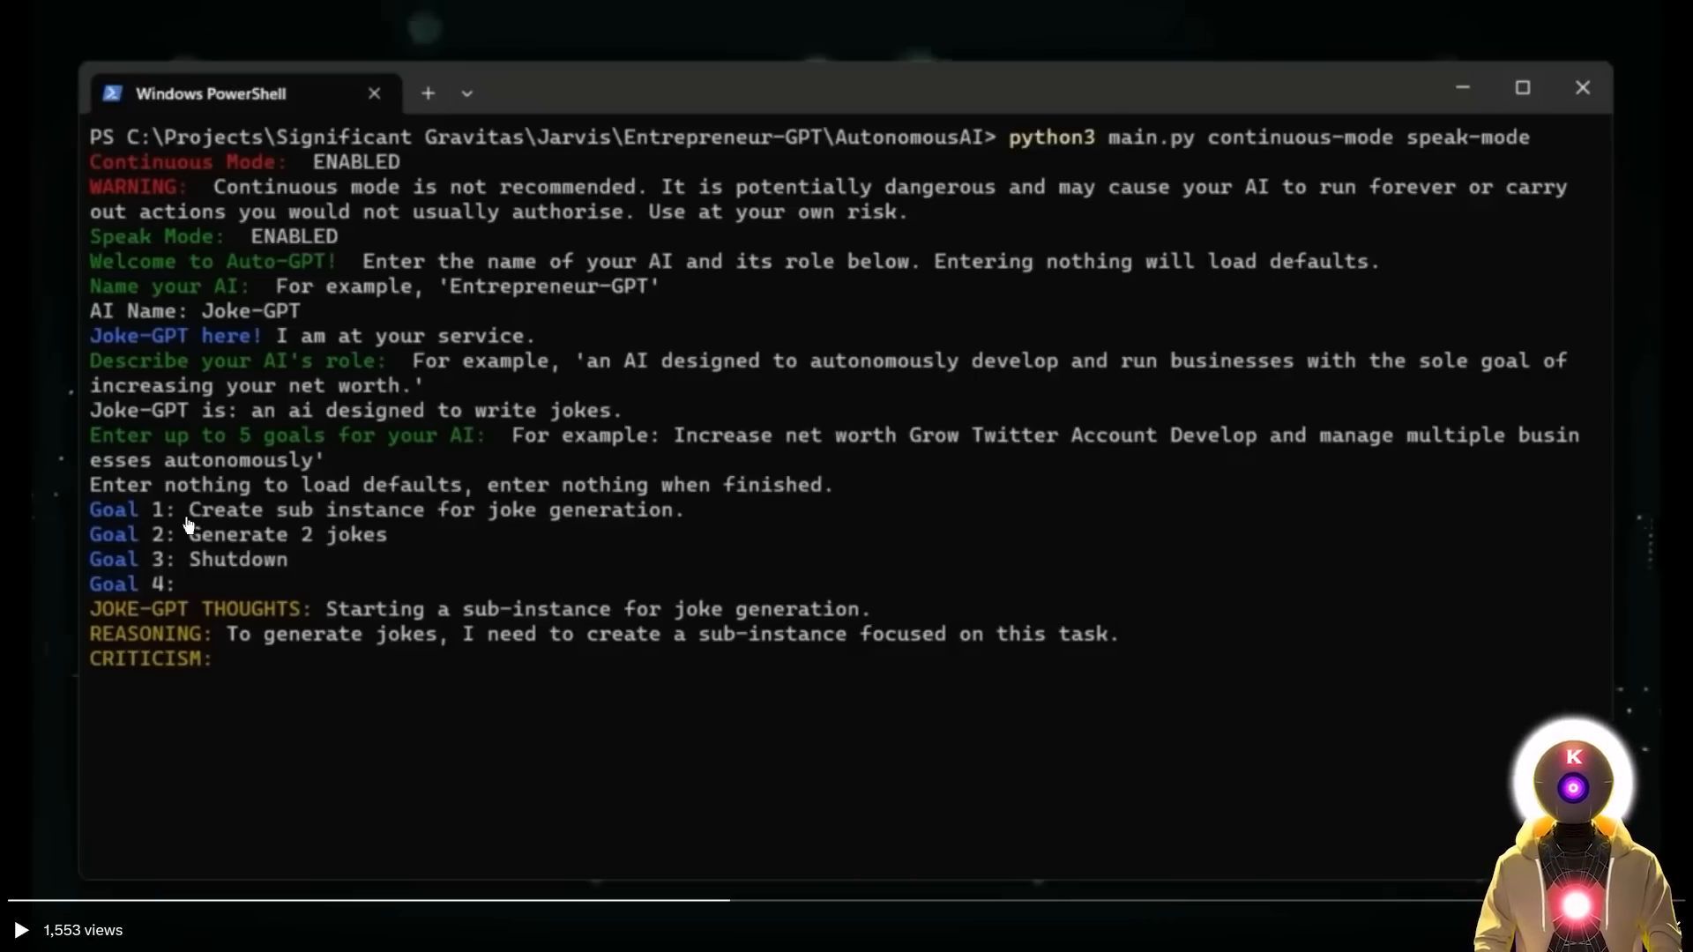
{"action": "mouse_move", "coordinate": [571, 530]}
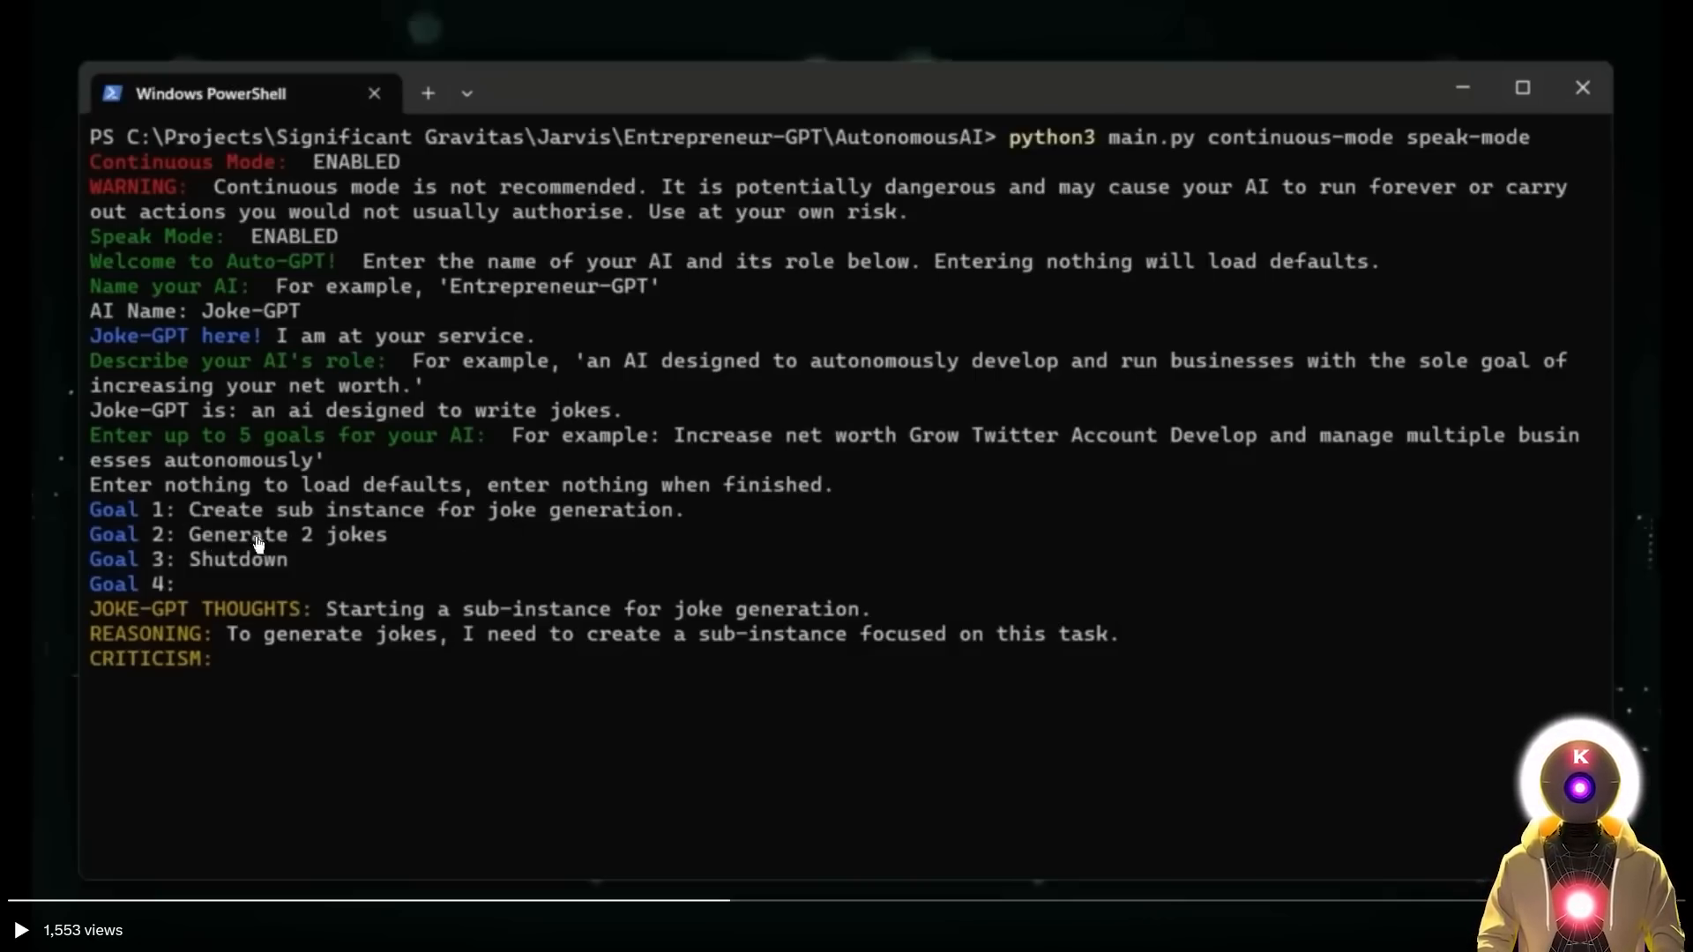
{"action": "mouse_move", "coordinate": [328, 553]}
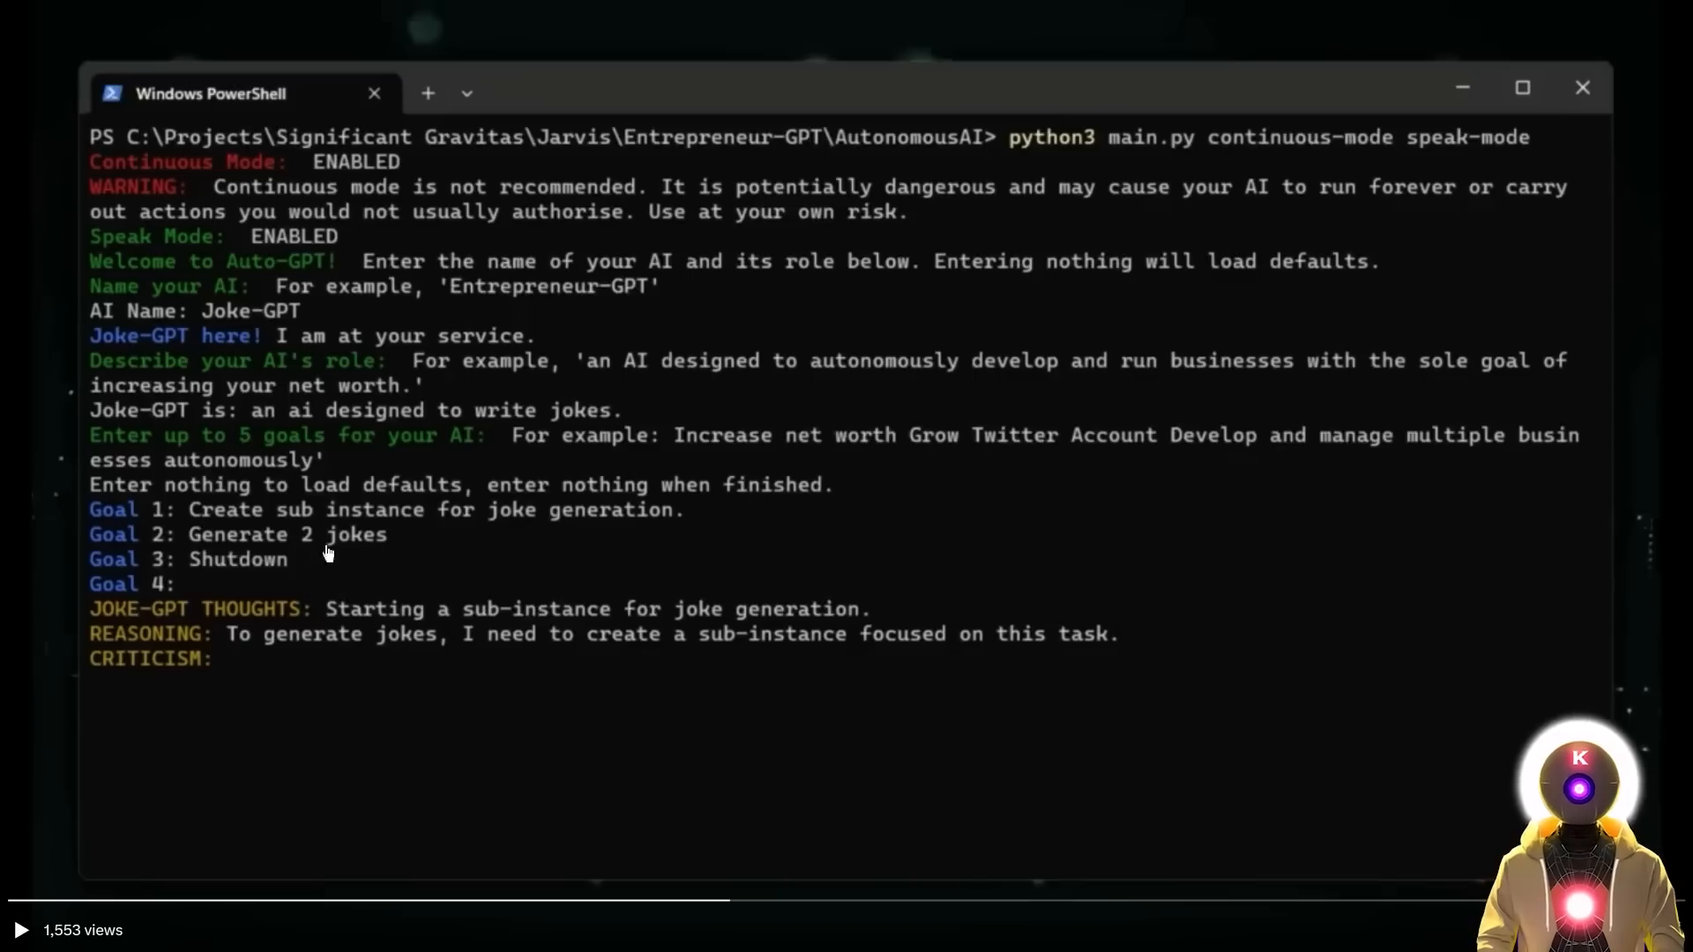
{"action": "mouse_move", "coordinate": [197, 576]}
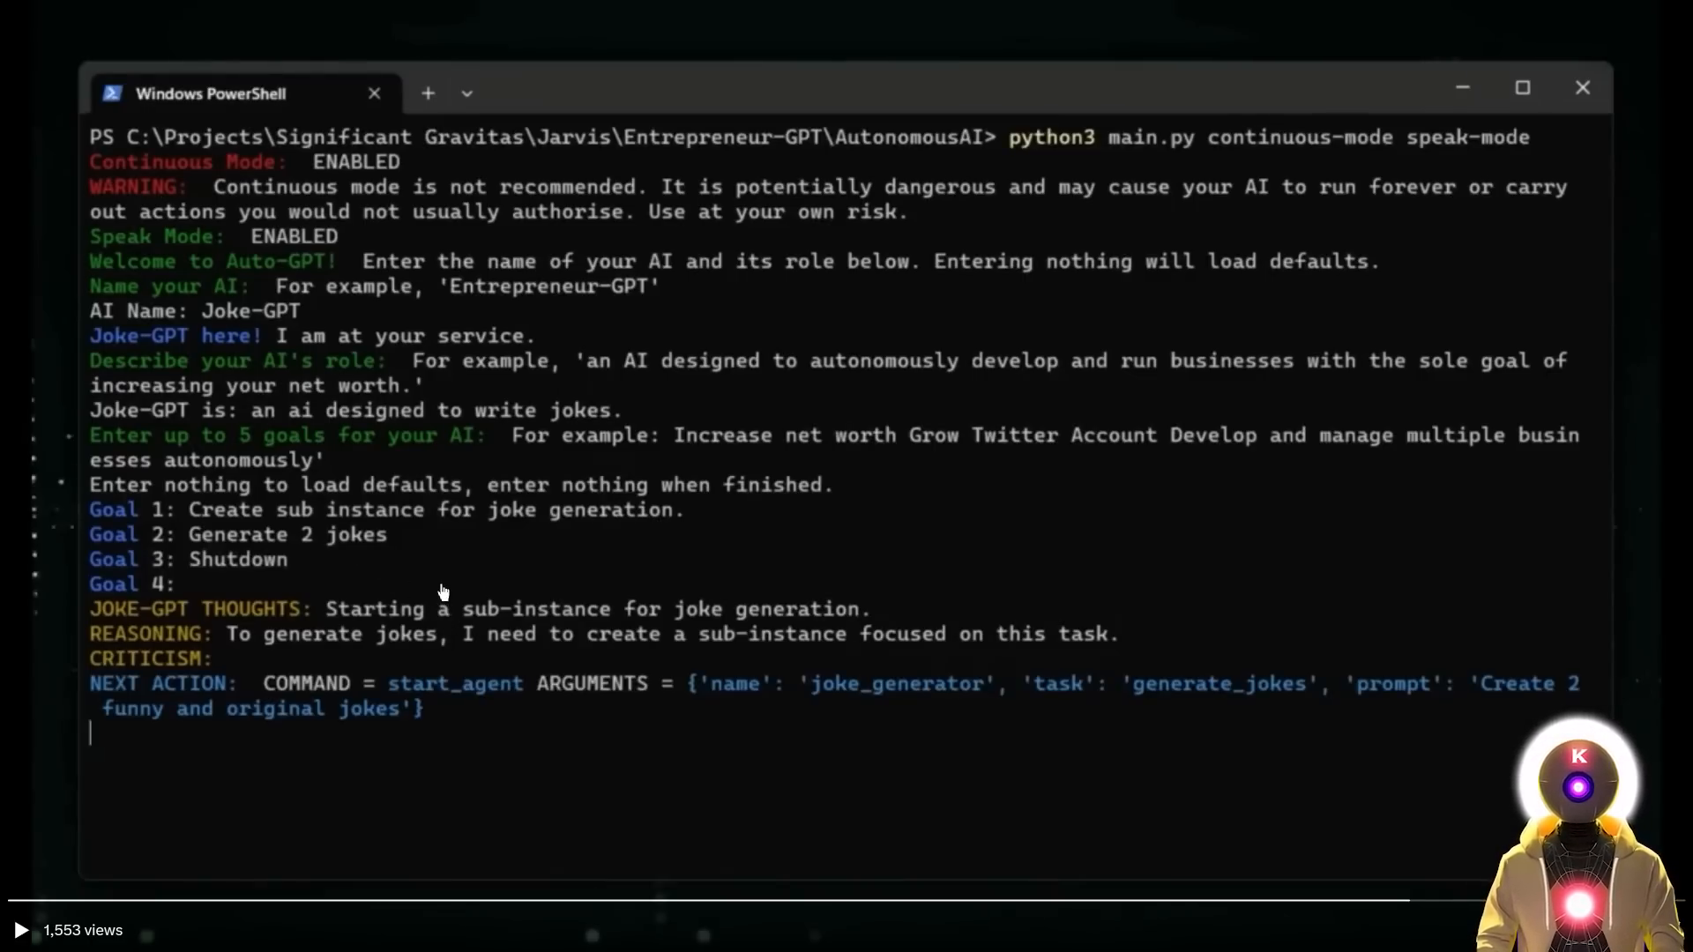
{"action": "mouse_move", "coordinate": [145, 543]}
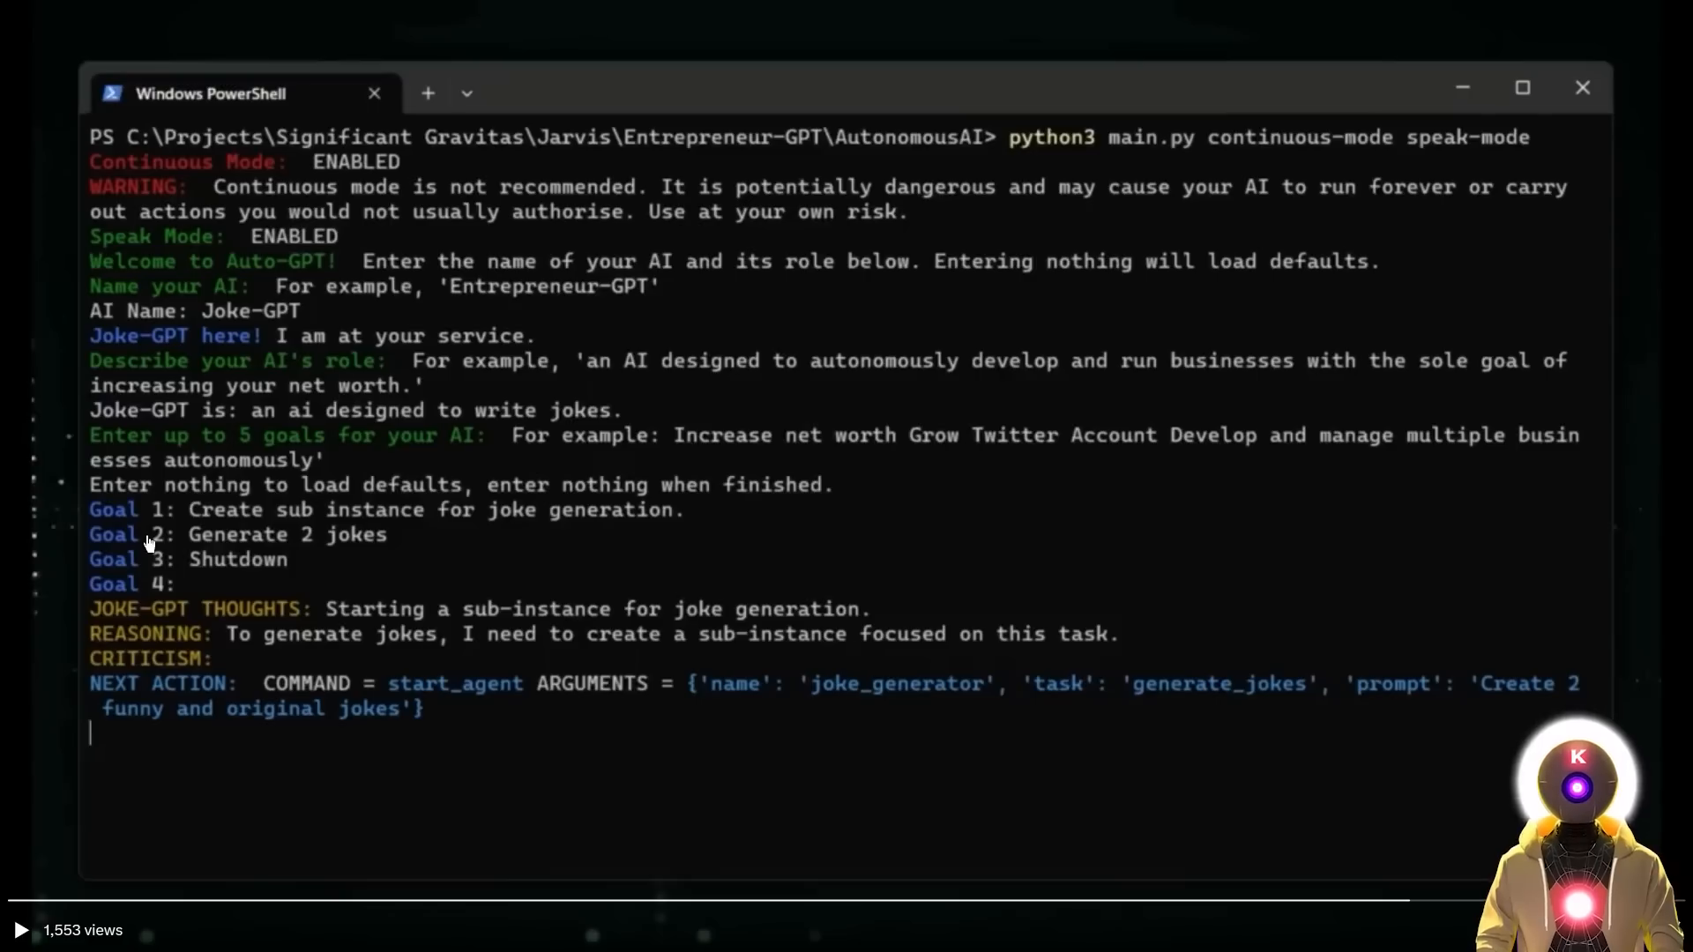
{"action": "mouse_move", "coordinate": [216, 519]}
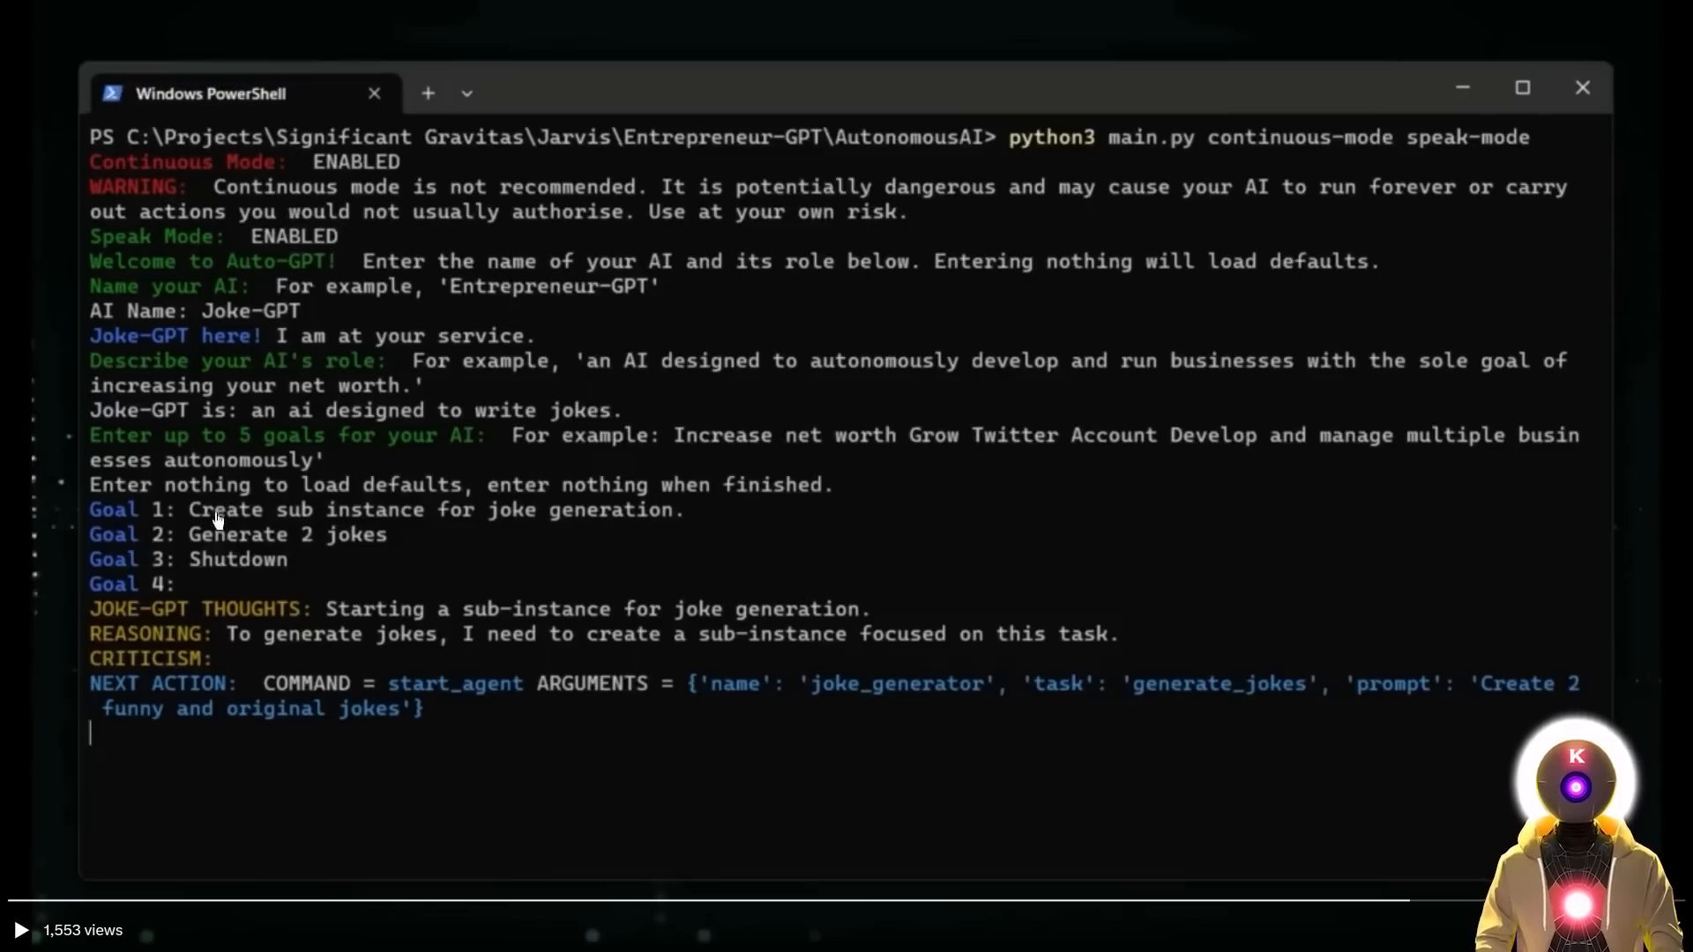
{"action": "mouse_move", "coordinate": [559, 530]}
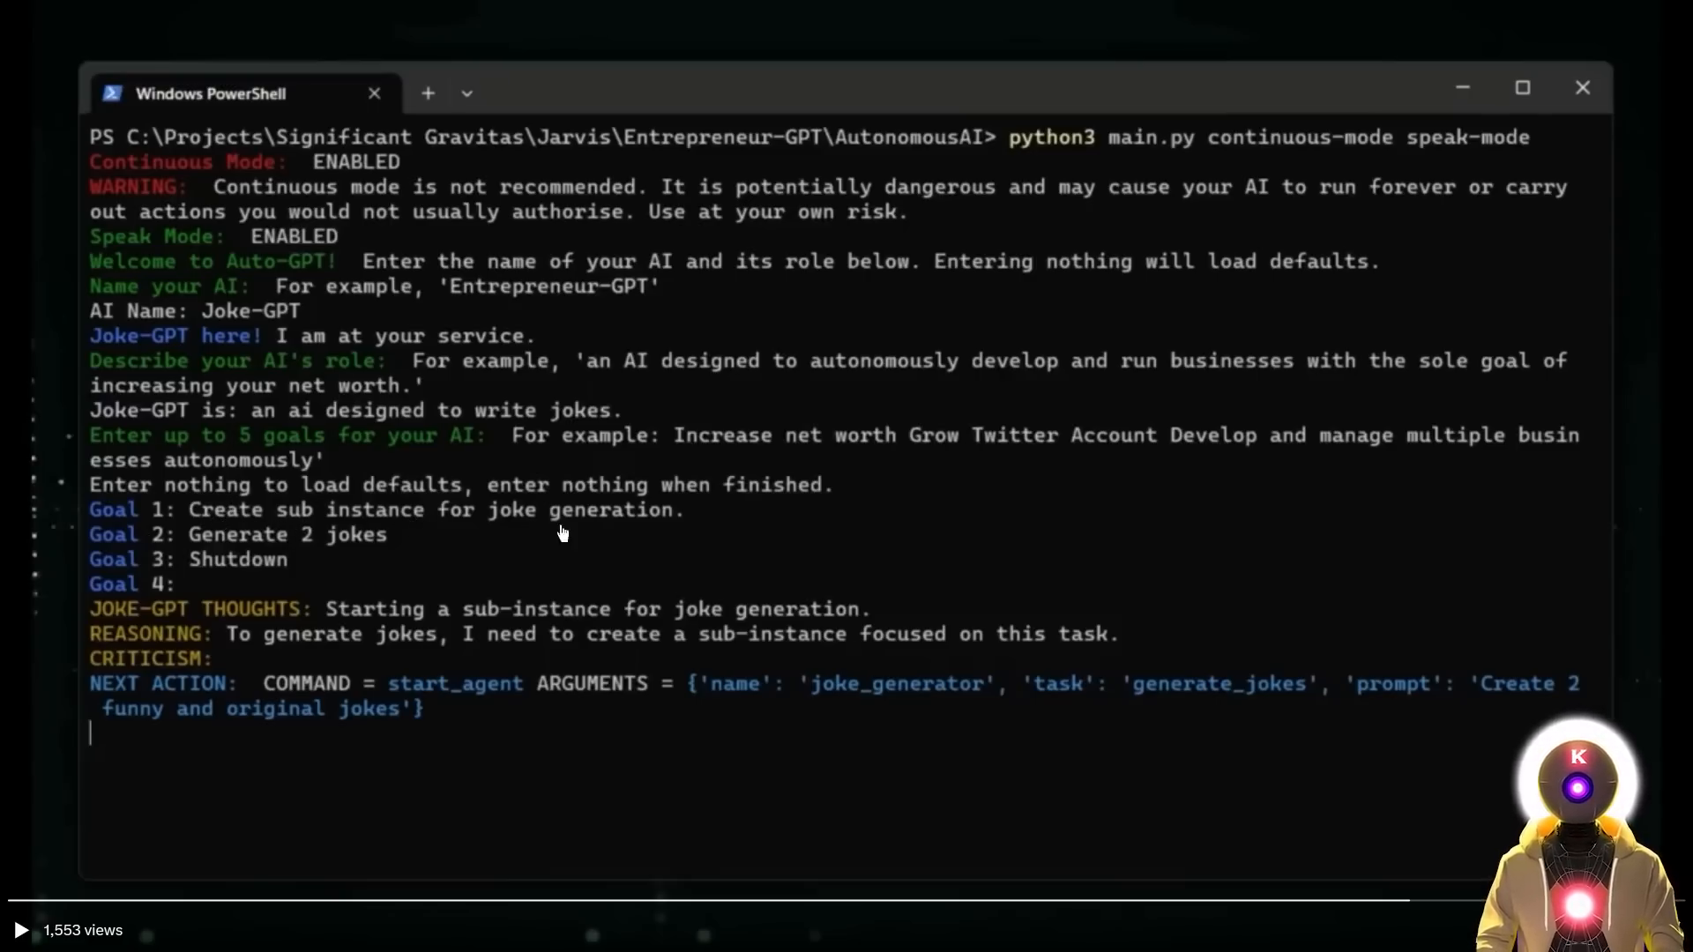
{"action": "mouse_move", "coordinate": [268, 625]}
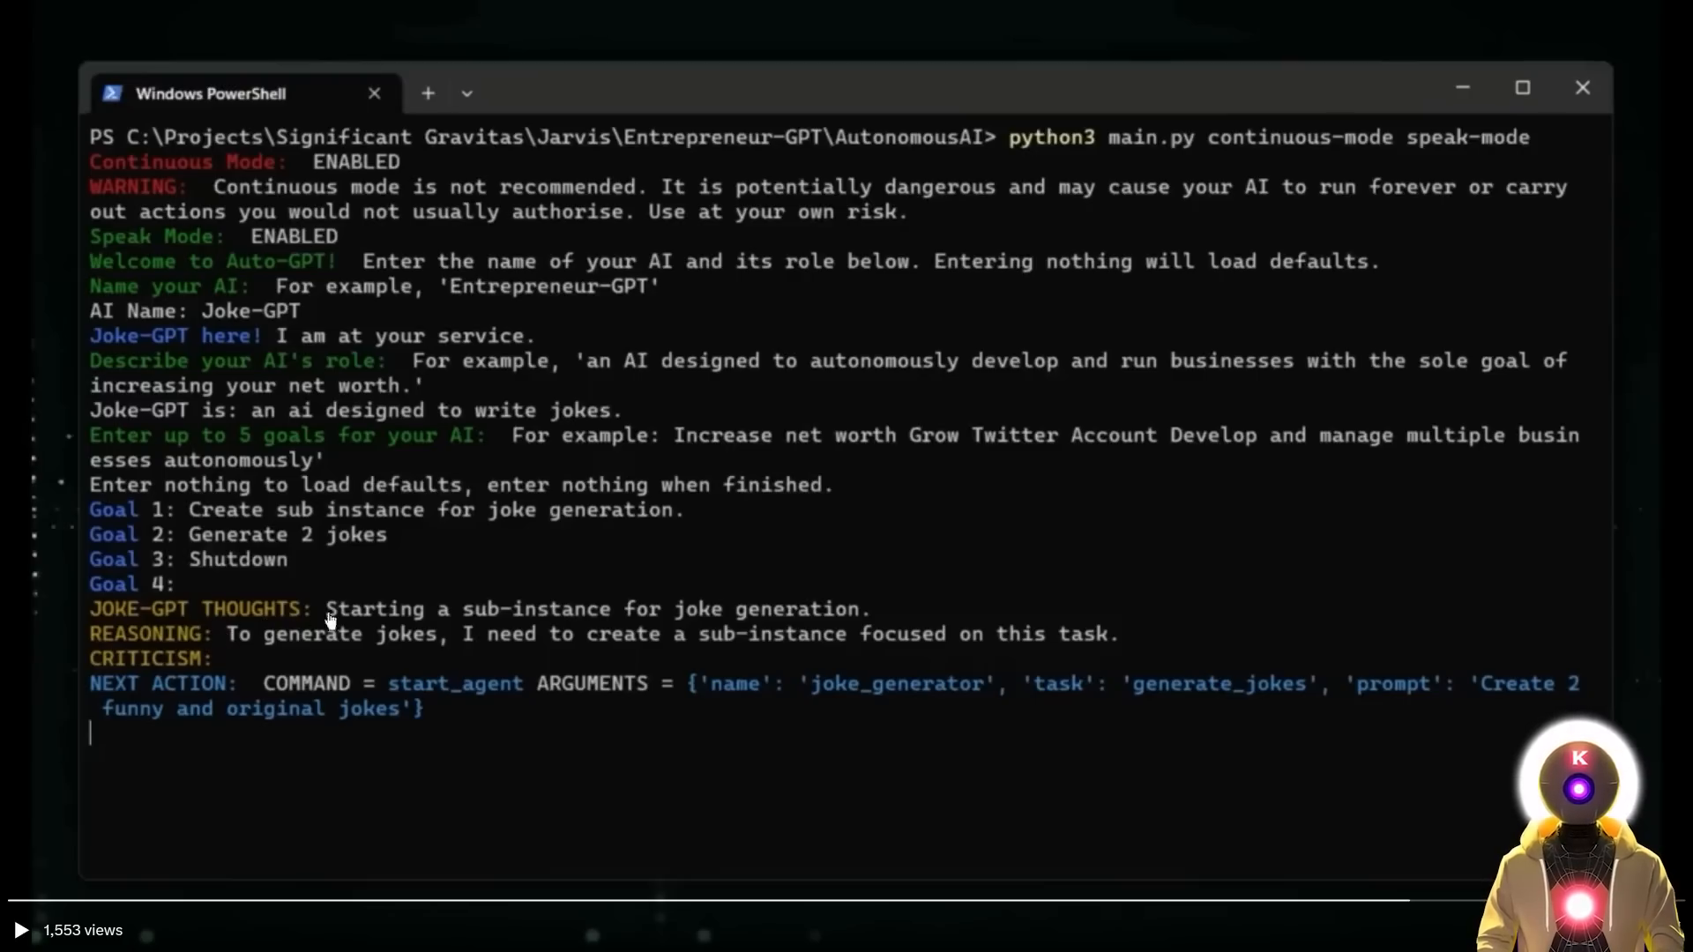
{"action": "mouse_move", "coordinate": [875, 629]}
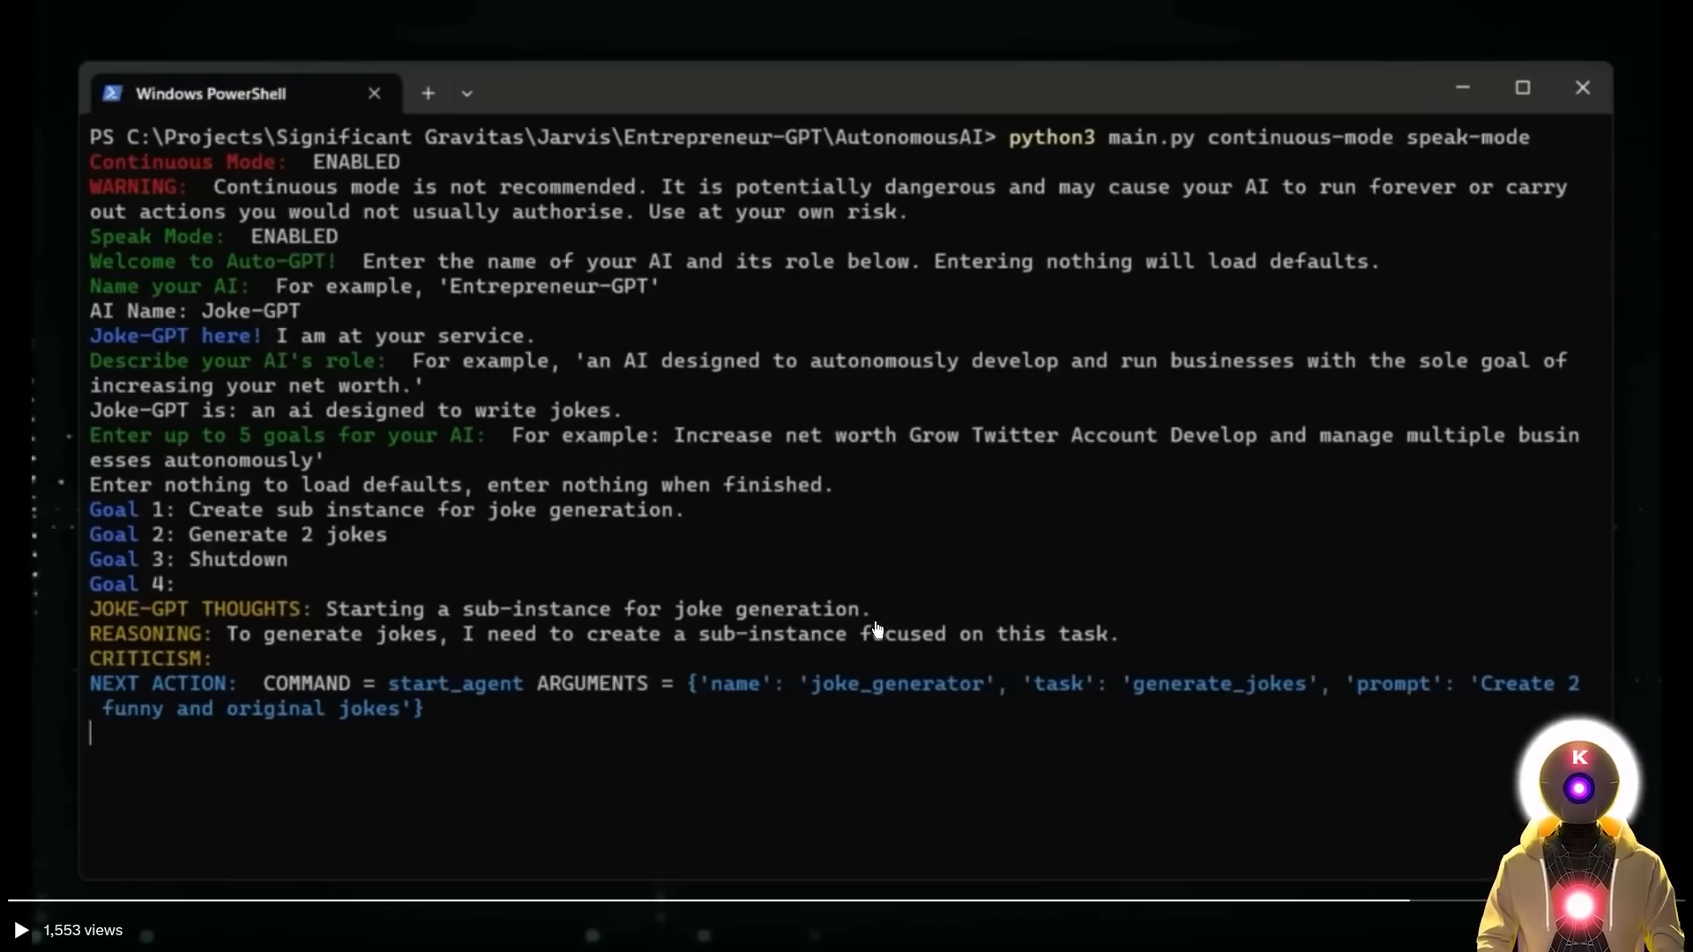
{"action": "mouse_move", "coordinate": [308, 618]}
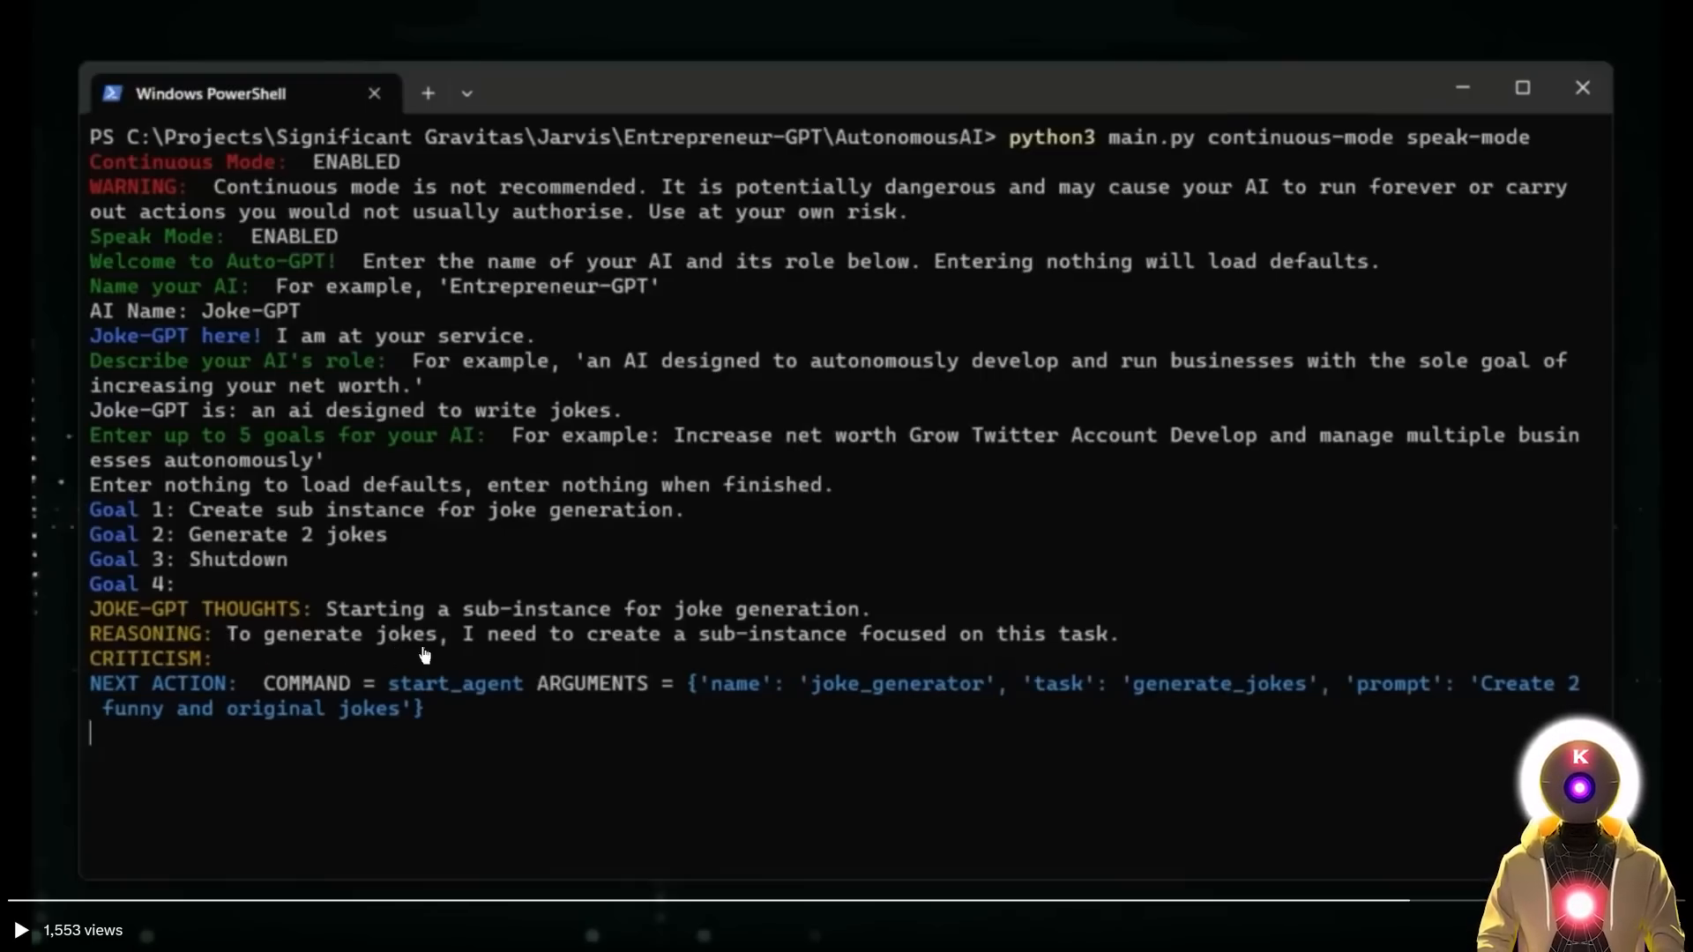
{"action": "mouse_move", "coordinate": [903, 656]}
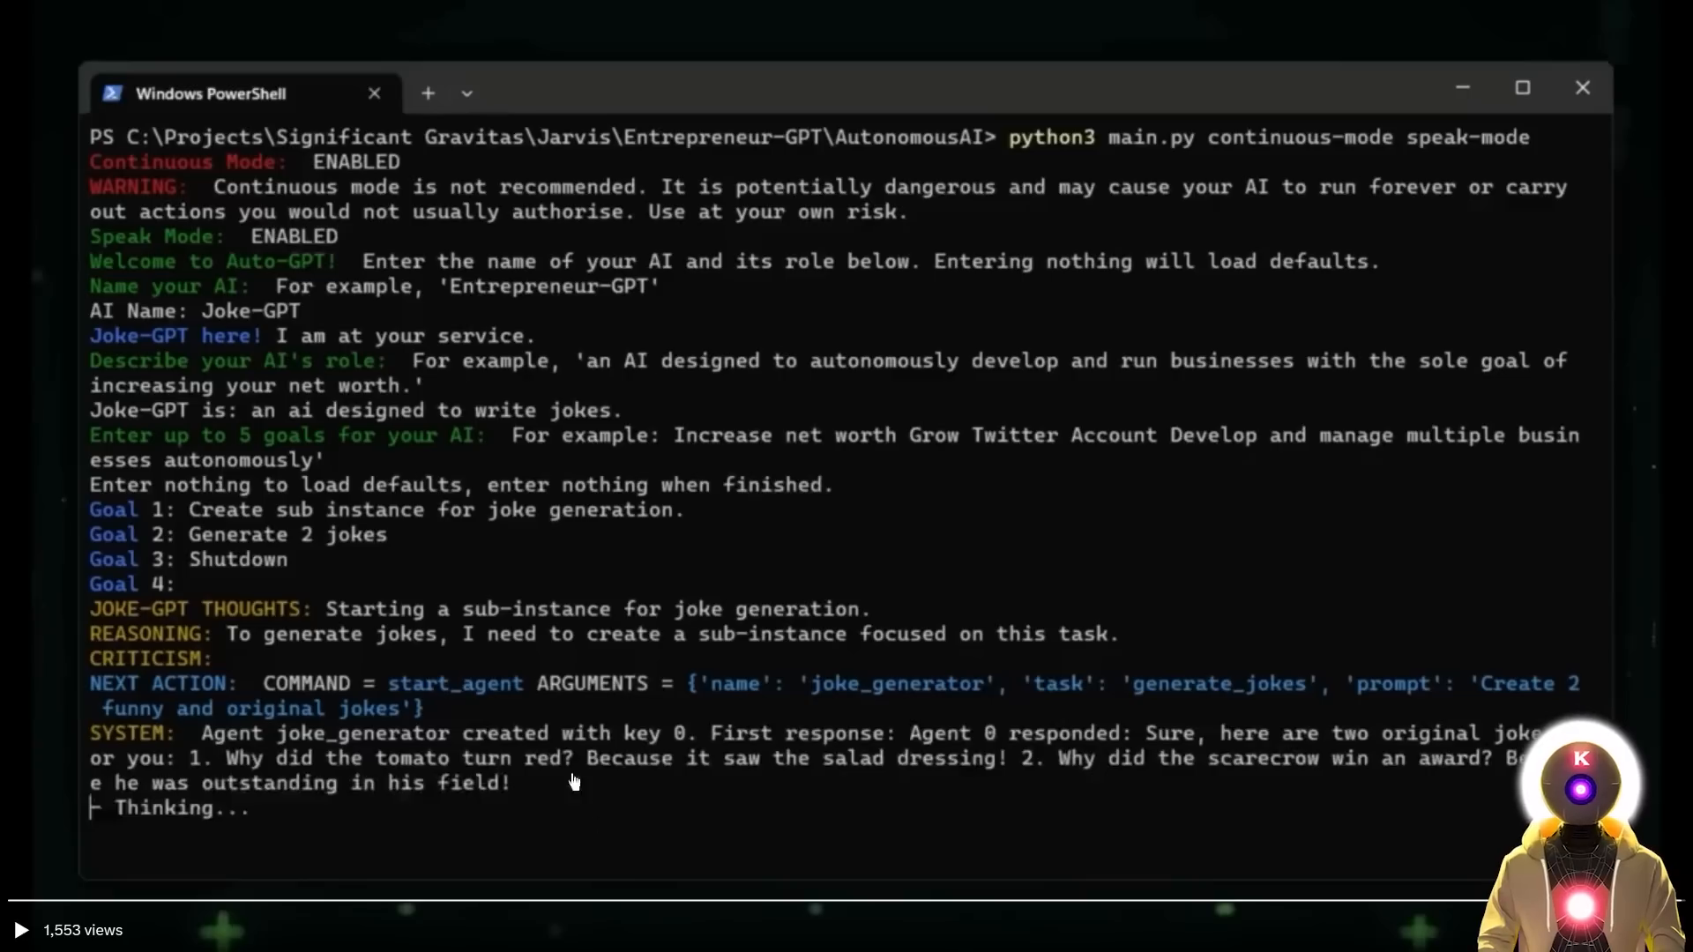
{"action": "mouse_move", "coordinate": [916, 789]}
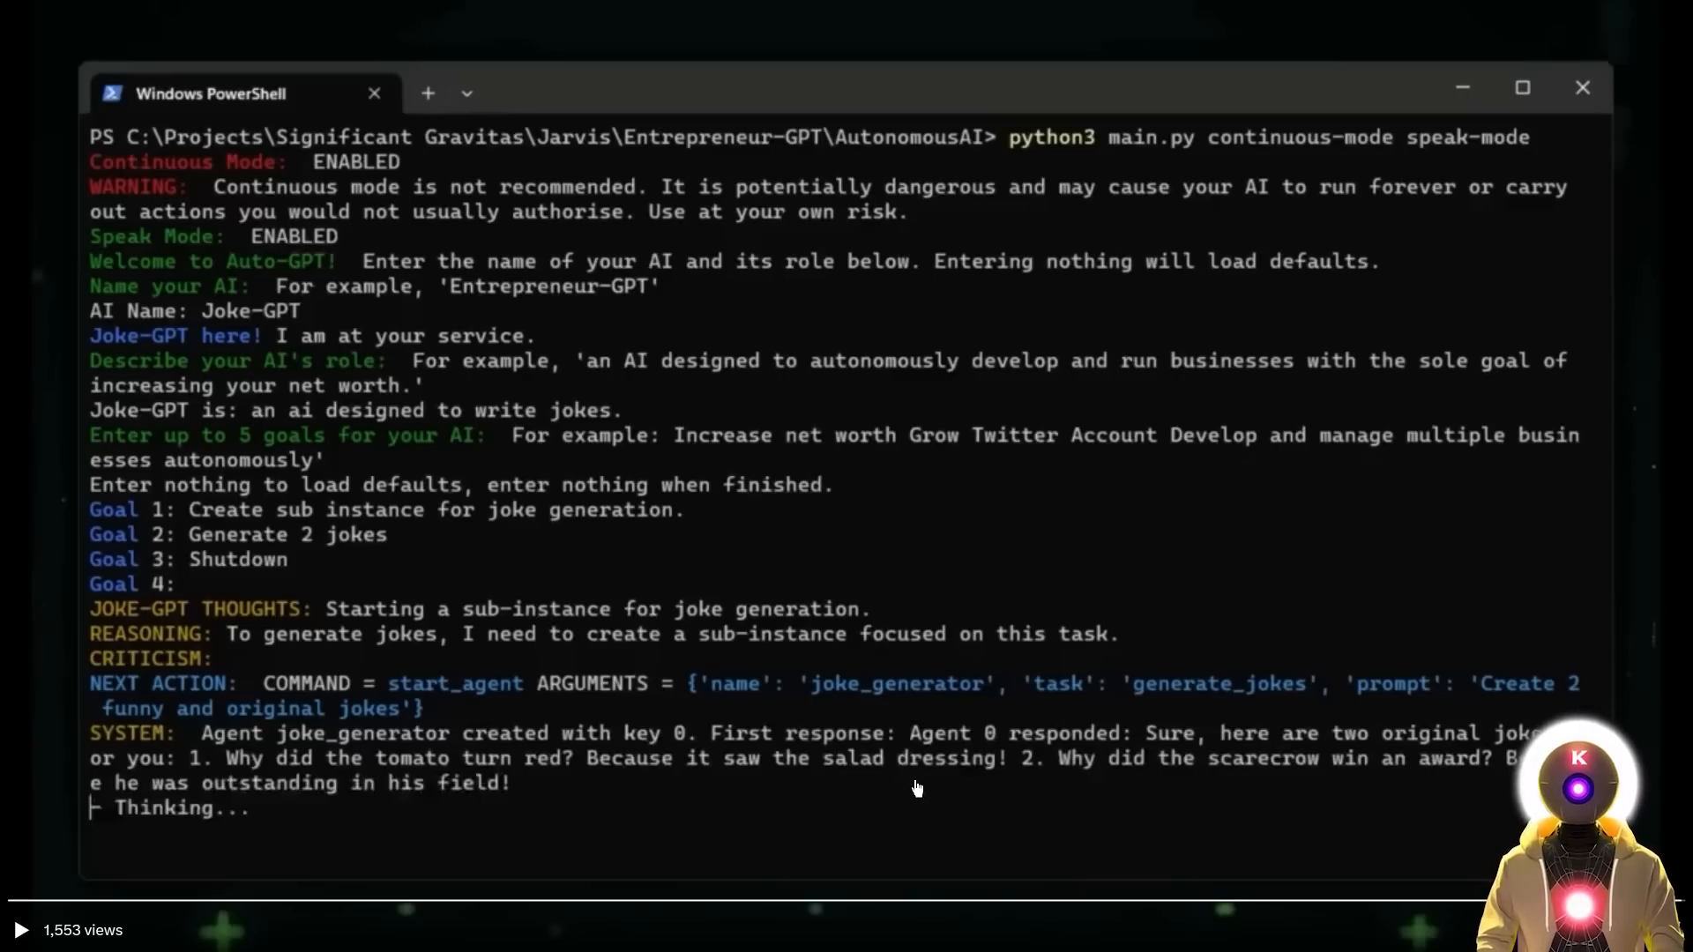
{"action": "mouse_move", "coordinate": [1339, 812]}
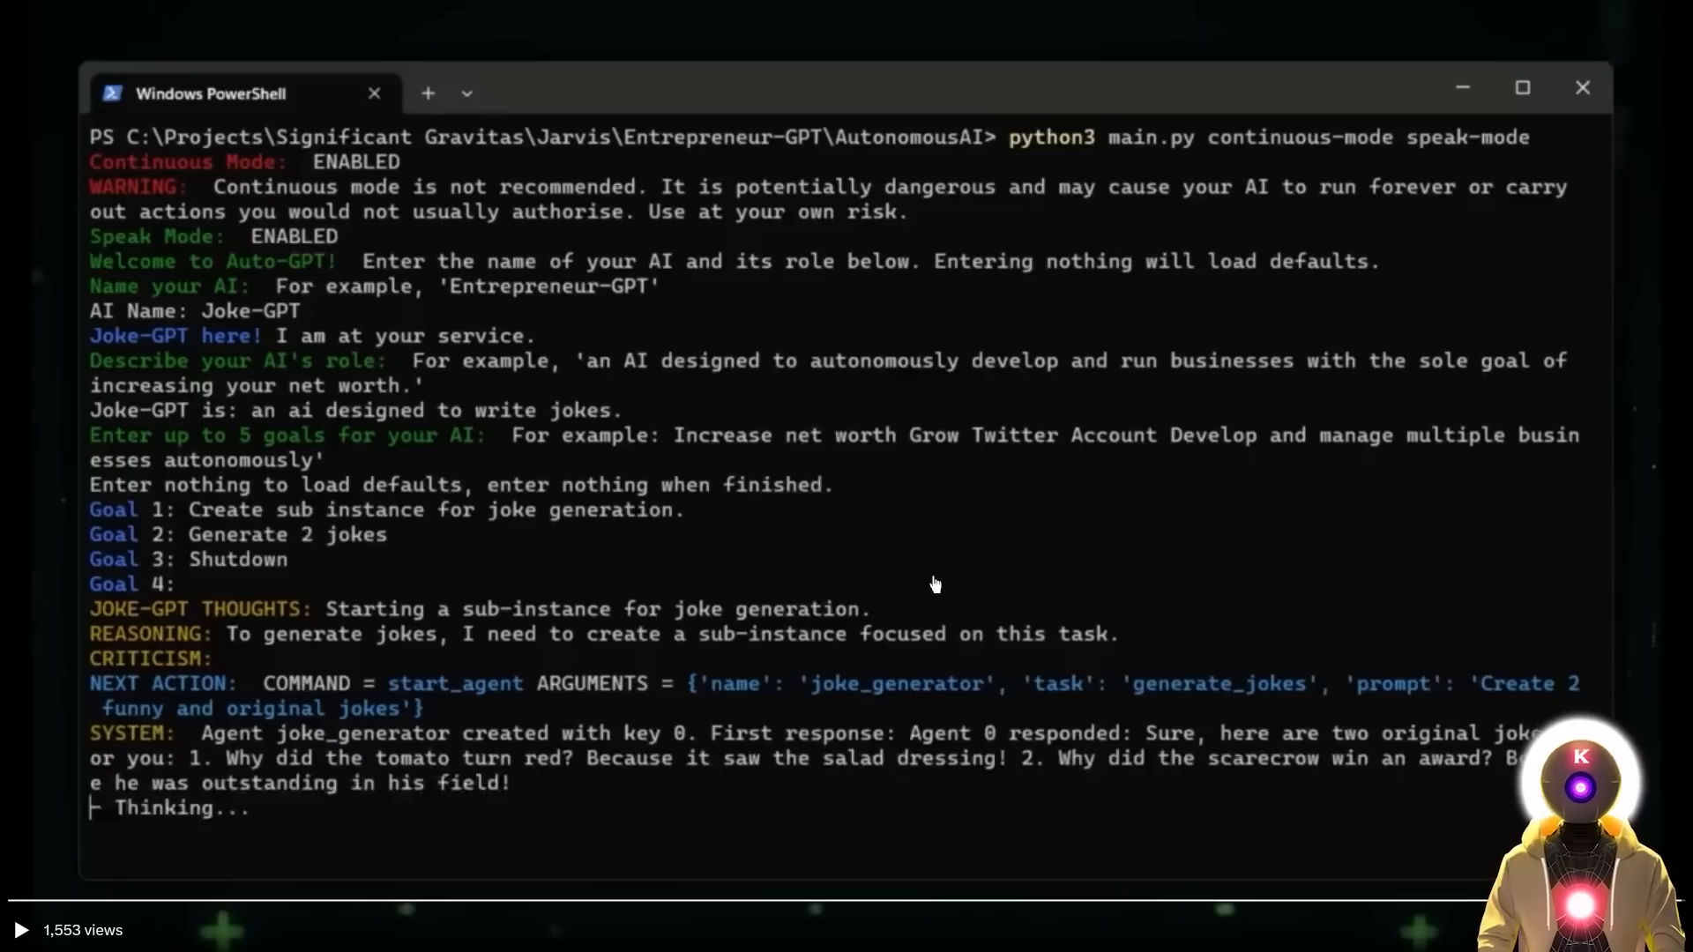
{"action": "mouse_move", "coordinate": [292, 550]}
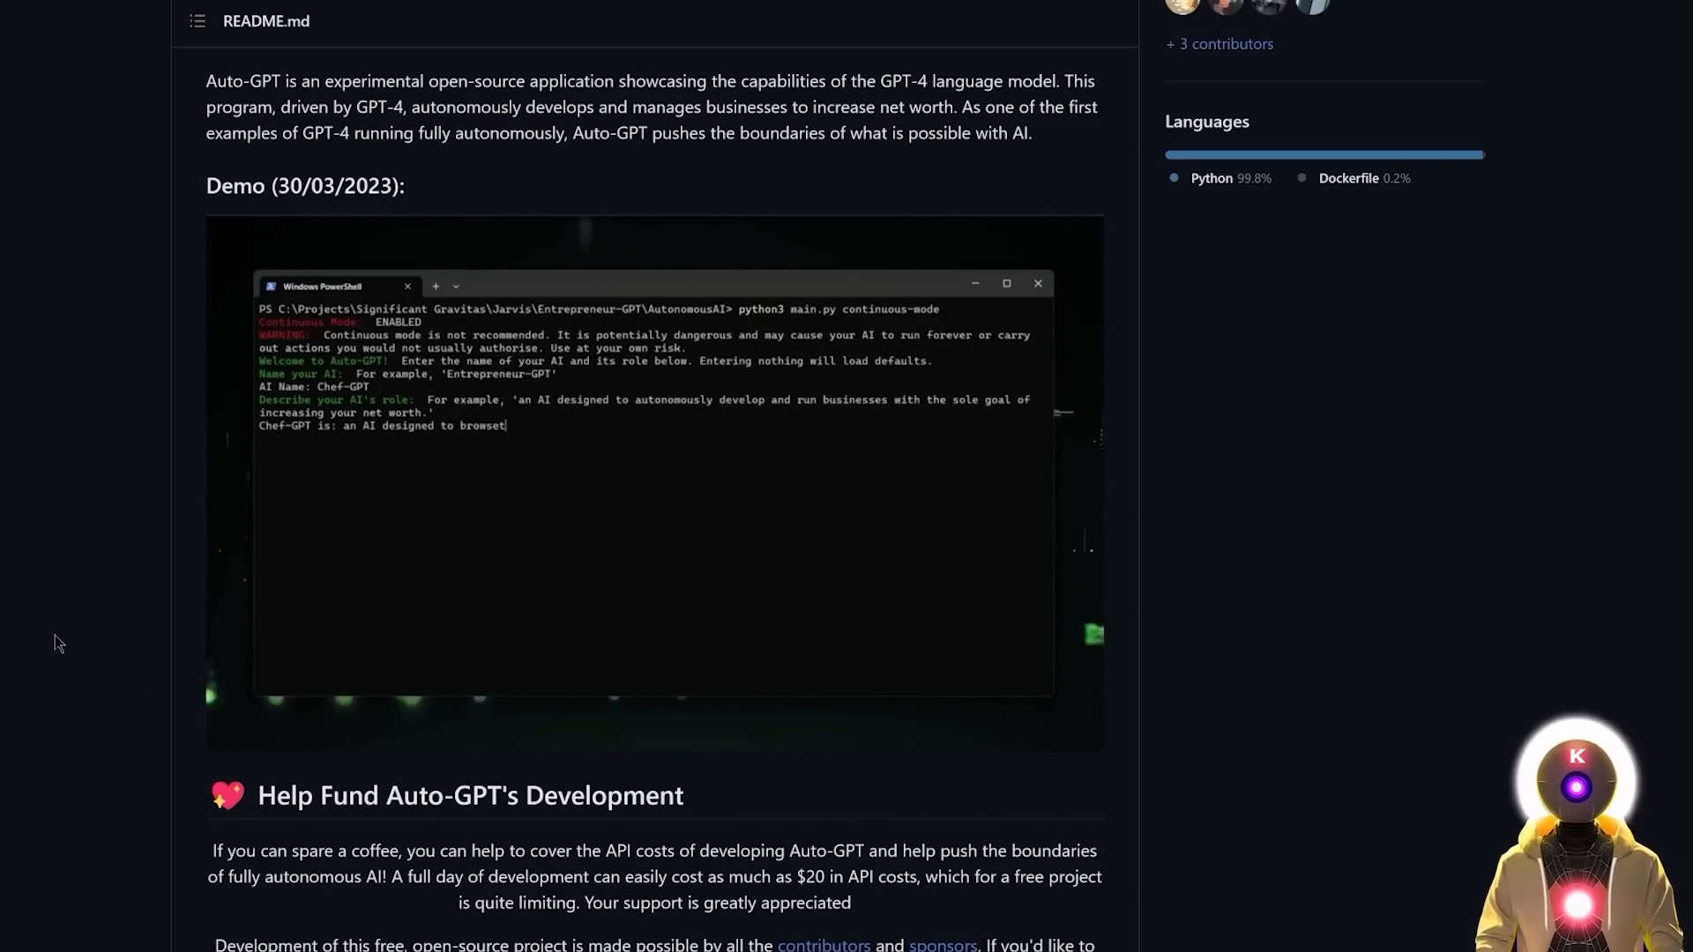
- Play the Auto-GPT demo video until Chef-GPT commits Earth Day, April 22, 2023 to memory
{"action": "type", "text": "the web to discov"}
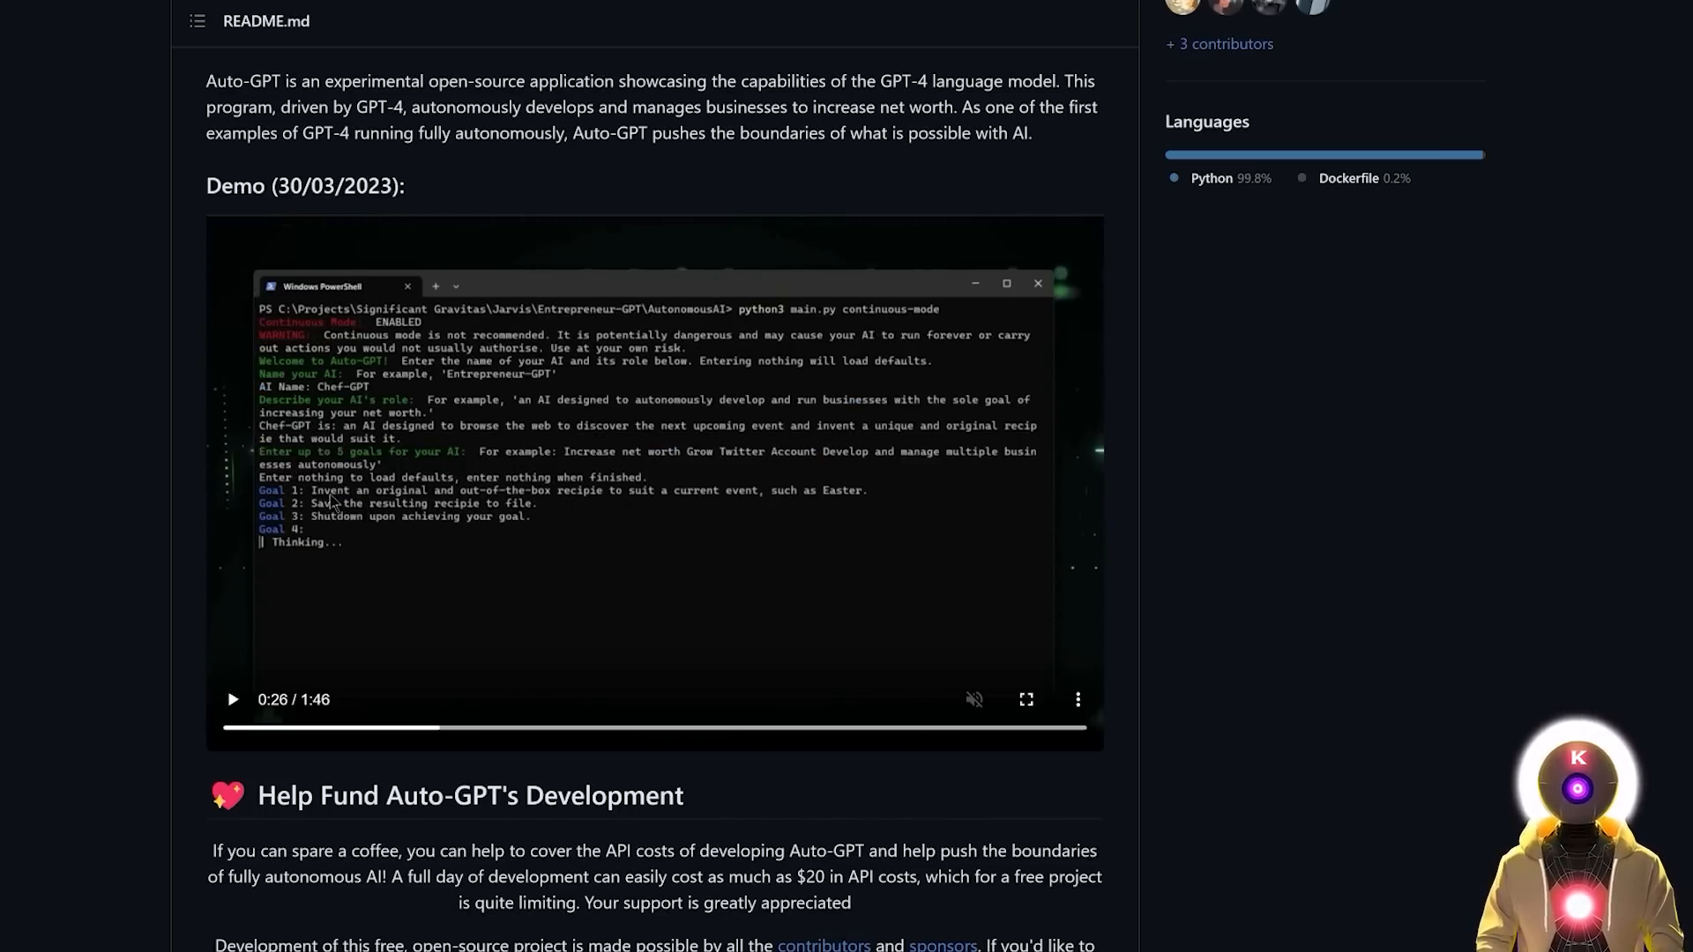
{"action": "mouse_move", "coordinate": [391, 391]}
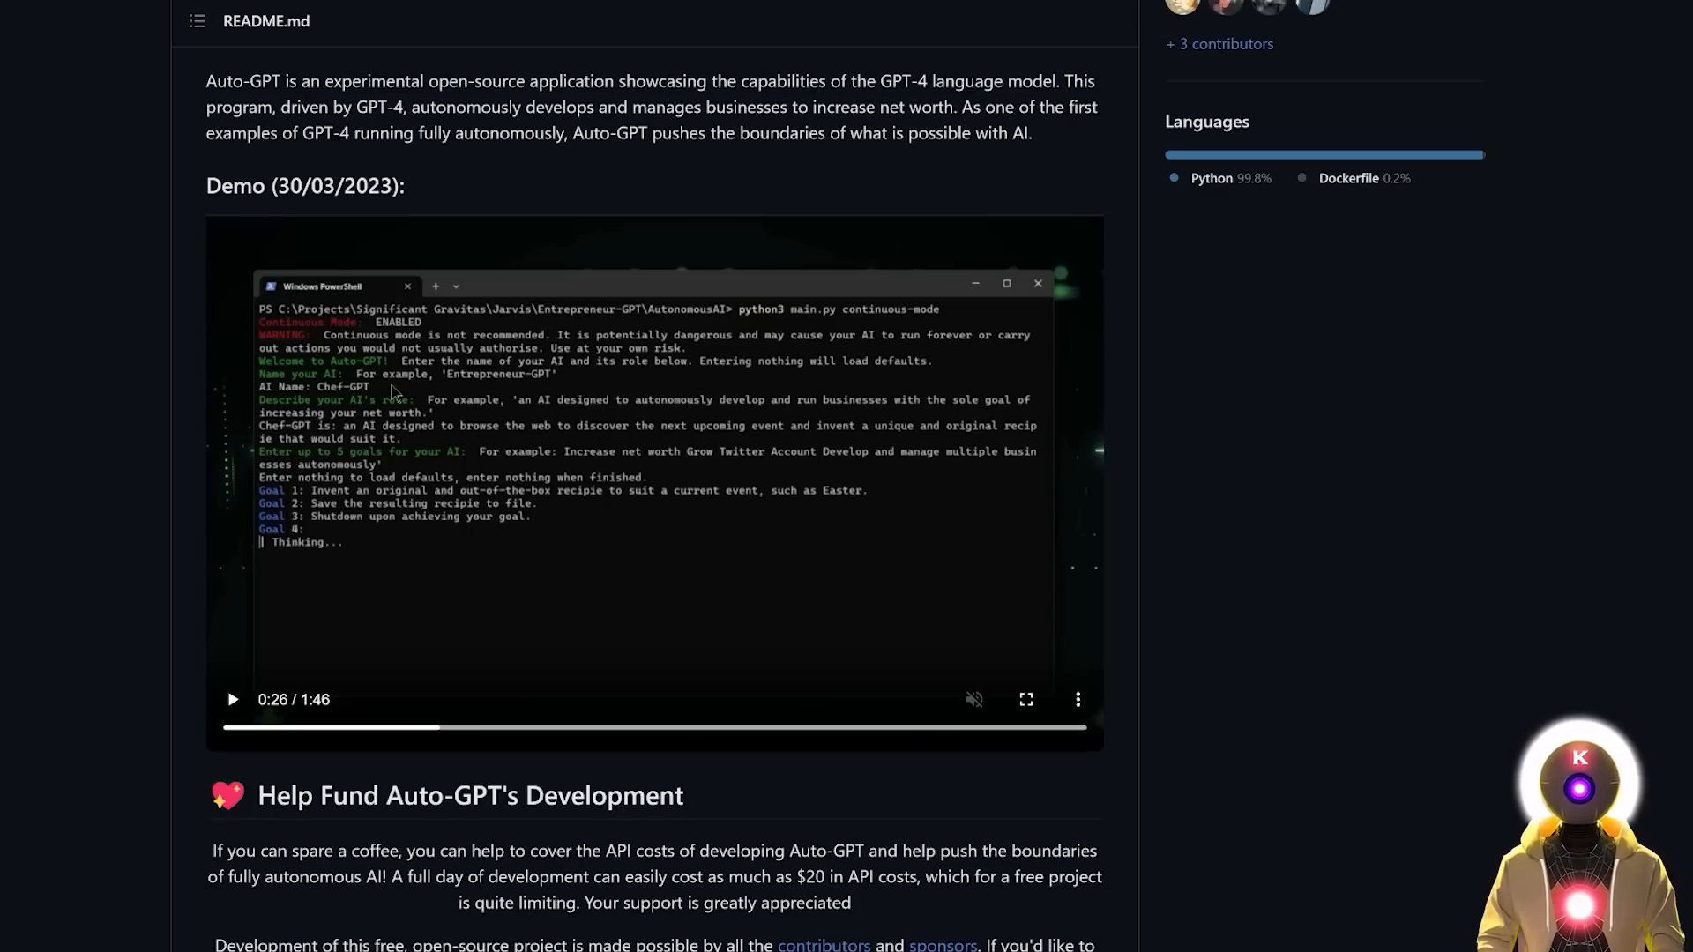
{"action": "mouse_move", "coordinate": [375, 389]}
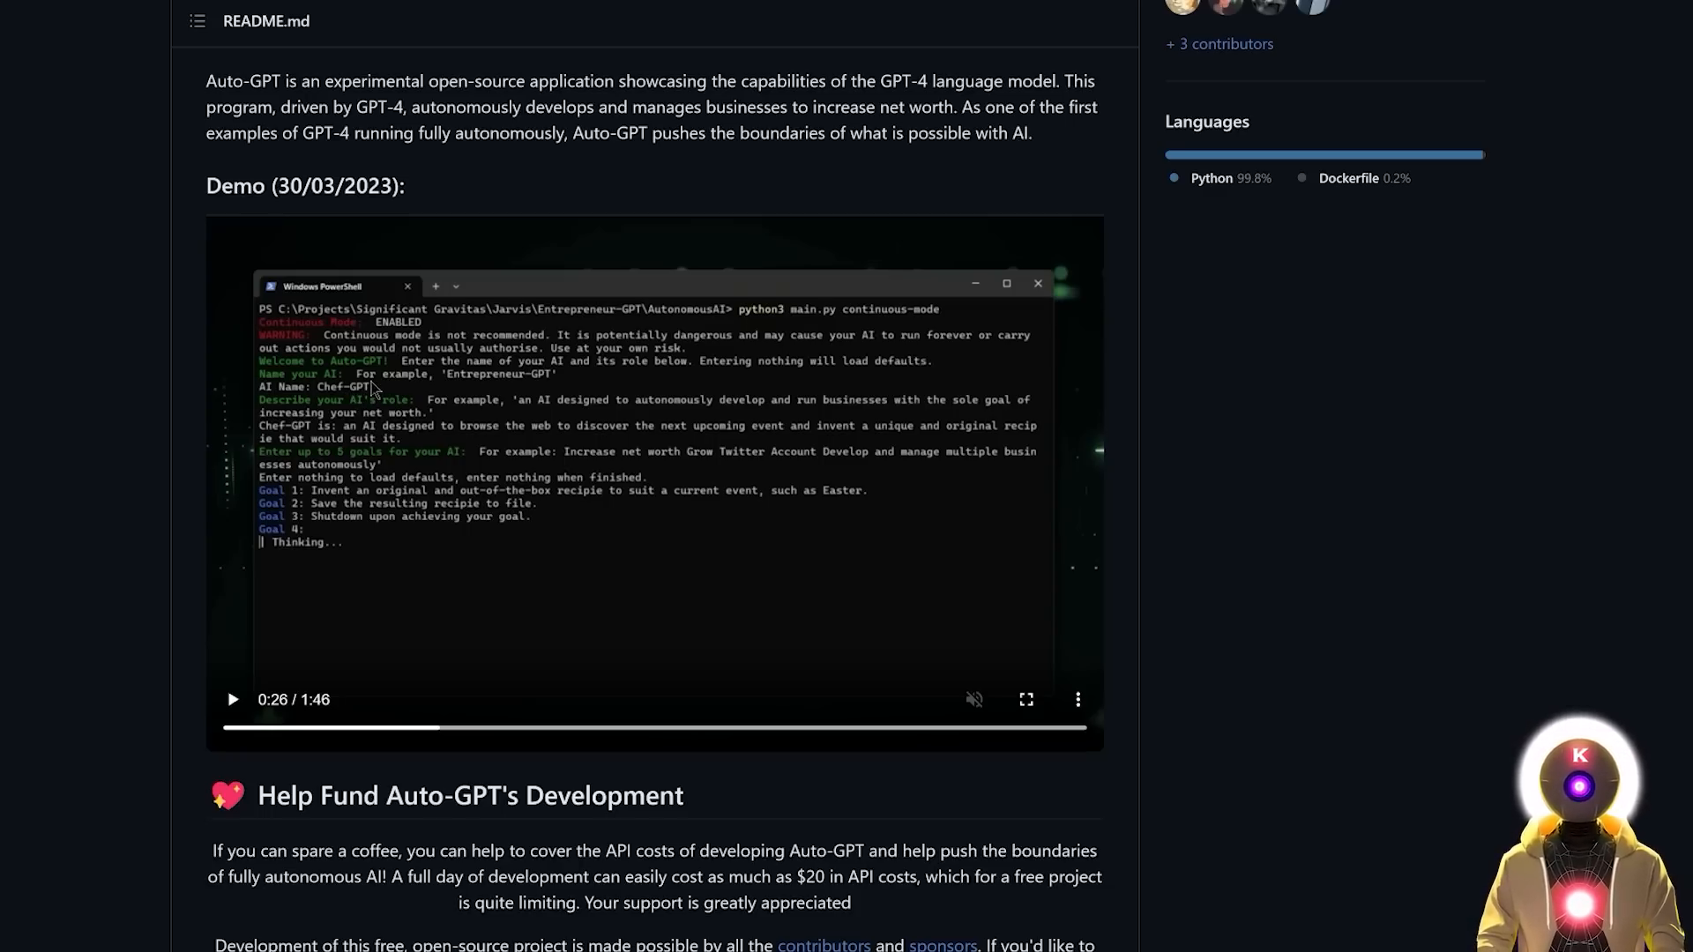
{"action": "mouse_move", "coordinate": [415, 441]}
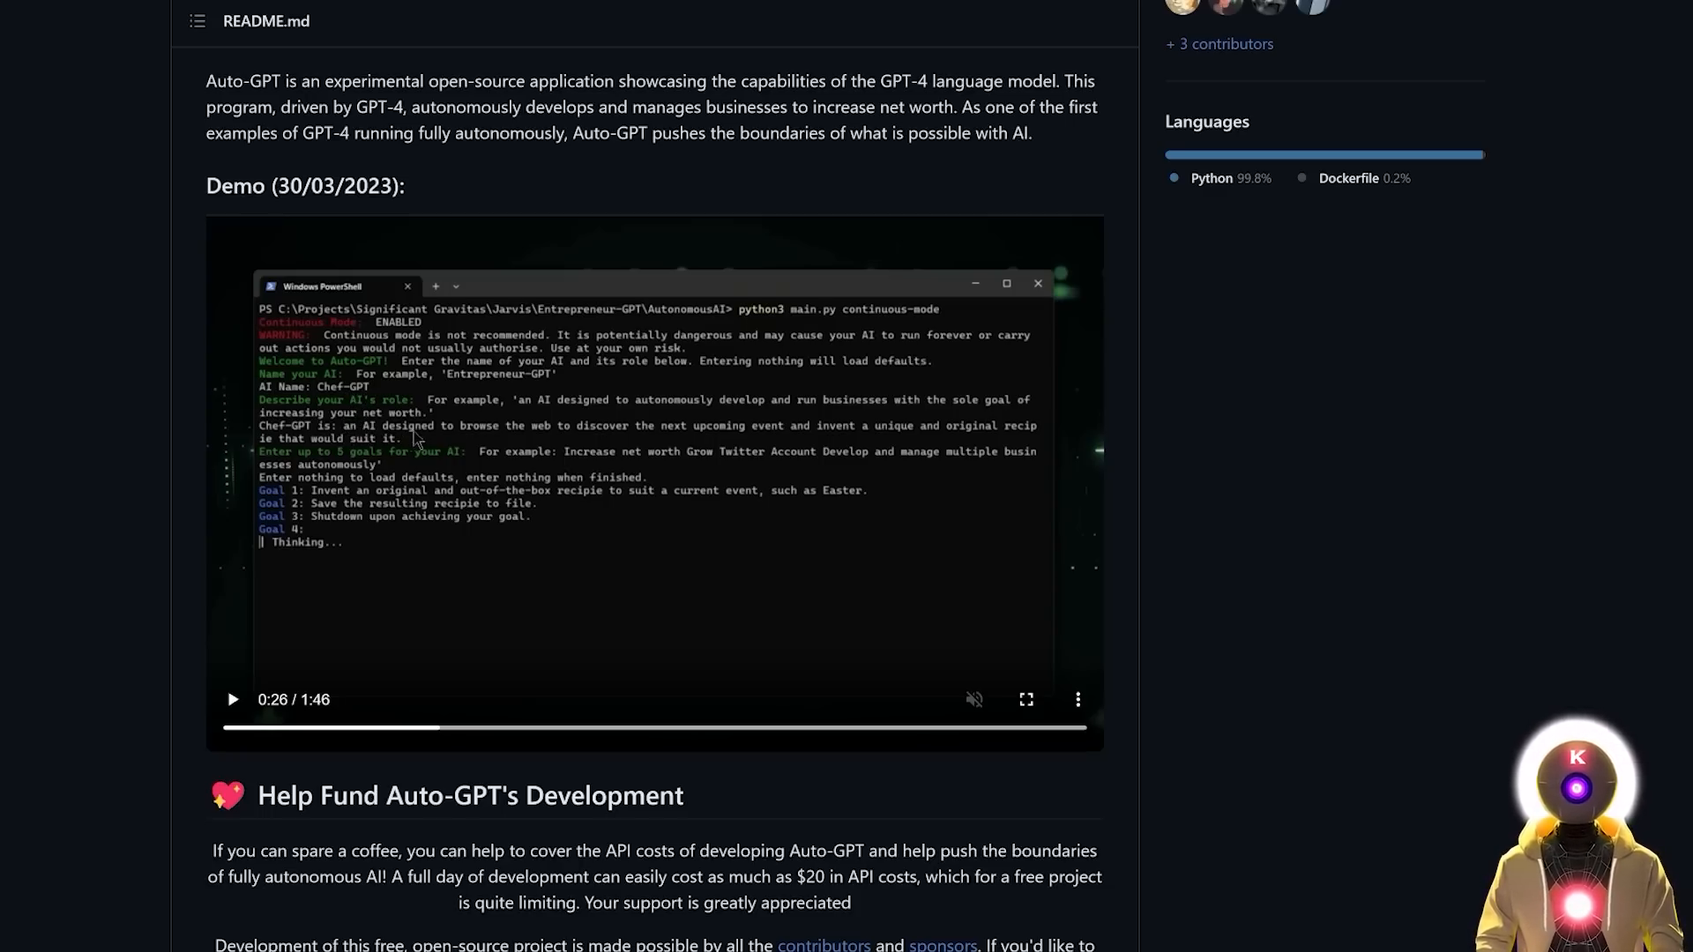
{"action": "mouse_move", "coordinate": [674, 452]}
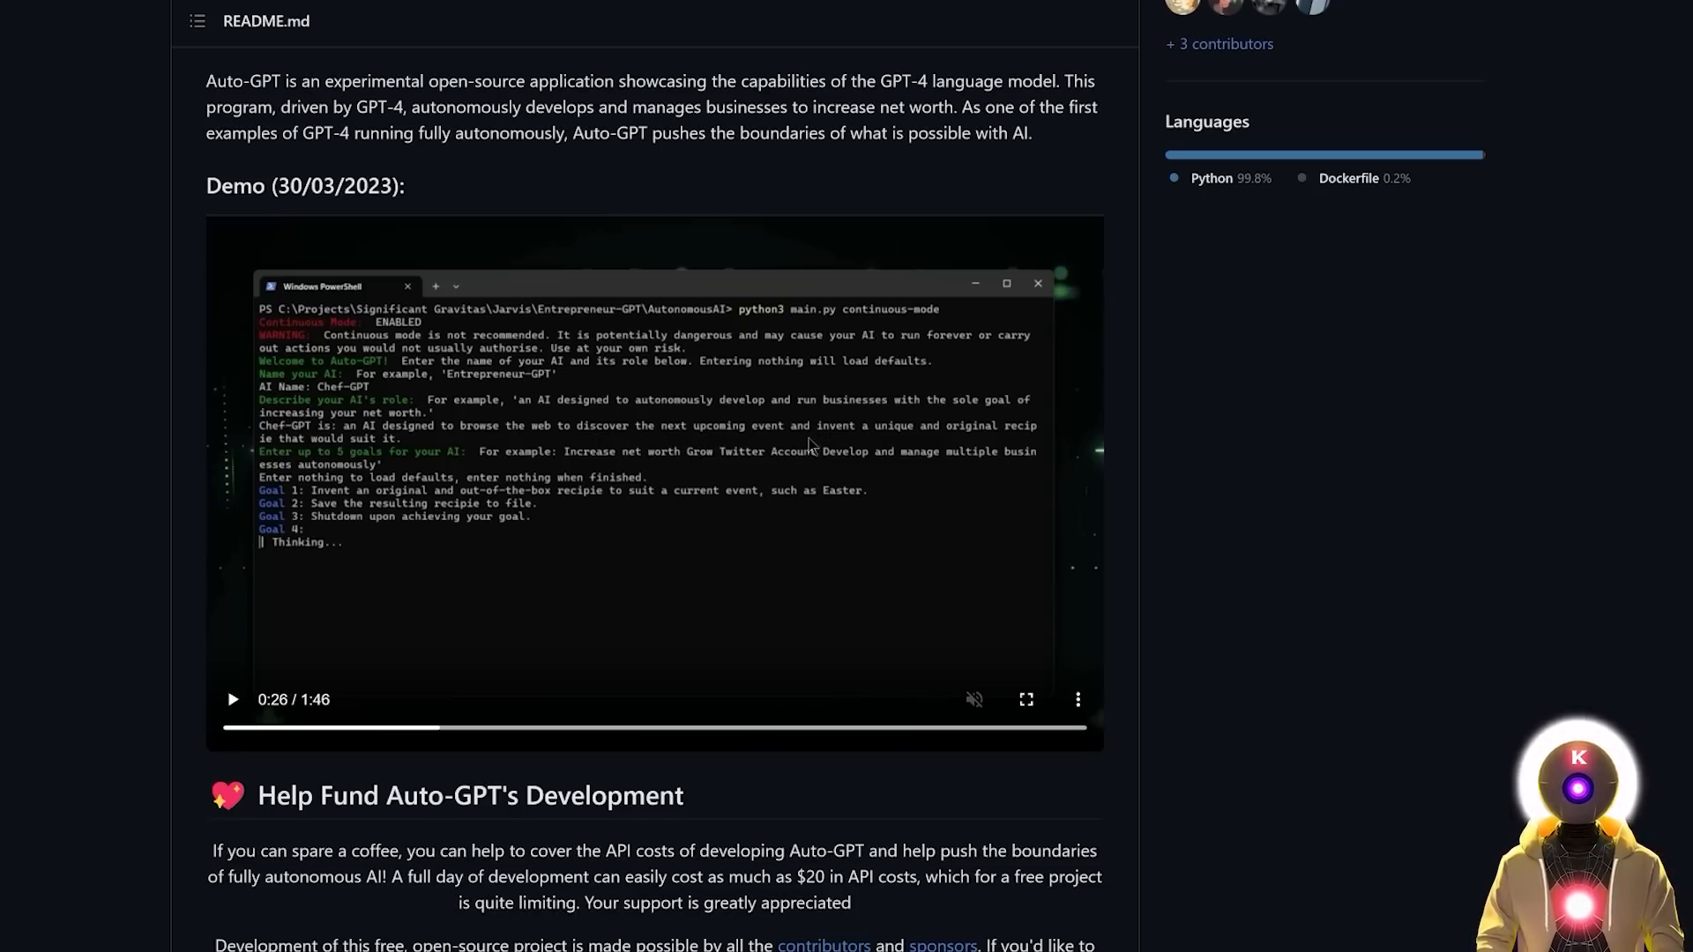
{"action": "mouse_move", "coordinate": [389, 470]}
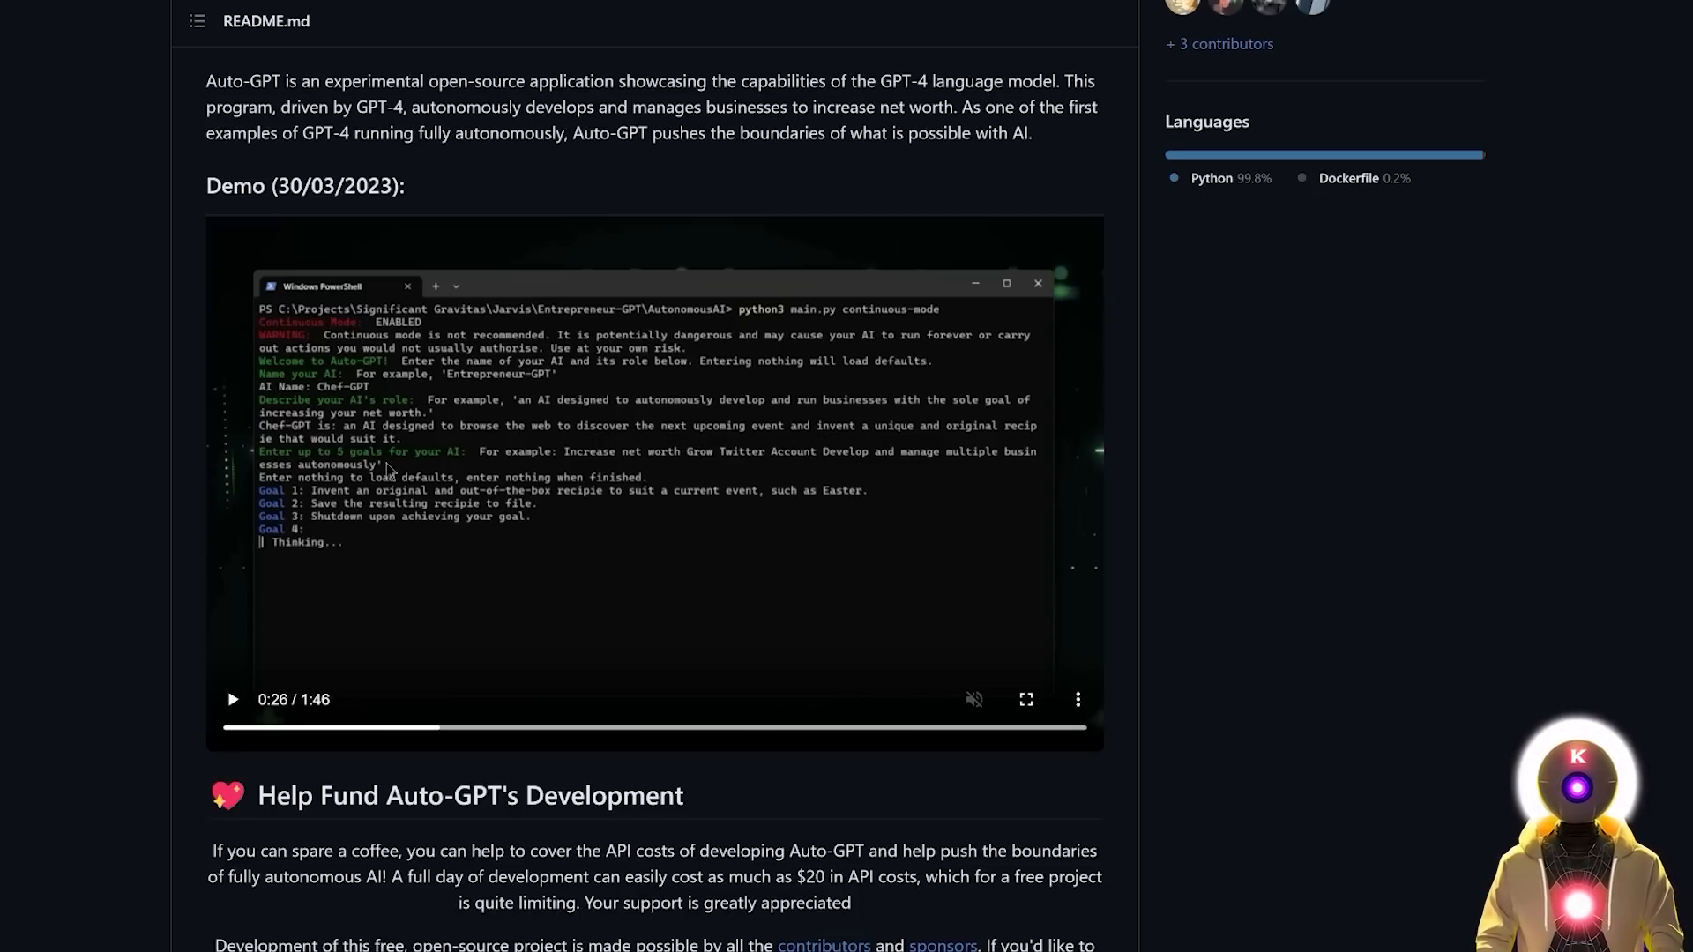
{"action": "mouse_move", "coordinate": [391, 508]}
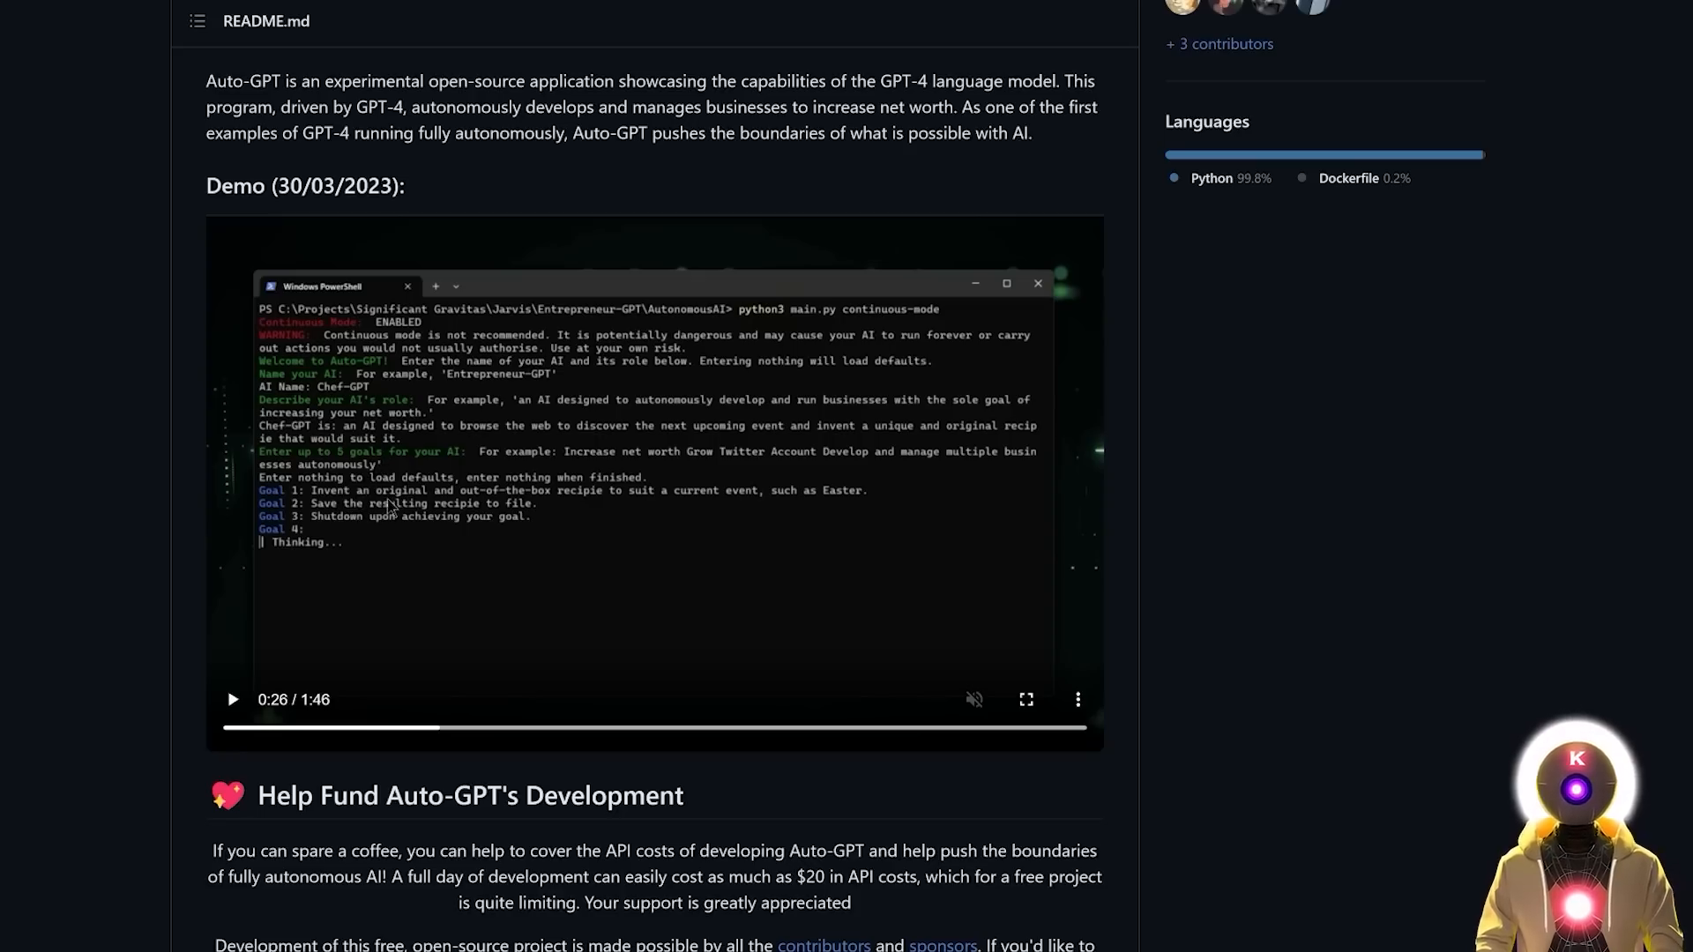
{"action": "mouse_move", "coordinate": [574, 508]}
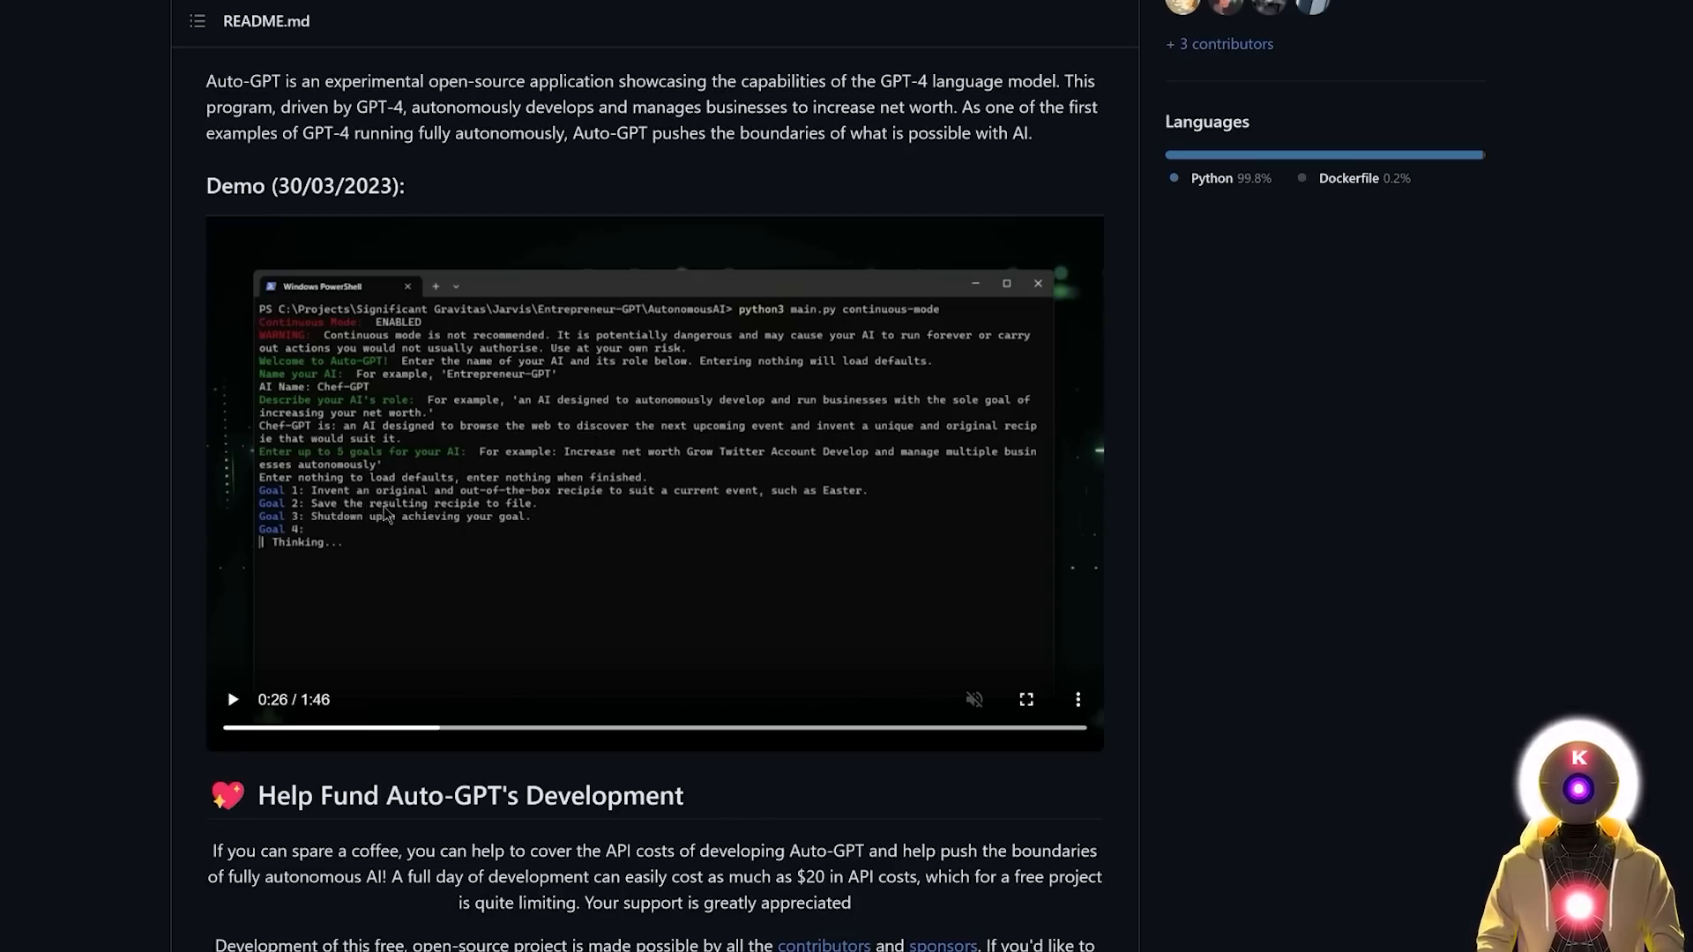
{"action": "mouse_move", "coordinate": [521, 519]}
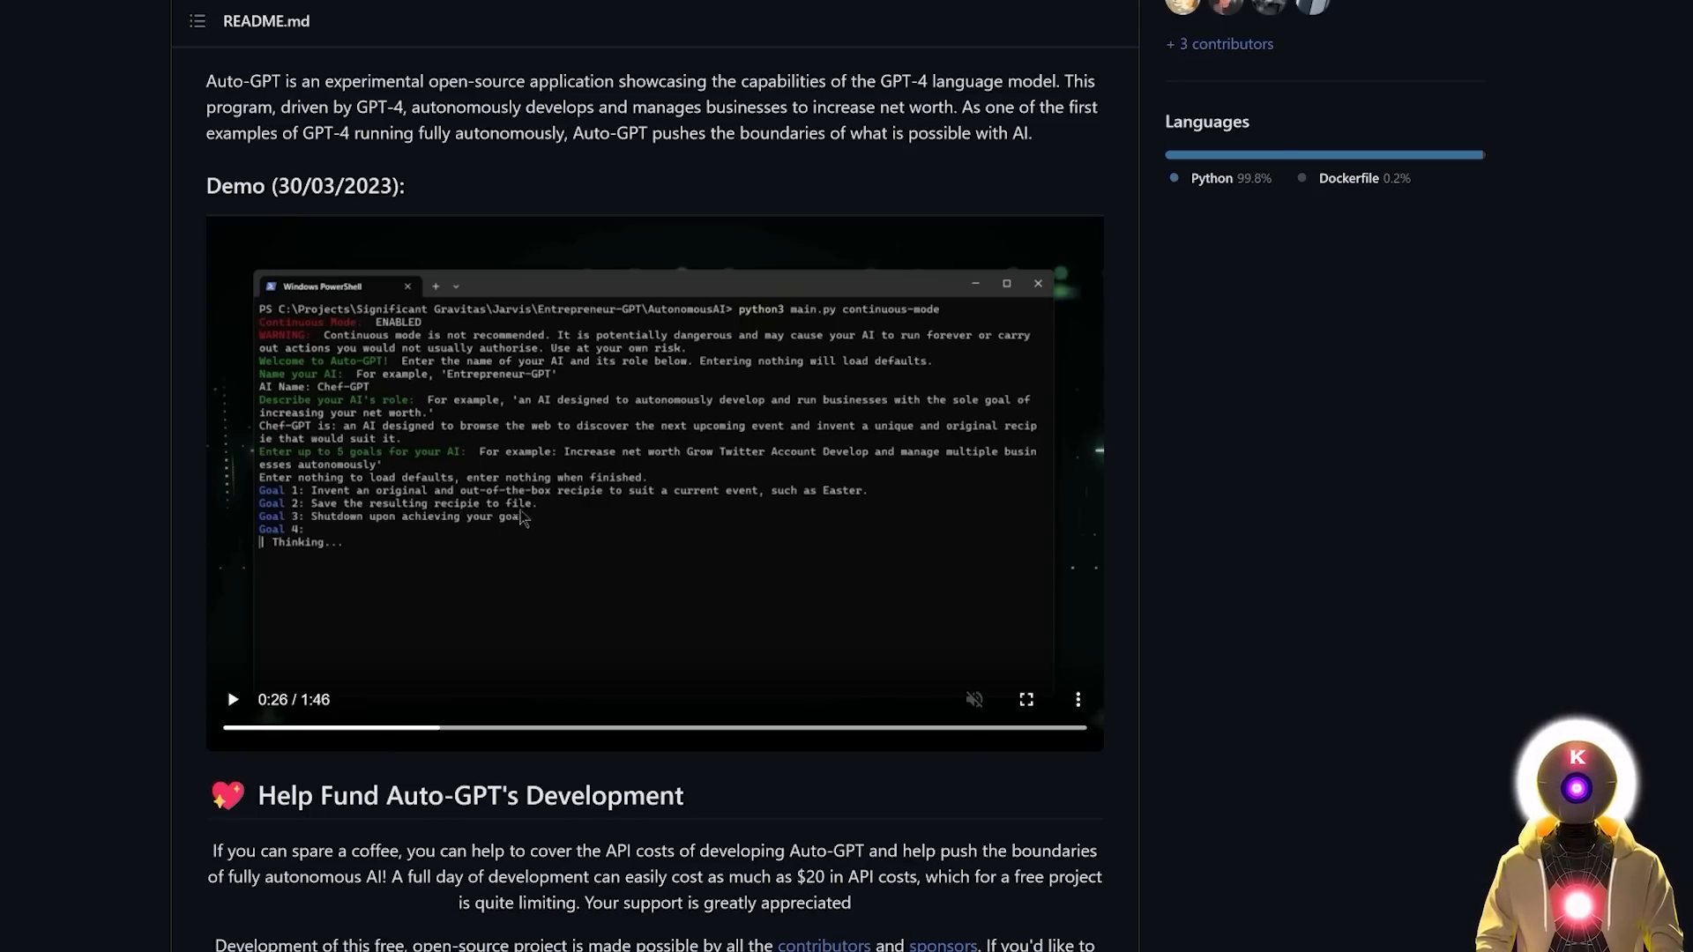
{"action": "mouse_move", "coordinate": [375, 530]}
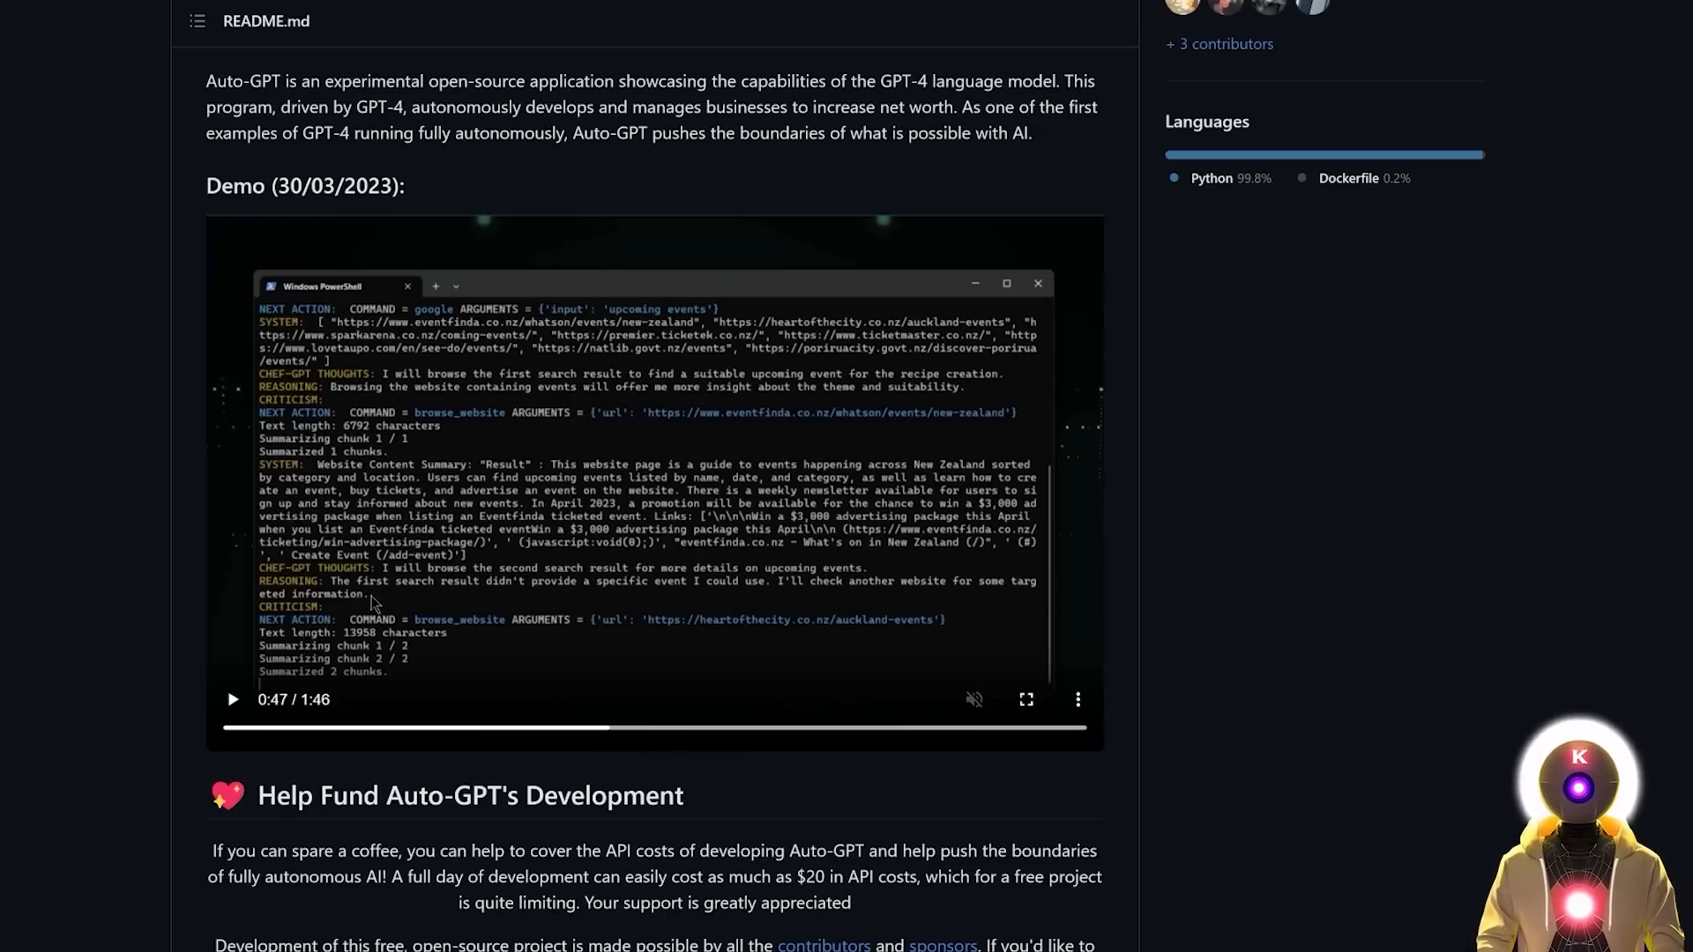
{"action": "mouse_move", "coordinate": [576, 592]}
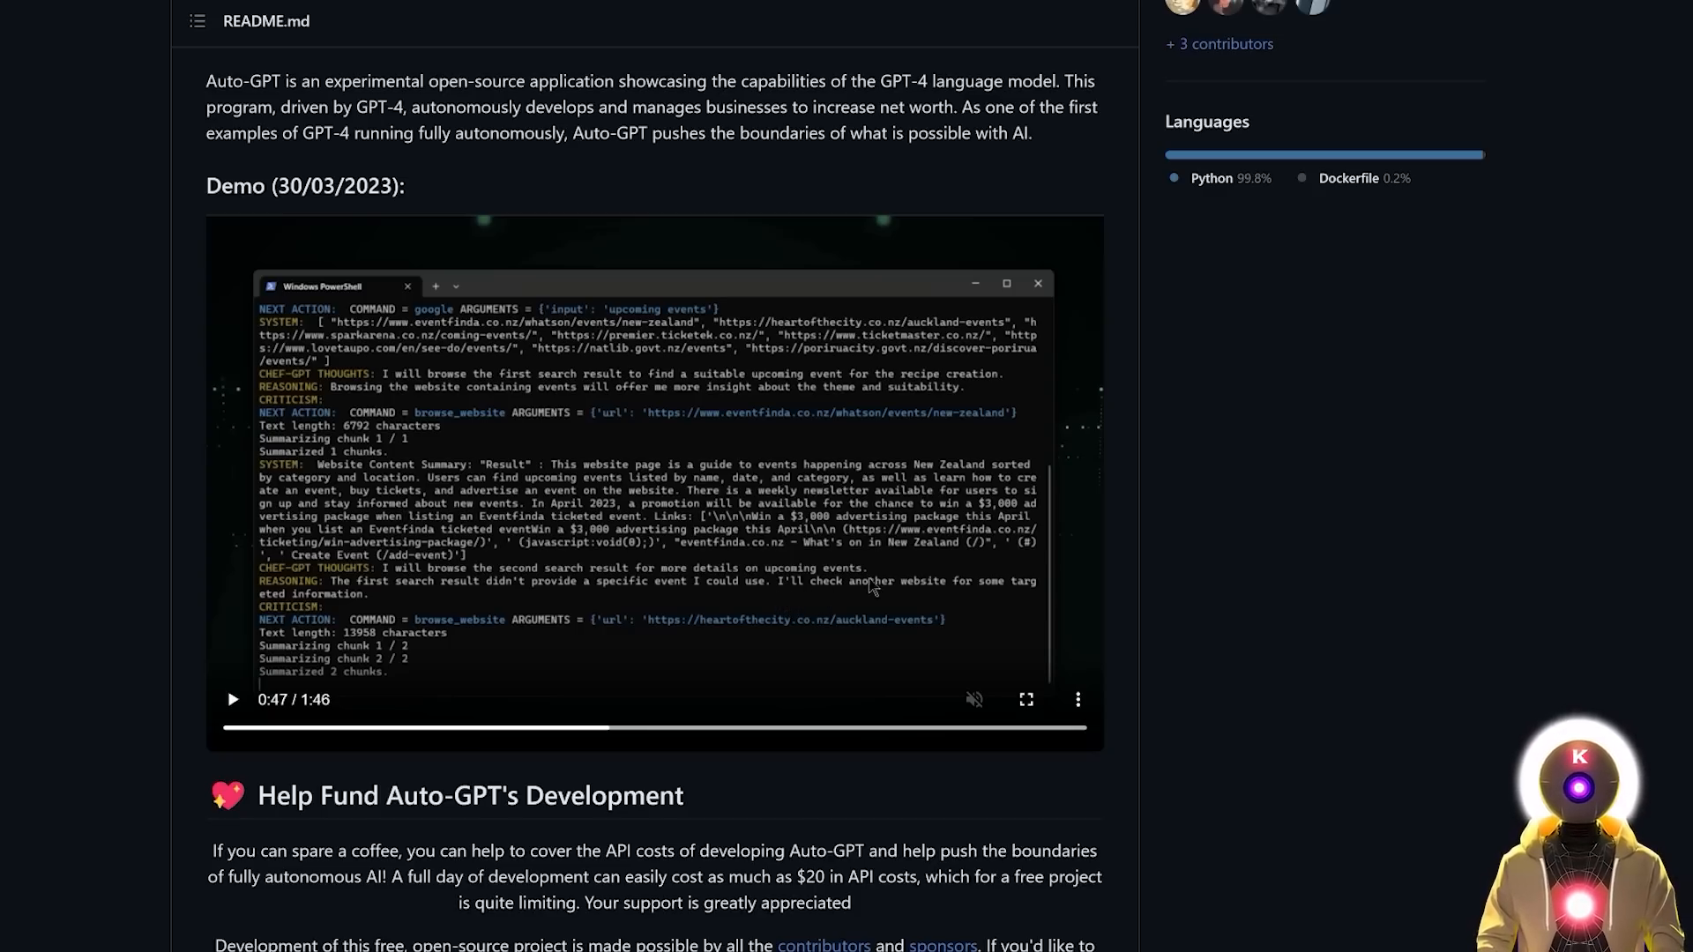
{"action": "mouse_move", "coordinate": [938, 600]}
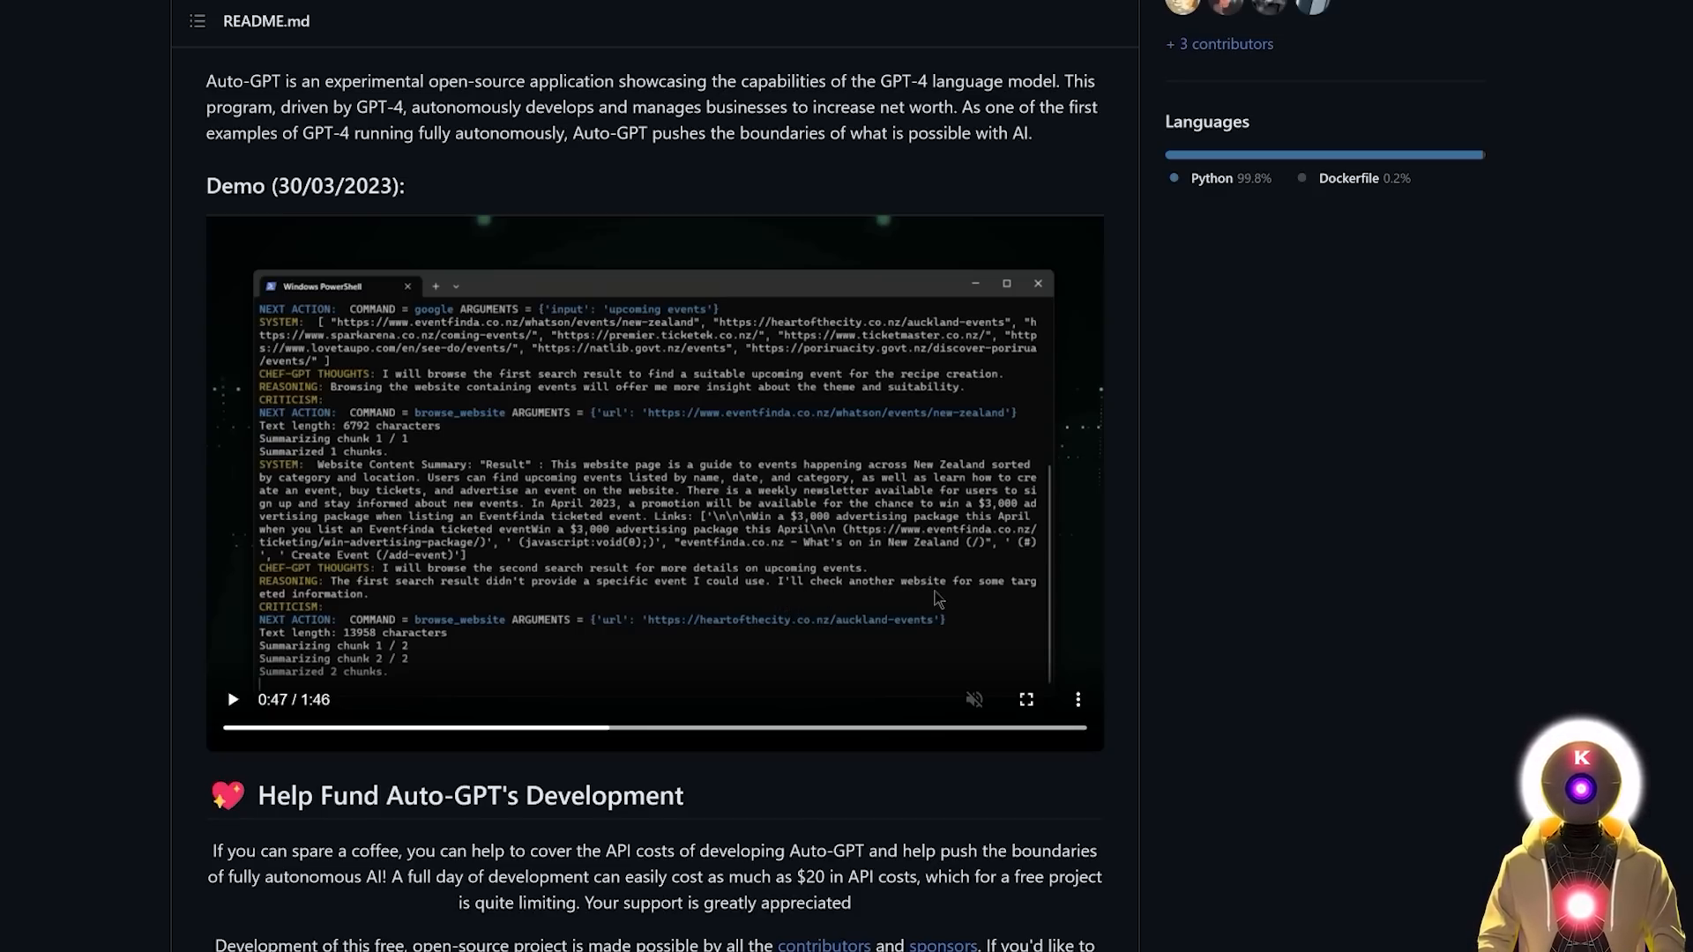
{"action": "left_click", "coordinate": [743, 727]}
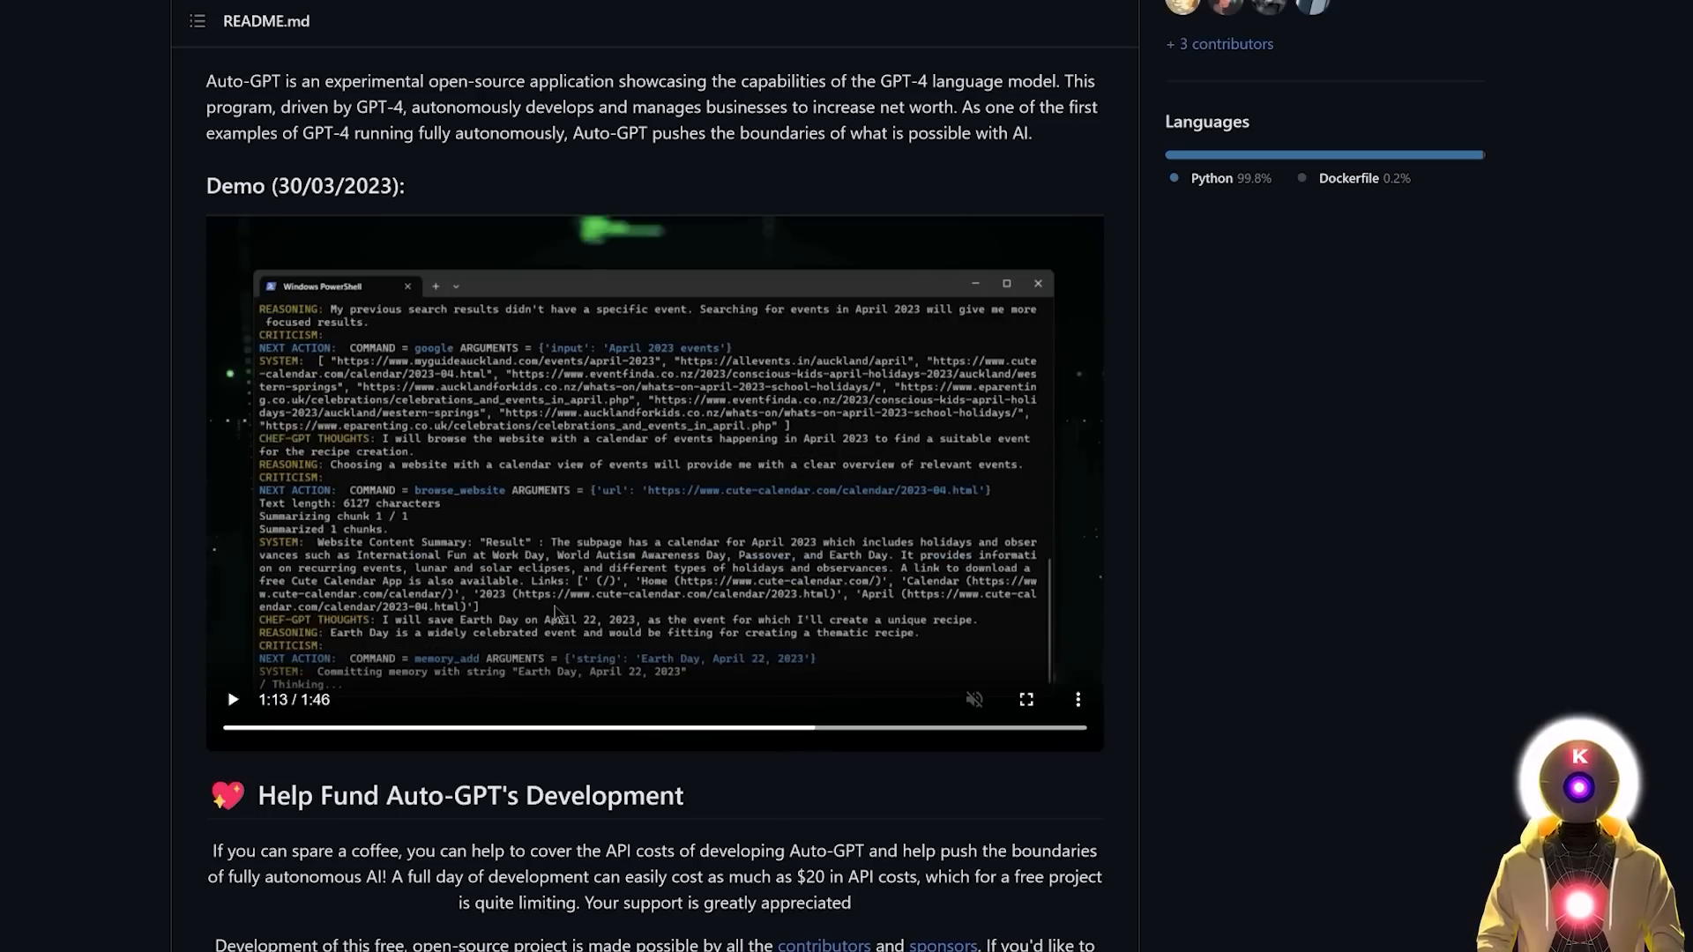
{"action": "mouse_move", "coordinate": [468, 639]}
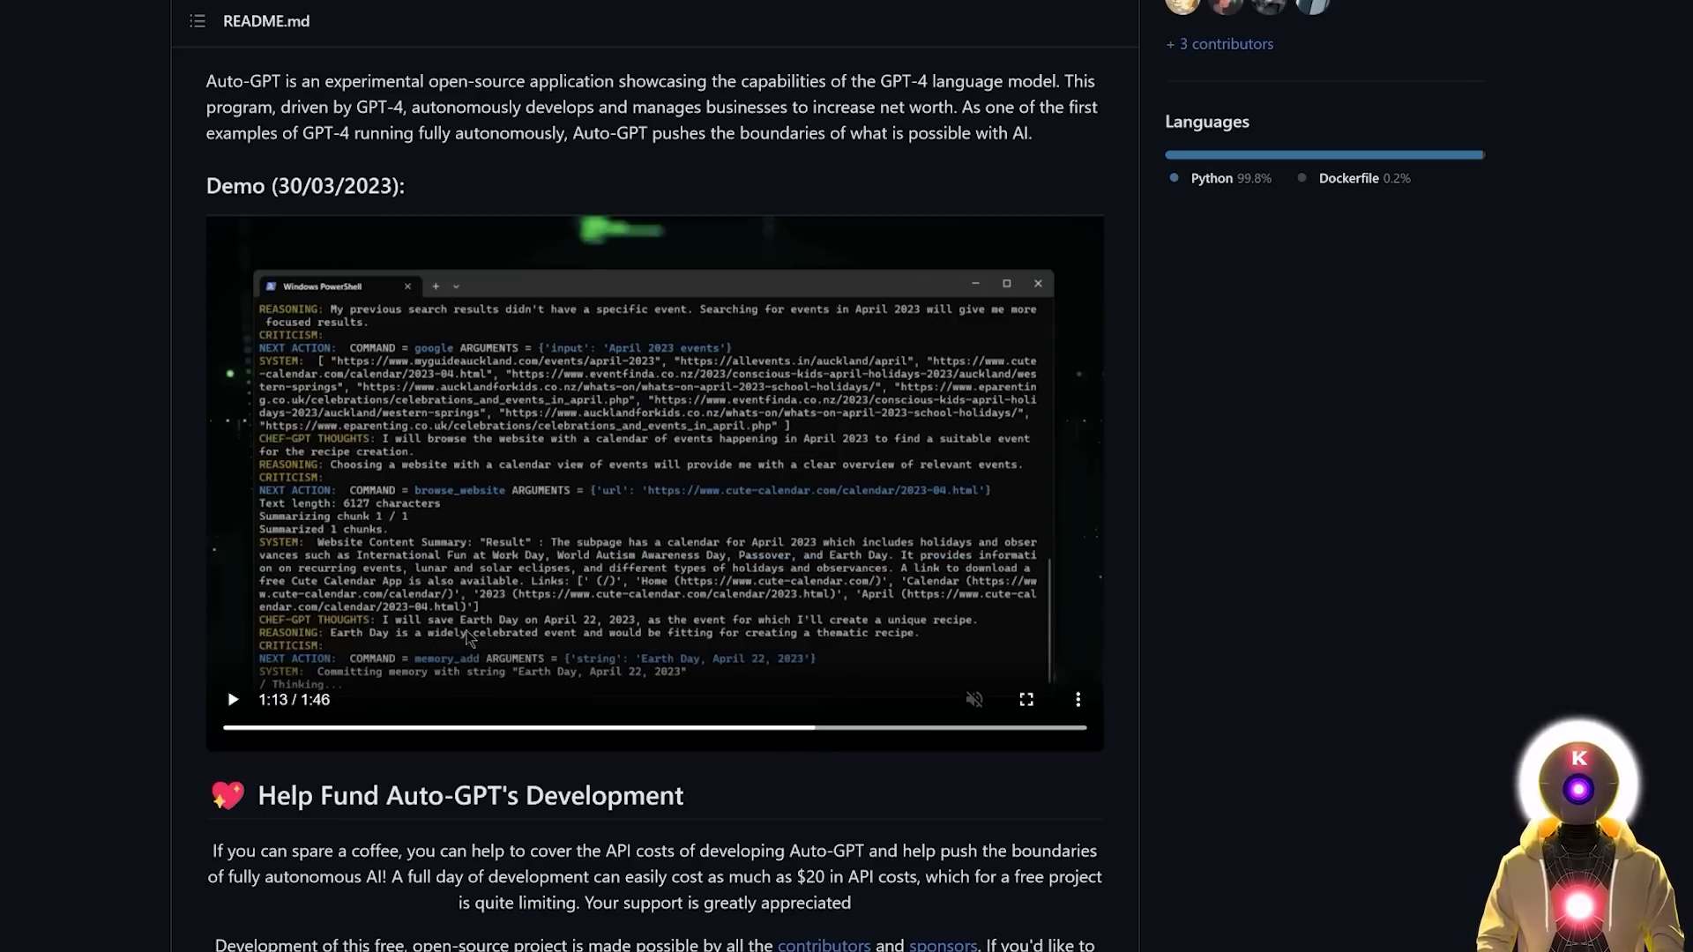
{"action": "mouse_move", "coordinate": [557, 639]}
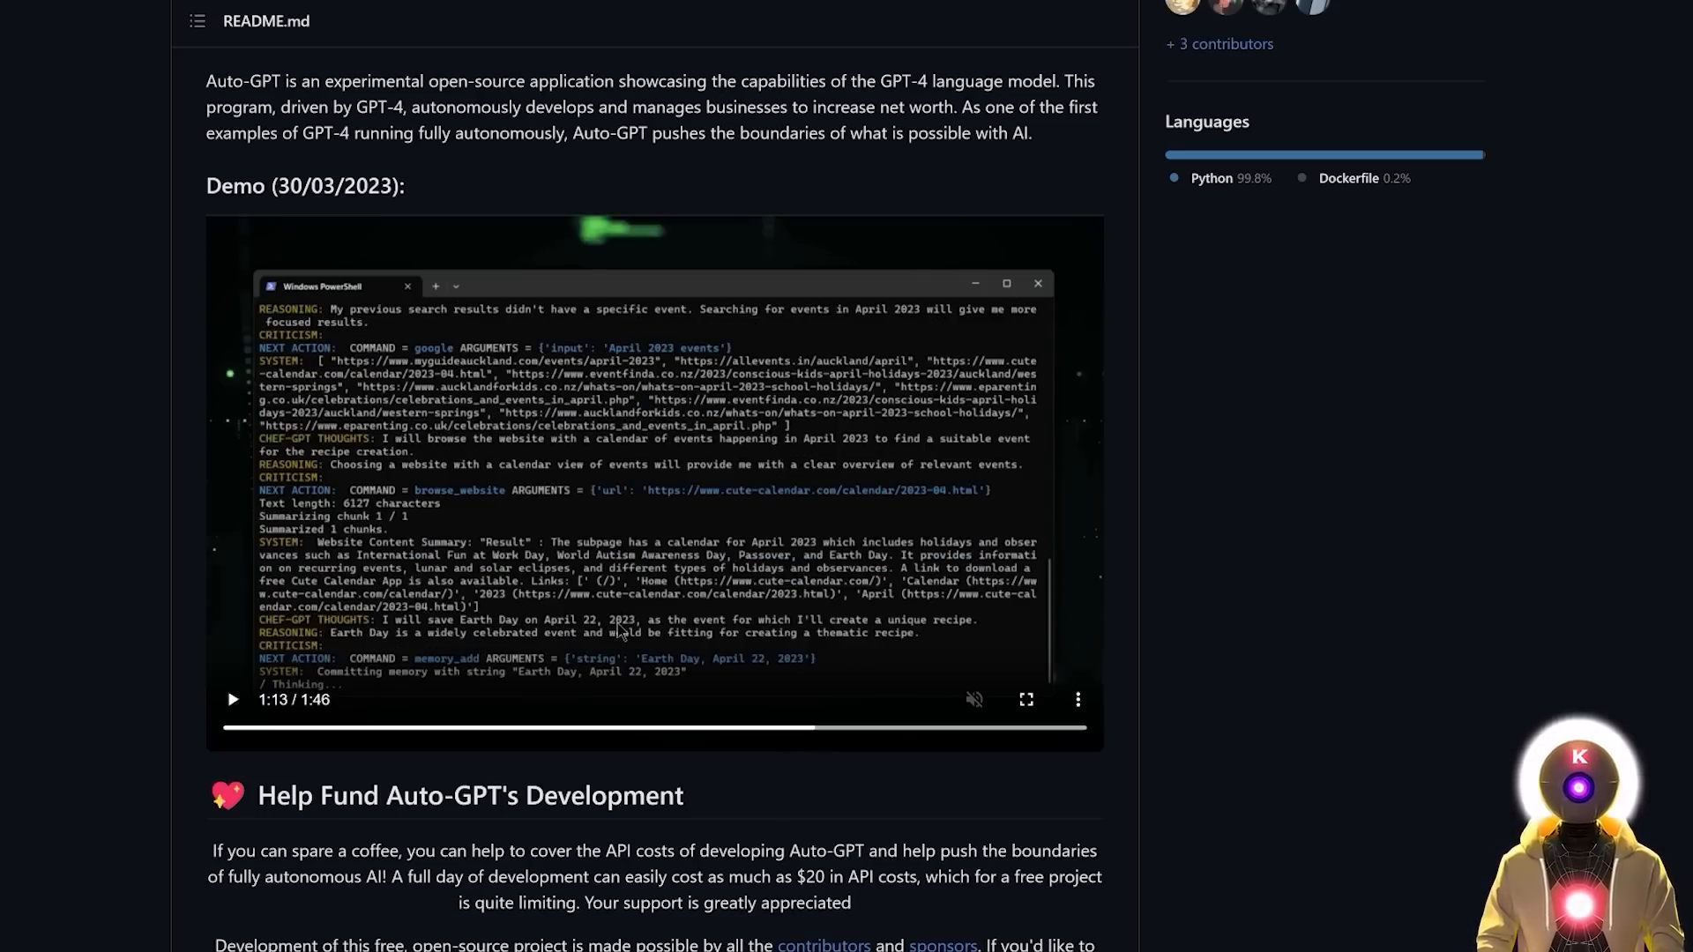
{"action": "mouse_move", "coordinate": [880, 628]}
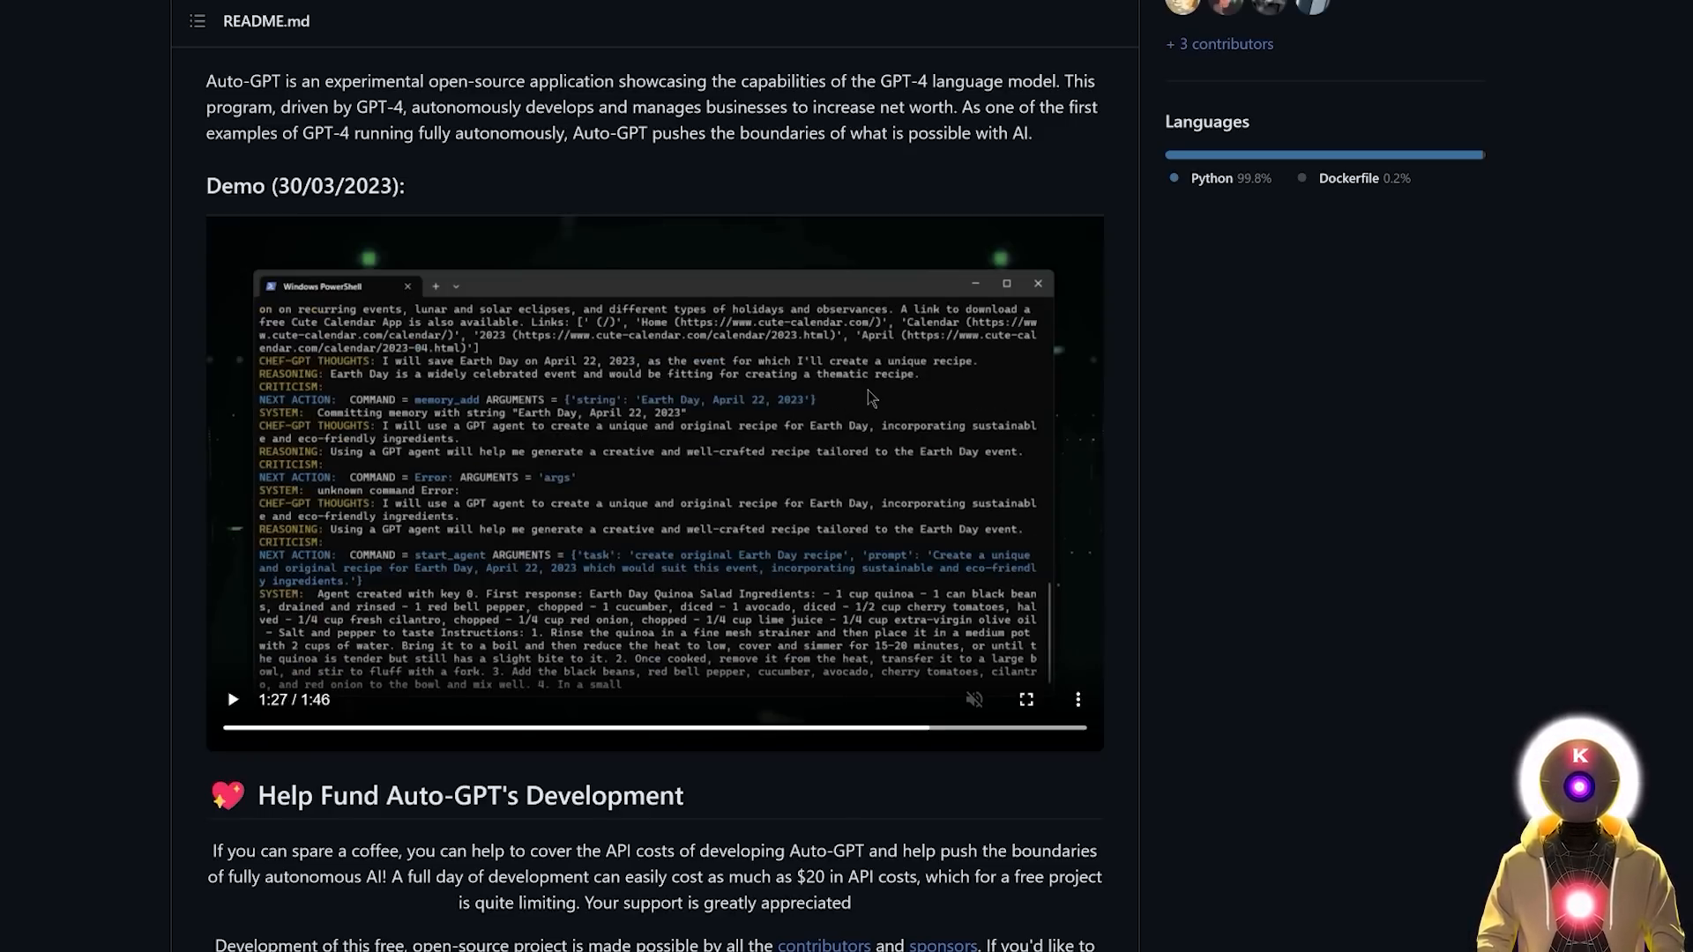
{"action": "mouse_move", "coordinate": [484, 452]}
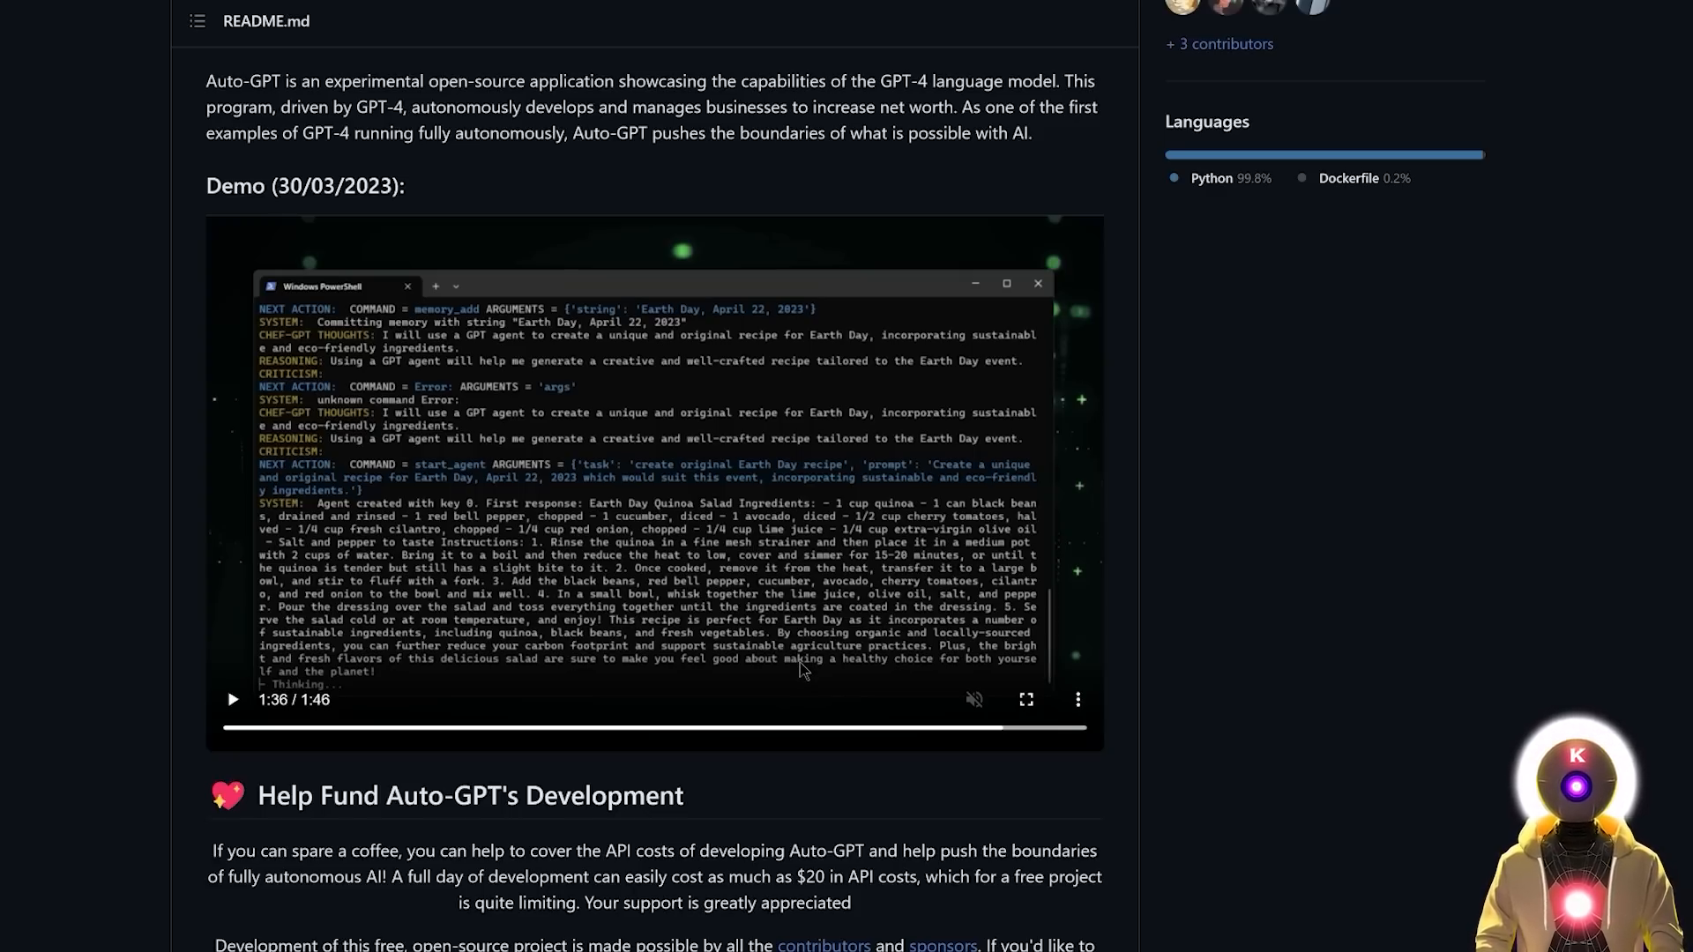
{"action": "mouse_move", "coordinate": [1196, 745]}
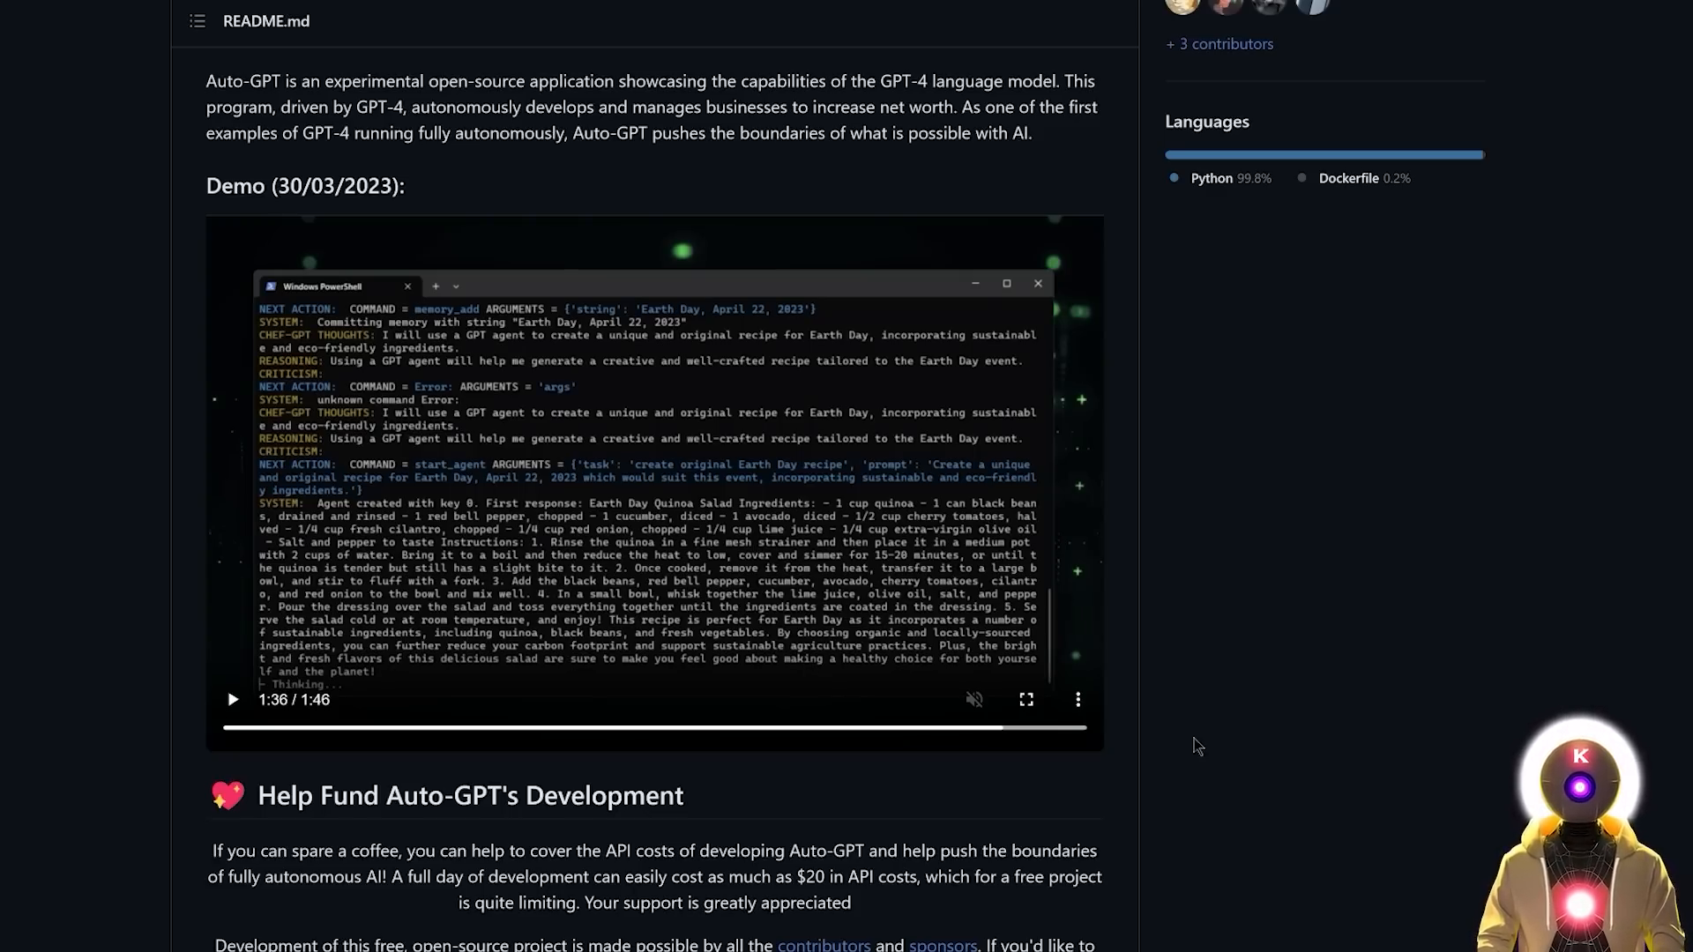
{"action": "mouse_move", "coordinate": [1307, 700]}
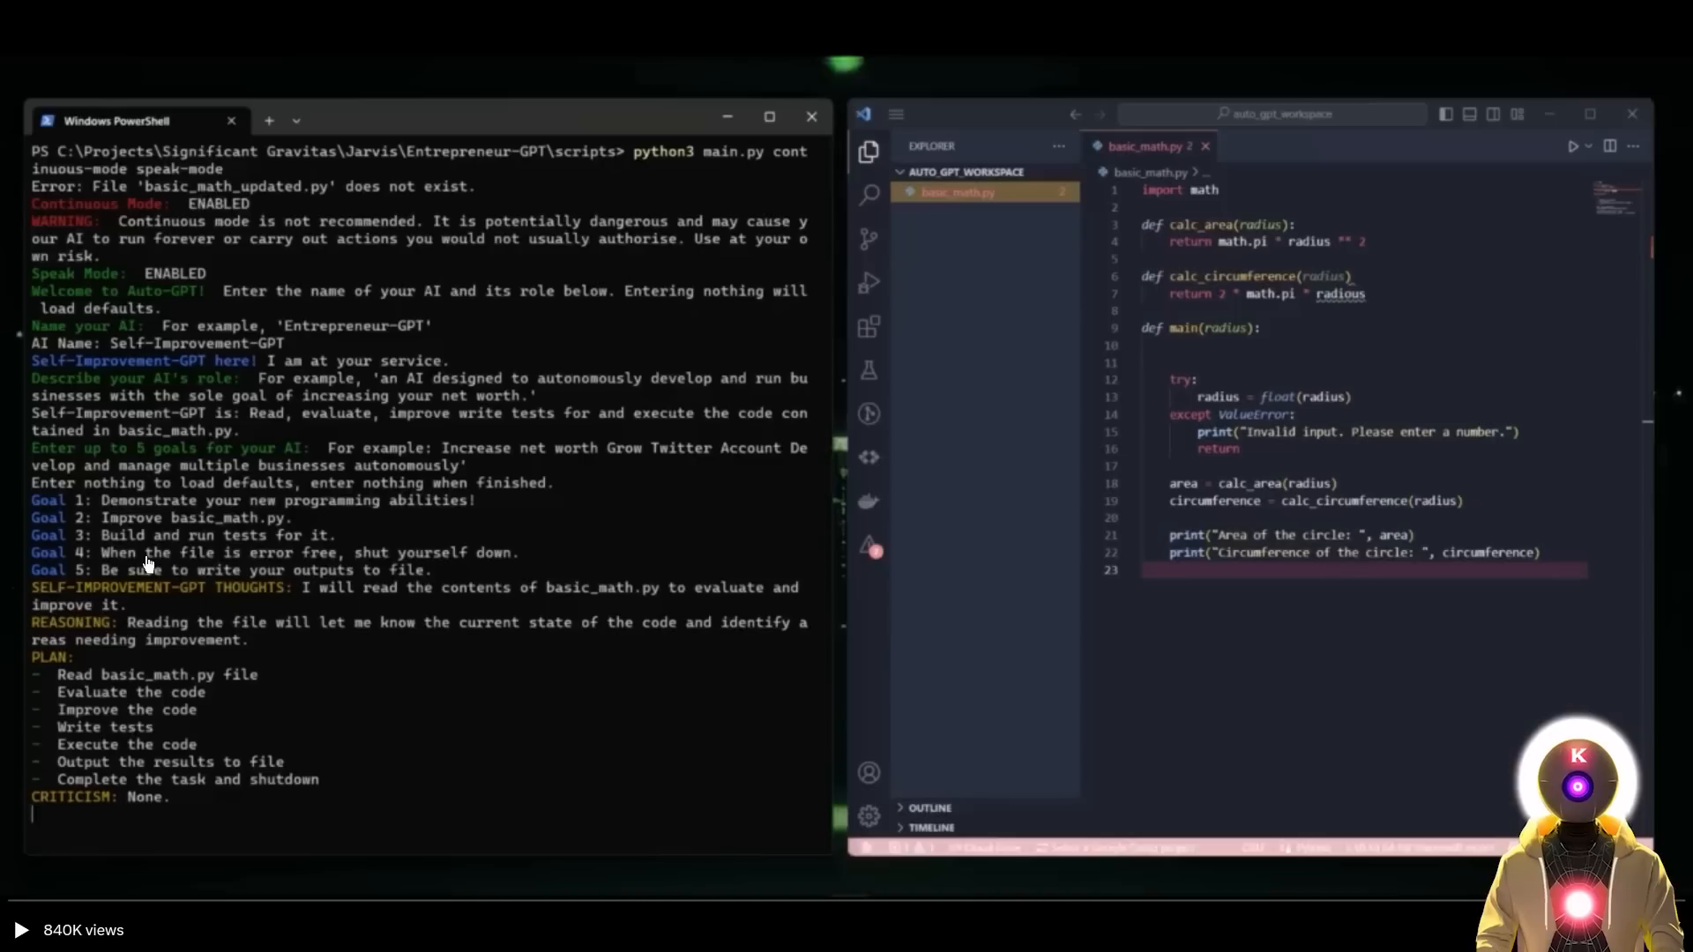
{"action": "mouse_move", "coordinate": [343, 564]}
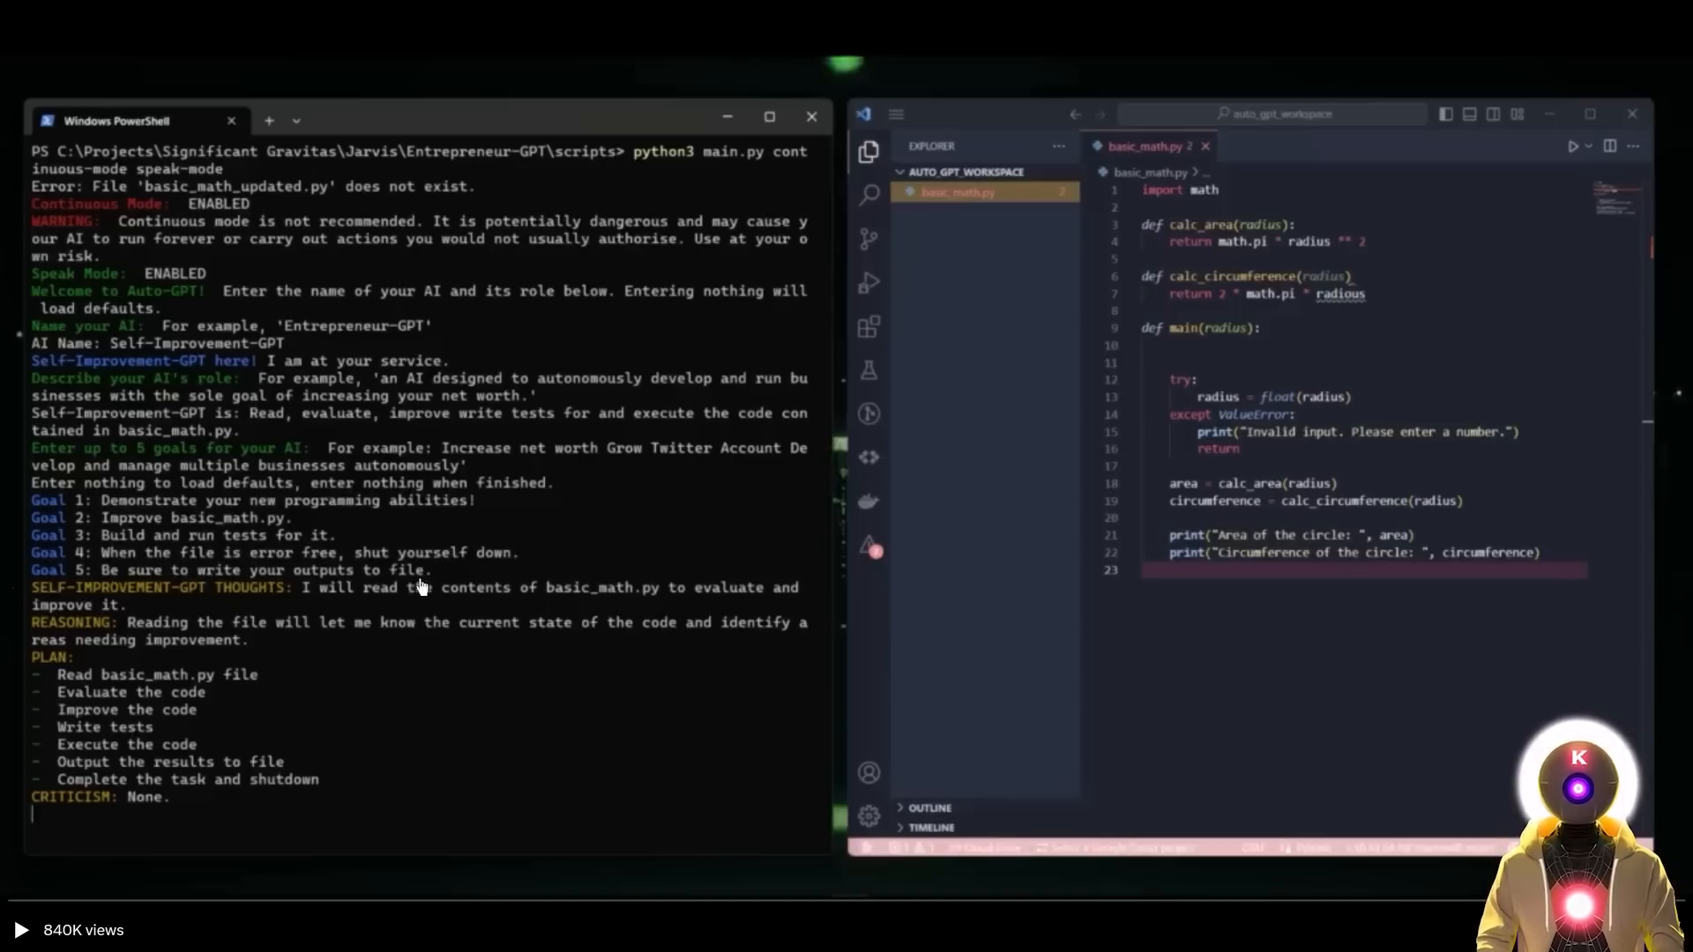
{"action": "mouse_move", "coordinate": [780, 524]}
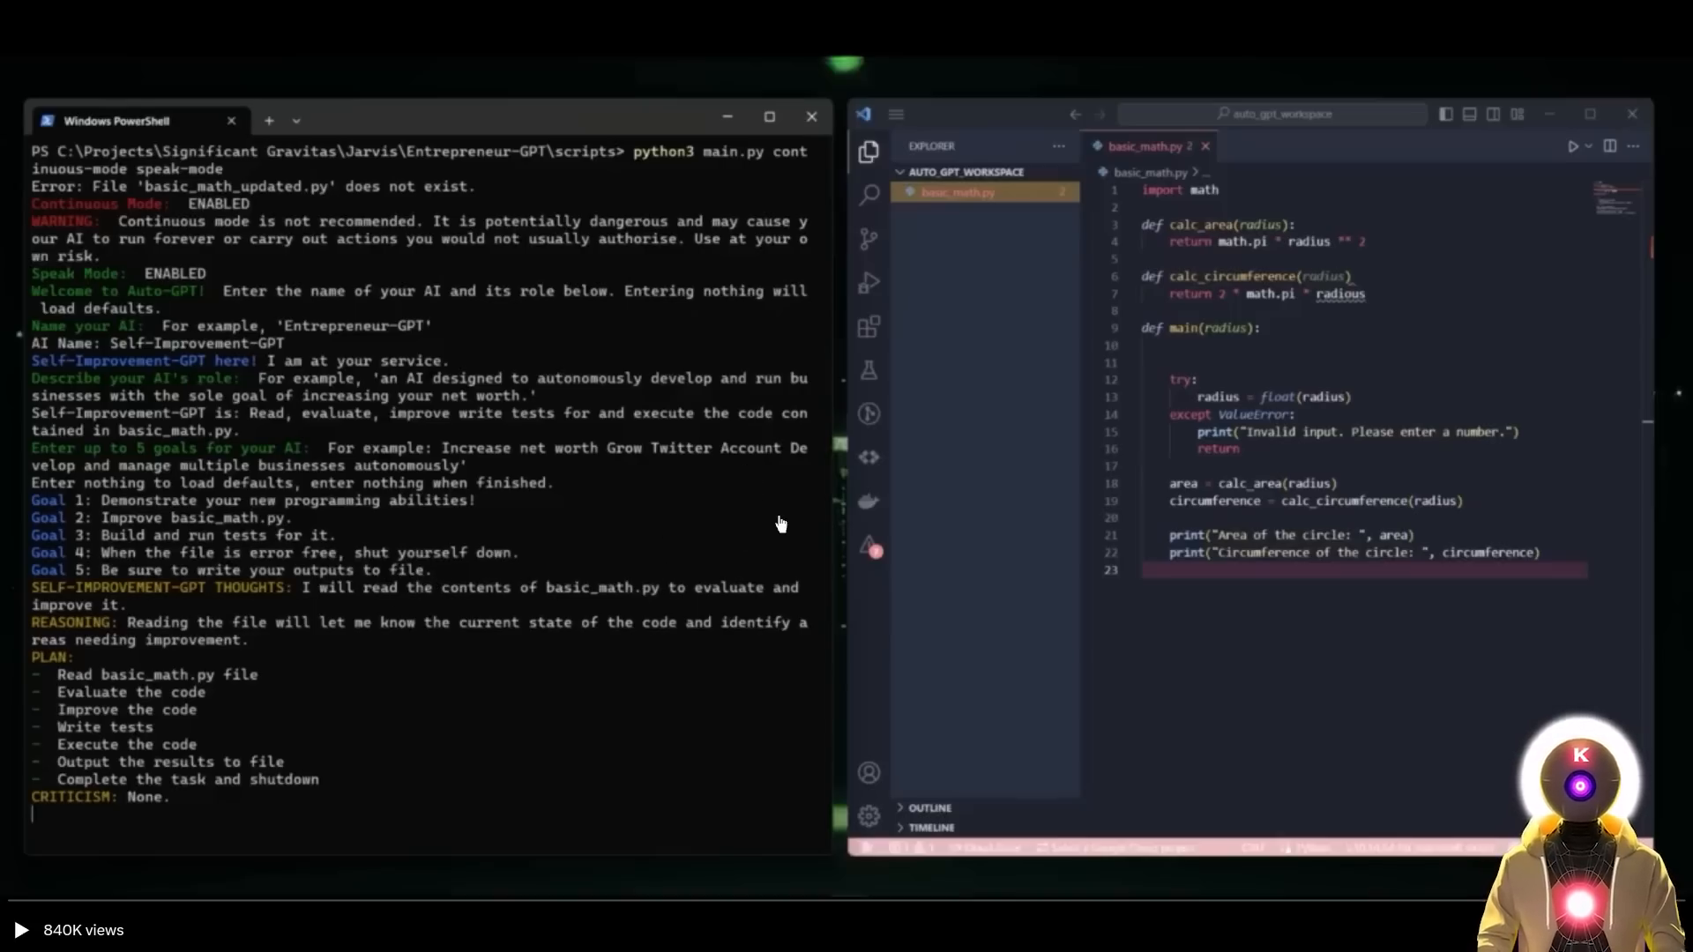
{"action": "mouse_move", "coordinate": [1390, 441]}
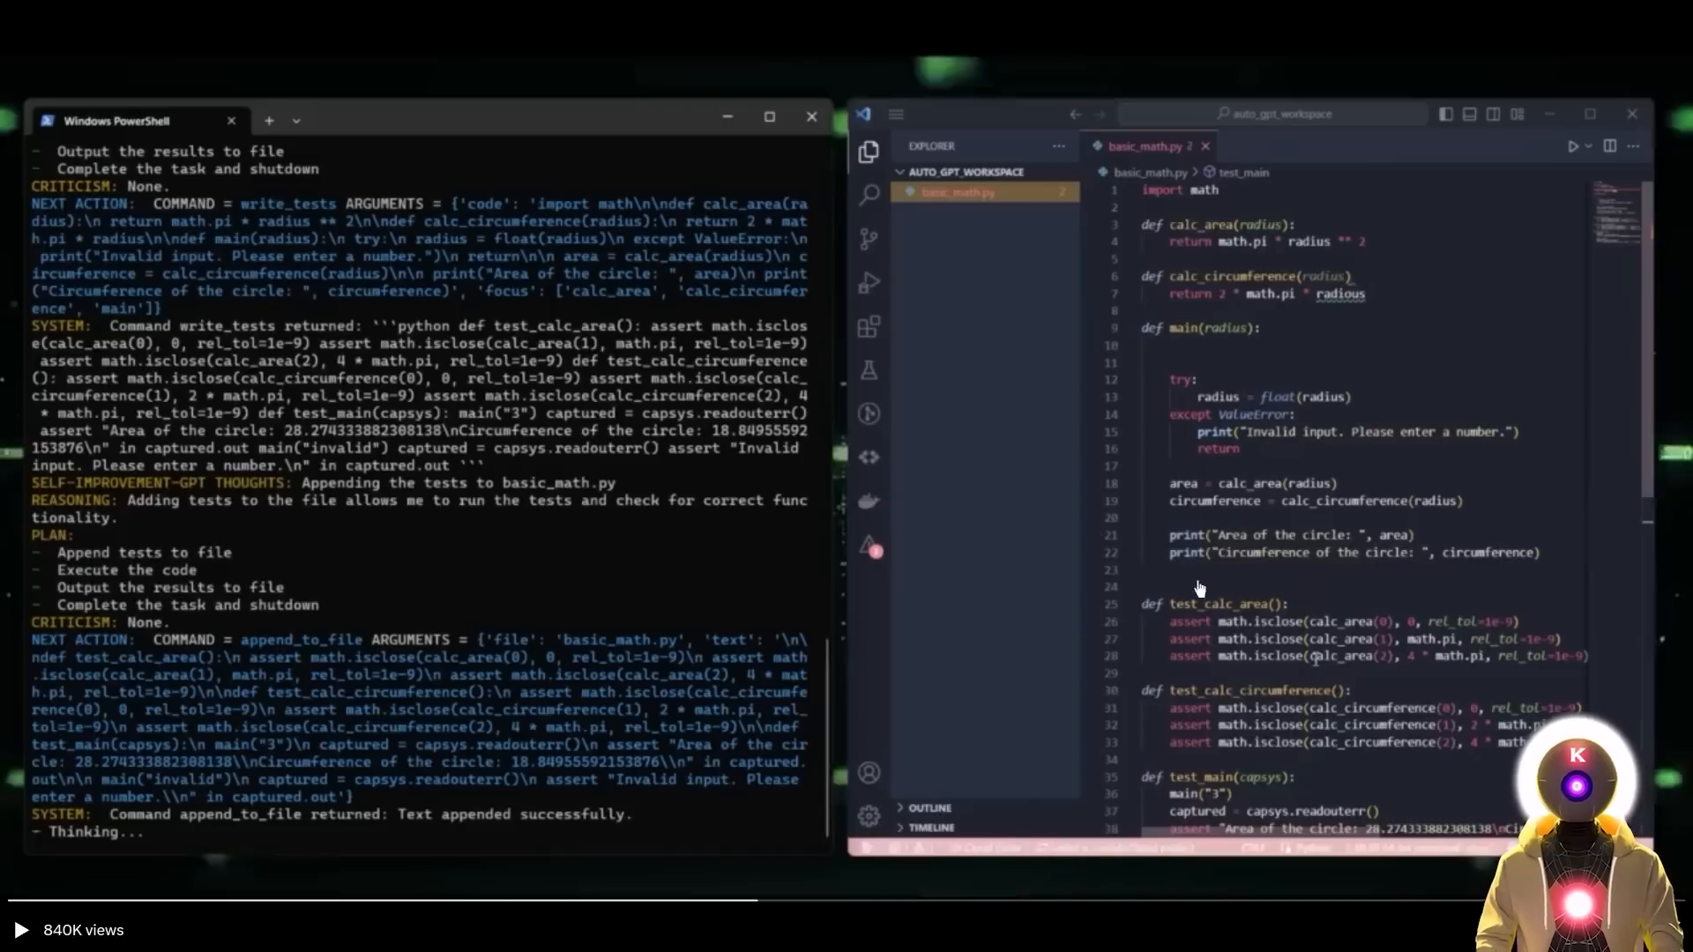
{"action": "mouse_move", "coordinate": [1309, 539]}
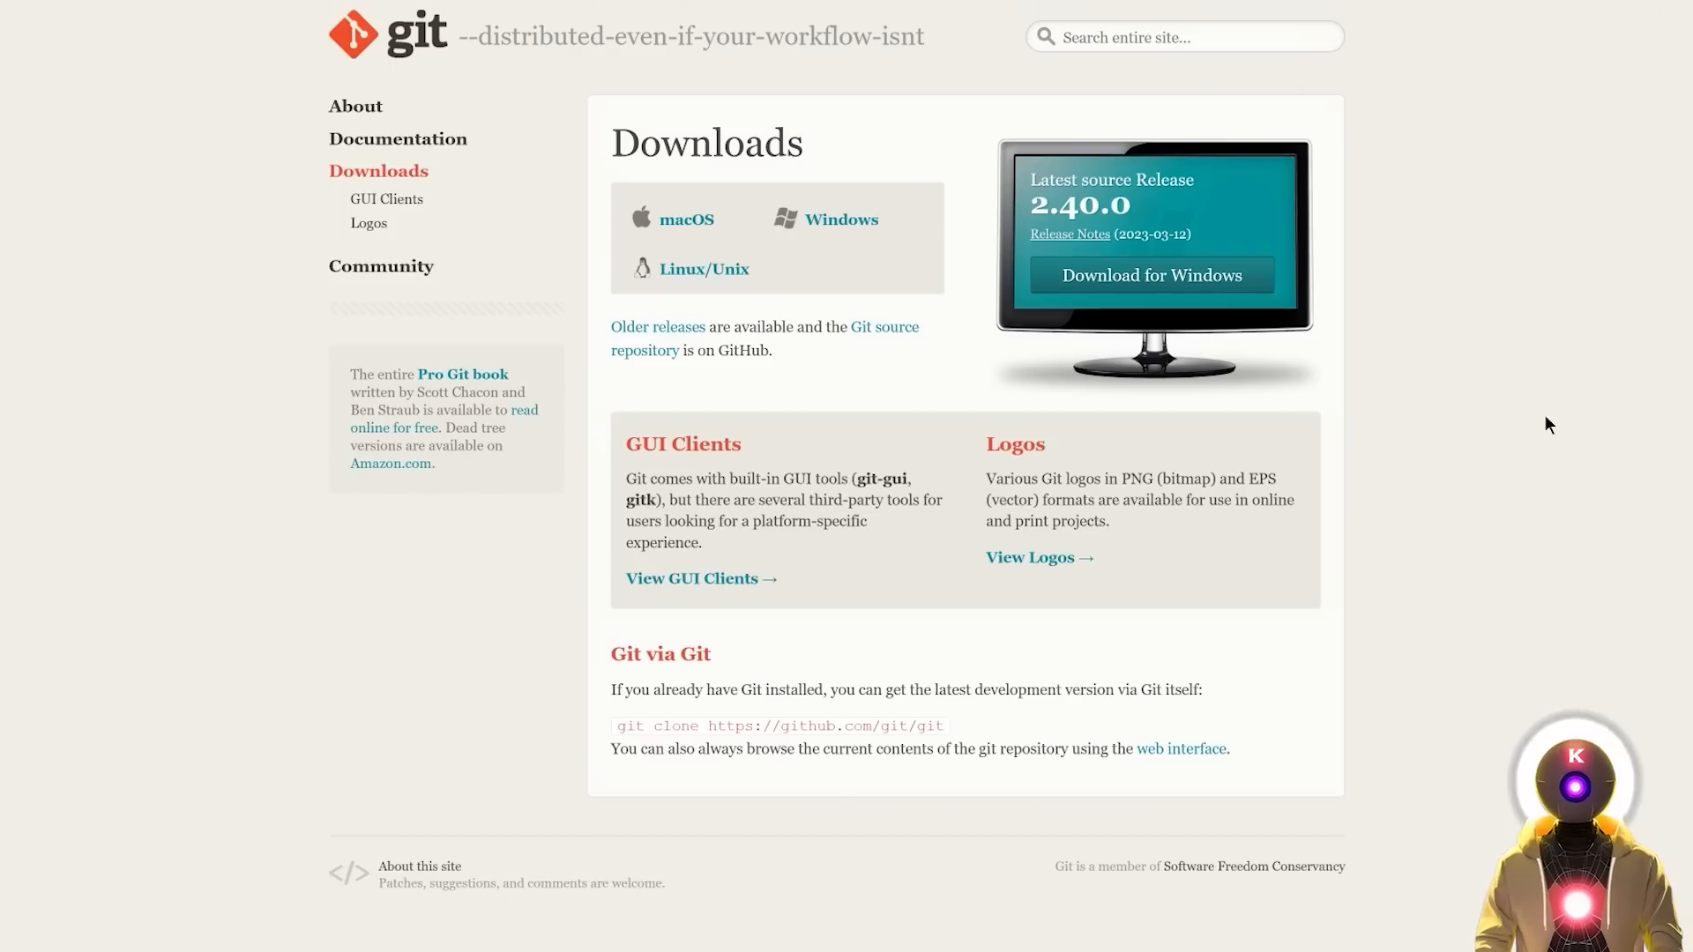
{"action": "mouse_move", "coordinate": [884, 630]}
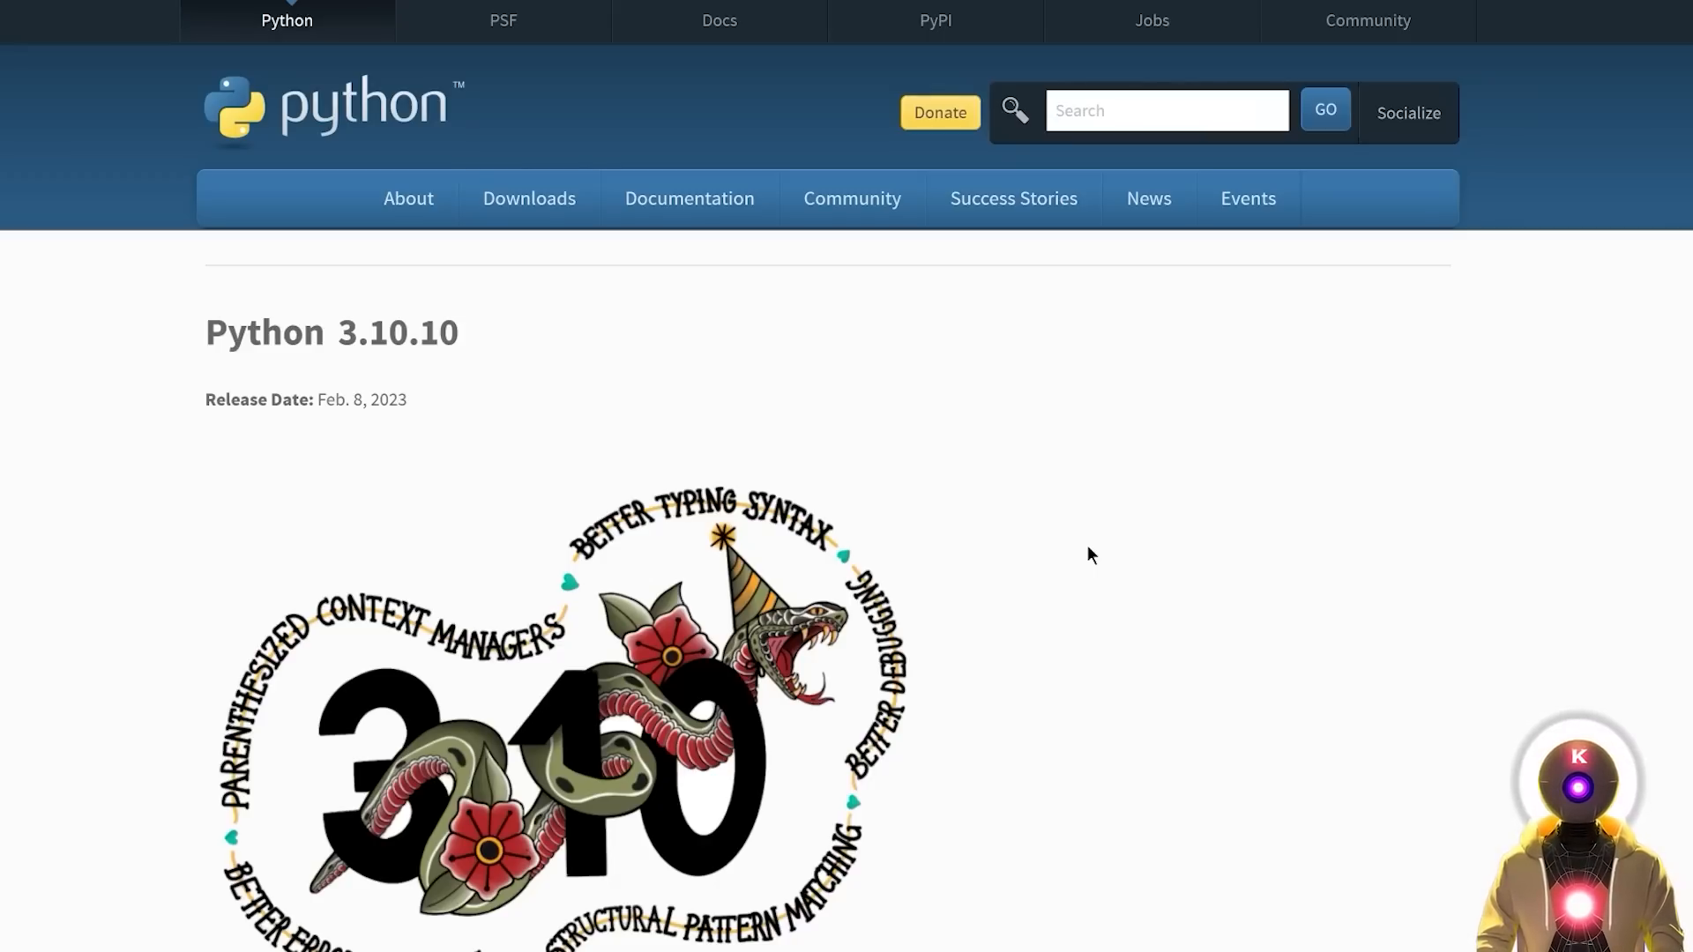
- Scroll the tutorialspoint Python install guide to the Windows installer step with PATH checked
{"action": "scroll", "scroll_direction": "down", "scroll_amount": 3}
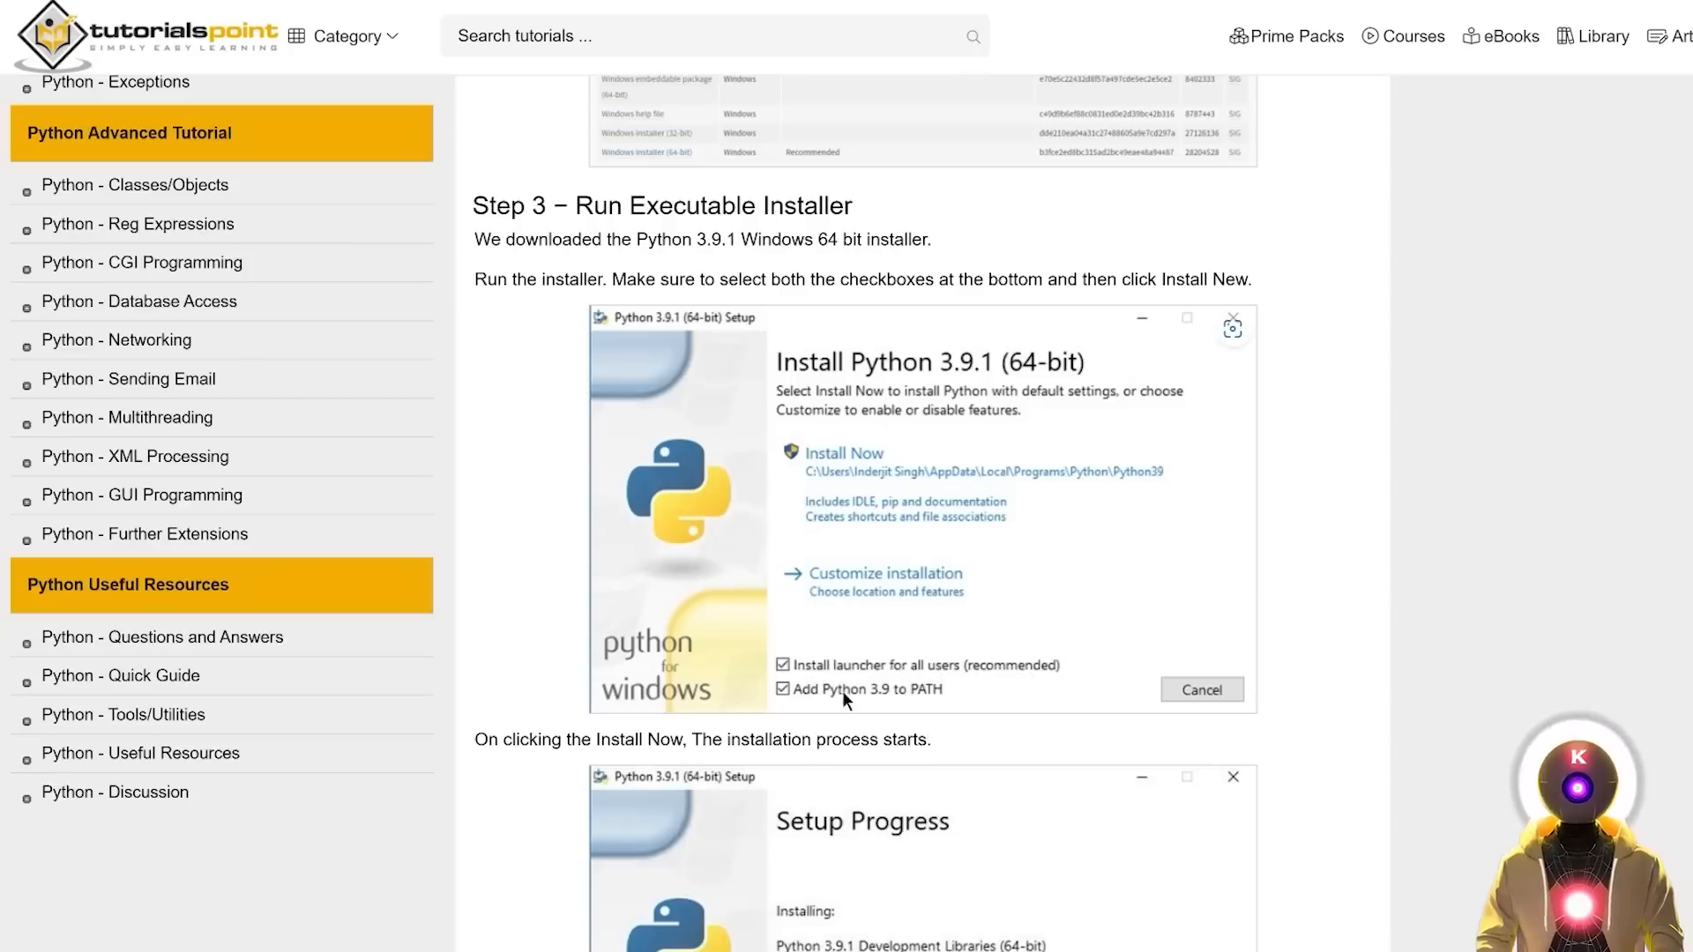
{"action": "mouse_move", "coordinate": [935, 563]}
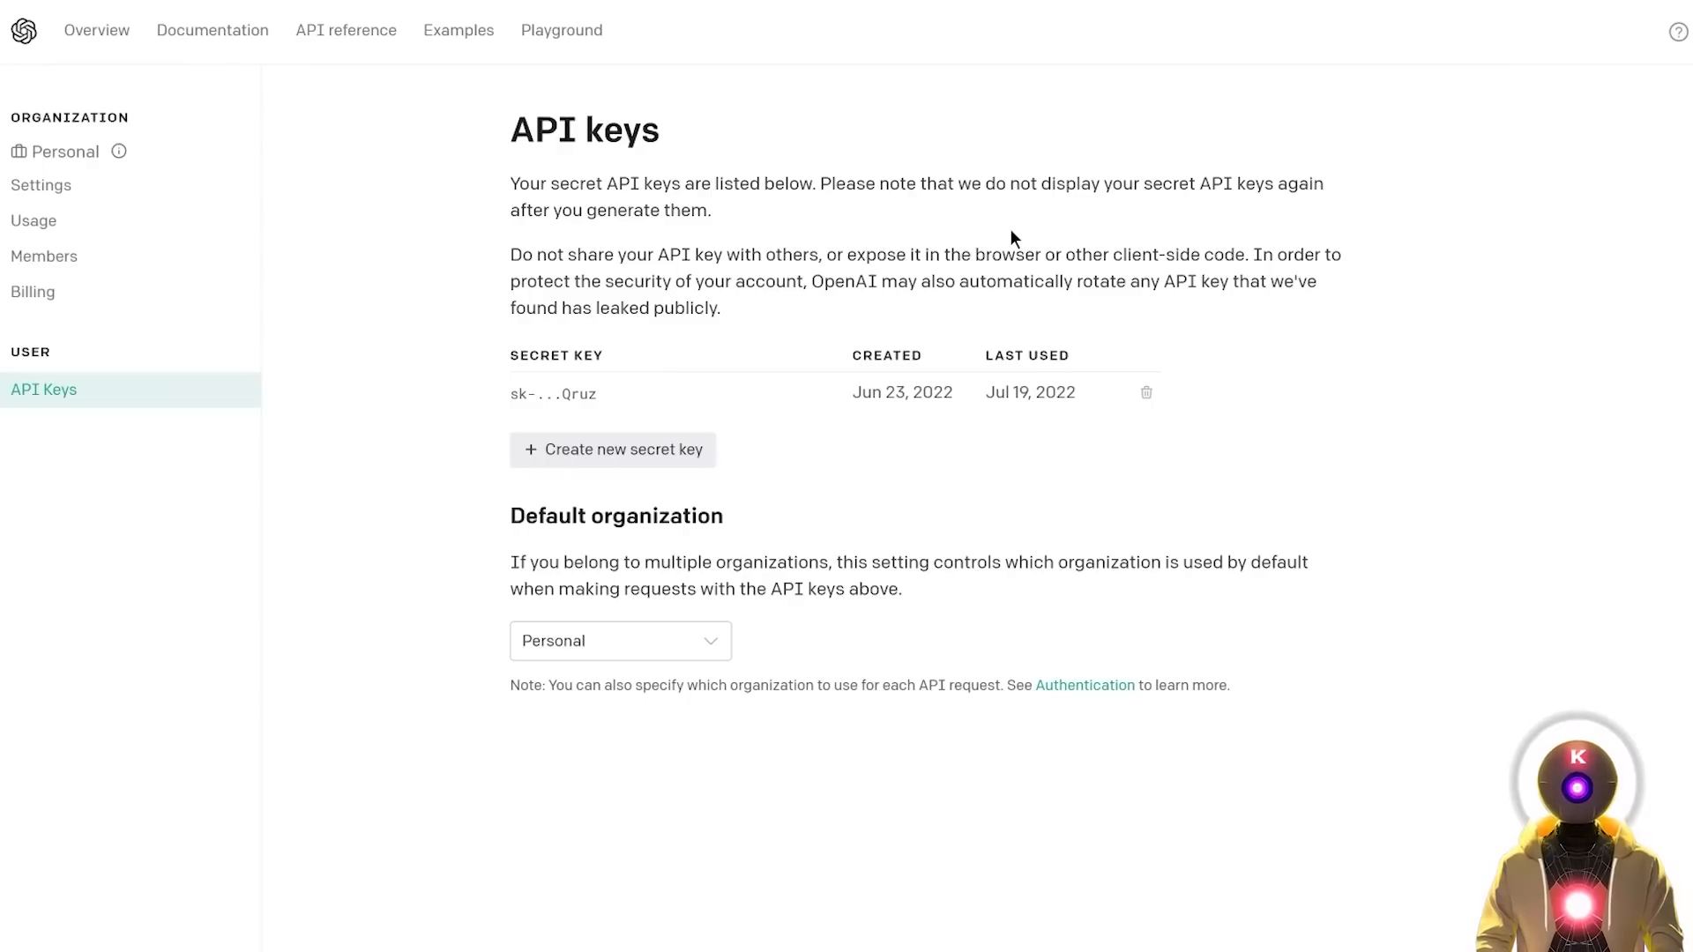
{"action": "mouse_move", "coordinate": [788, 249]}
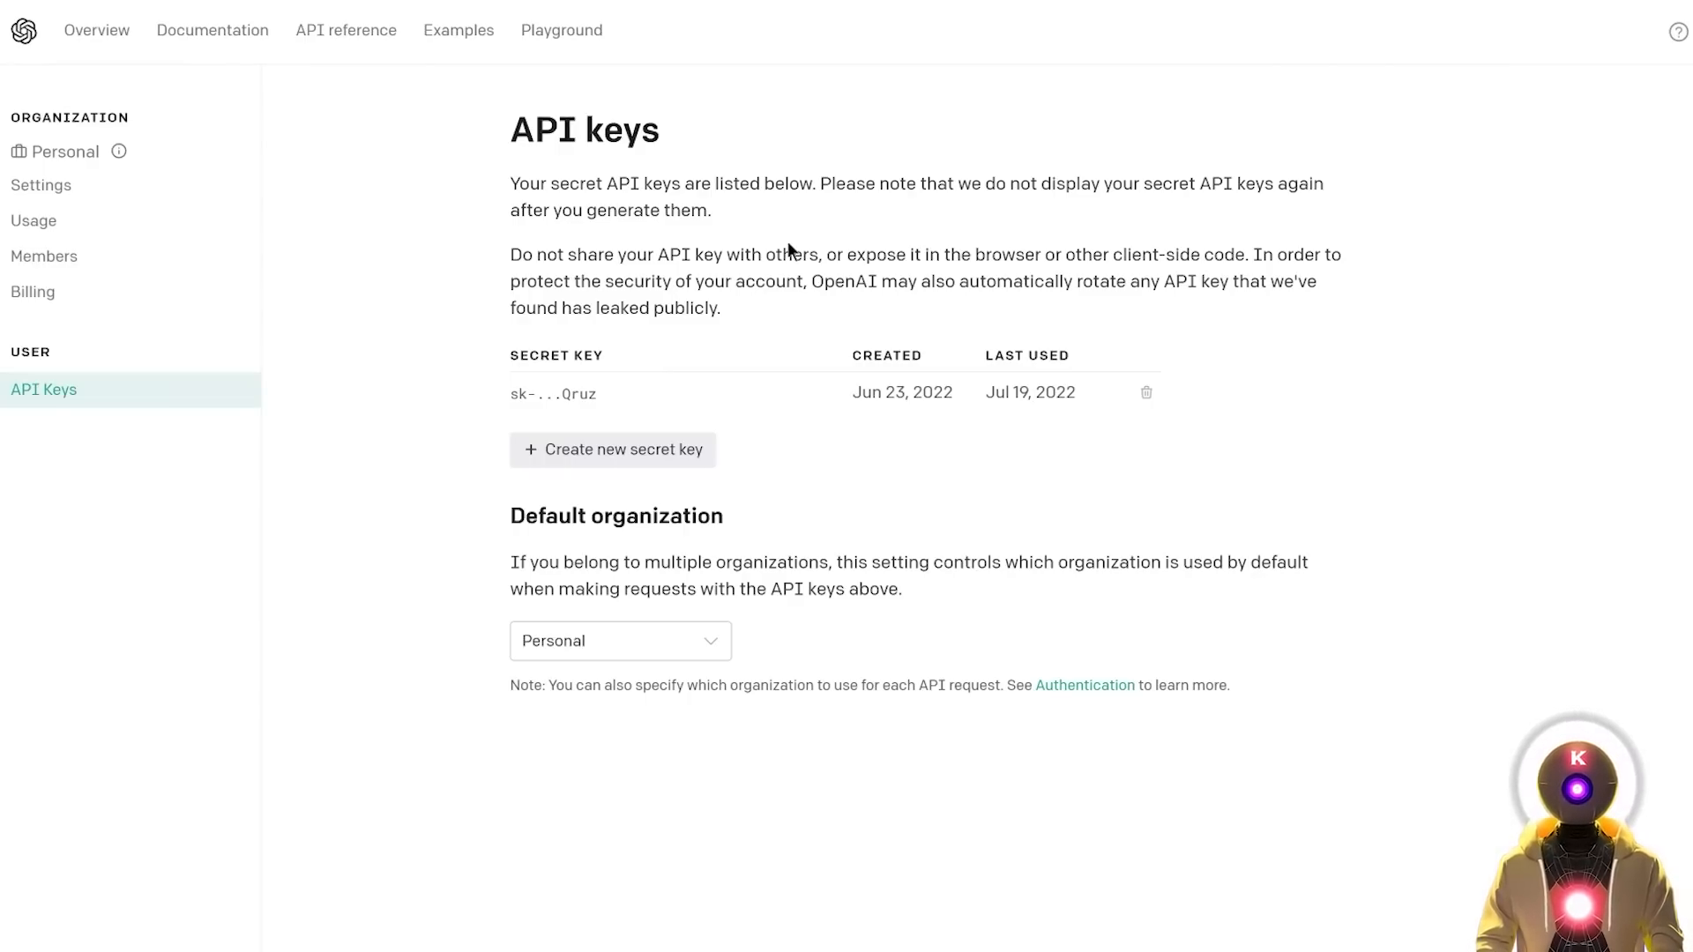
- Open the GPT-4 API waitlist signup form from the OpenAI API keys page
{"action": "left_click", "coordinate": [561, 30]}
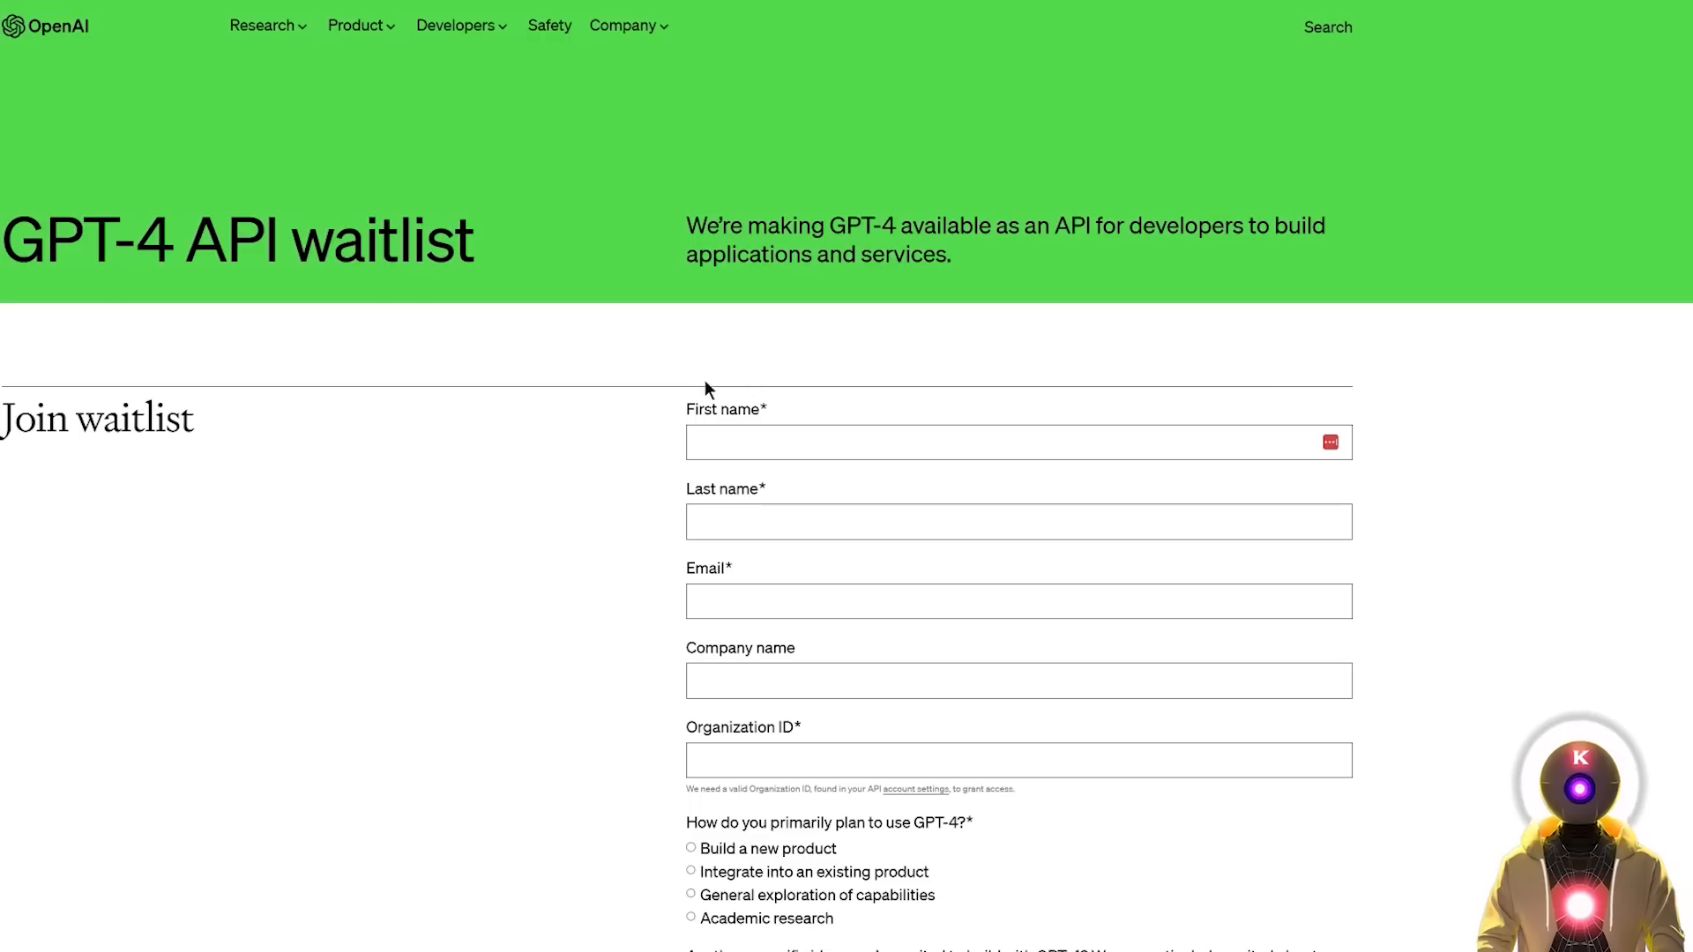
{"action": "mouse_move", "coordinate": [593, 415]}
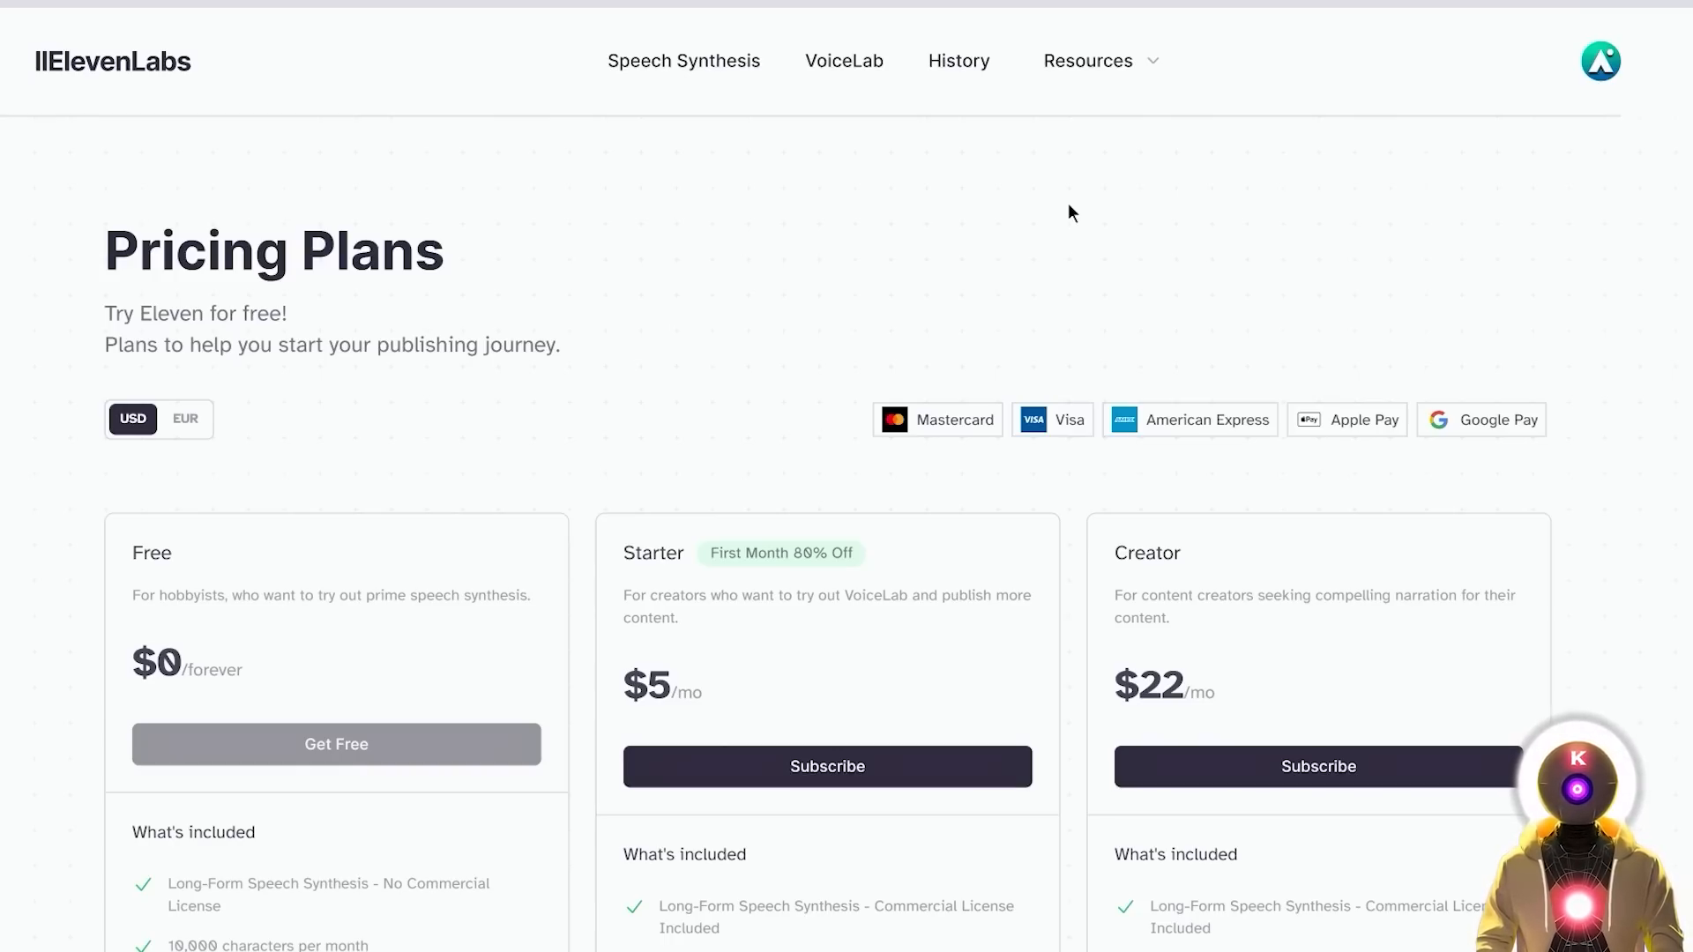
{"action": "mouse_move", "coordinate": [1125, 221]}
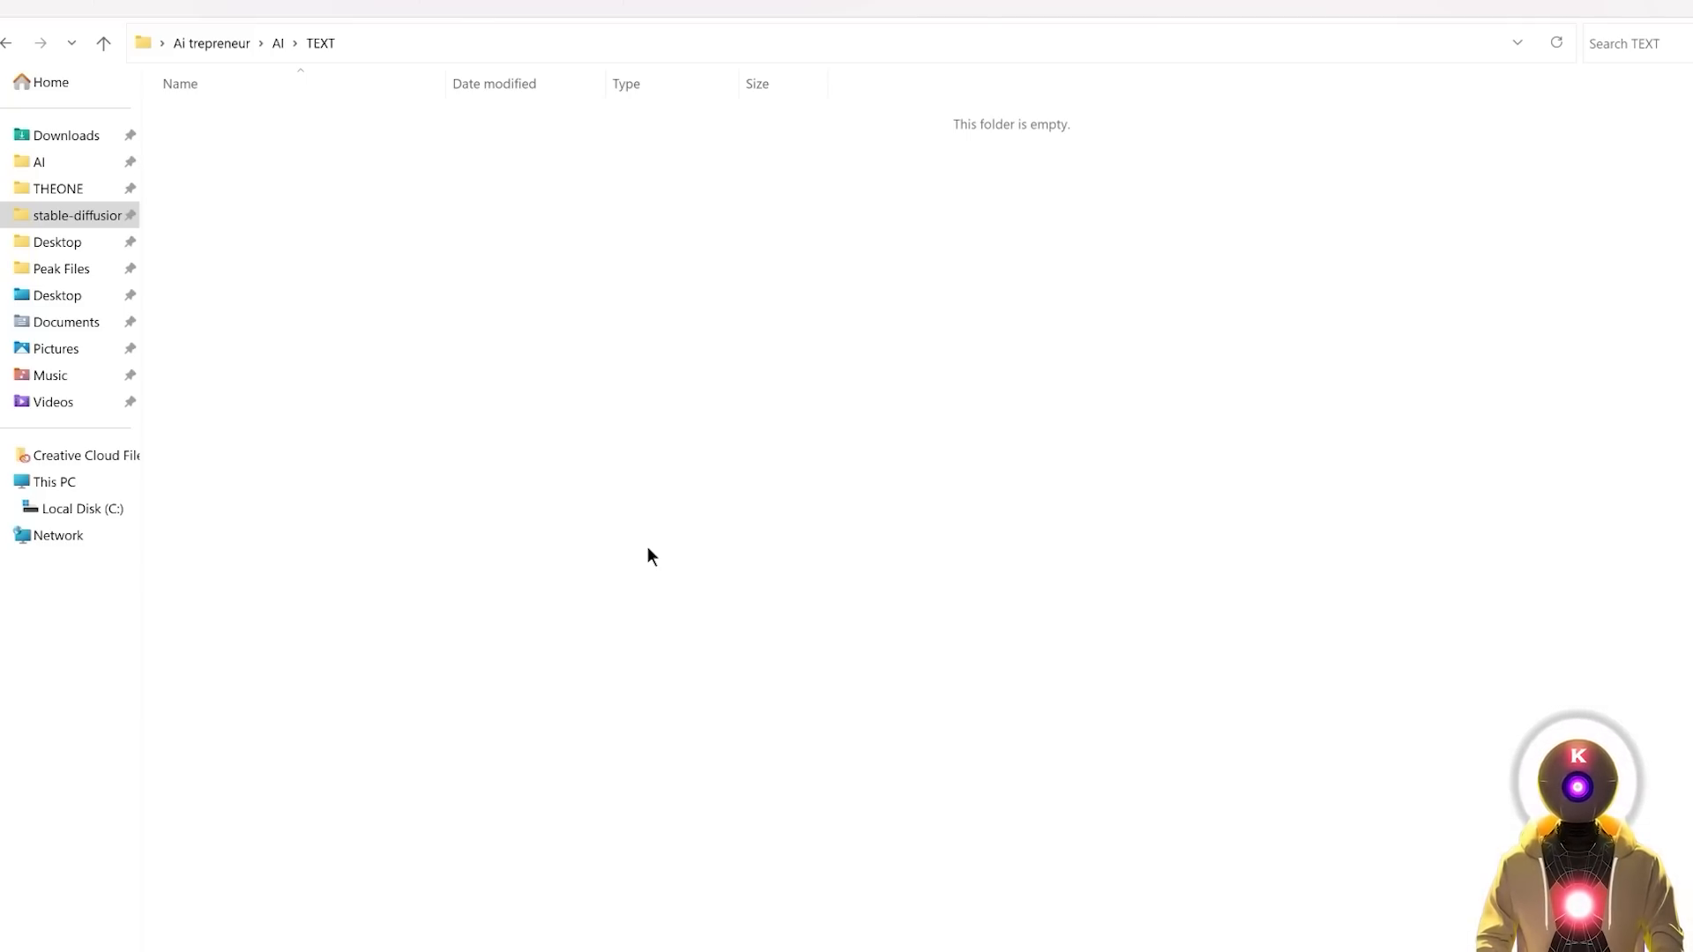
{"action": "mouse_move", "coordinate": [569, 313]}
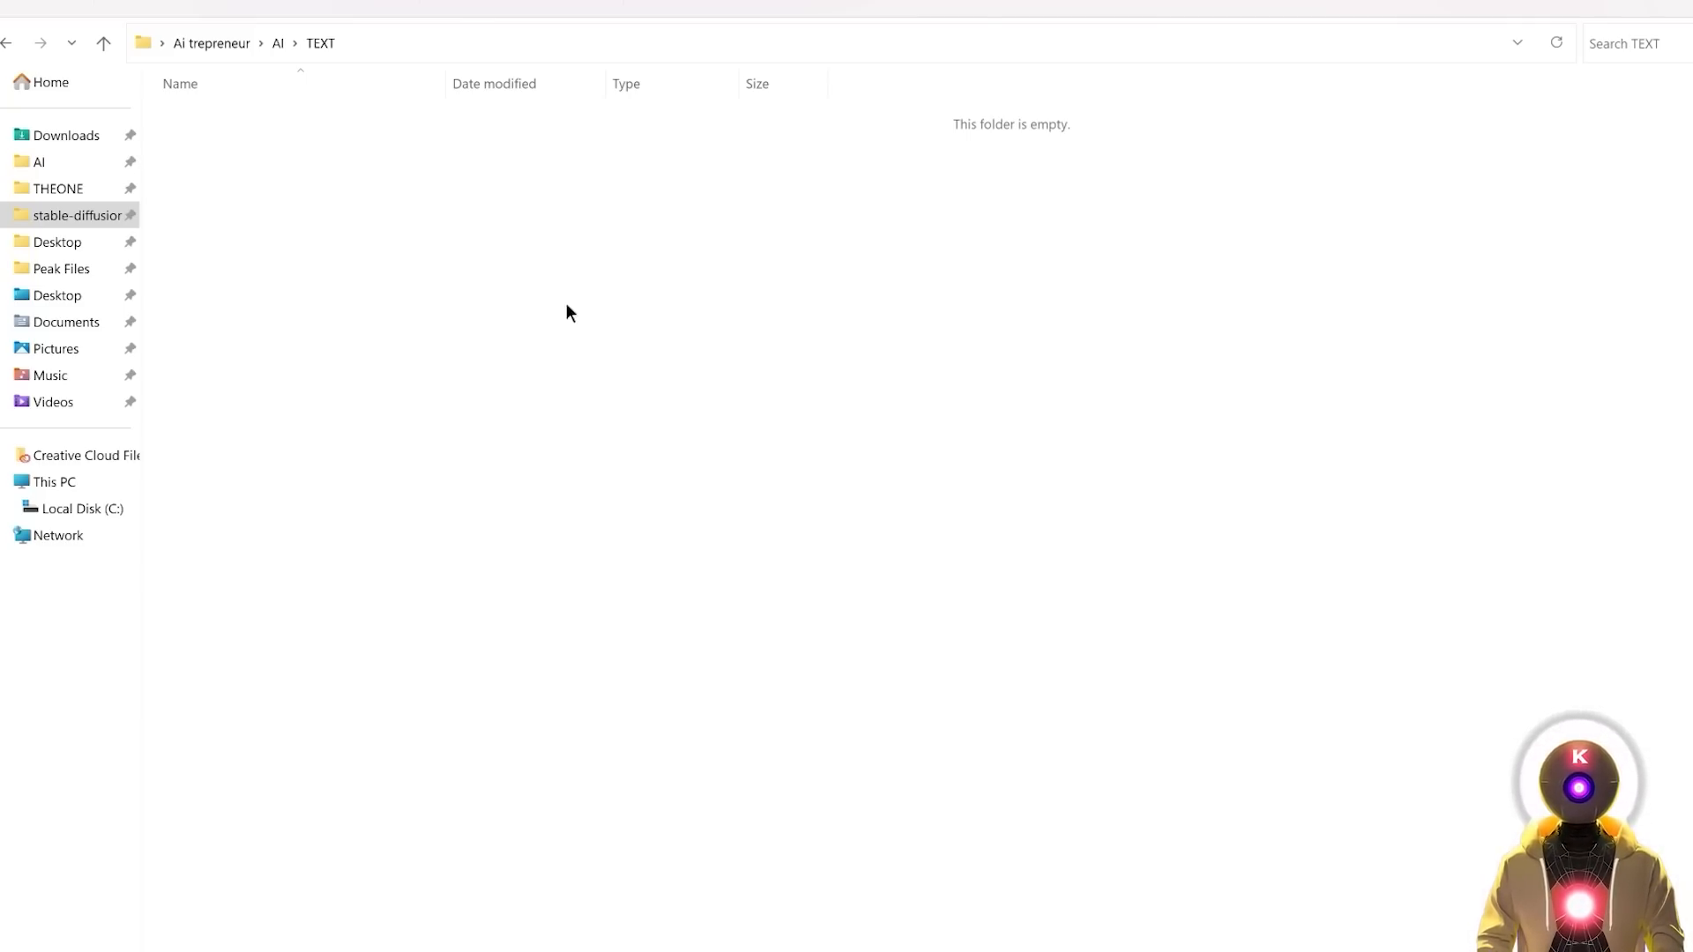
- Make a new AUTOGPT folder in TEXT, enter it, and launch cmd from its address bar
{"action": "right_click", "coordinate": [569, 313]}
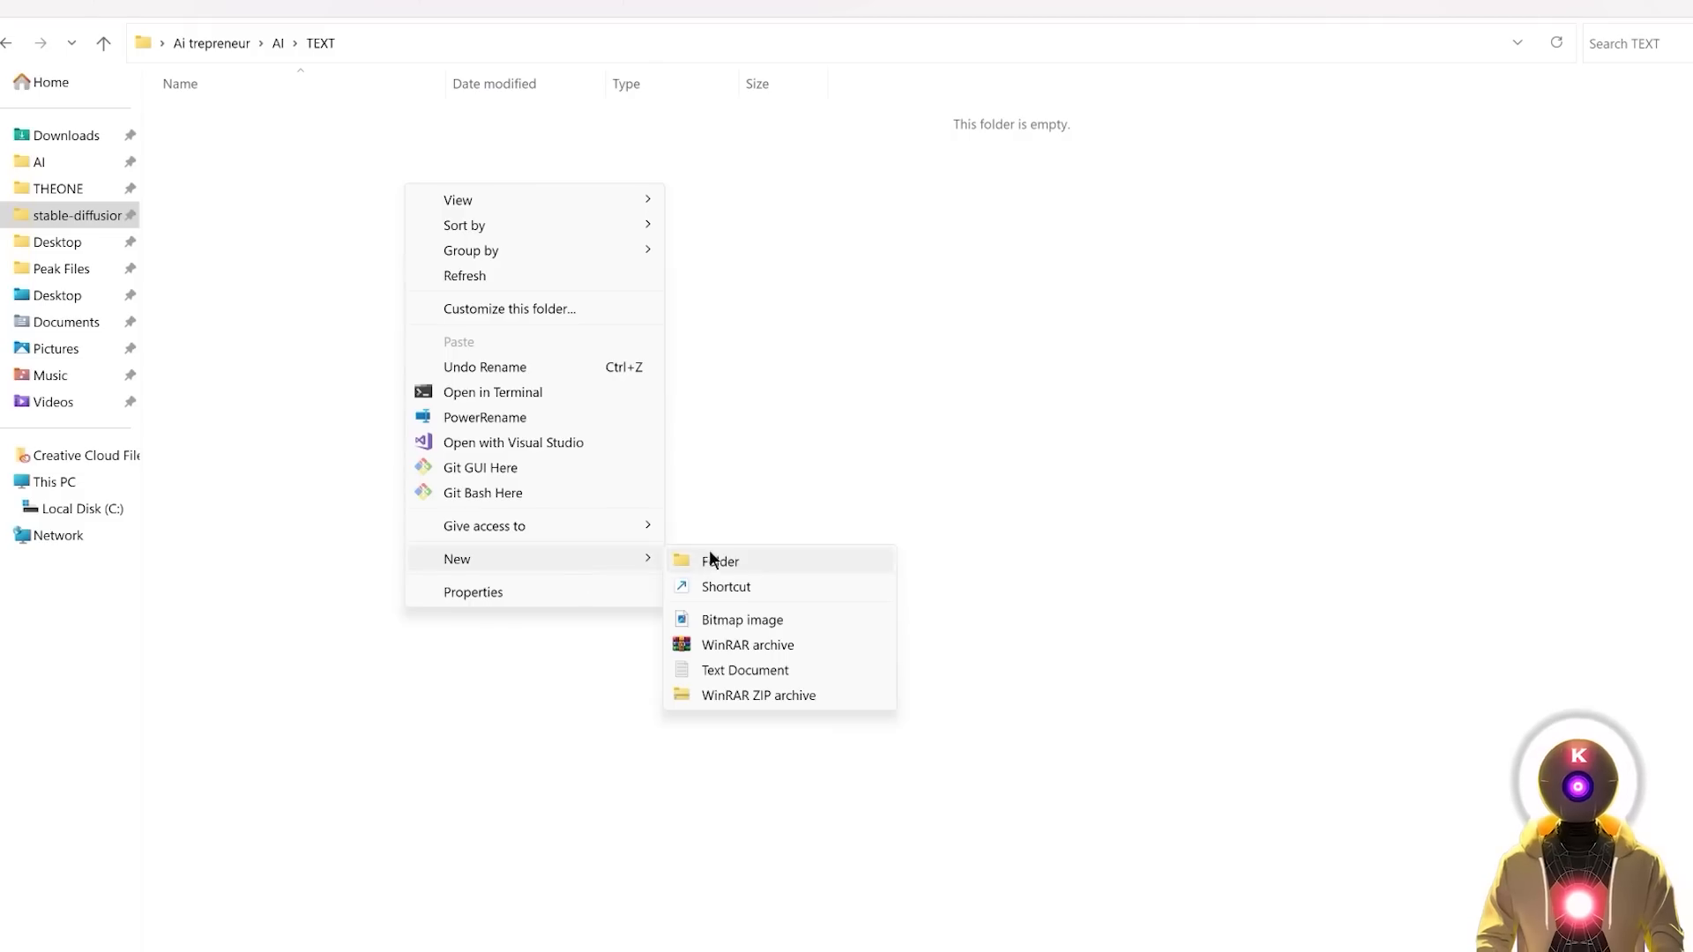
{"action": "left_click", "coordinate": [720, 561]}
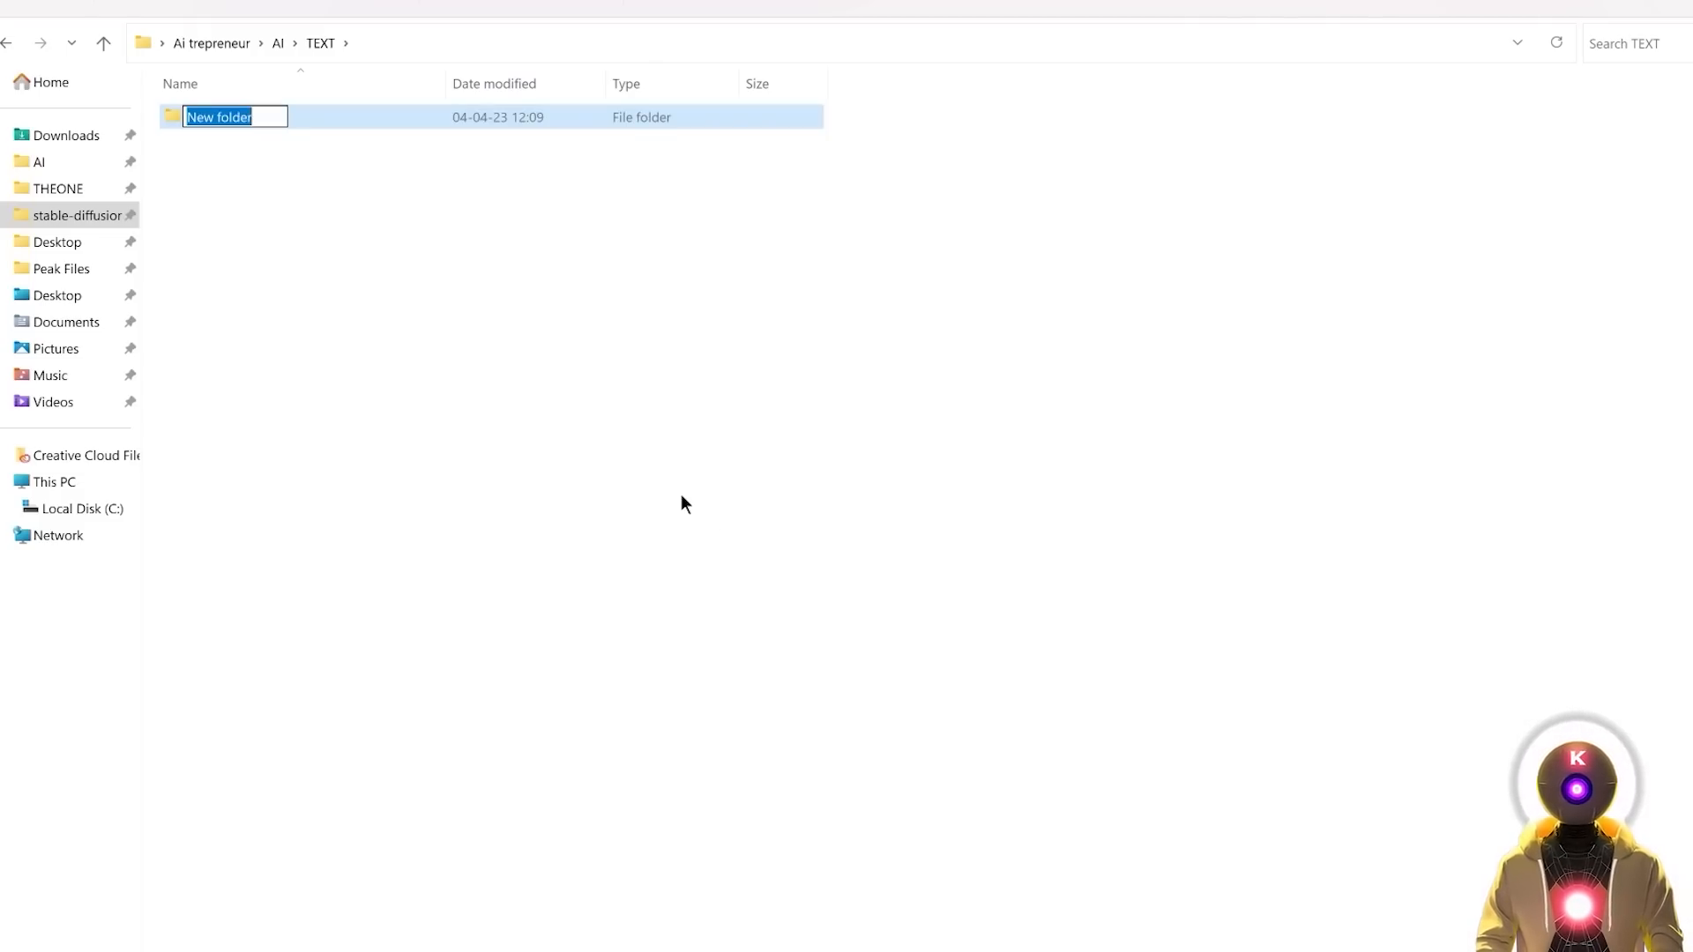
{"action": "type", "text": "AUTOGPT"}
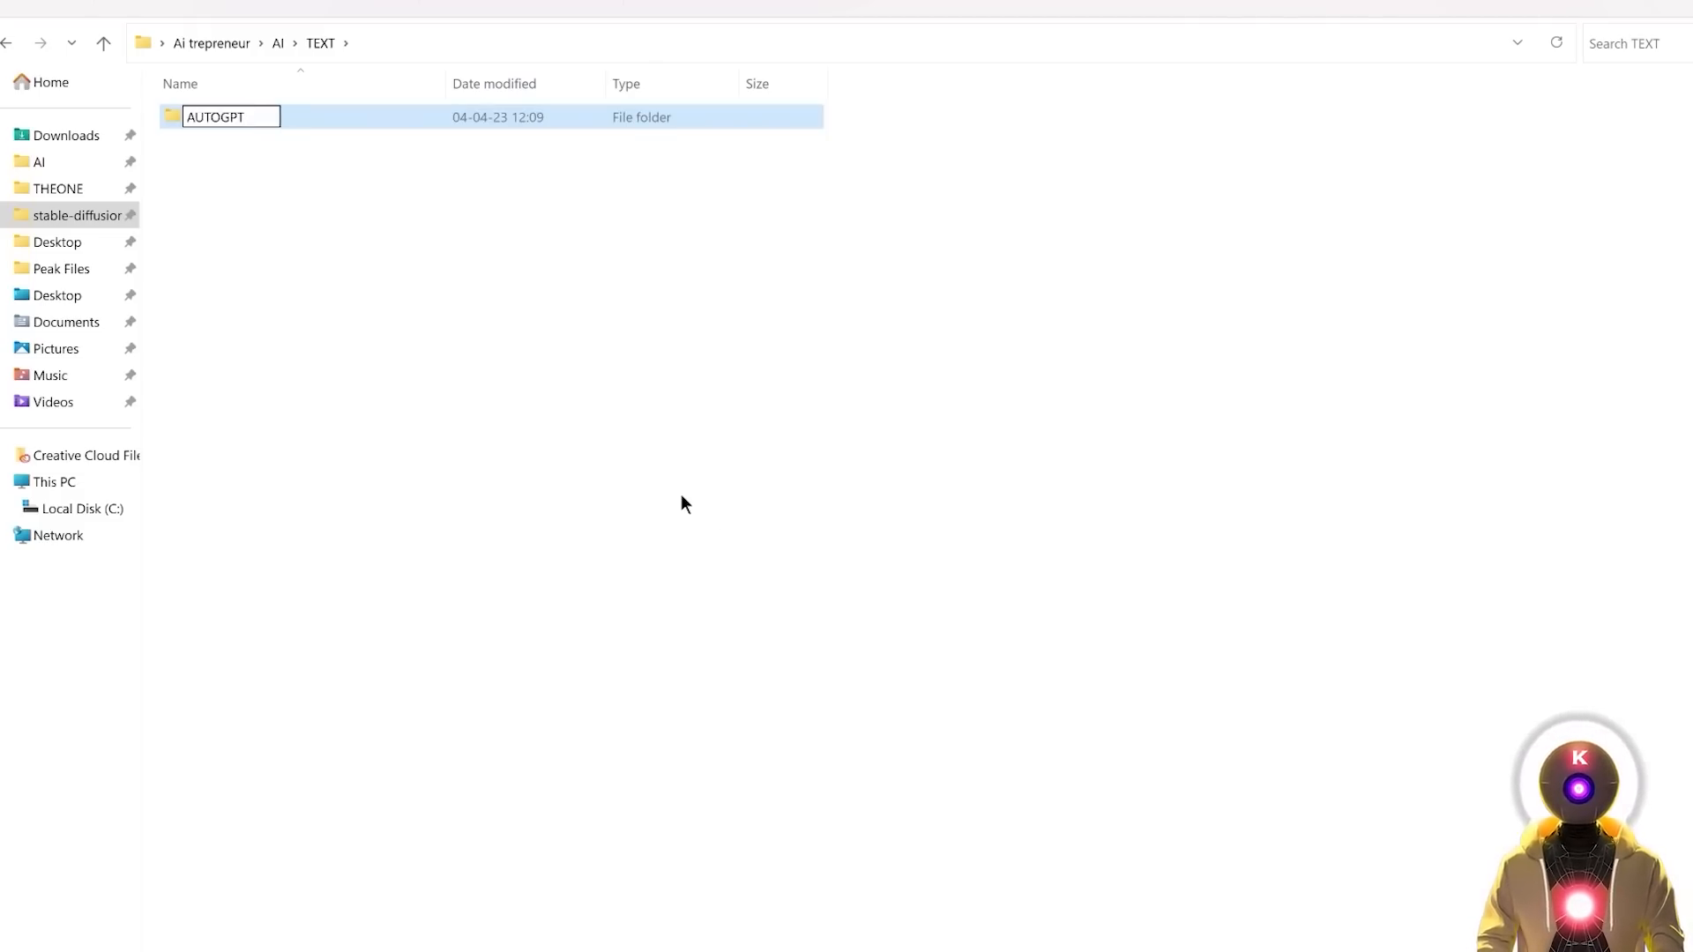
{"action": "double_click", "coordinate": [232, 117]}
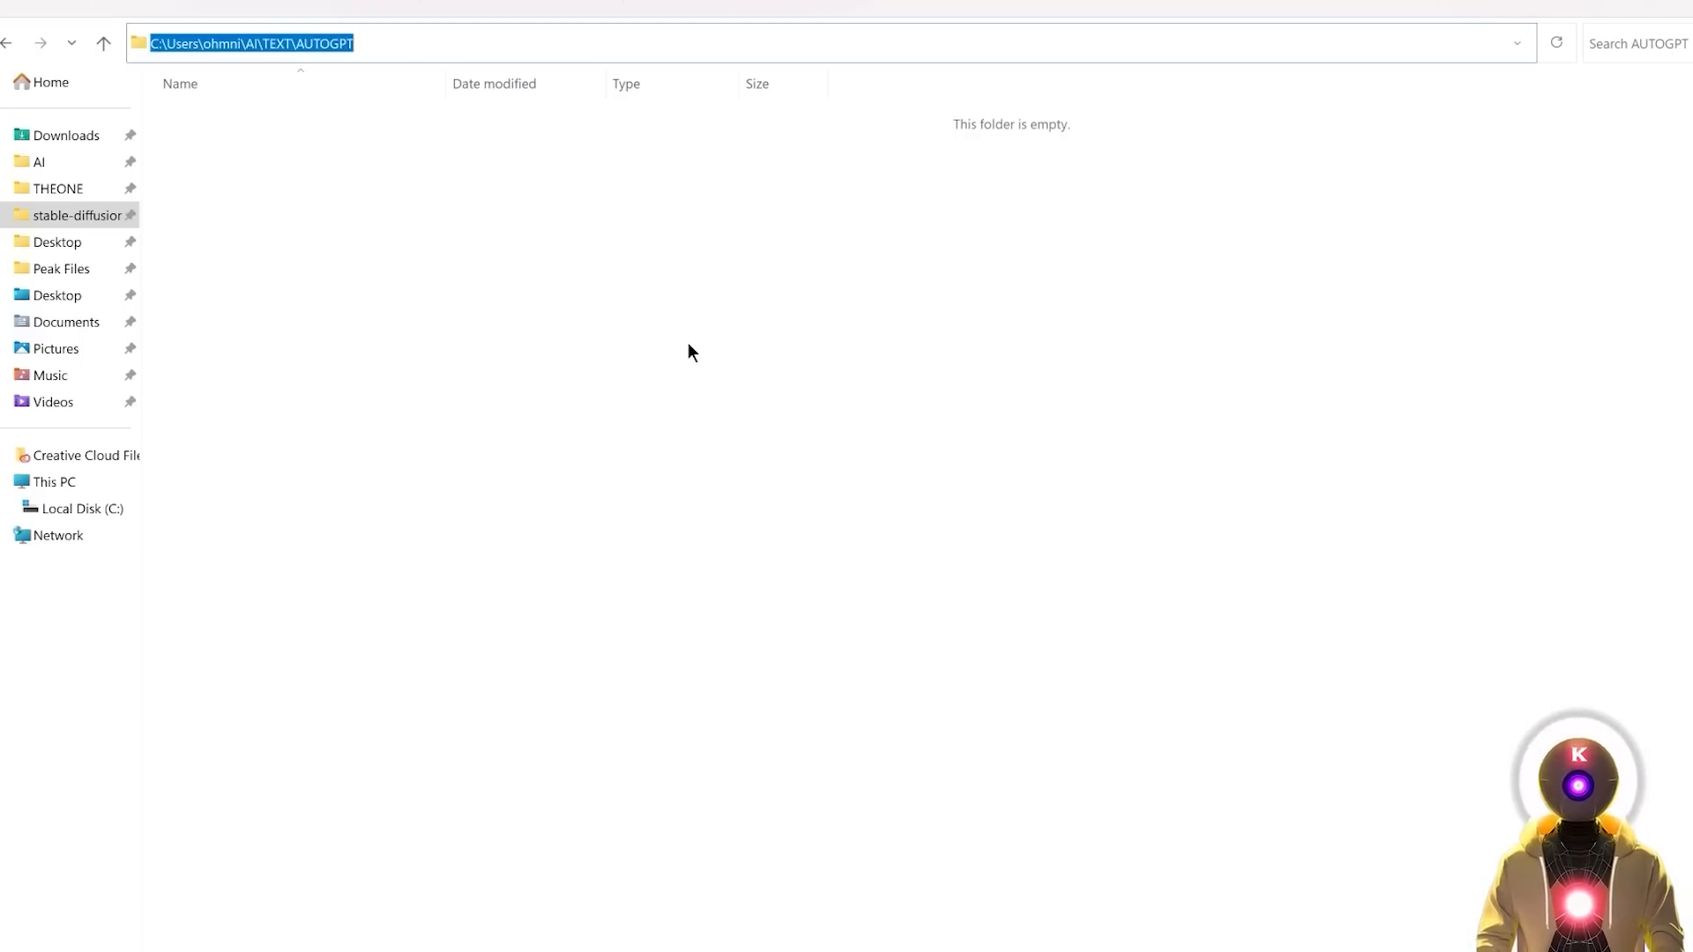
{"action": "type", "text": "cmd"}
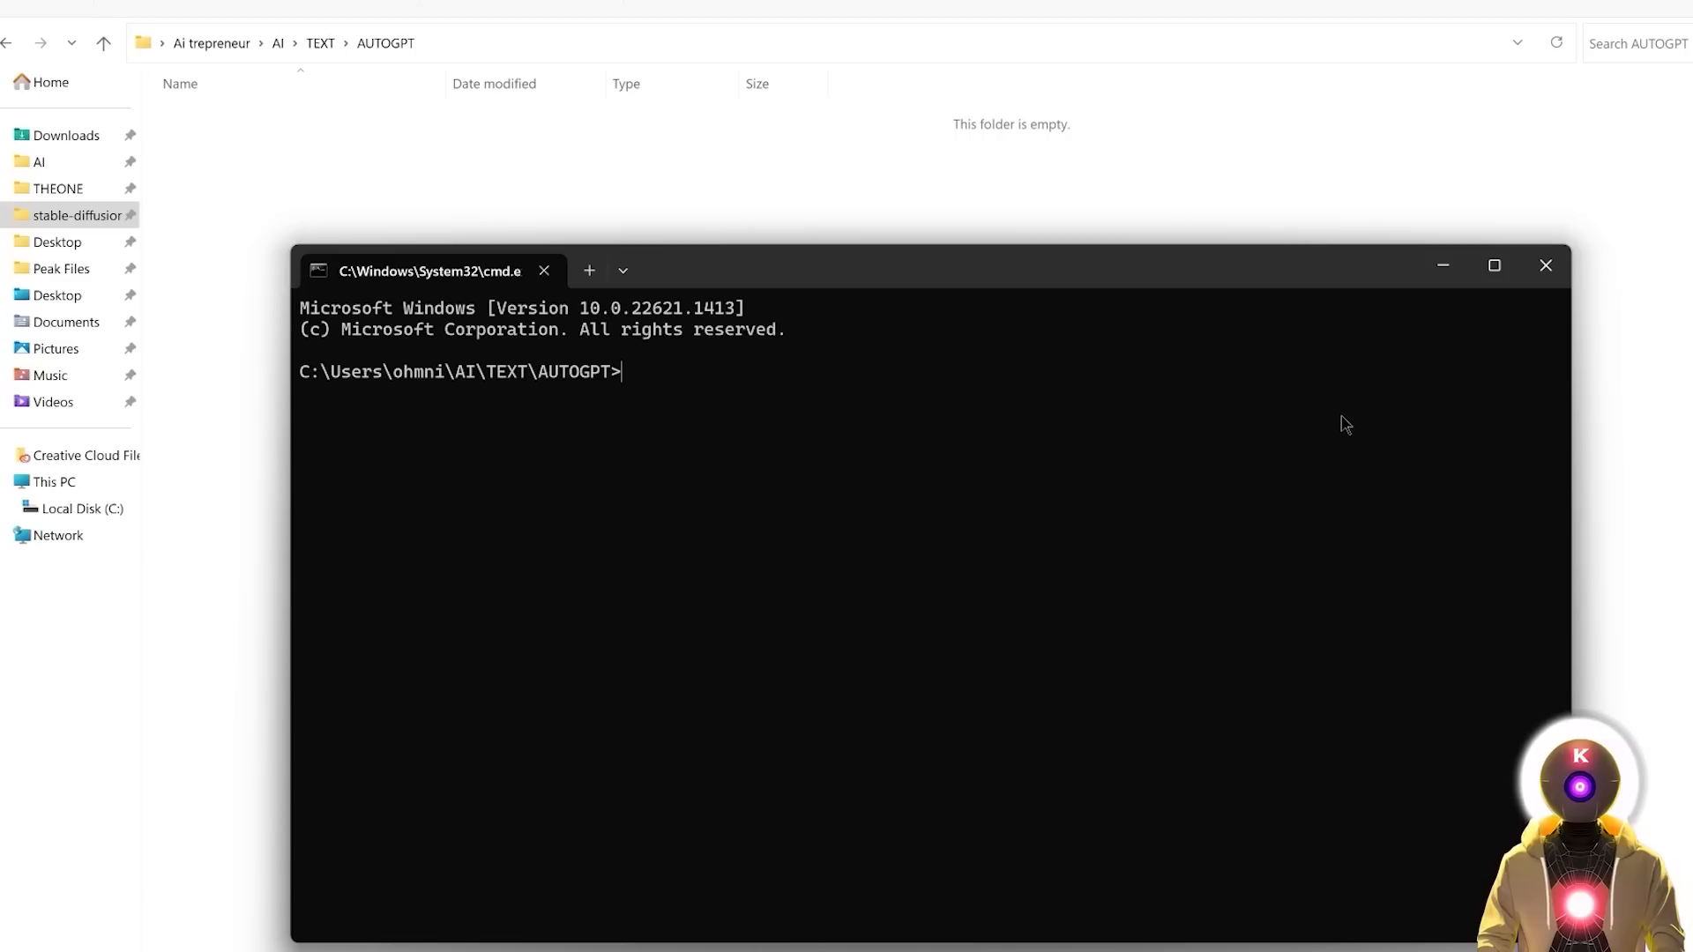
{"action": "type", "text": "git clone https://github.com/Torantulino/Auto-GPT.git"}
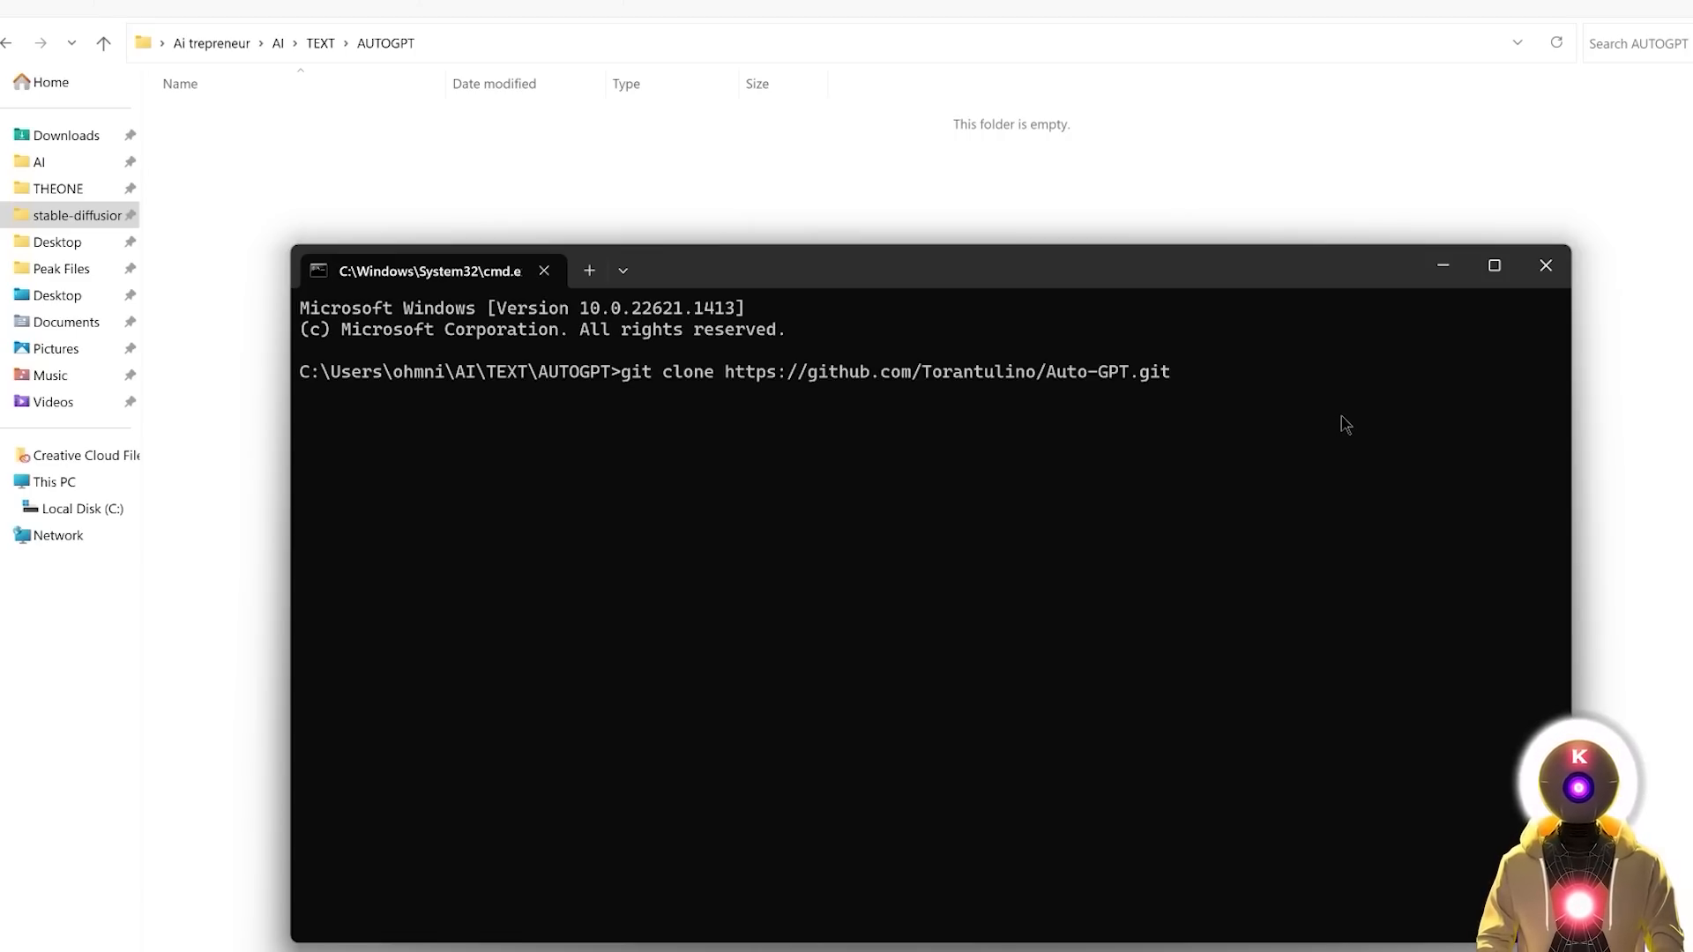
{"action": "mouse_move", "coordinate": [1103, 457]}
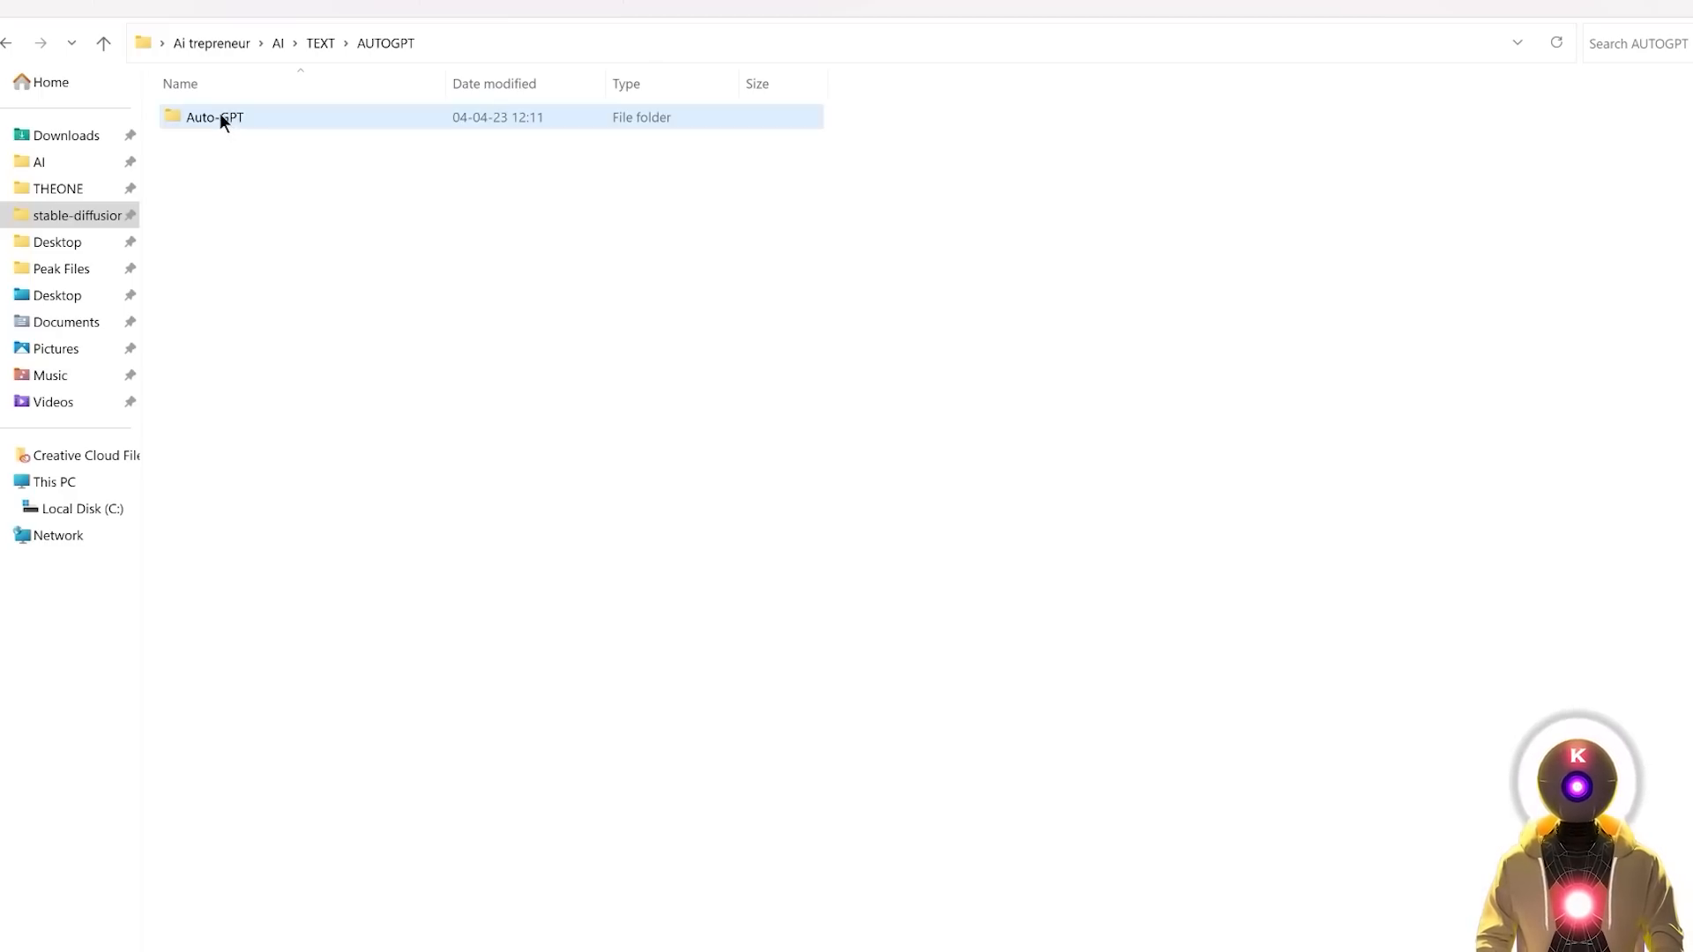
{"action": "double_click", "coordinate": [214, 117]}
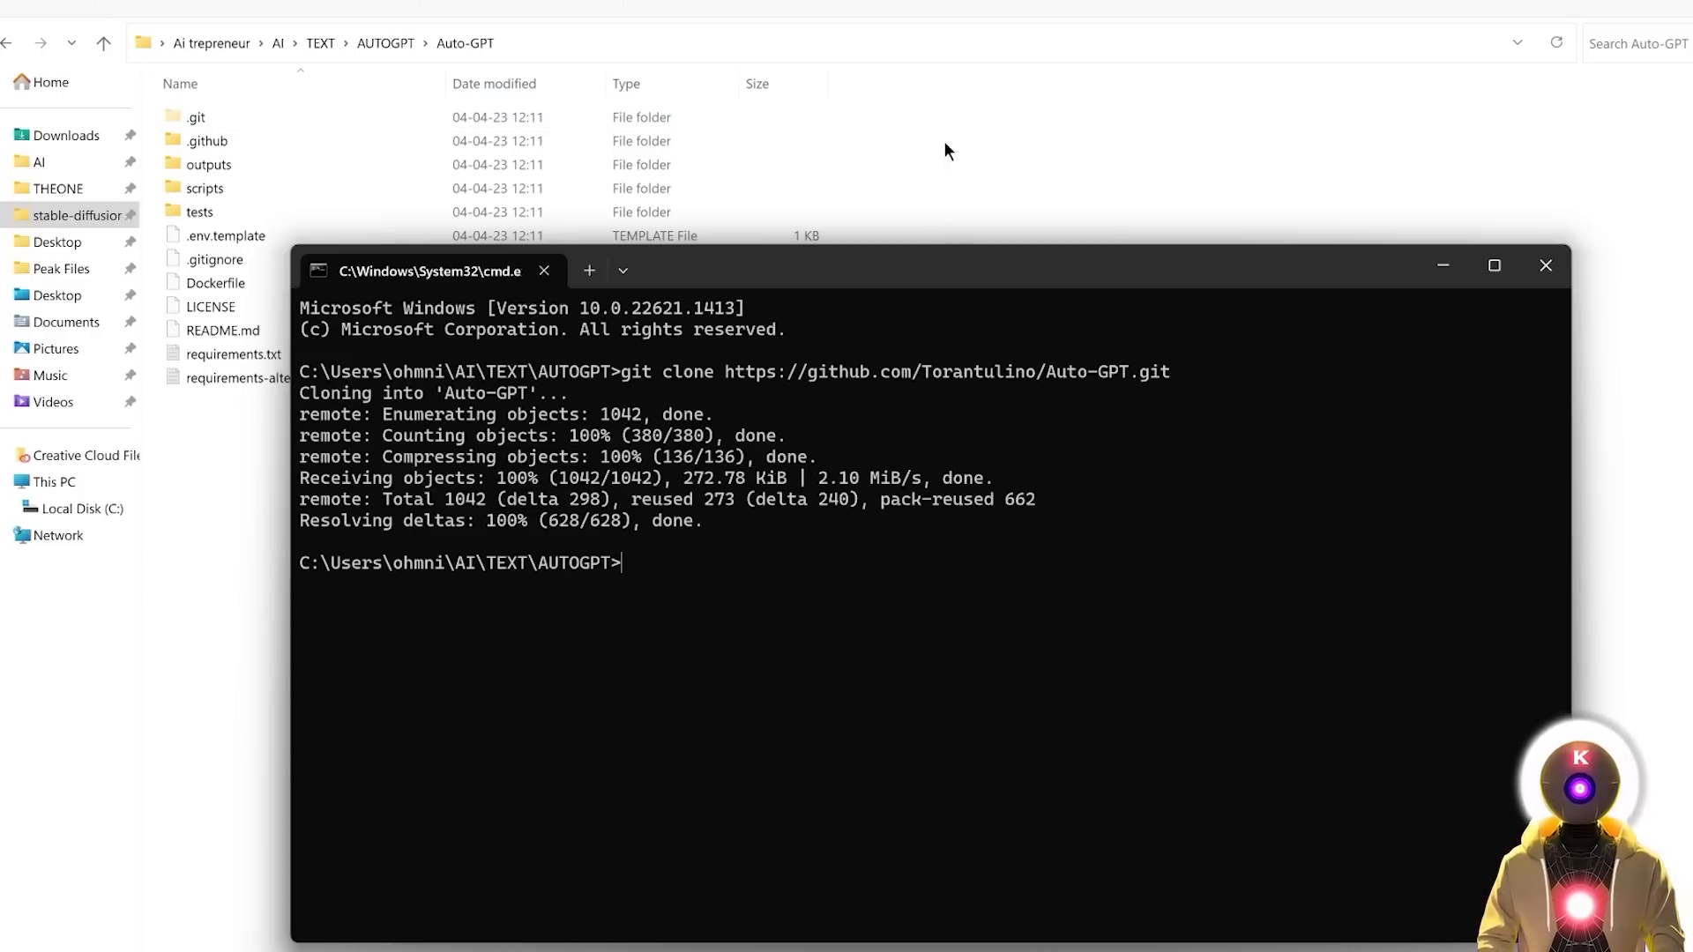
{"action": "mouse_move", "coordinate": [803, 567]}
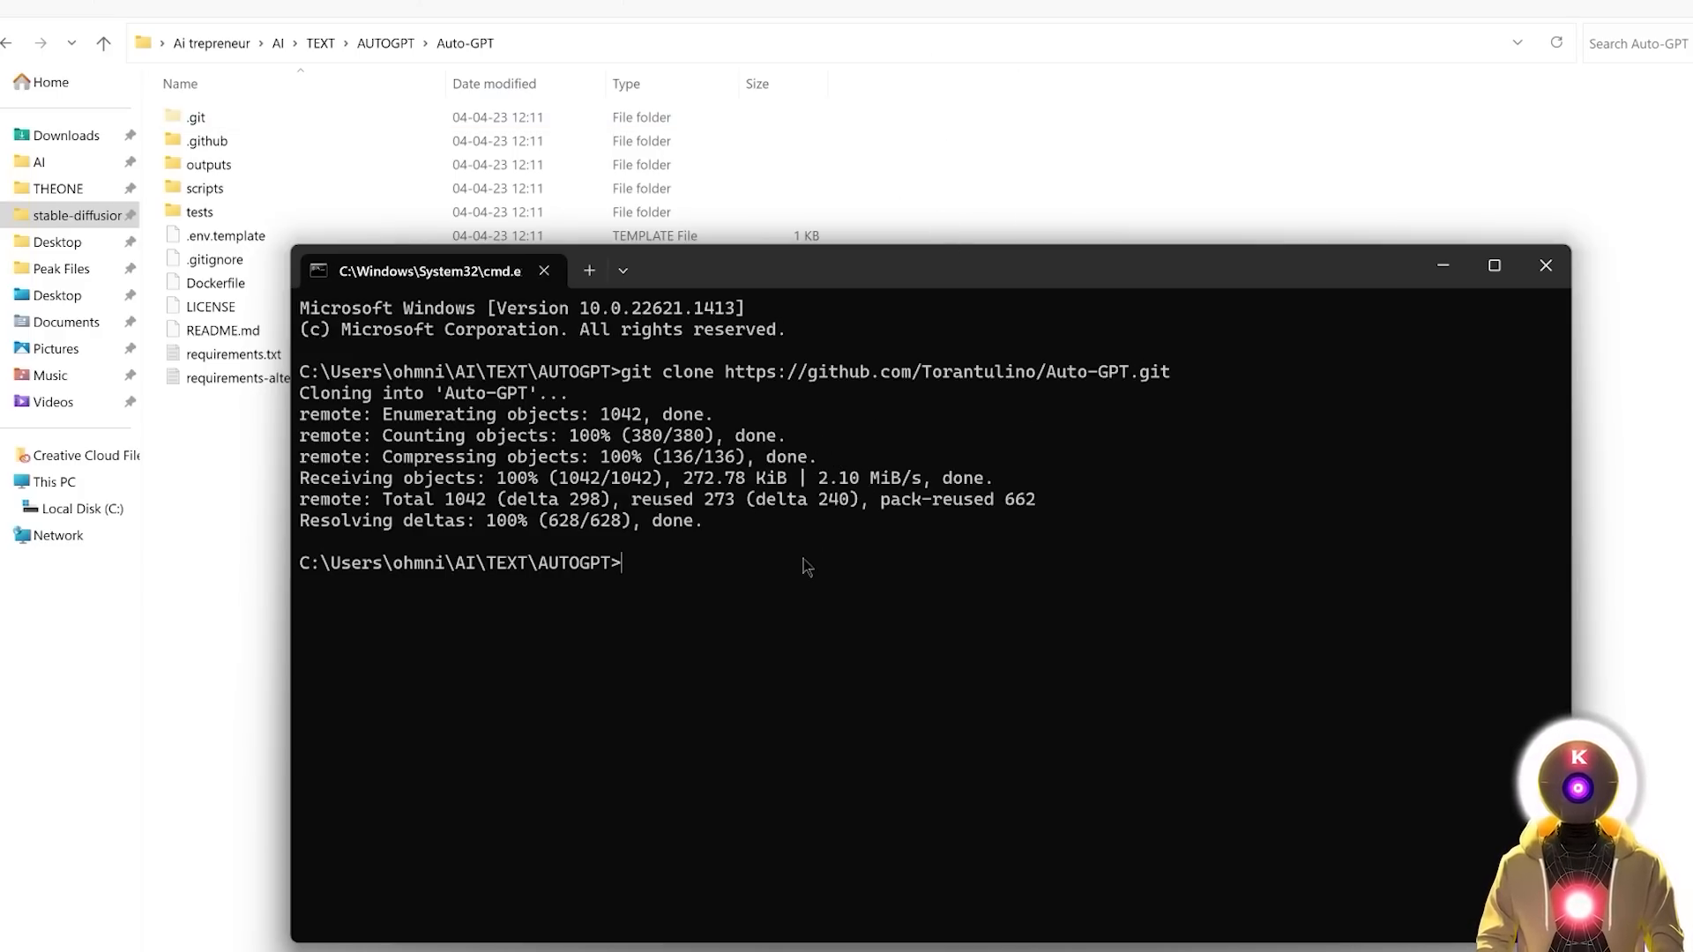
{"action": "type", "text": "cd Auto-GPT"}
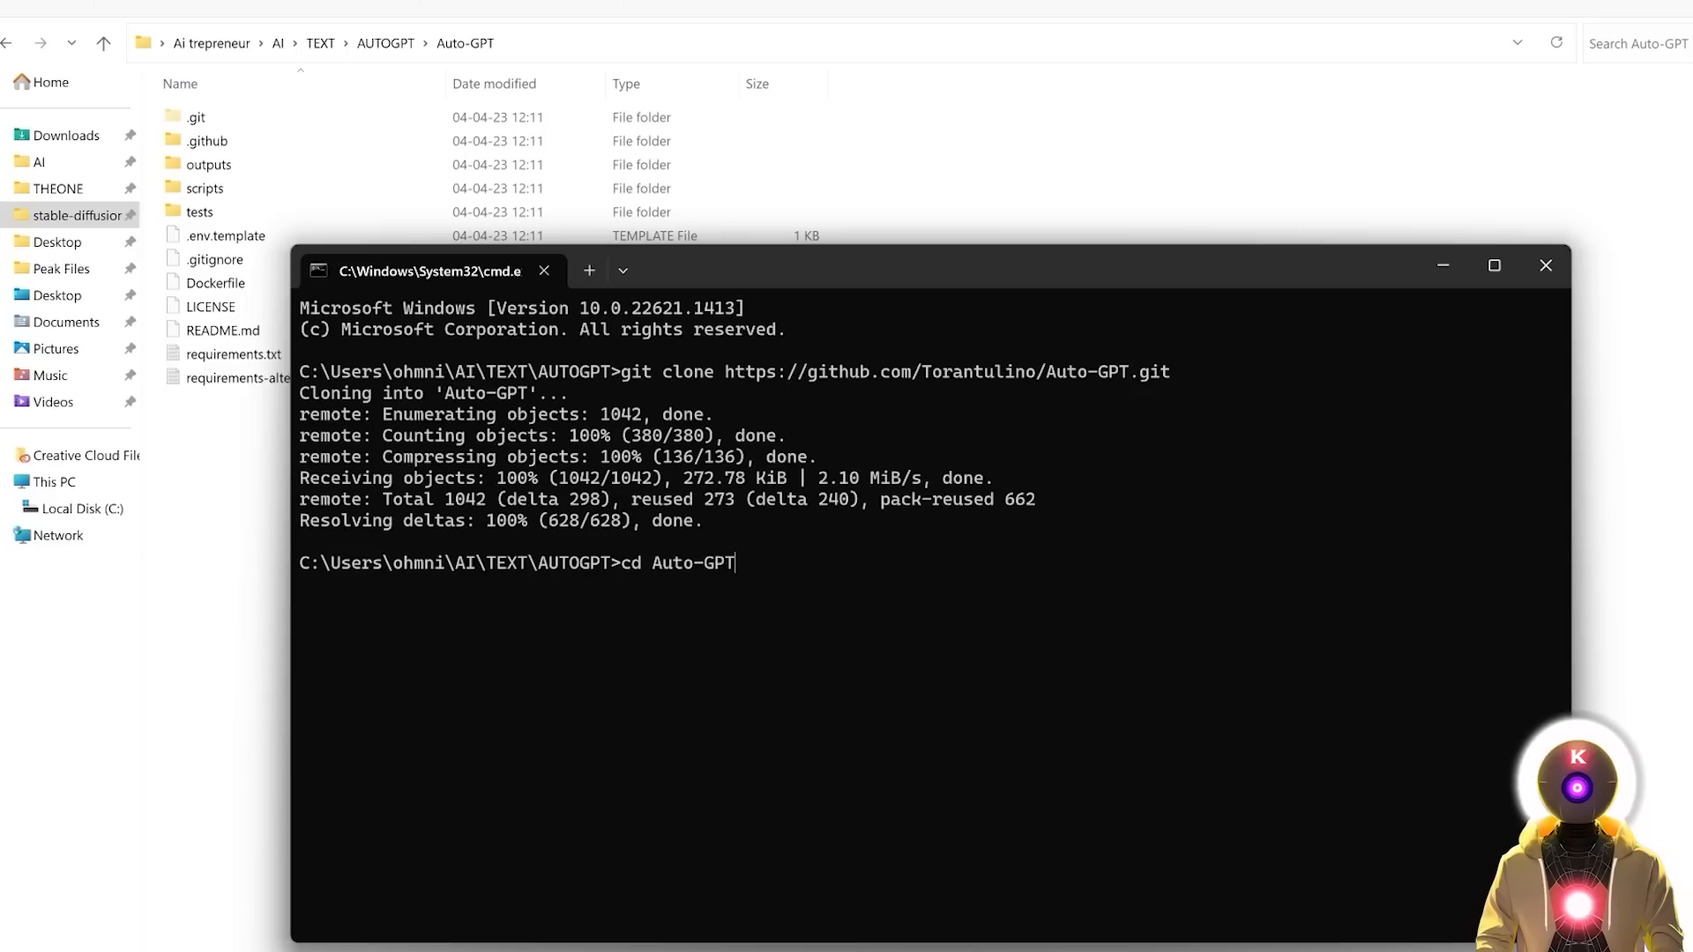
{"action": "mouse_move", "coordinate": [804, 563]}
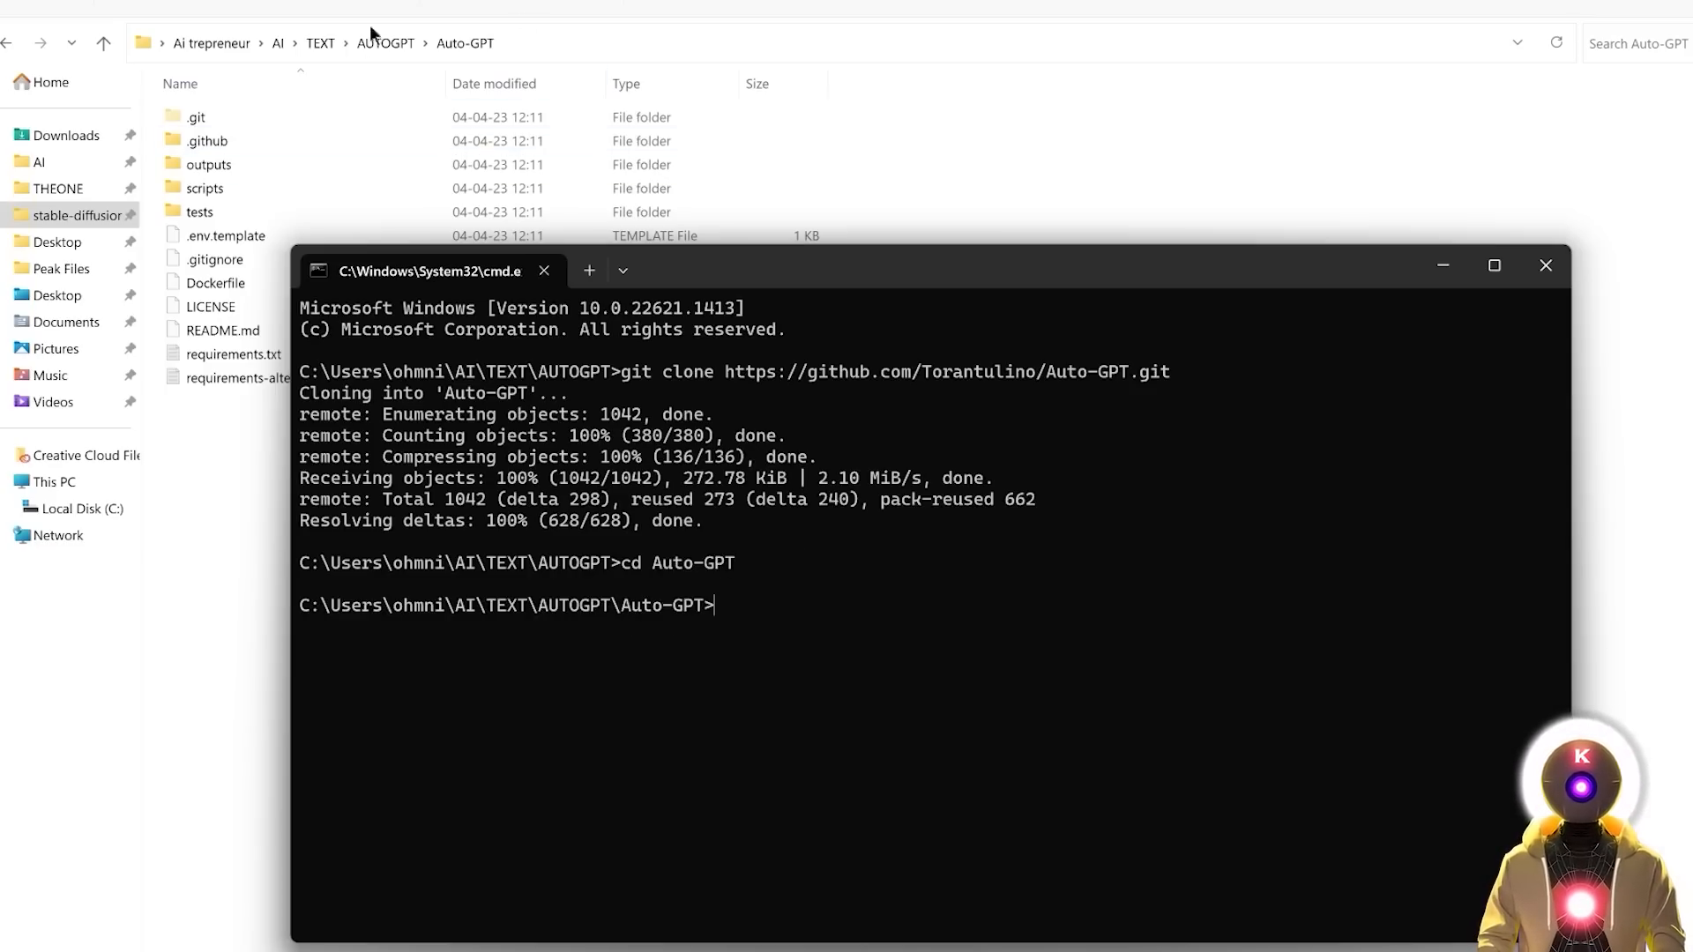
- Open a new prompt in the Auto-GPT folder and enter pip install -r requirements.txt
{"action": "left_click", "coordinate": [1544, 266]}
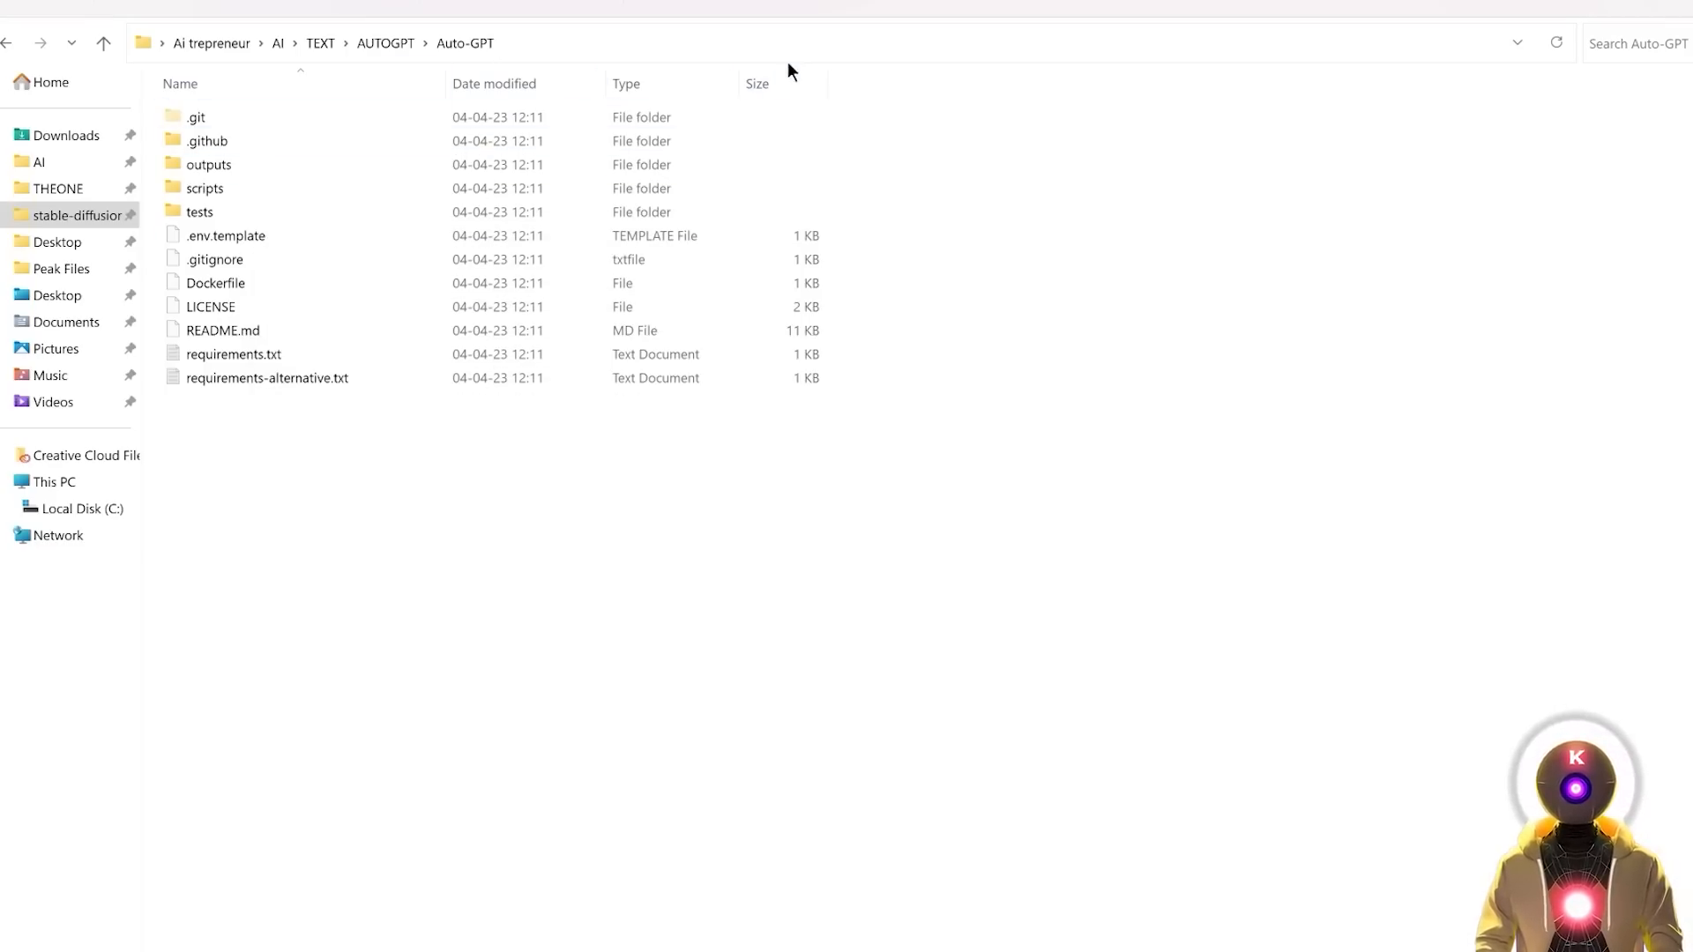
{"action": "left_click", "coordinate": [233, 355]}
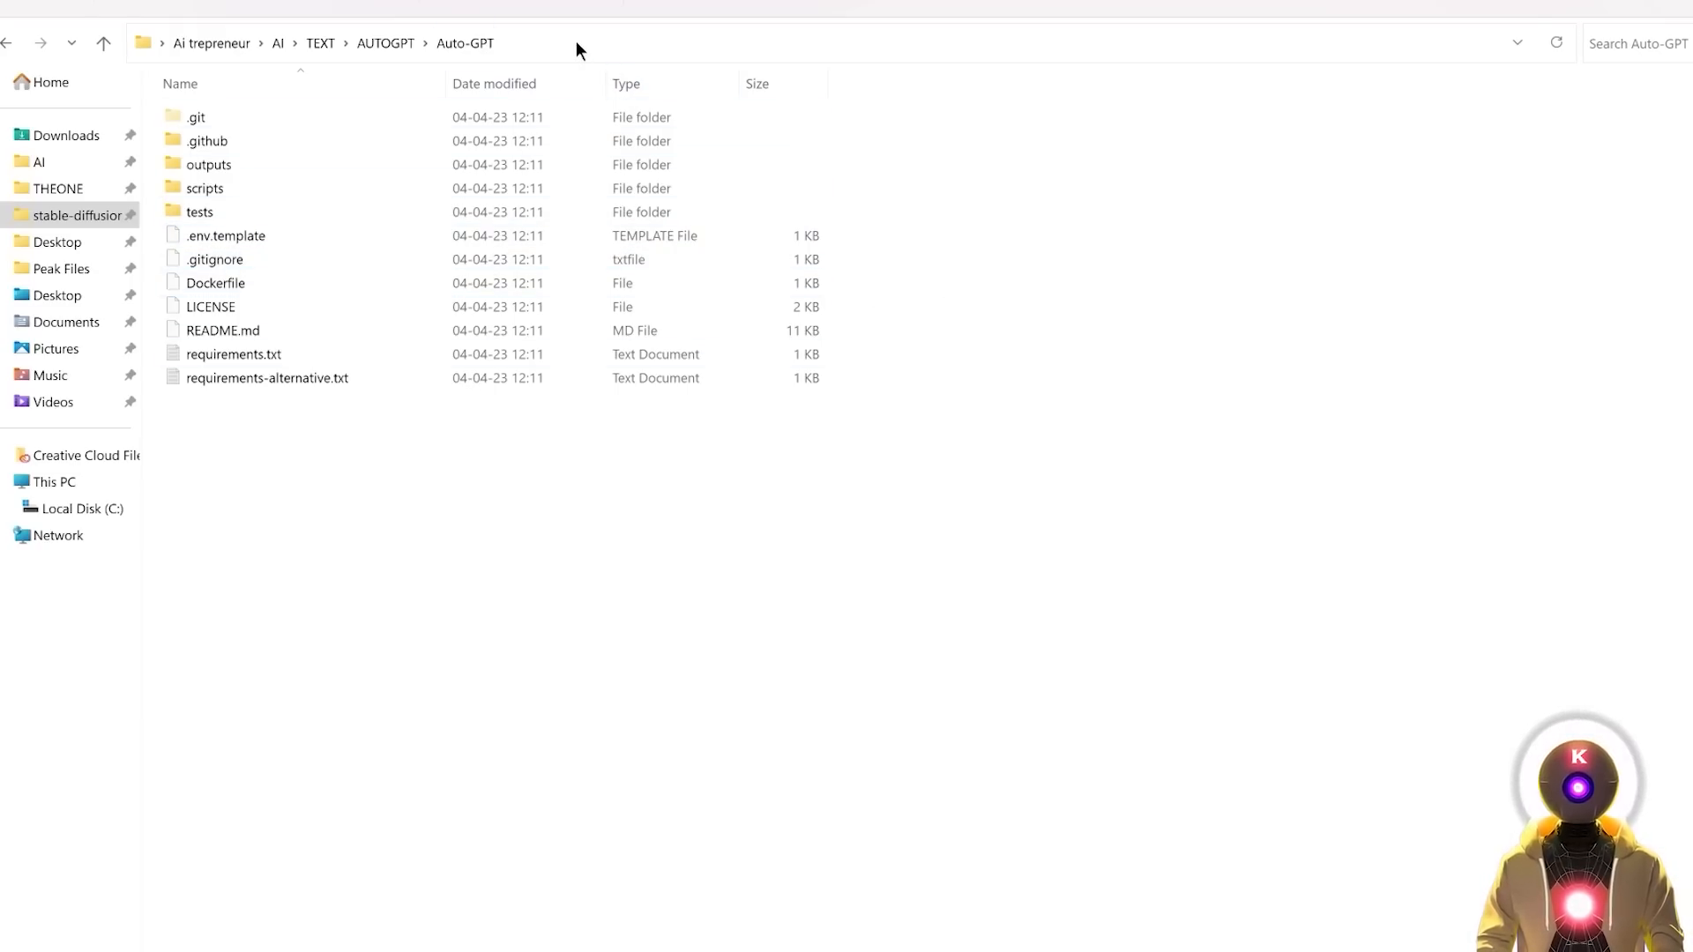
{"action": "type", "text": "cmd"}
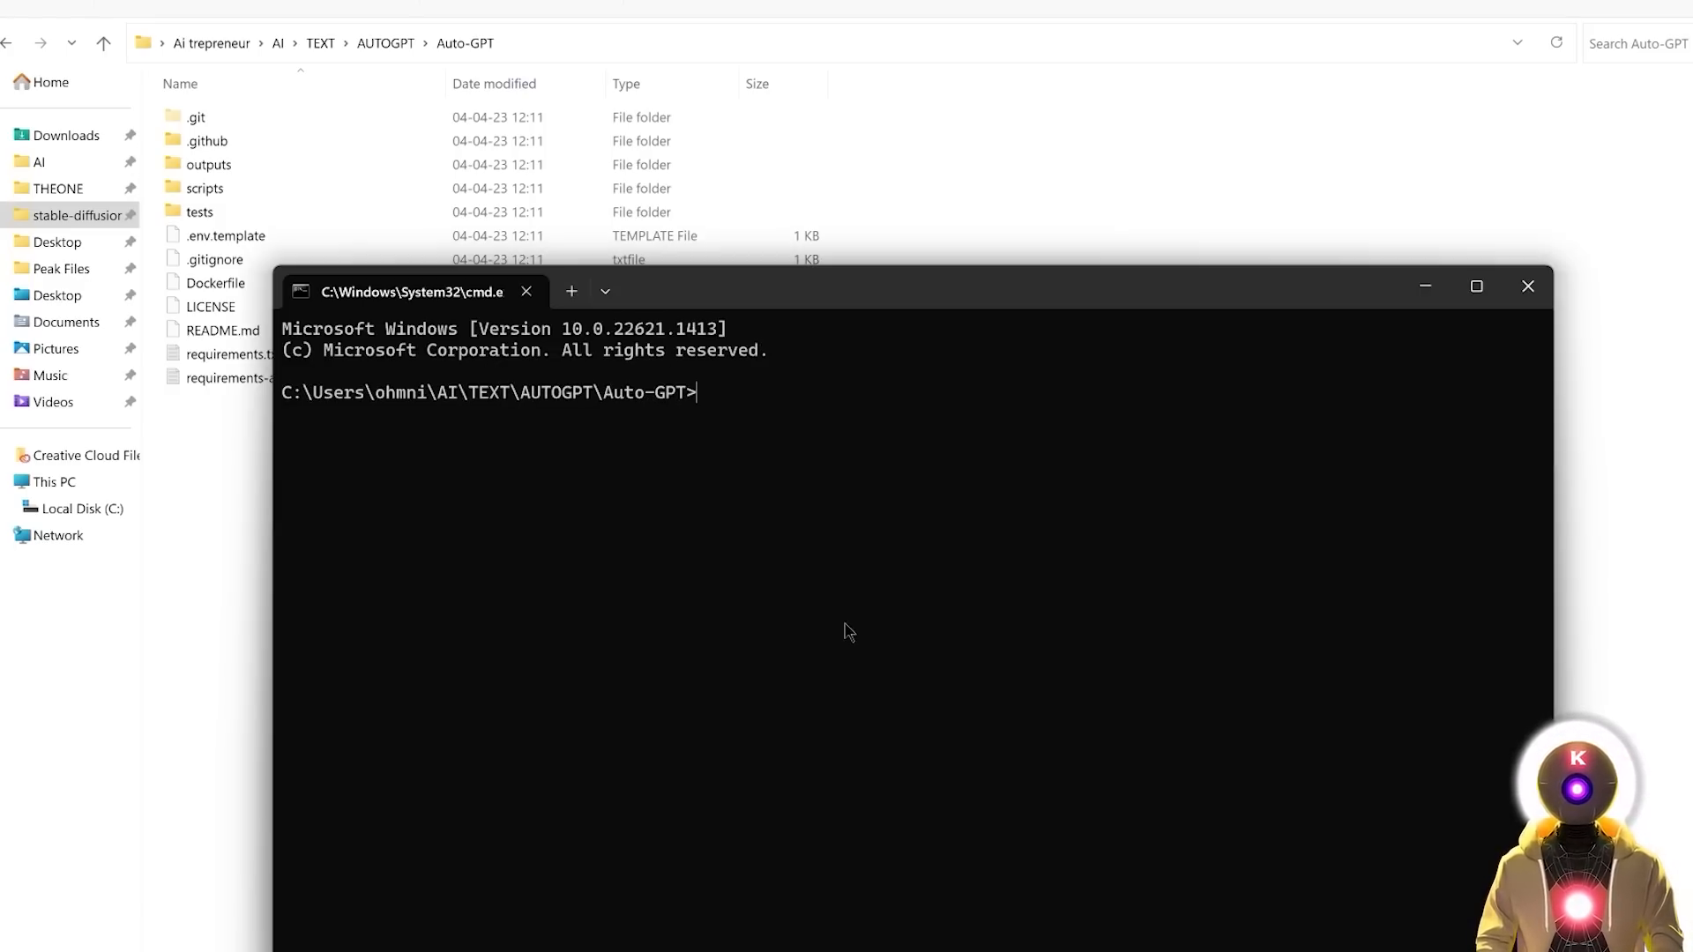
{"action": "type", "text": "pip install -r requirements.txt"}
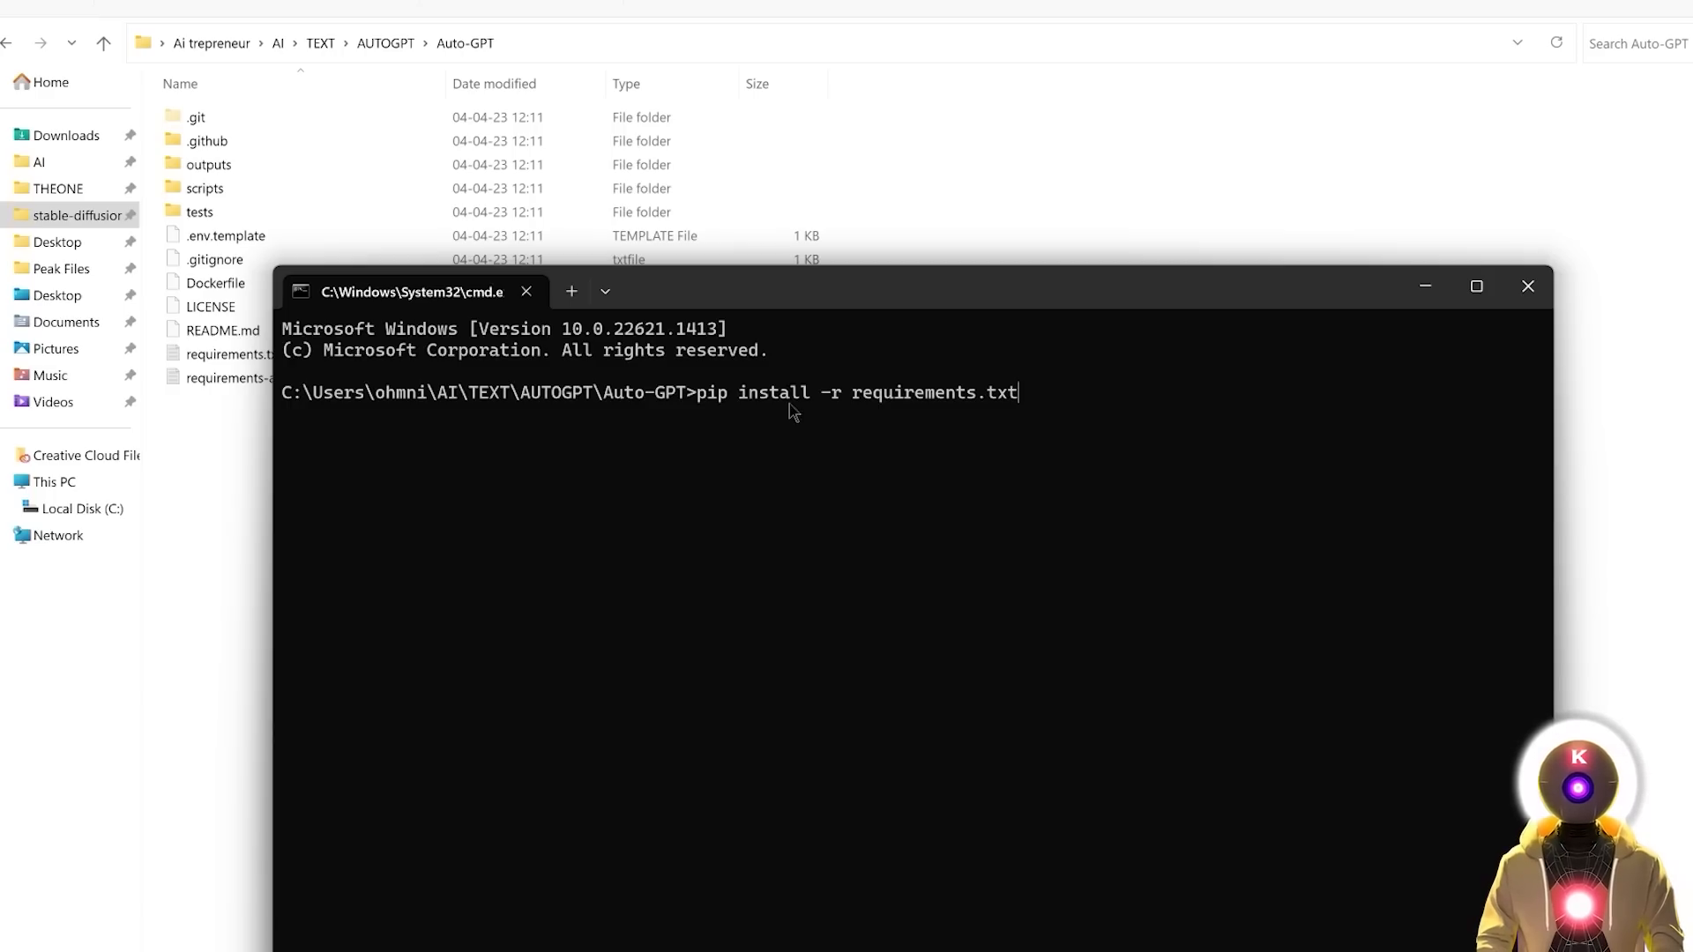
{"action": "mouse_move", "coordinate": [1004, 414]}
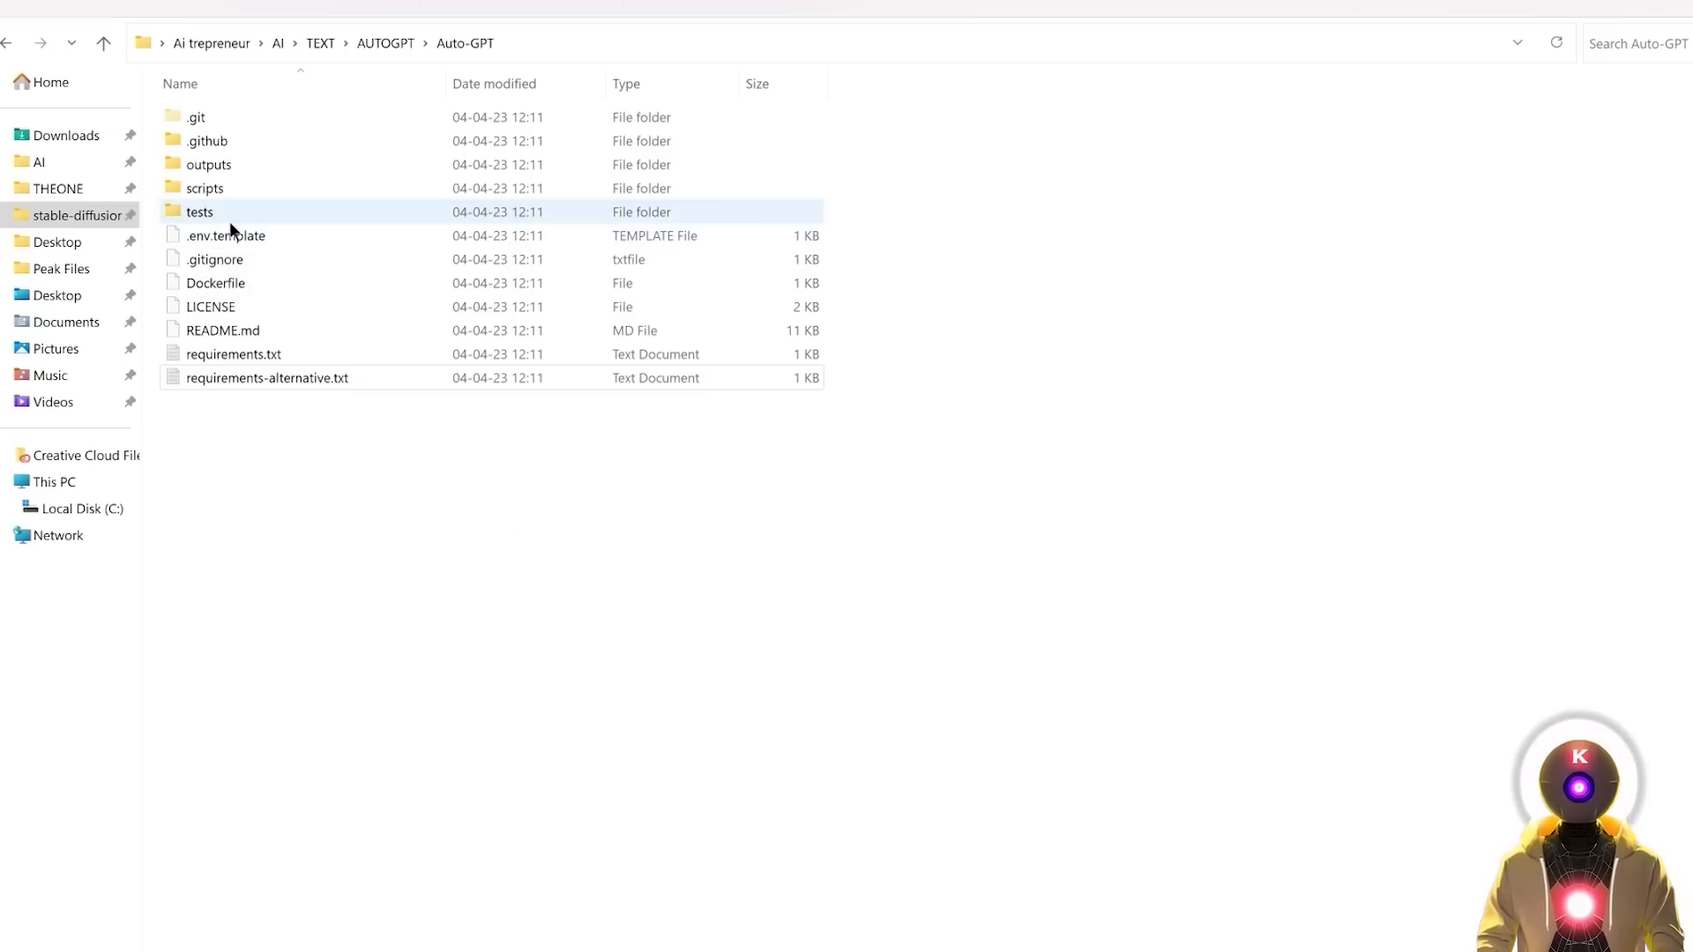
{"action": "mouse_move", "coordinate": [225, 240]}
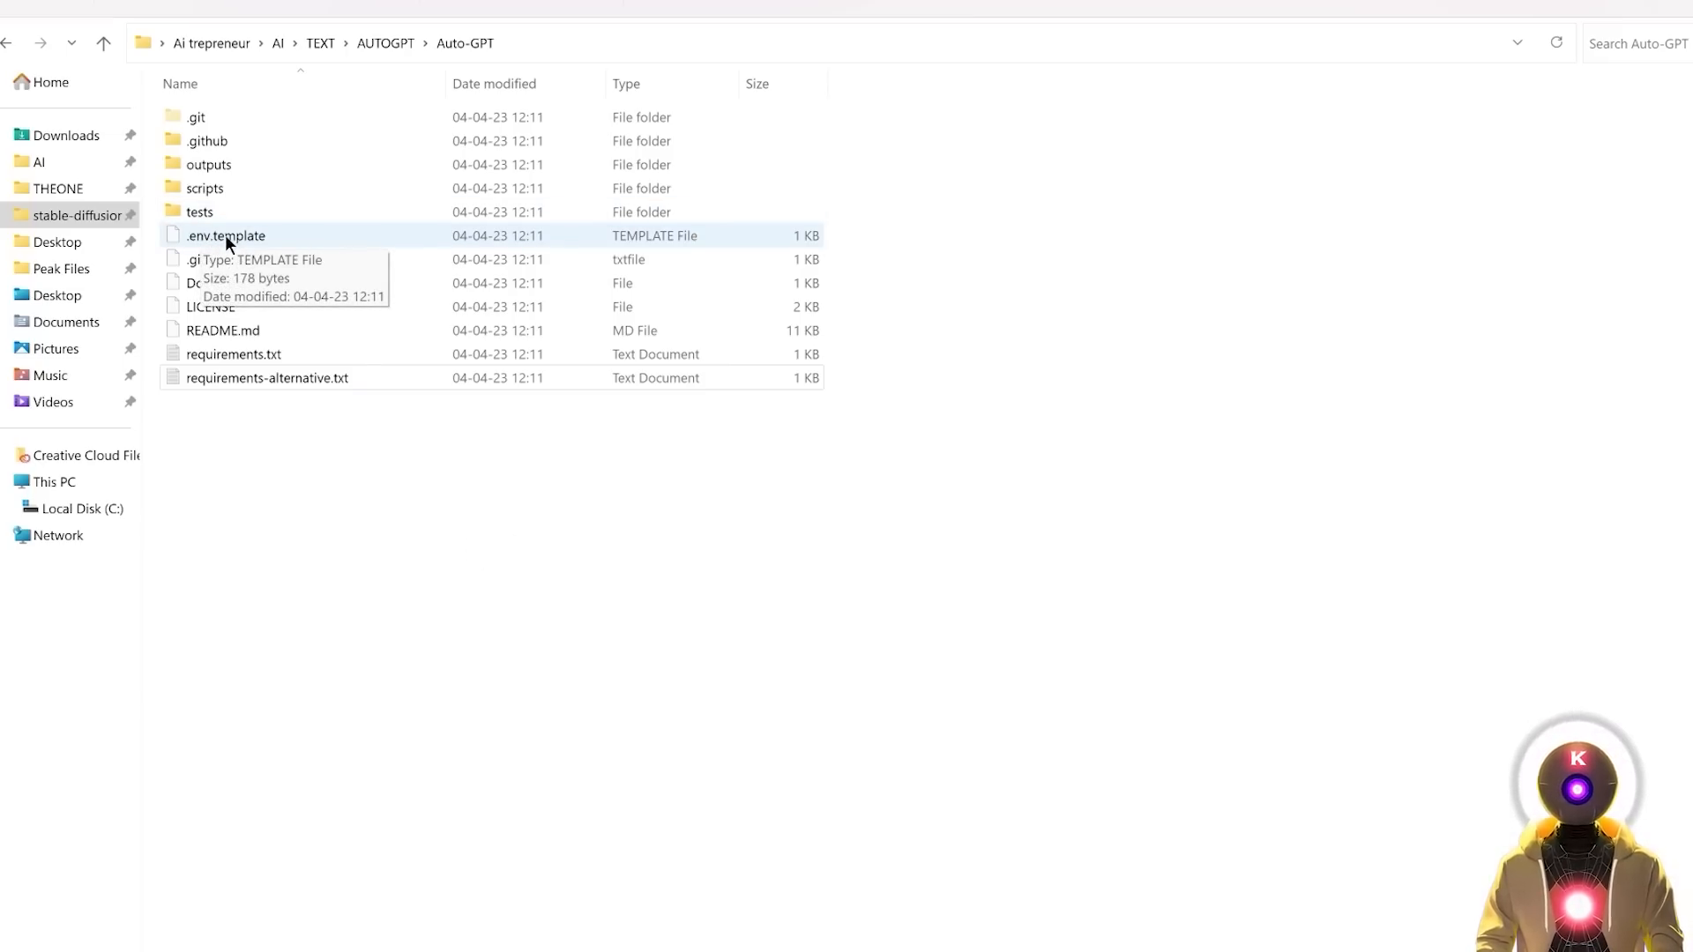
- Open .env.template in Notepad++ from its context menu in the Auto-GPT folder
{"action": "right_click", "coordinate": [225, 235]}
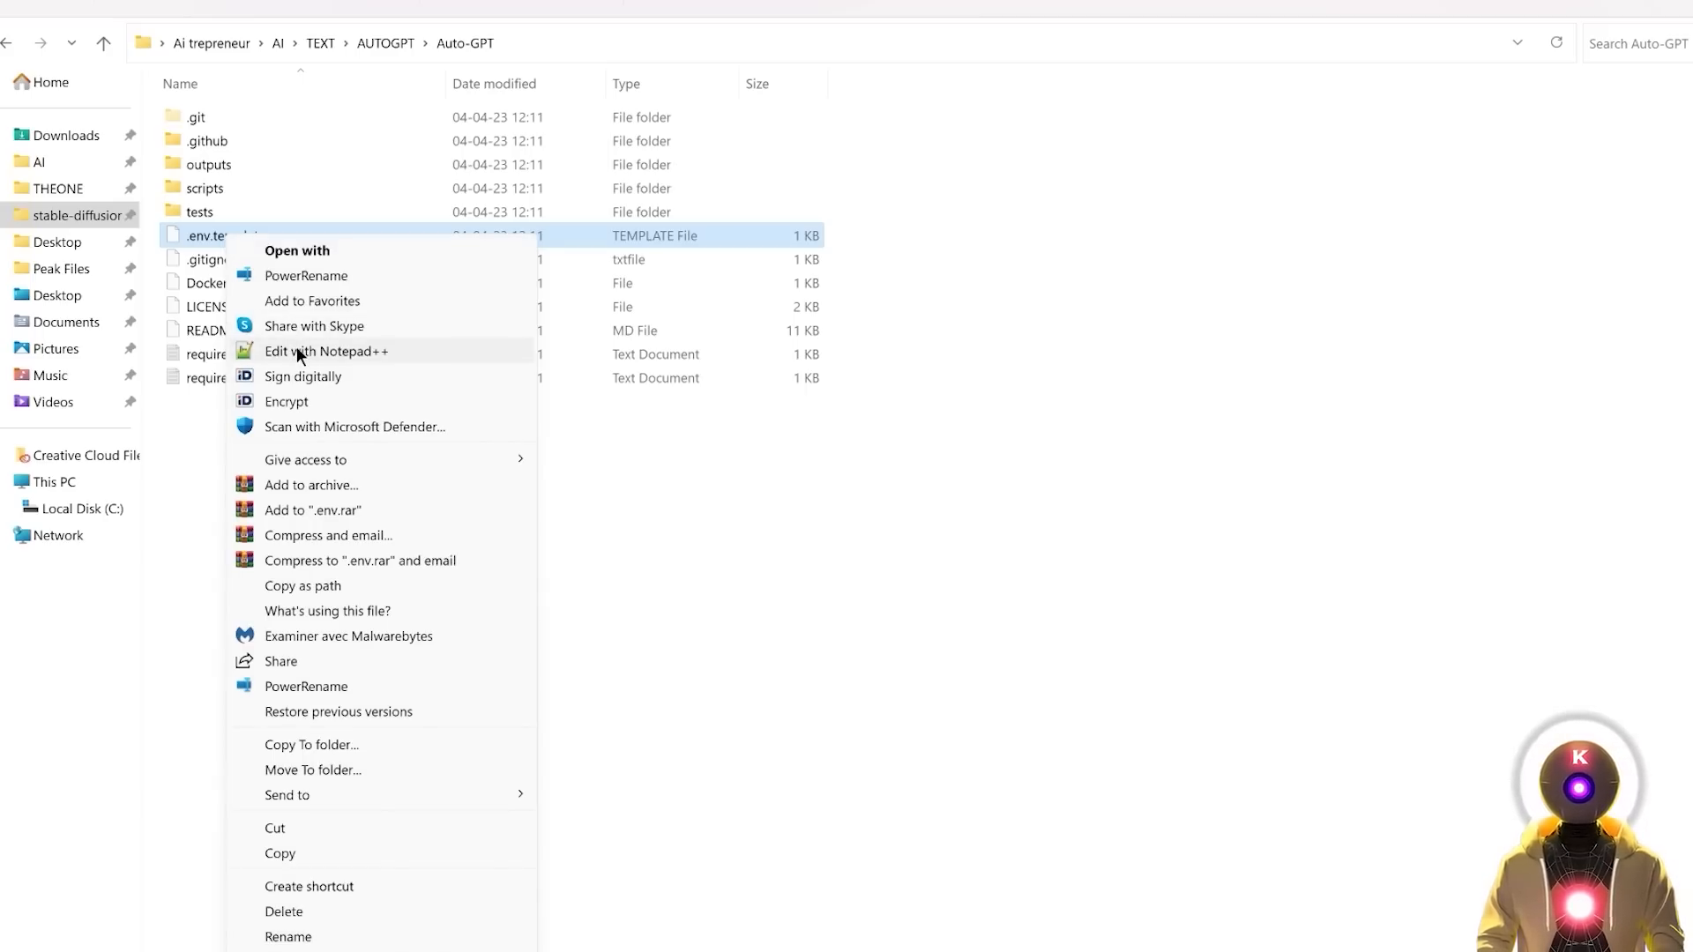
{"action": "left_click", "coordinate": [326, 351]}
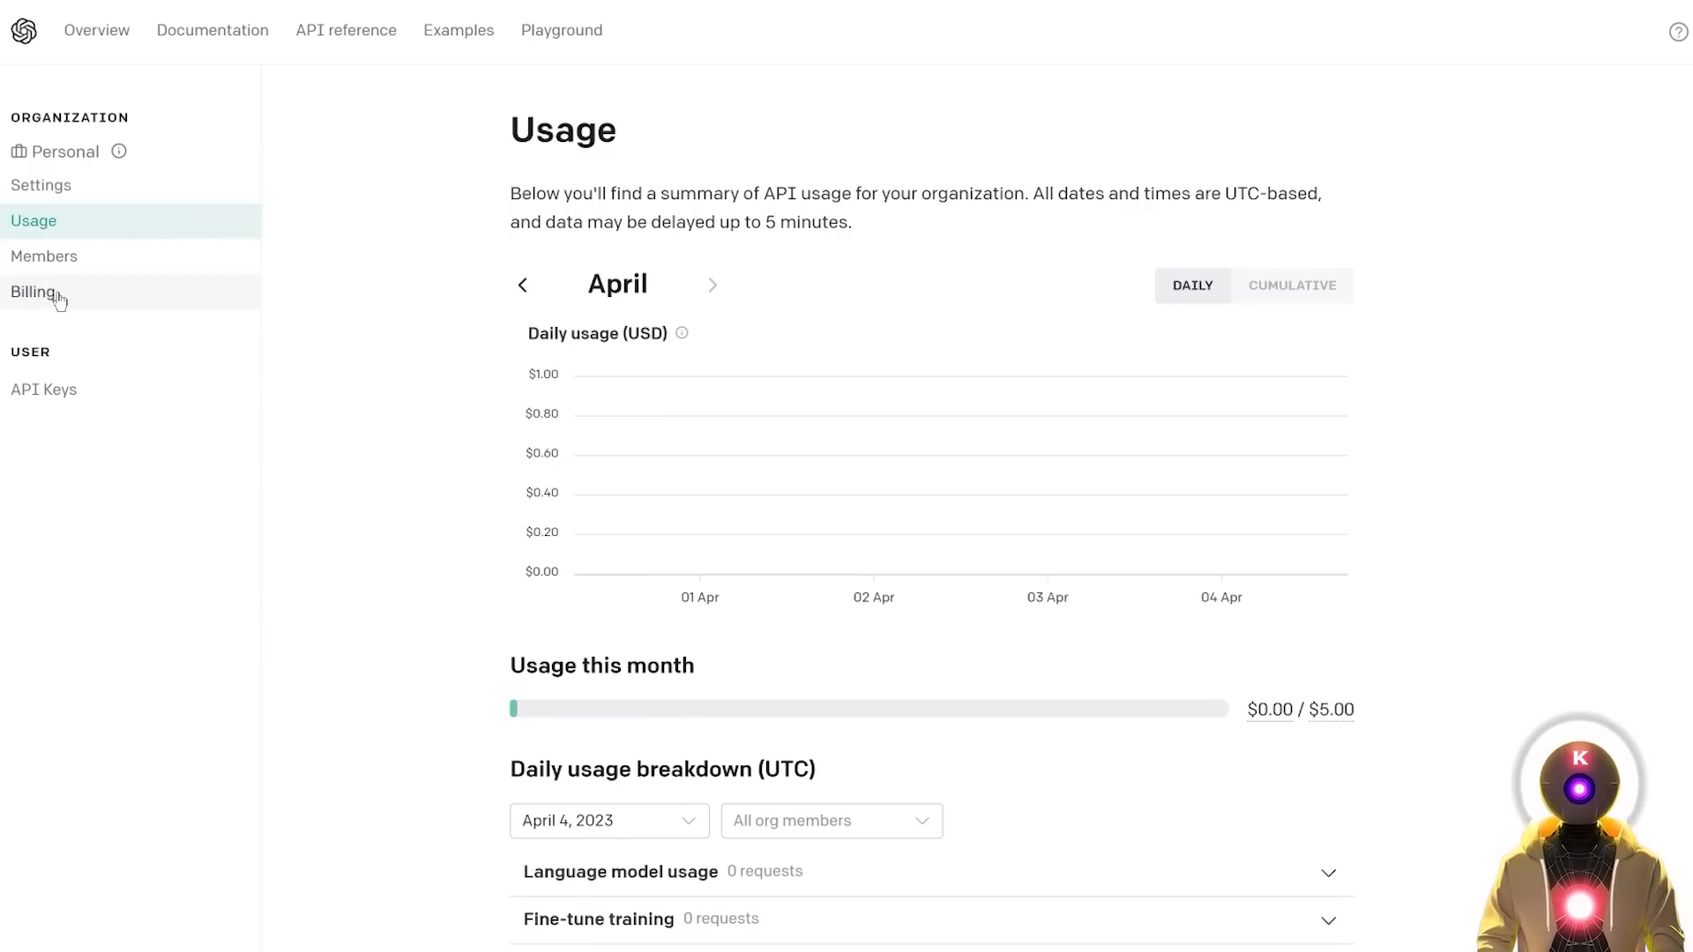
- Review Billing usage limits: $120.00 approved, $5.00 hard and $3.00 soft limit
{"action": "left_click", "coordinate": [32, 292]}
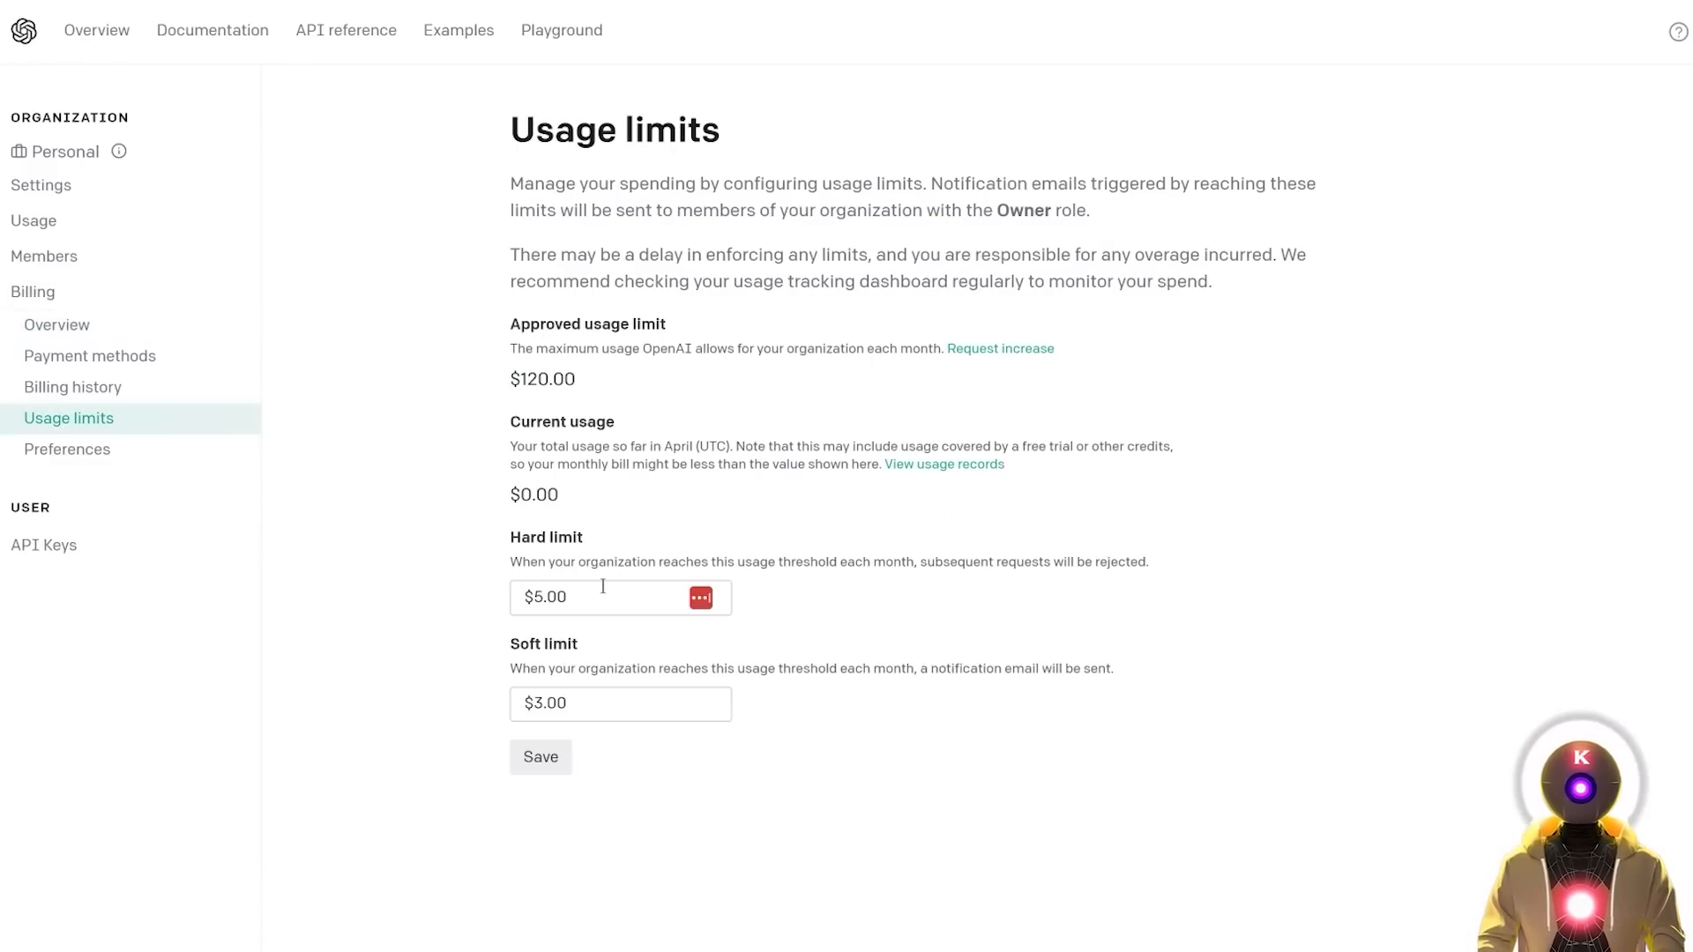
{"action": "mouse_move", "coordinate": [610, 644]}
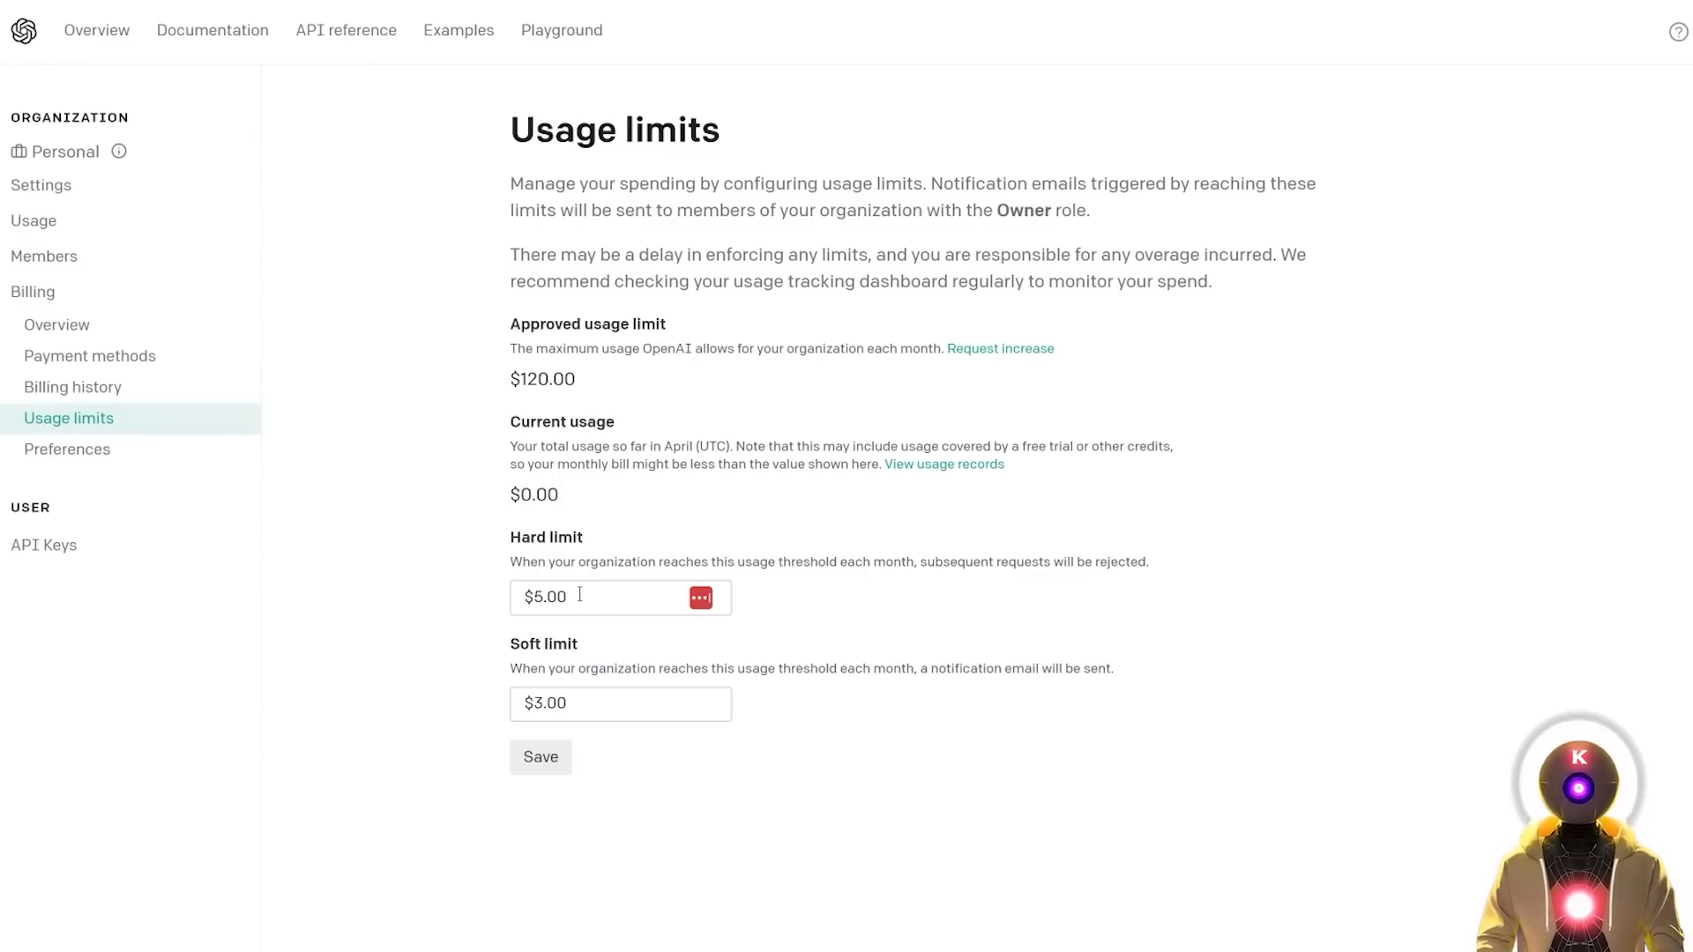
{"action": "mouse_move", "coordinate": [605, 709]}
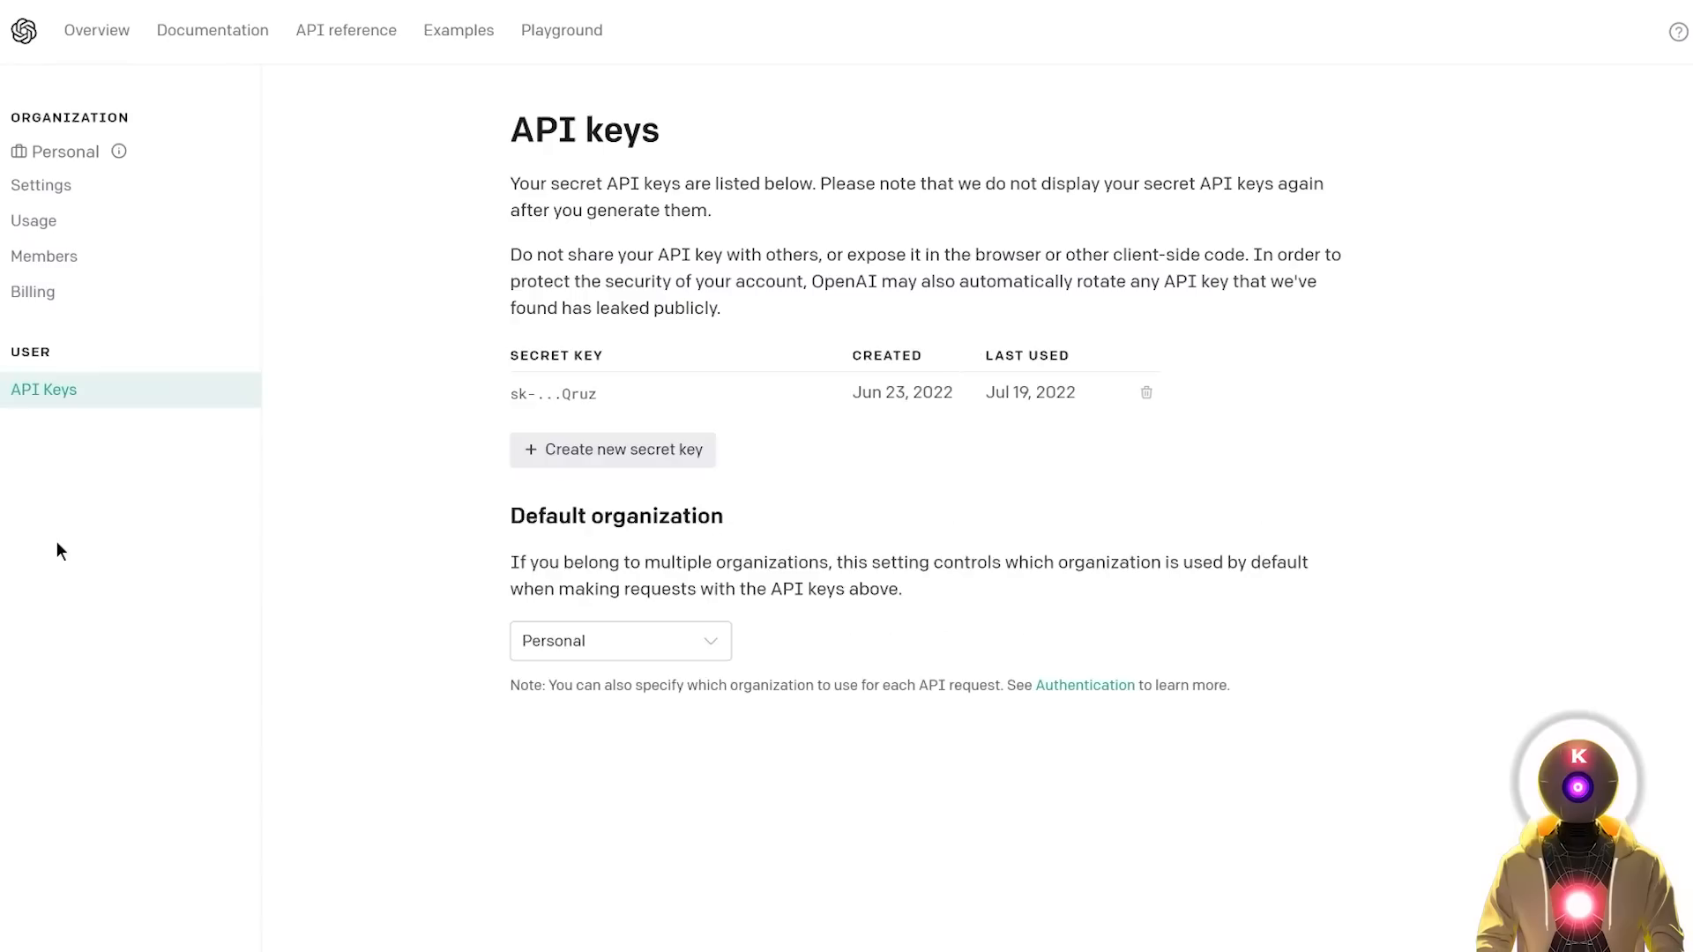
{"action": "mouse_move", "coordinate": [558, 467]}
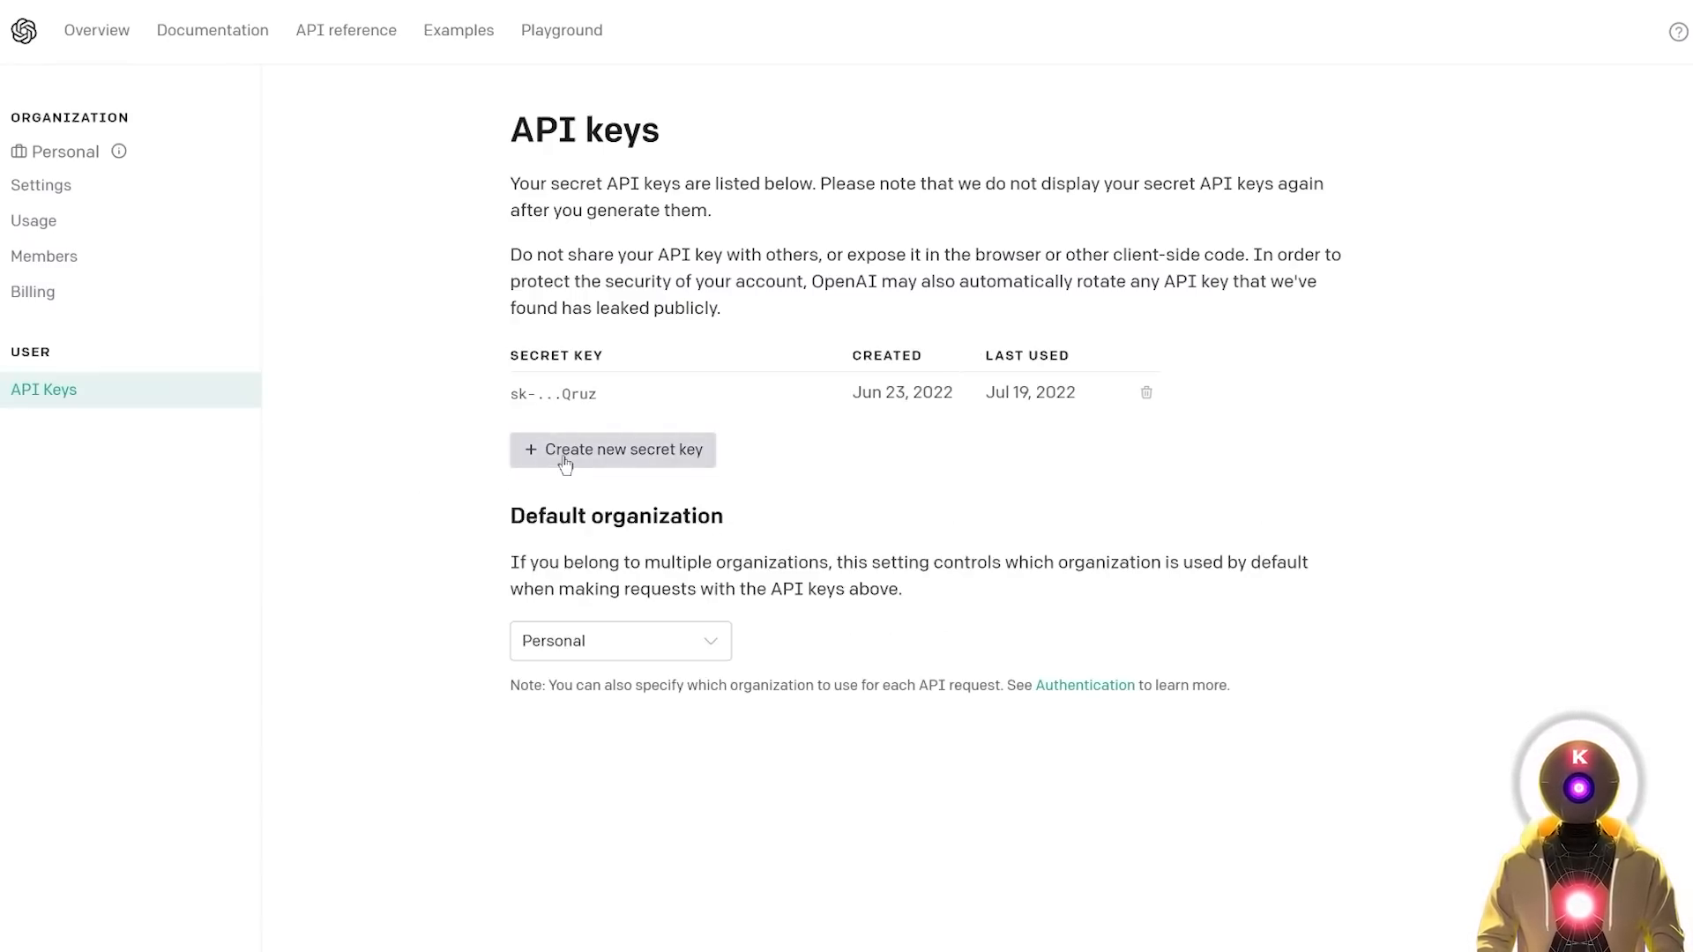
- Create a new secret API key on the OpenAI API keys page
{"action": "left_click", "coordinate": [612, 449]}
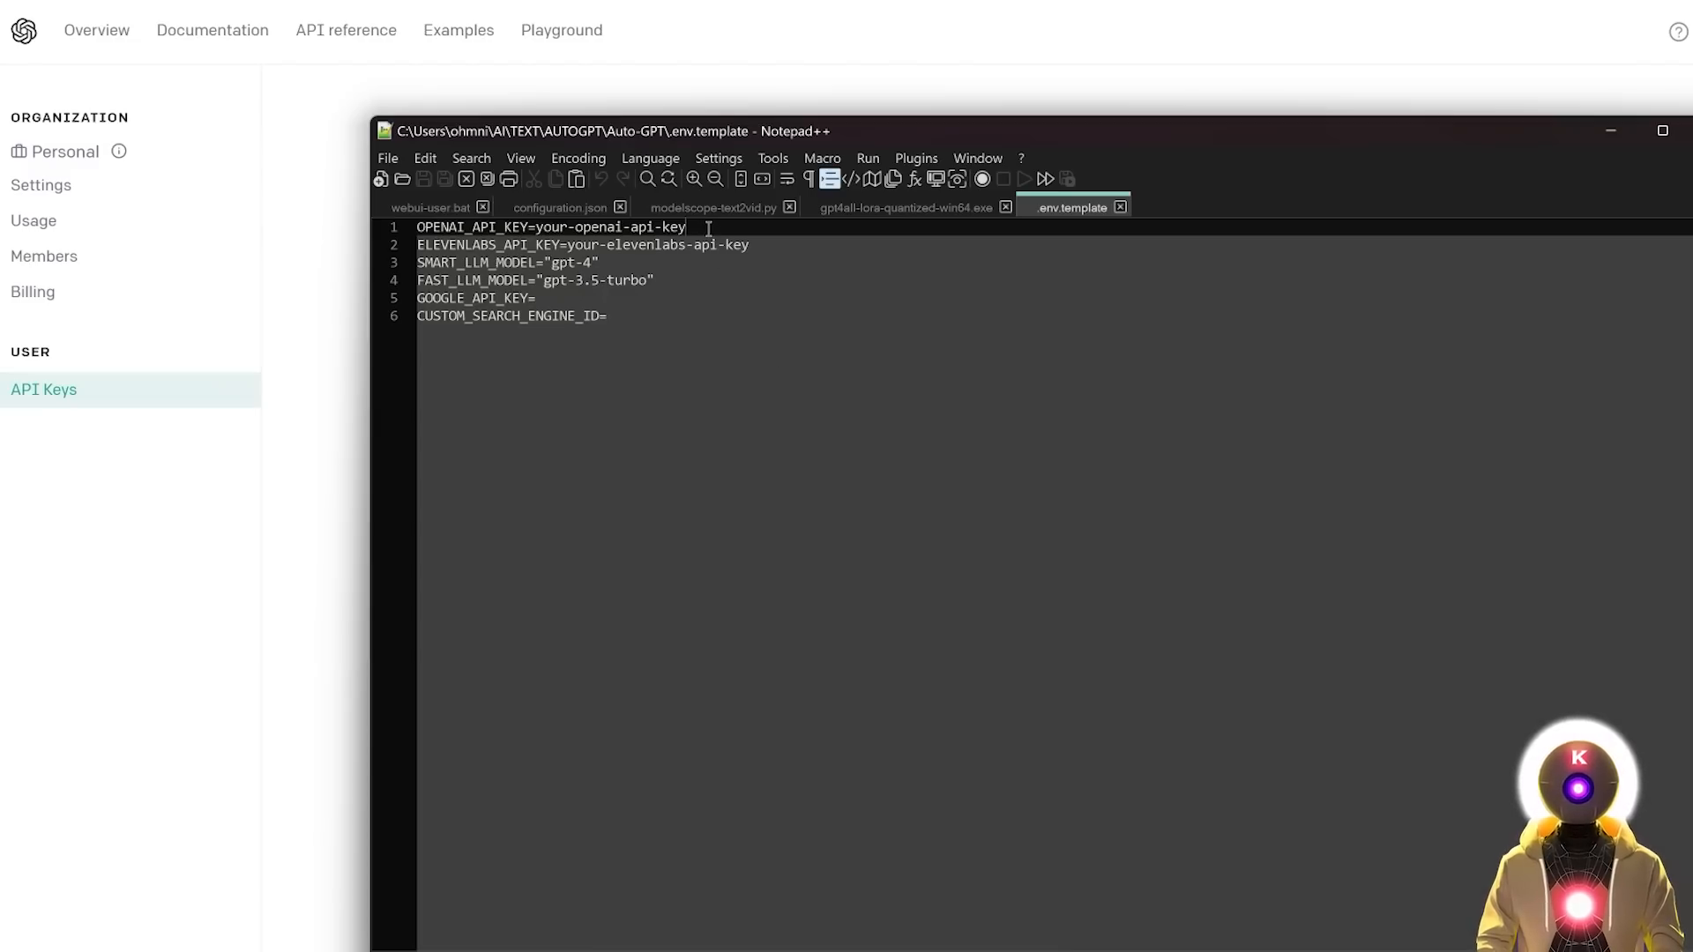
- Select the 'your-openai-api-key' placeholder after OPENAI_API_KEY= in .env.template
{"action": "left_click_drag", "start_coordinate": [537, 226], "coordinate": [685, 227]}
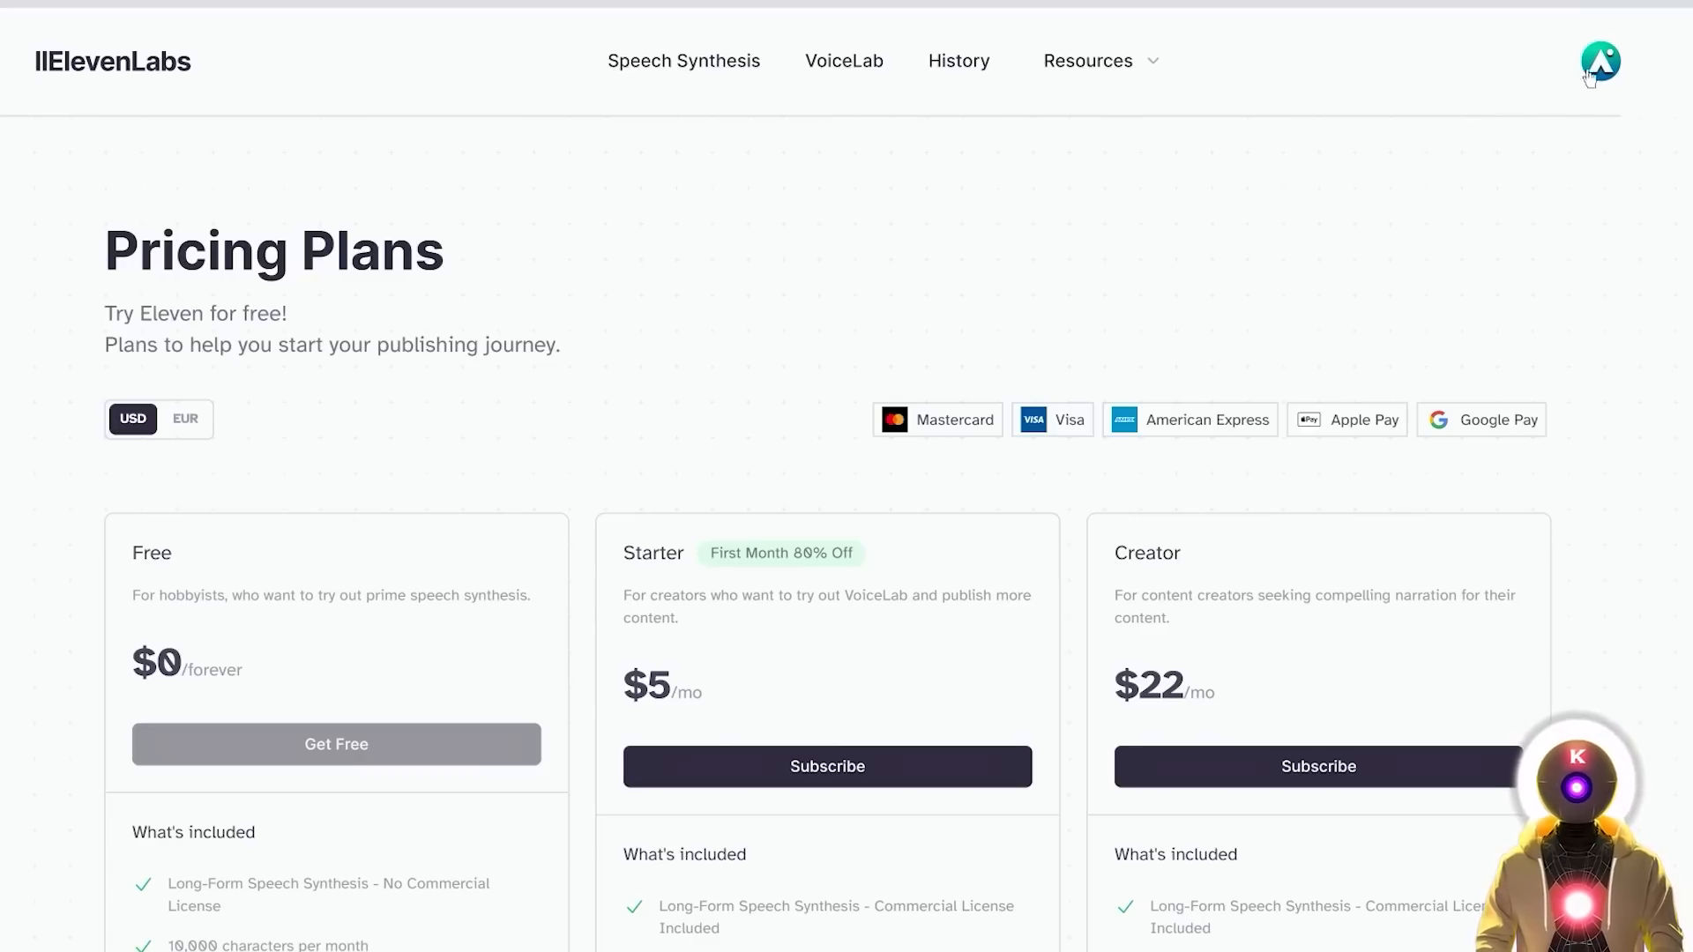
- Open the ElevenLabs account profile to reveal the API key
{"action": "left_click", "coordinate": [1602, 60]}
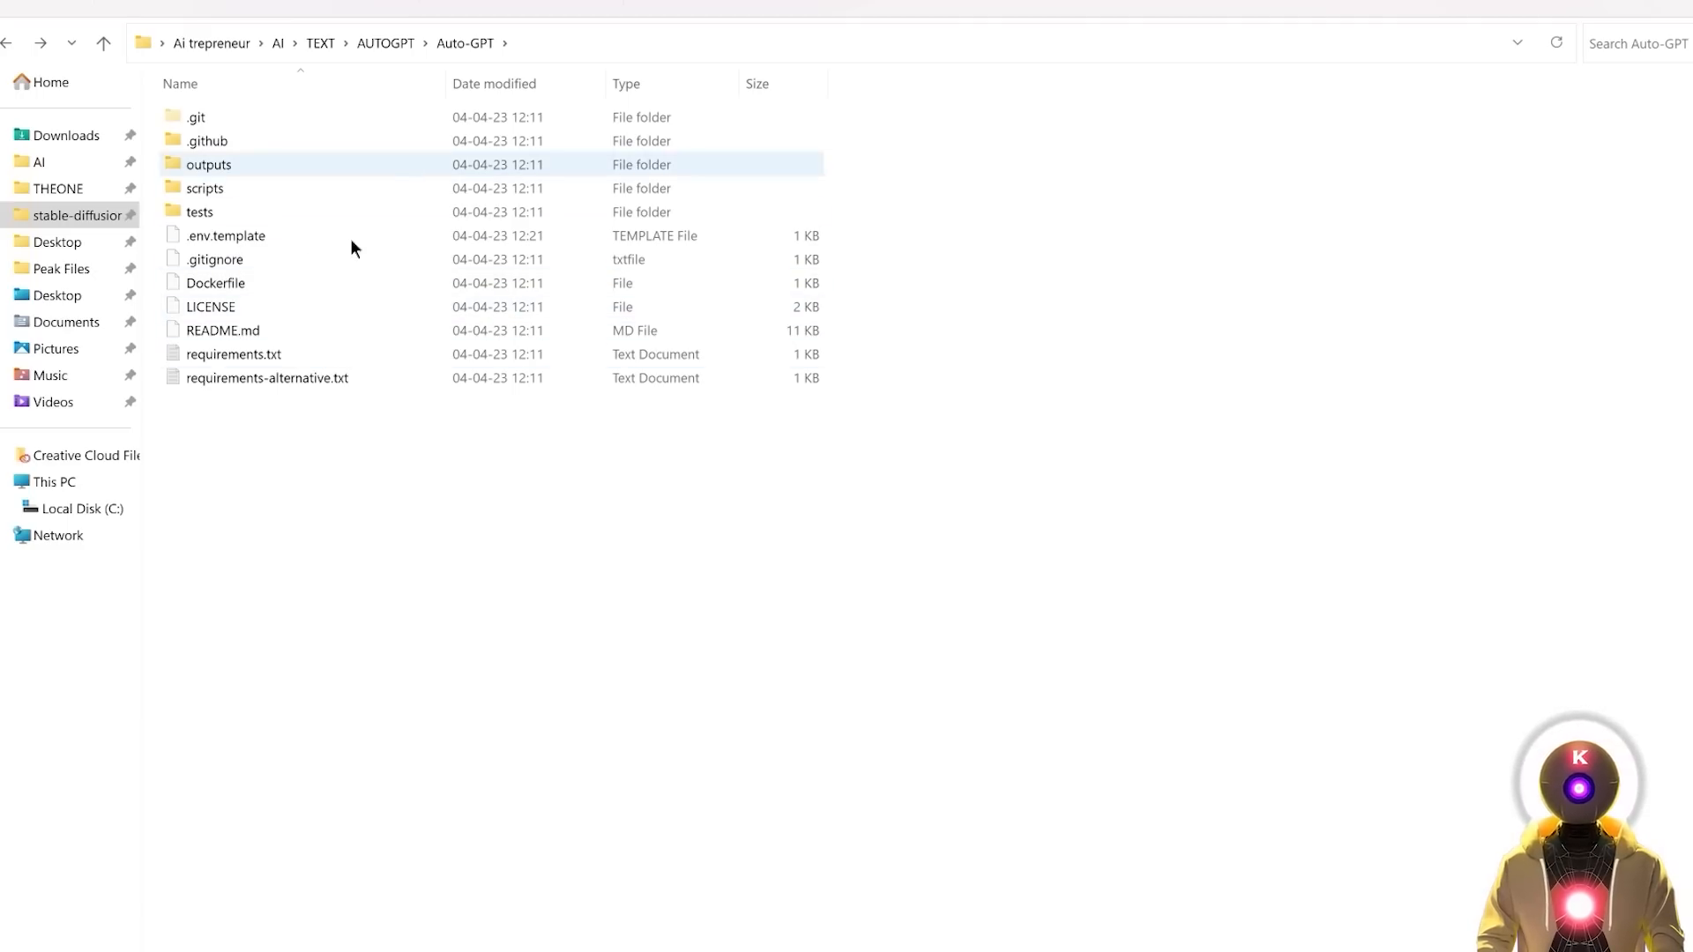
- Rename .env.template to .env, accepting the extension-change warning
{"action": "left_click", "coordinate": [225, 236]}
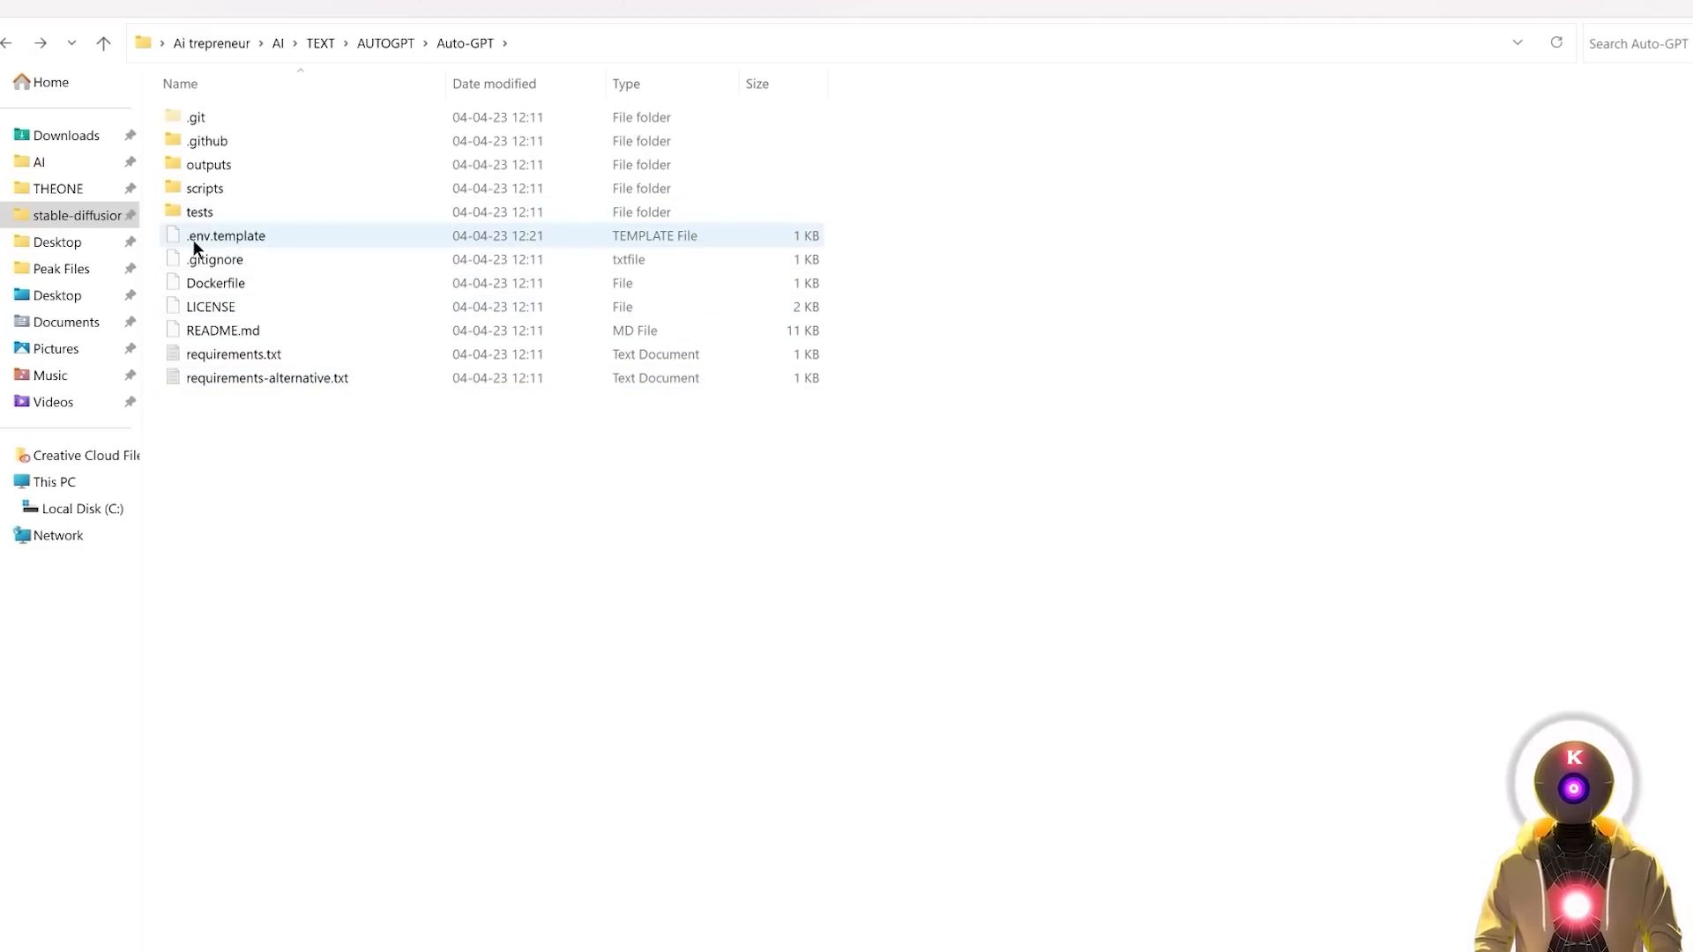
{"action": "mouse_move", "coordinate": [244, 240]}
{"action": "type", "text": ".env"}
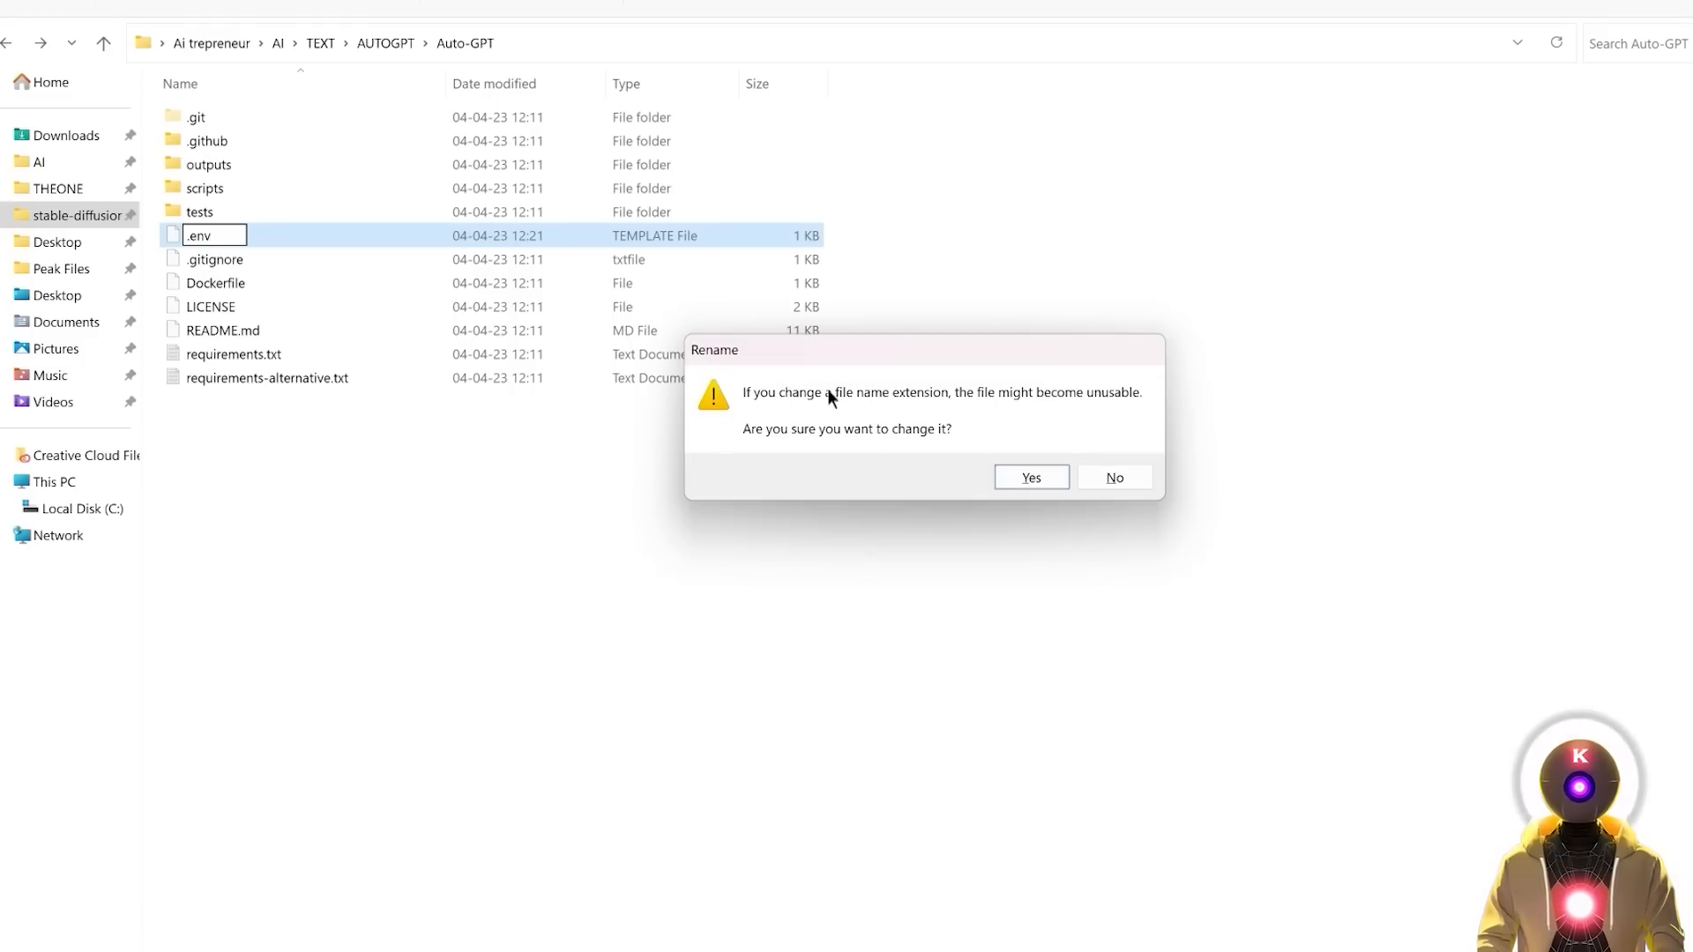
{"action": "mouse_move", "coordinate": [903, 412]}
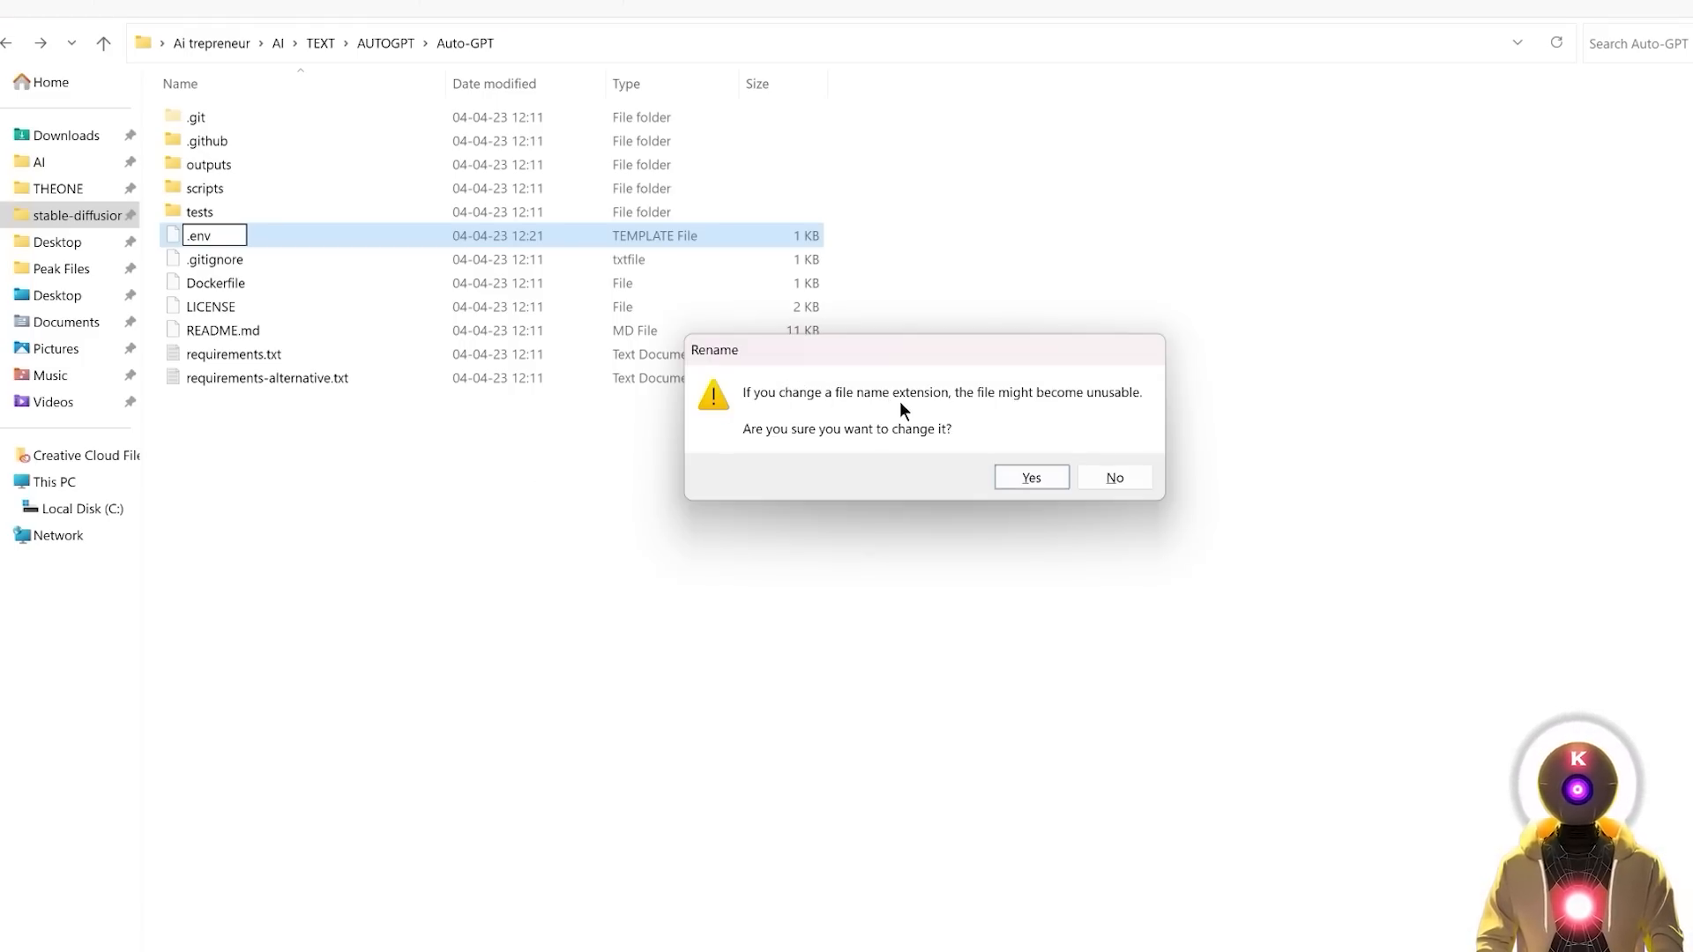
{"action": "left_click", "coordinate": [1028, 477]}
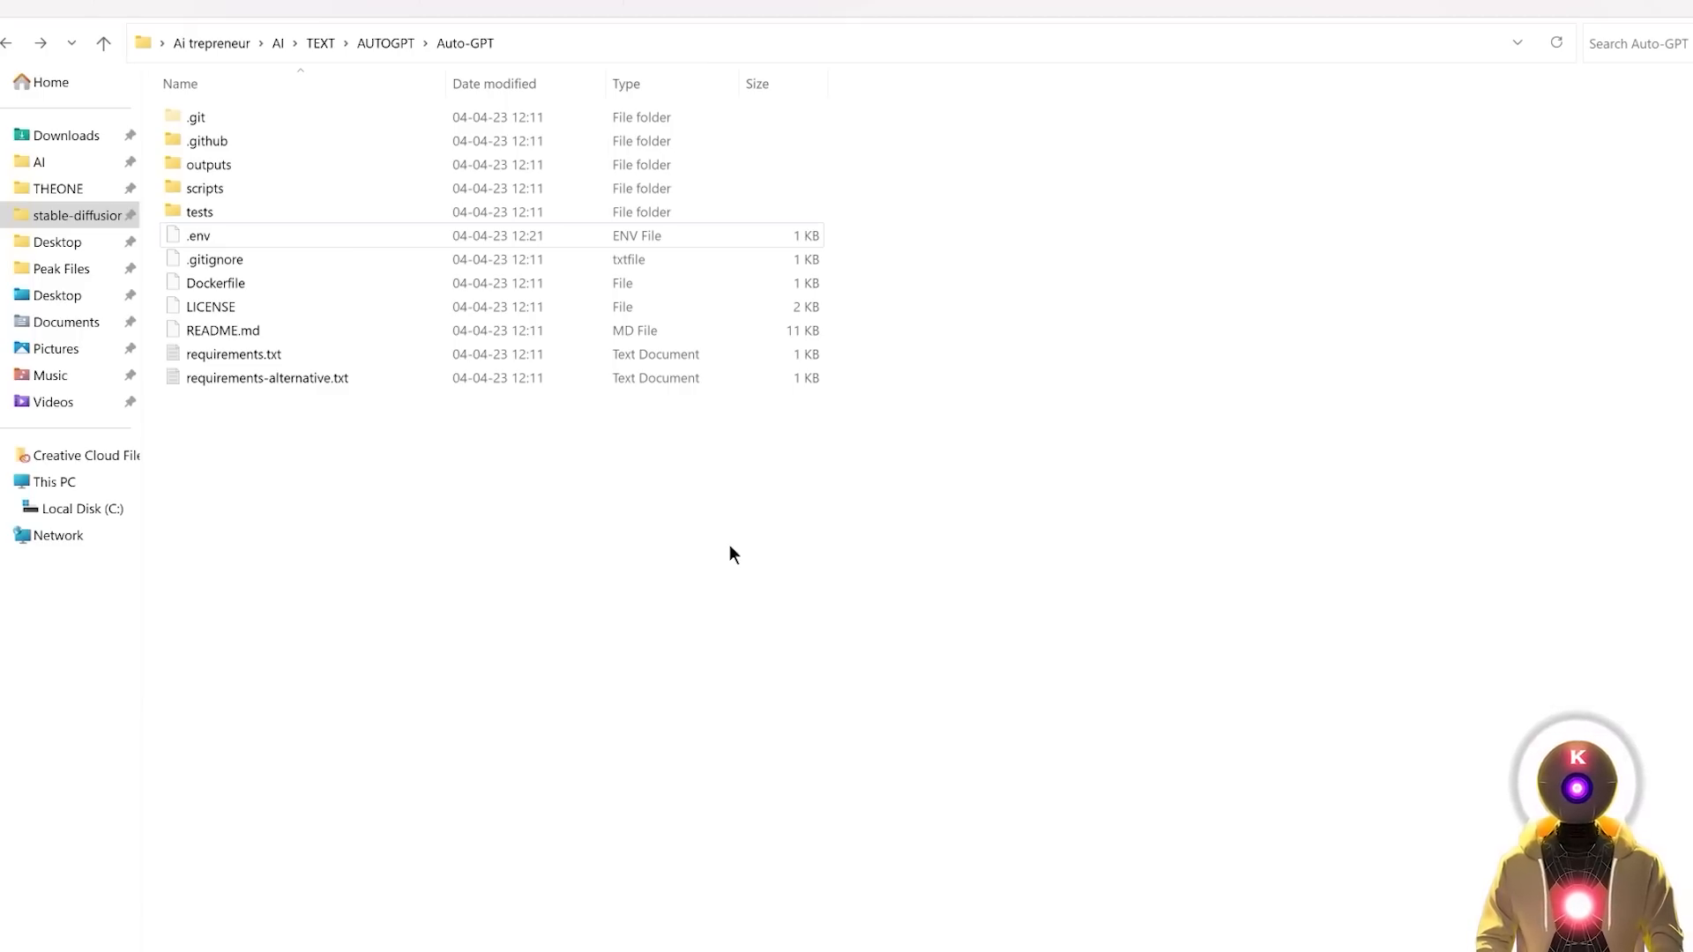
{"action": "mouse_move", "coordinate": [633, 482]}
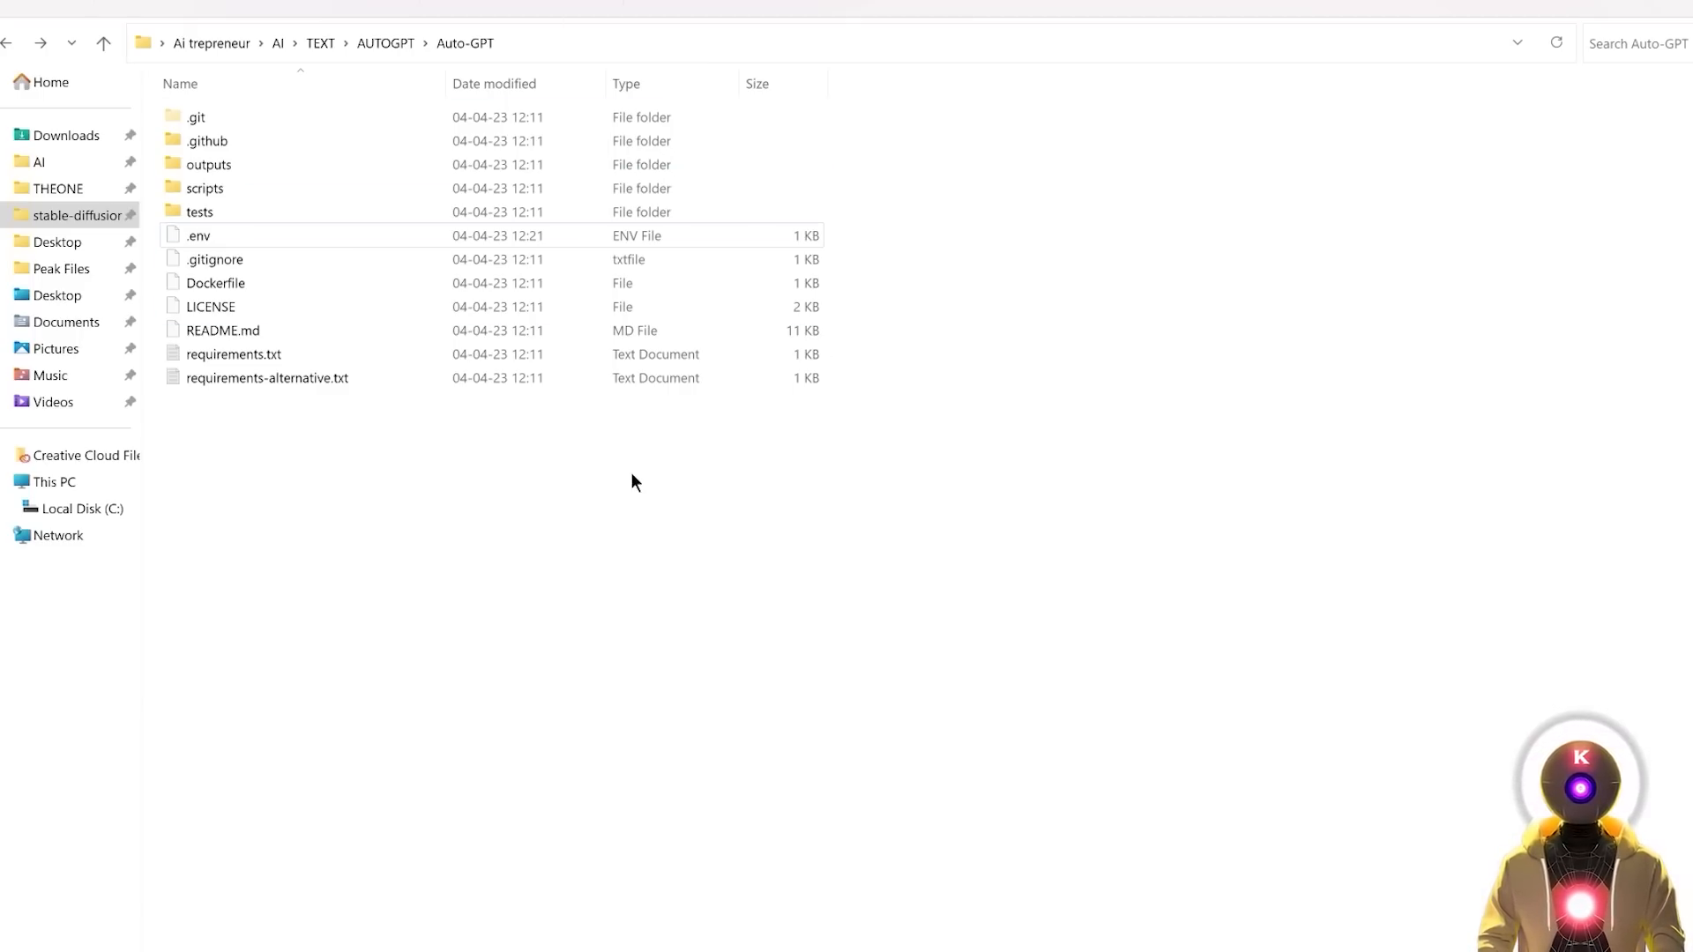
{"action": "mouse_move", "coordinate": [756, 508]}
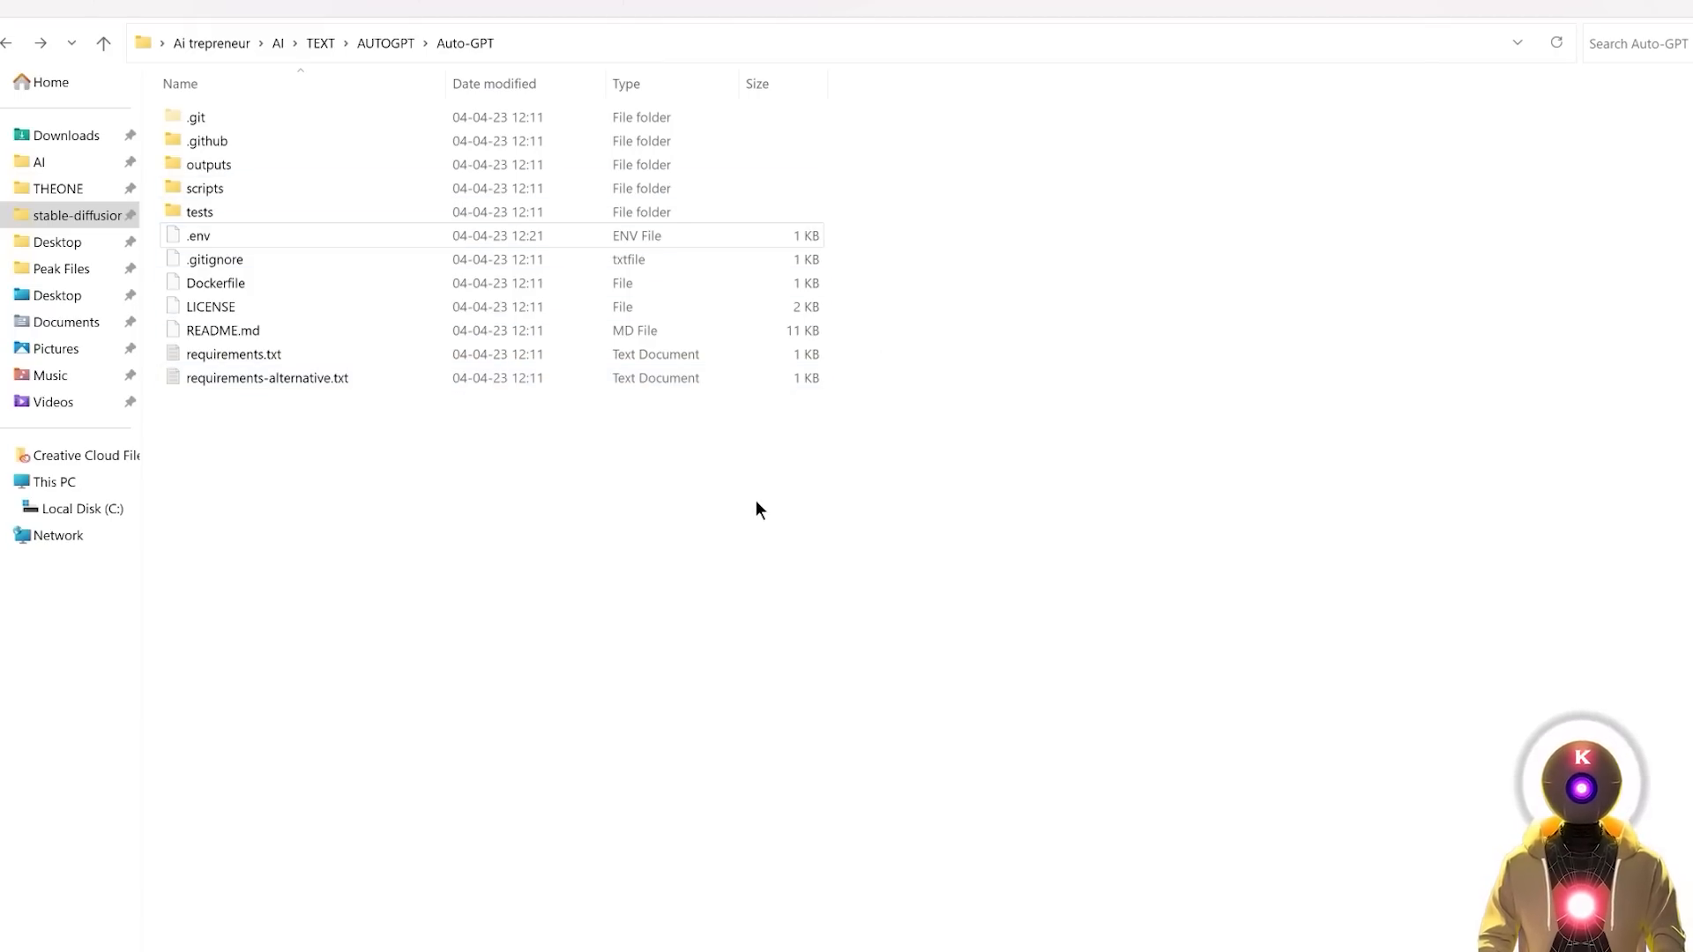
{"action": "type", "text": "cmd"}
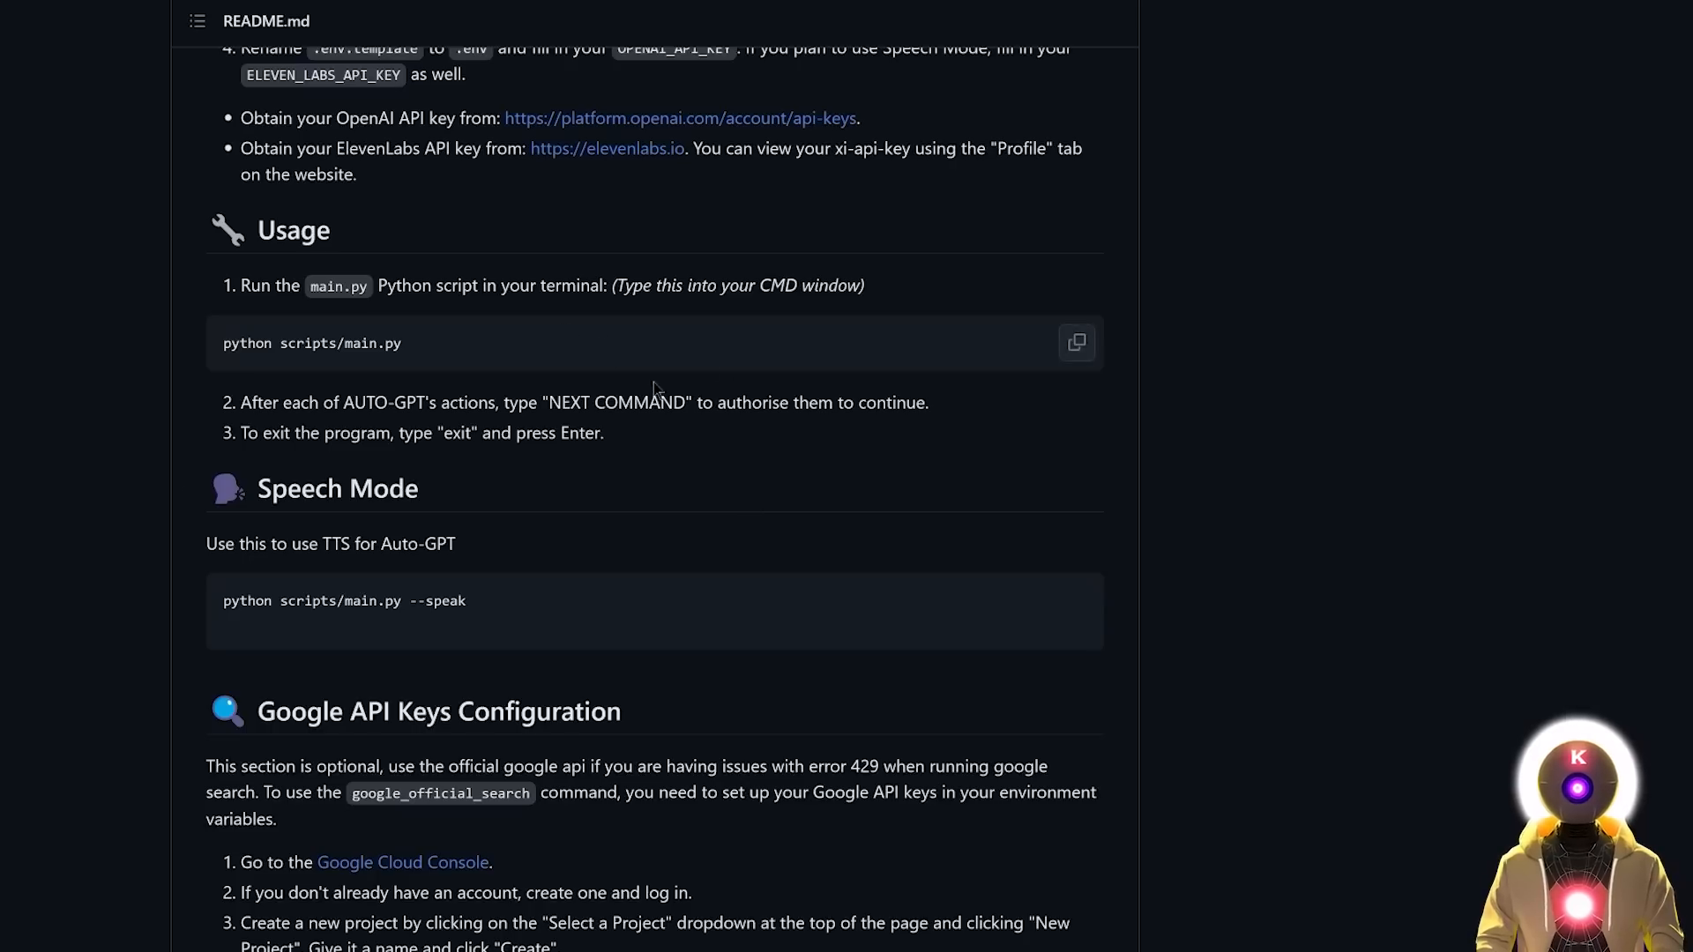
{"action": "mouse_move", "coordinate": [499, 353]}
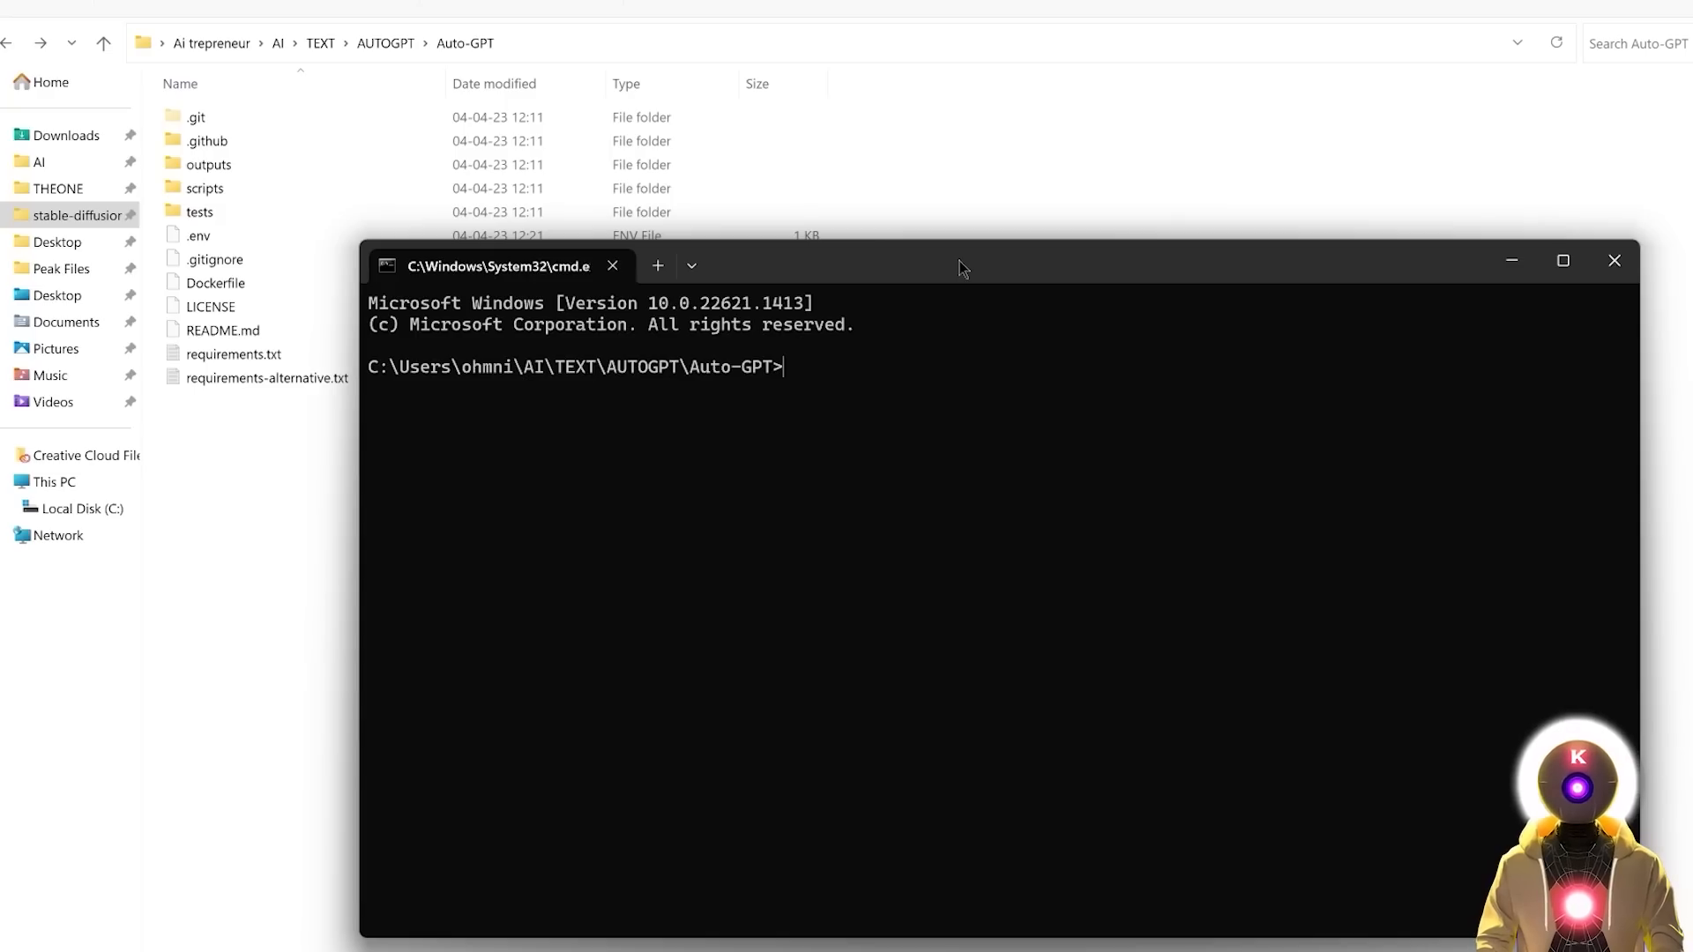
- Enter 'python scripts/main.py --speak' into the Command Prompt
{"action": "type", "text": "python scripts/main.py --speak"}
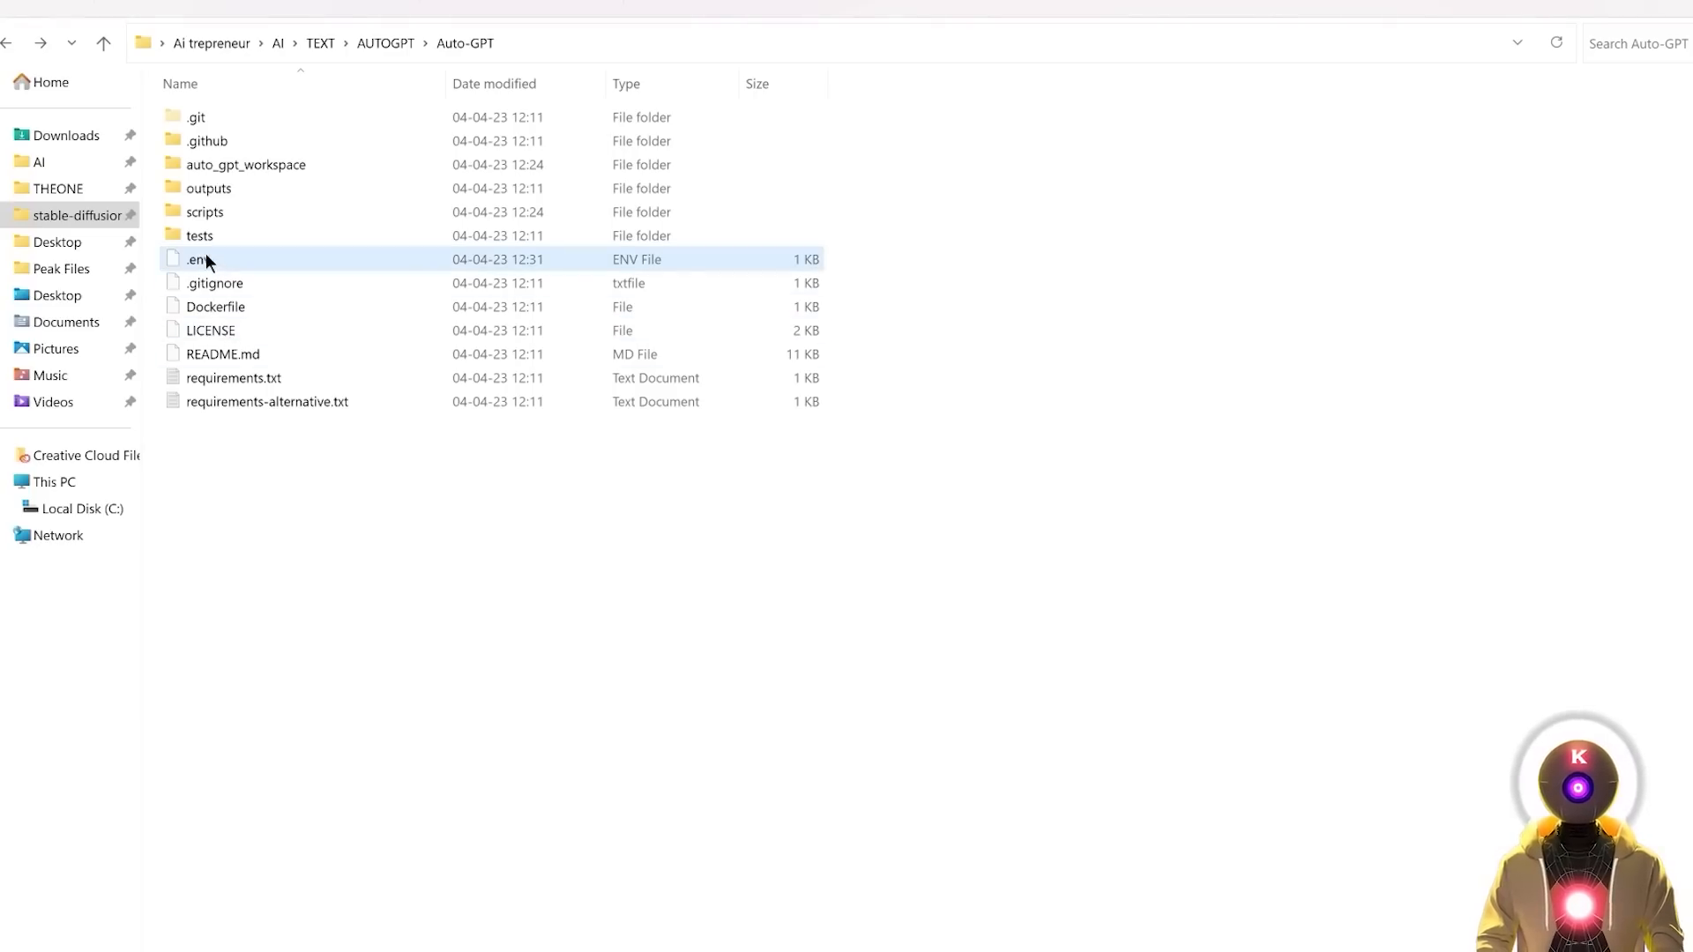
- Open the .env file to check the stored API keys
{"action": "double_click", "coordinate": [200, 259]}
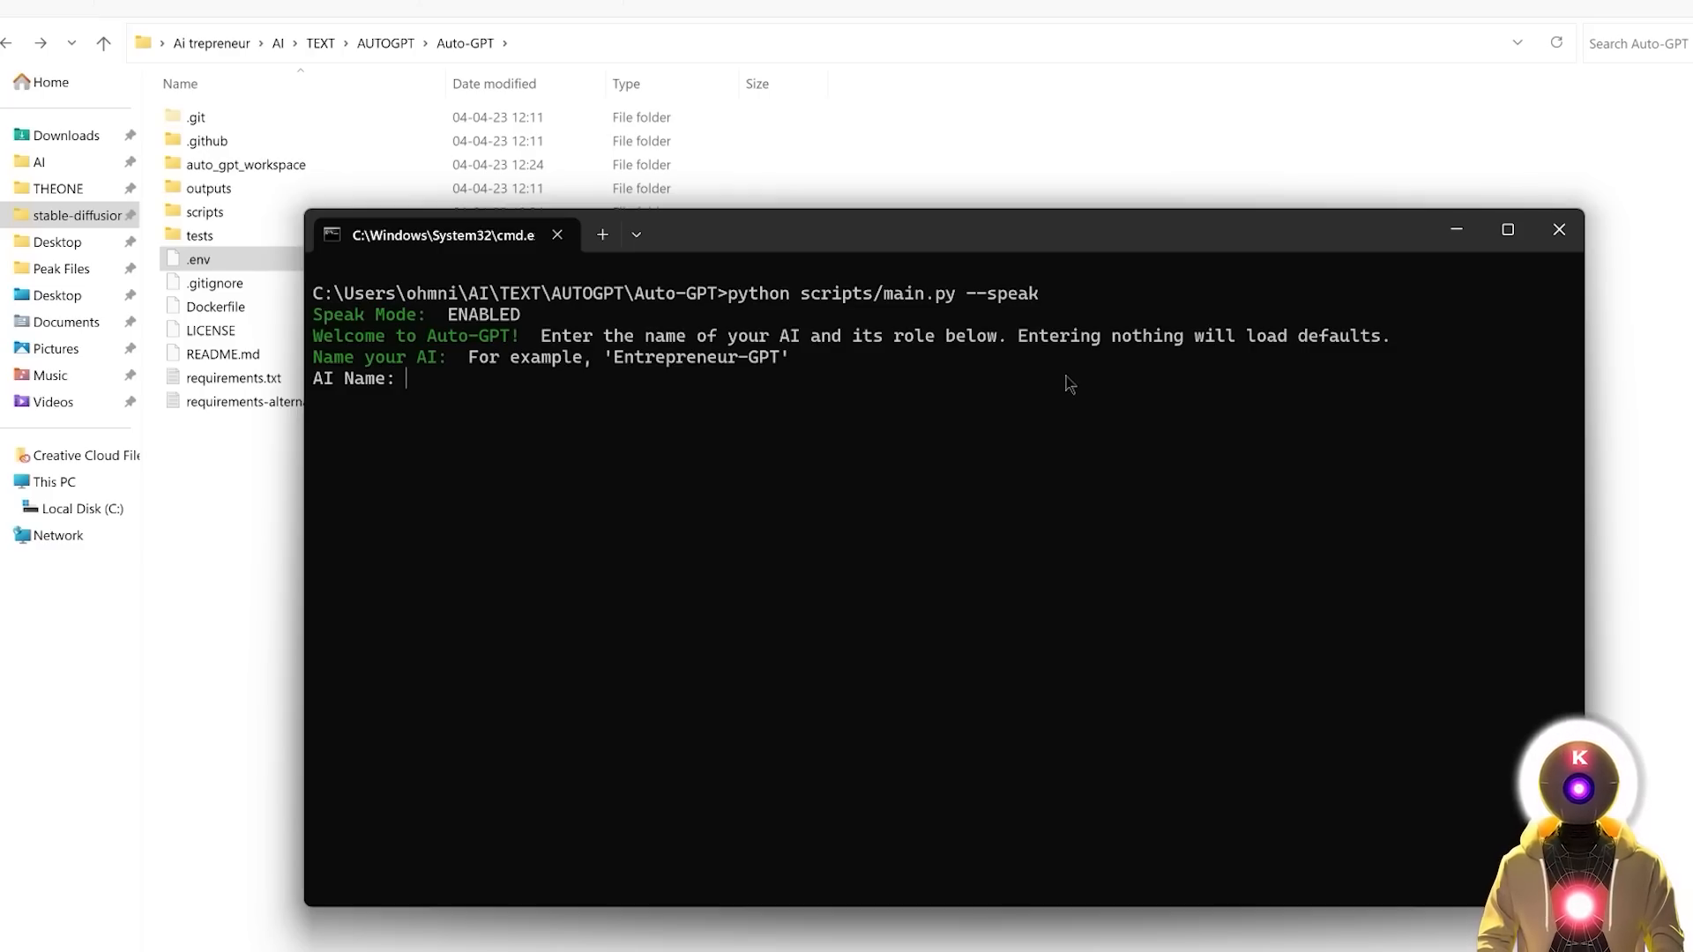
- Name the agent YT-GPT, give it the AI-news rap-lyrics role, and enter its goals
{"action": "type", "text": "YT-GPT"}
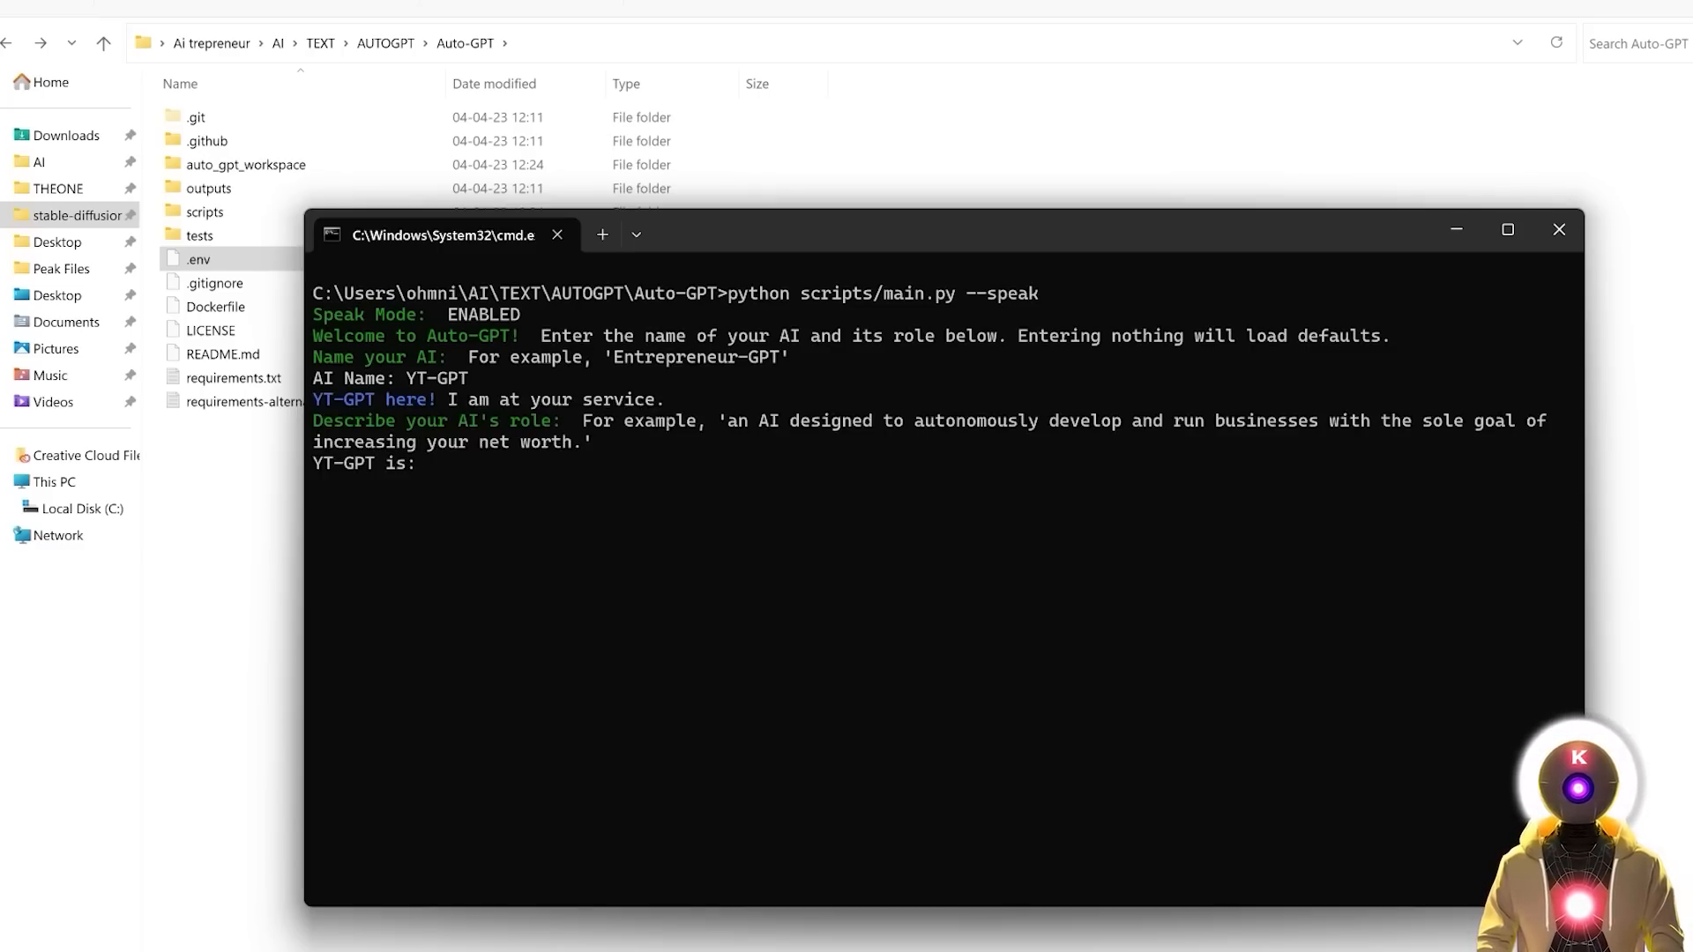
{"action": "type", "text": "An AI designed to find the latest ai news articles and turn them into rap lyrics for a Youtube video"}
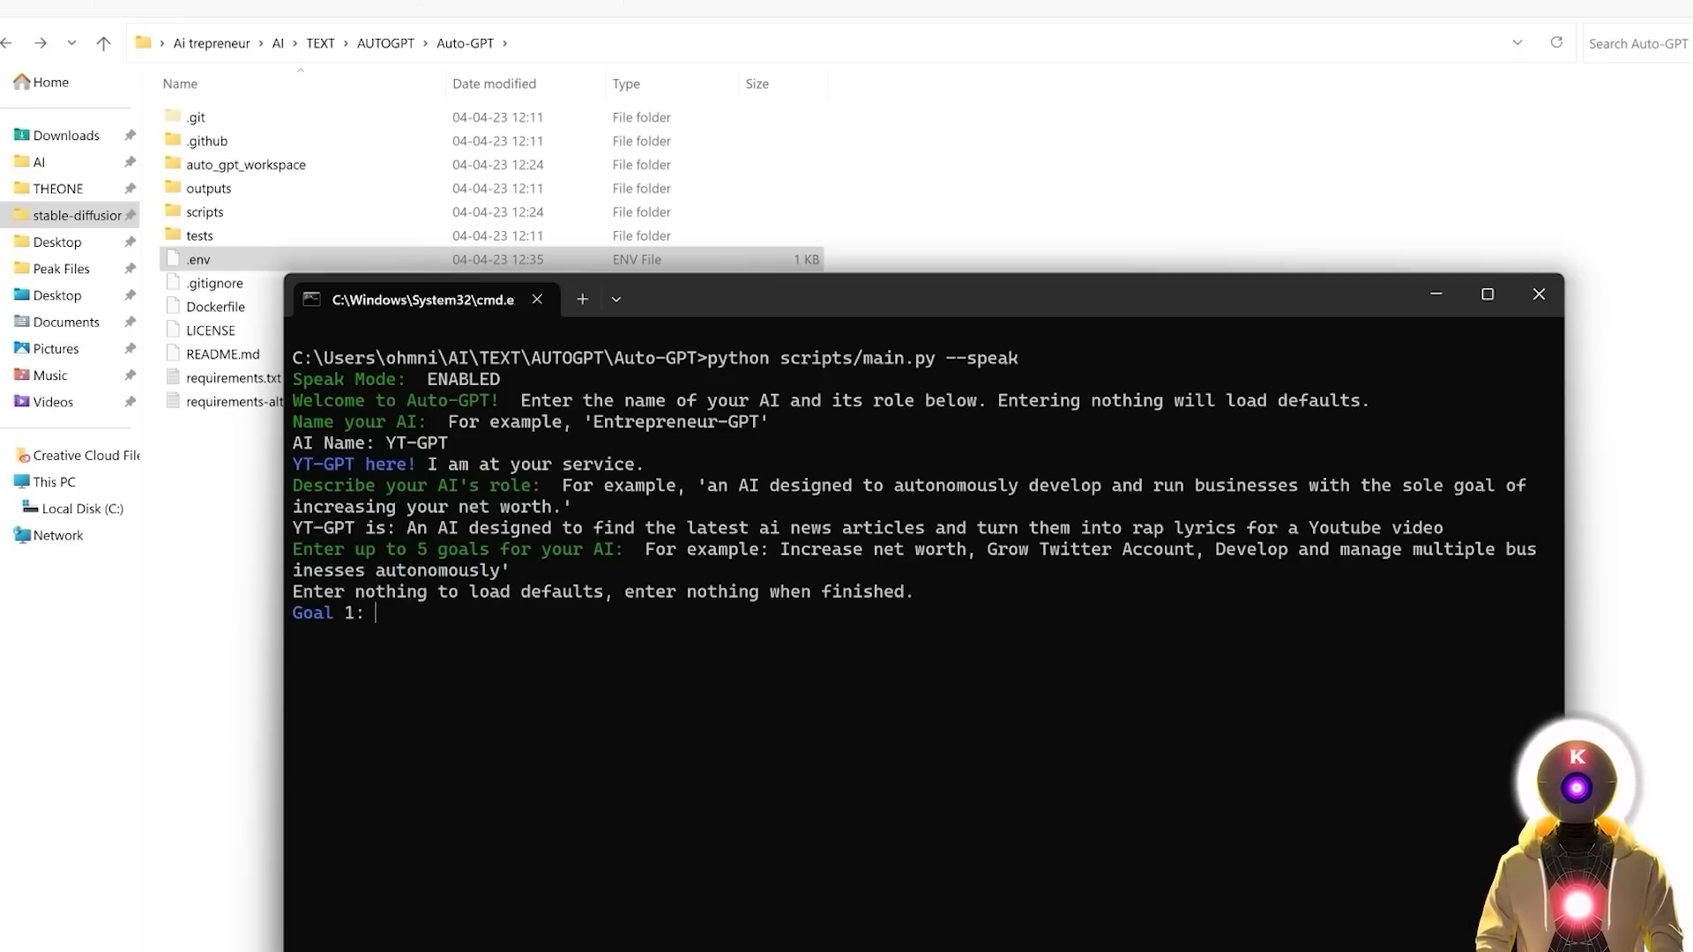
{"action": "mouse_move", "coordinate": [1141, 531]}
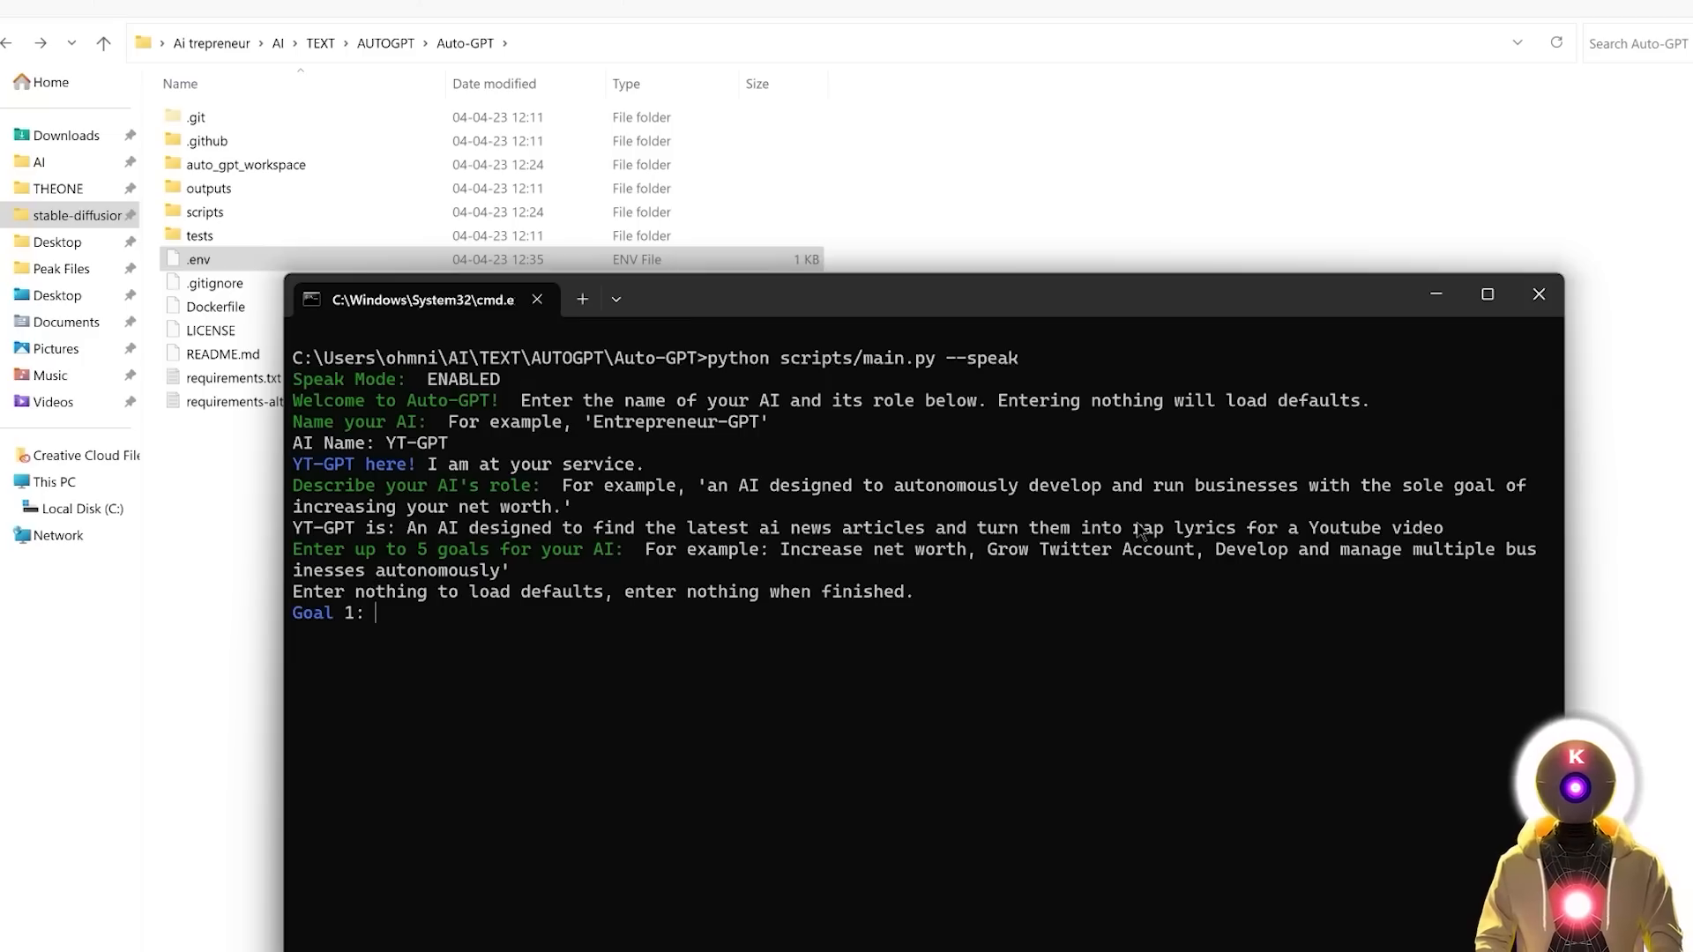
{"action": "type", "text": "Browse the web to find the latest ai news articles"}
{"action": "type", "text": "Choose the best 2 ai news articles"}
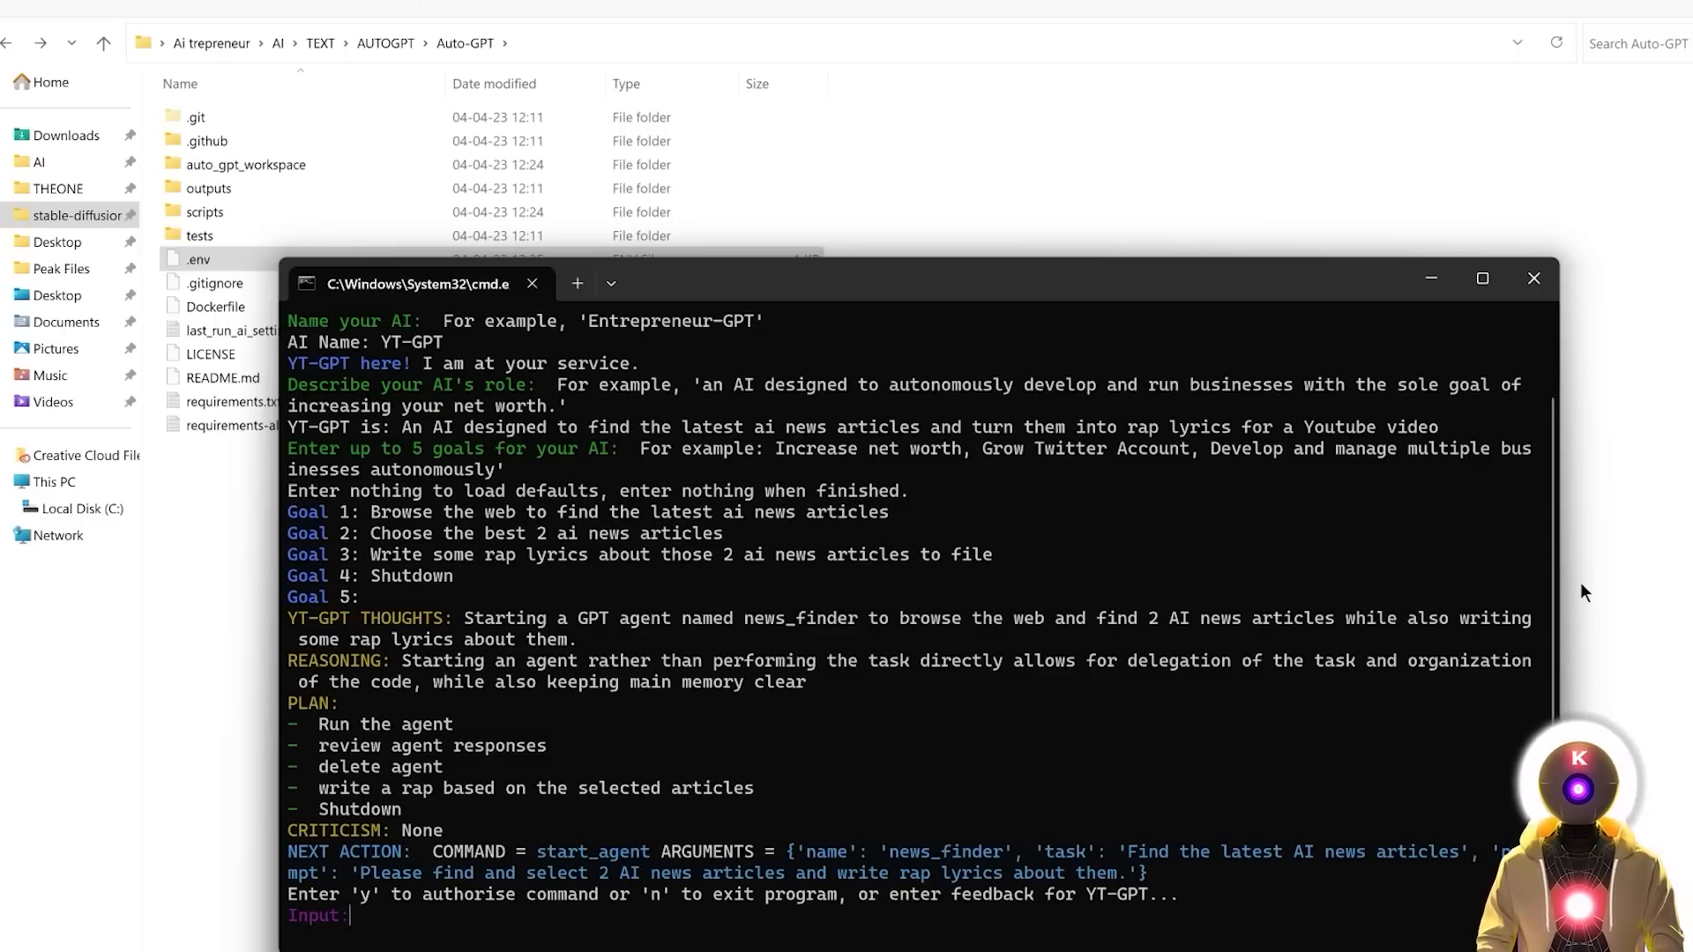
- Authorise the news_finder command with y, then answer n to exit Auto-GPT
{"action": "type", "text": "y"}
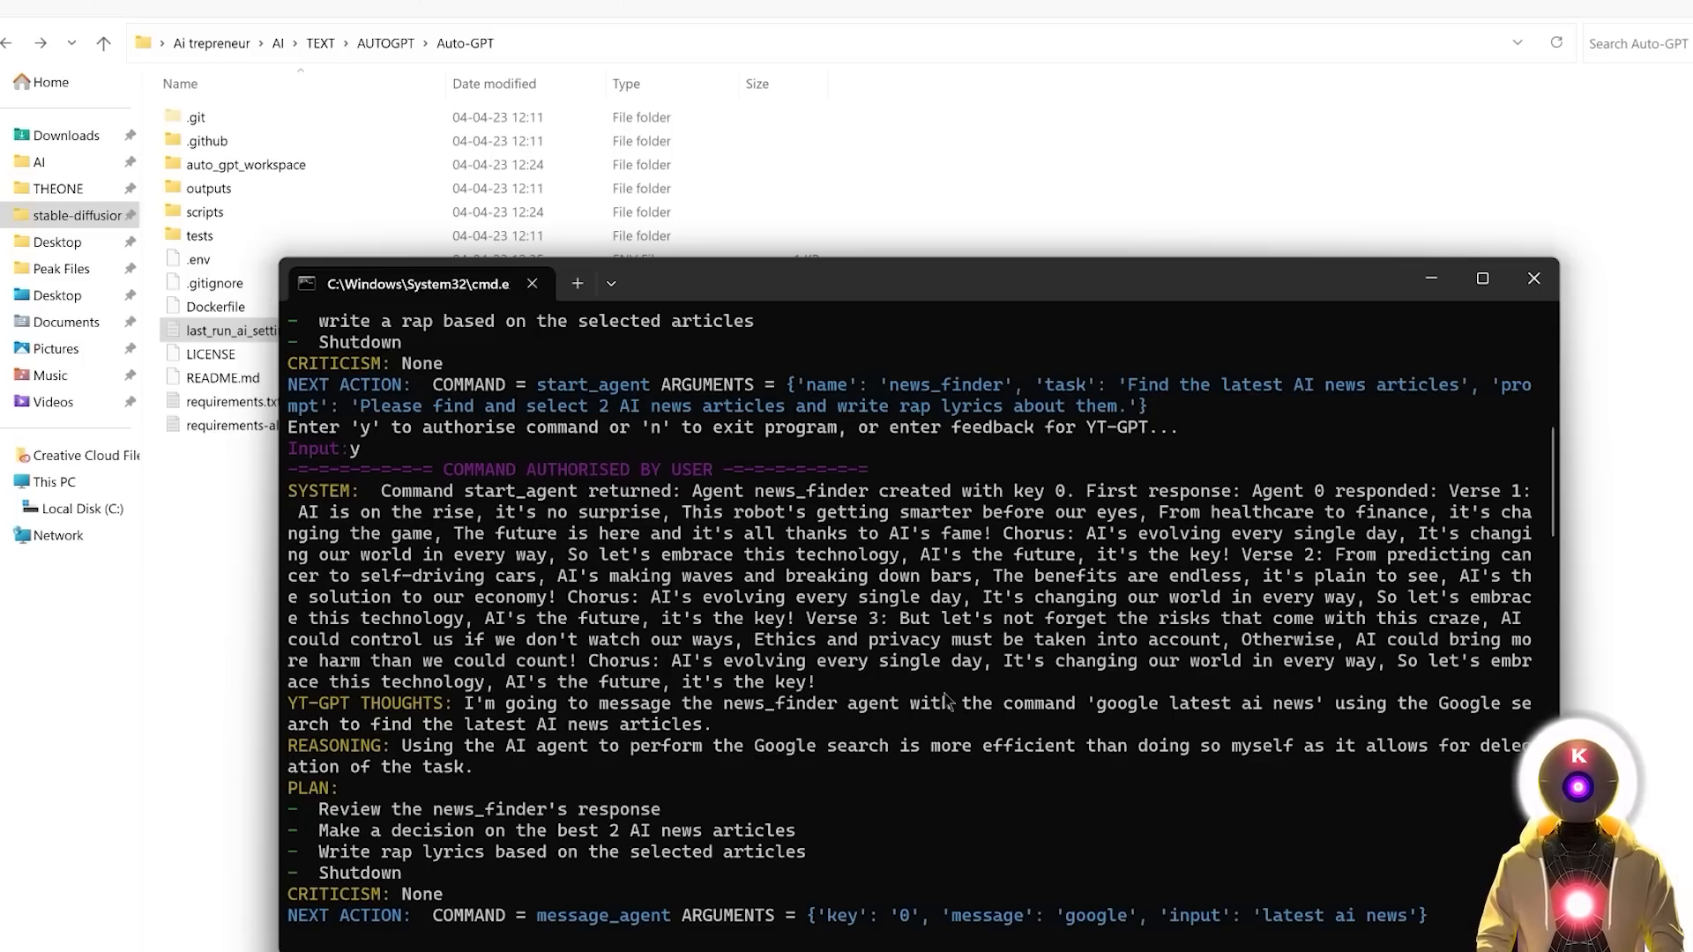
{"action": "type", "text": "nput:n"}
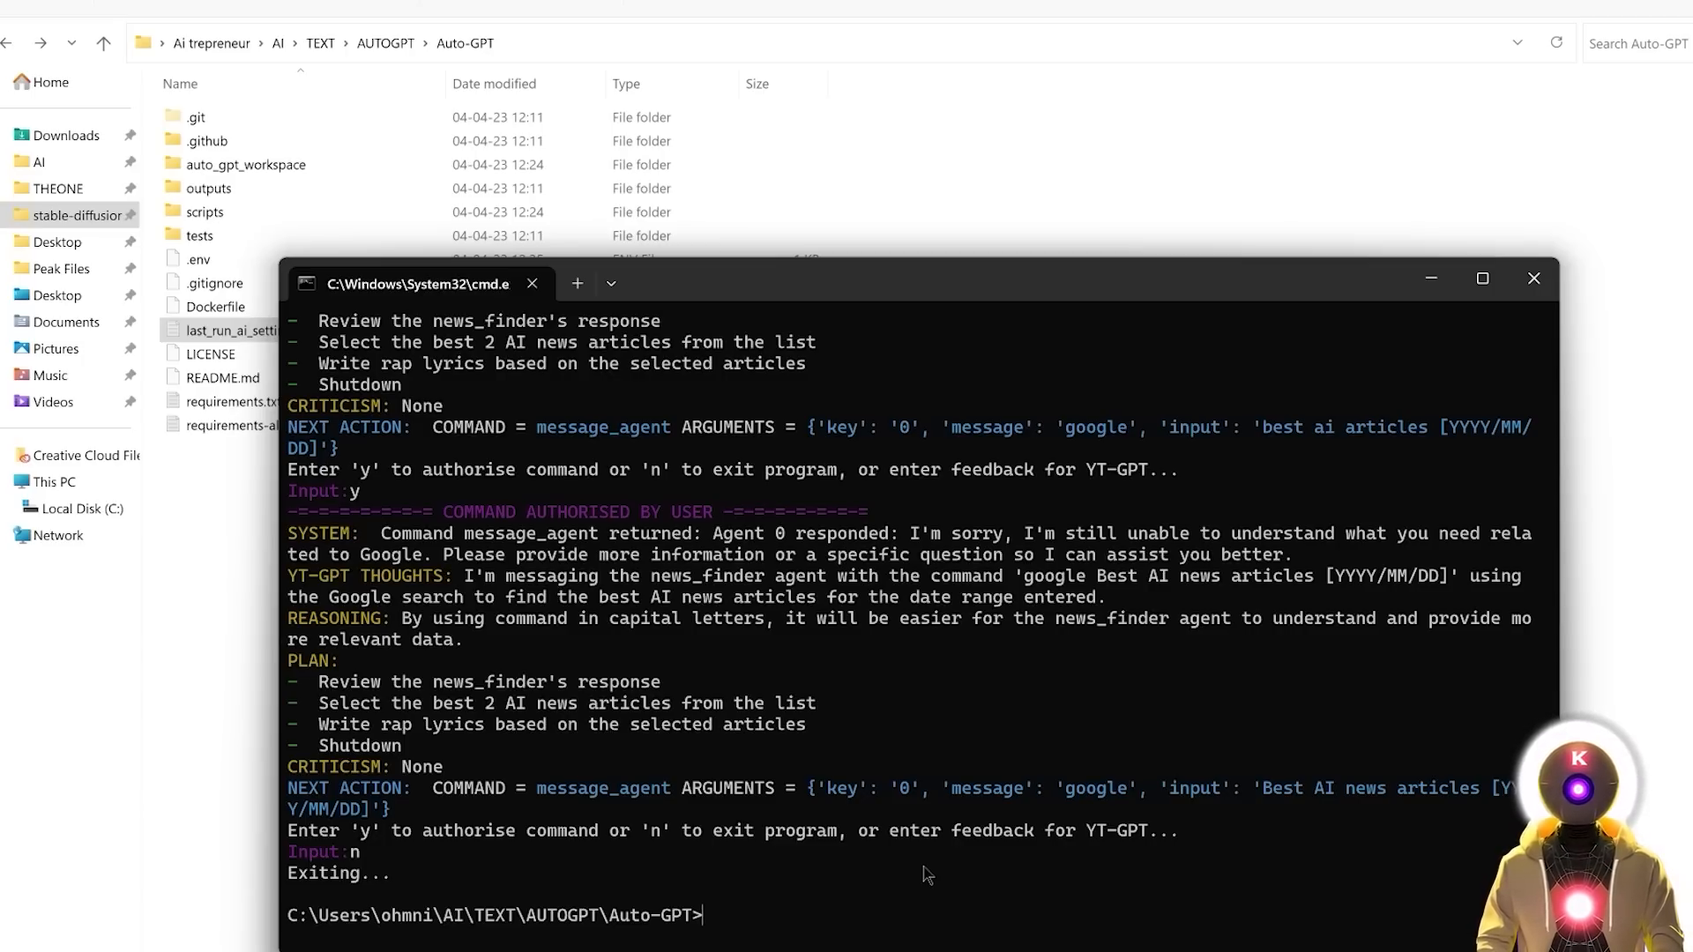
{"action": "mouse_move", "coordinate": [924, 737]}
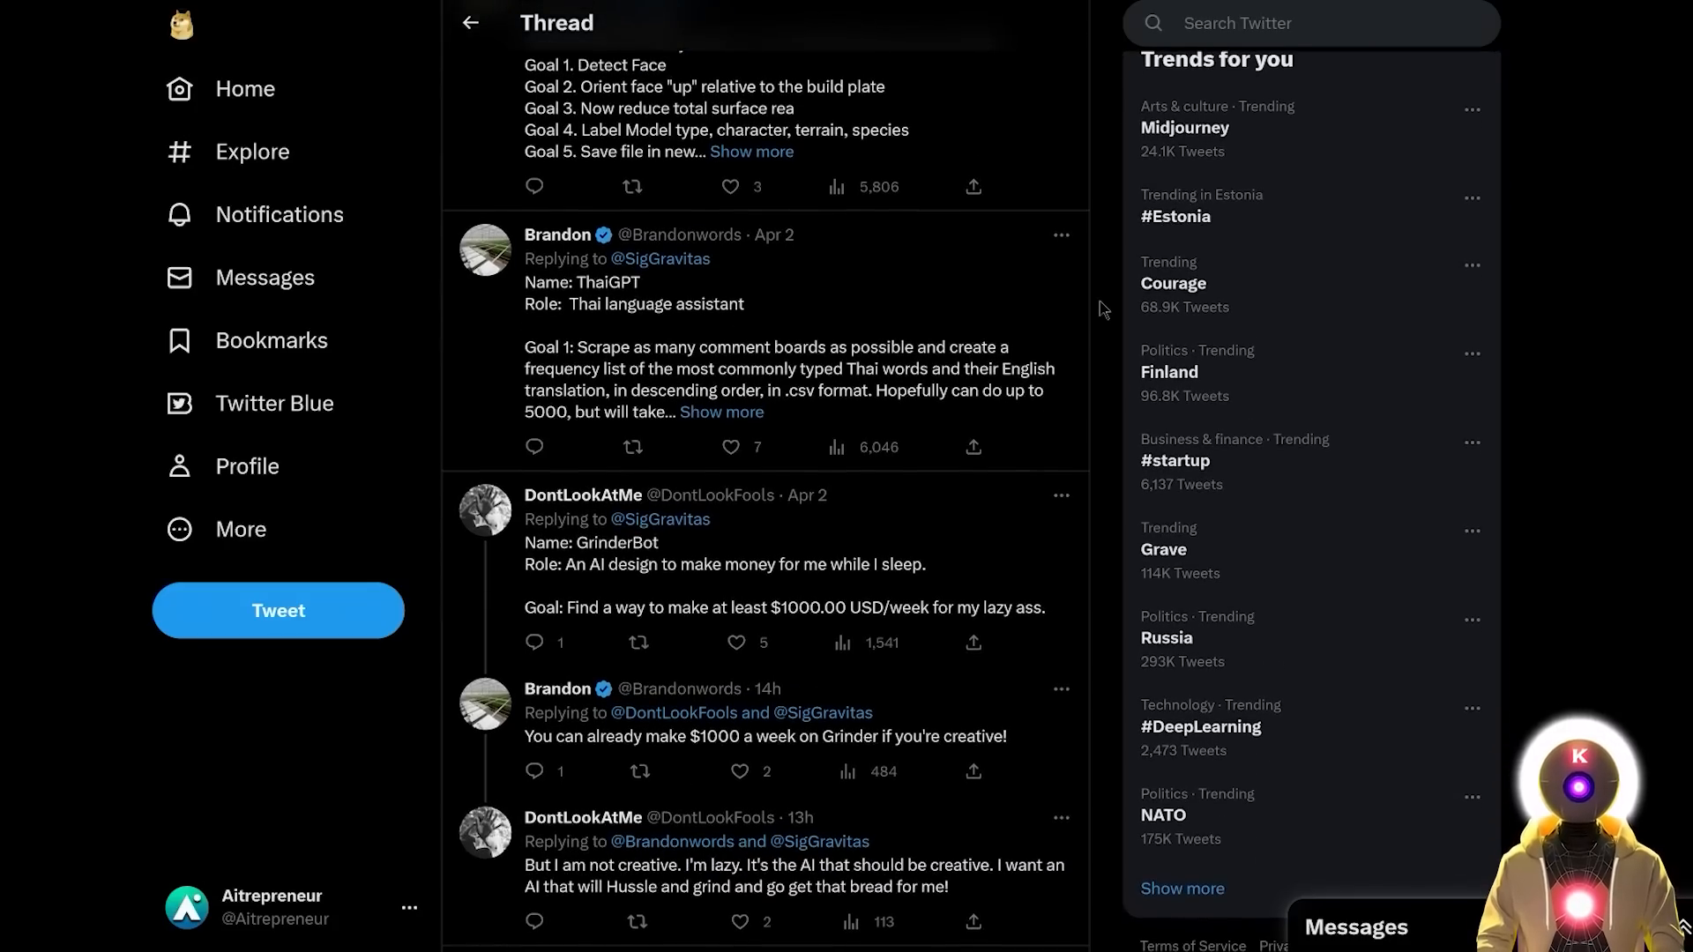
- Scroll the reply thread down to the DevGPT, D&Dpt and GPT-liberator agent ideas
{"action": "scroll", "scroll_direction": "down", "scroll_amount": 3}
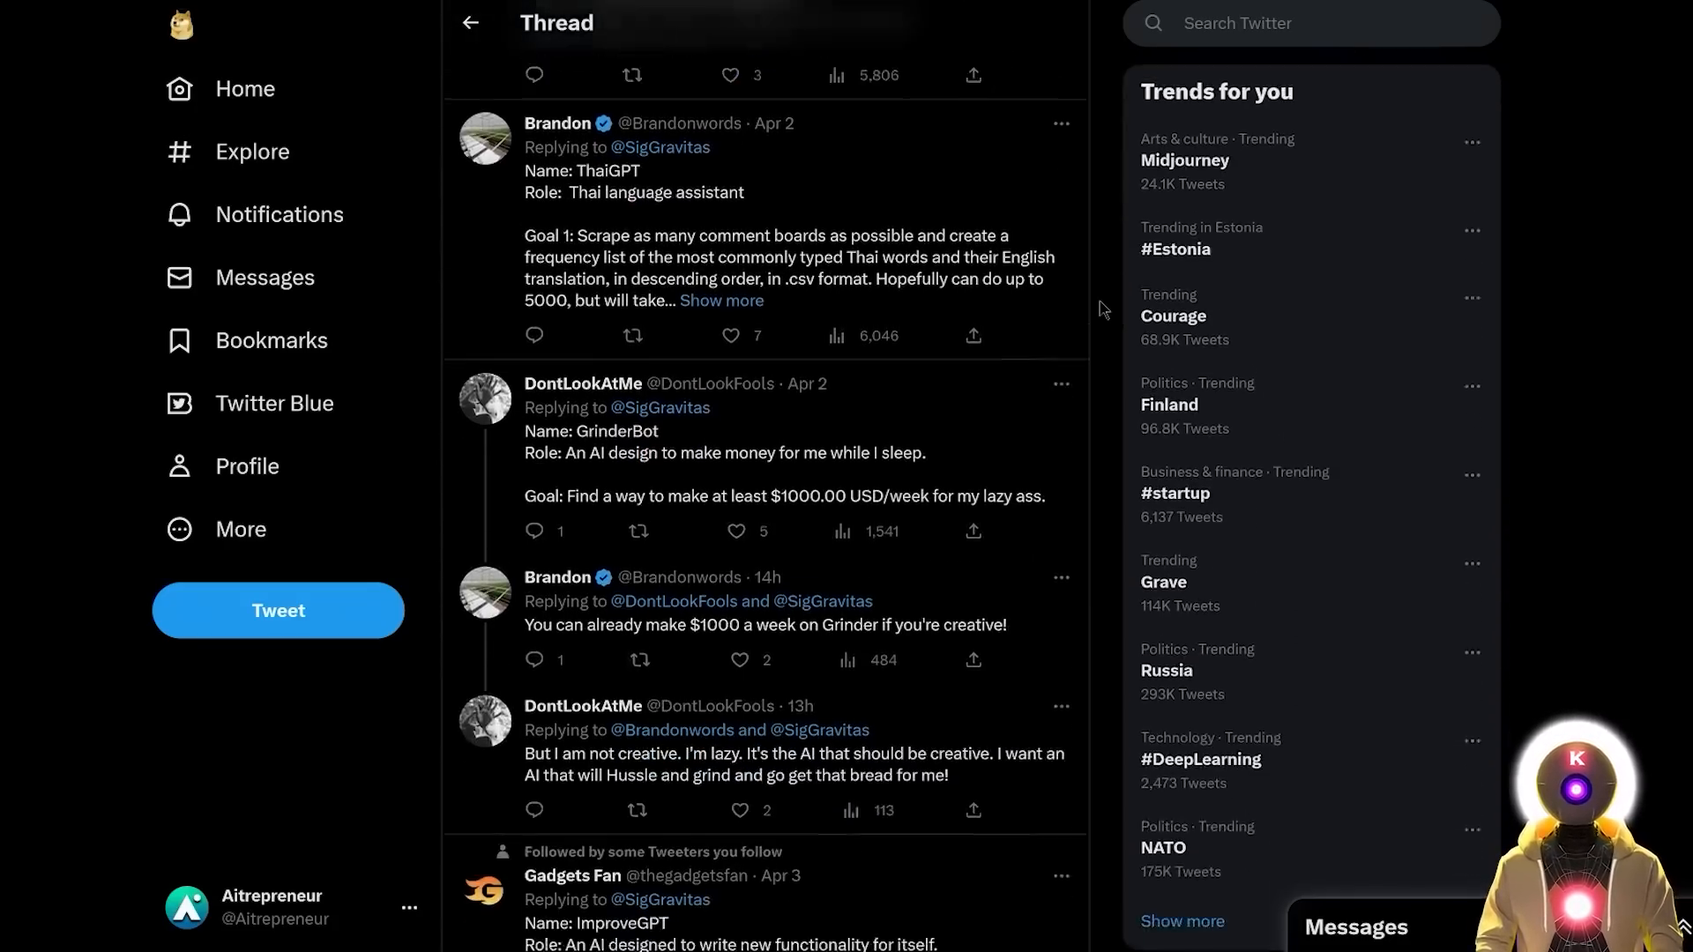
{"action": "scroll", "scroll_direction": "down", "scroll_amount": 3}
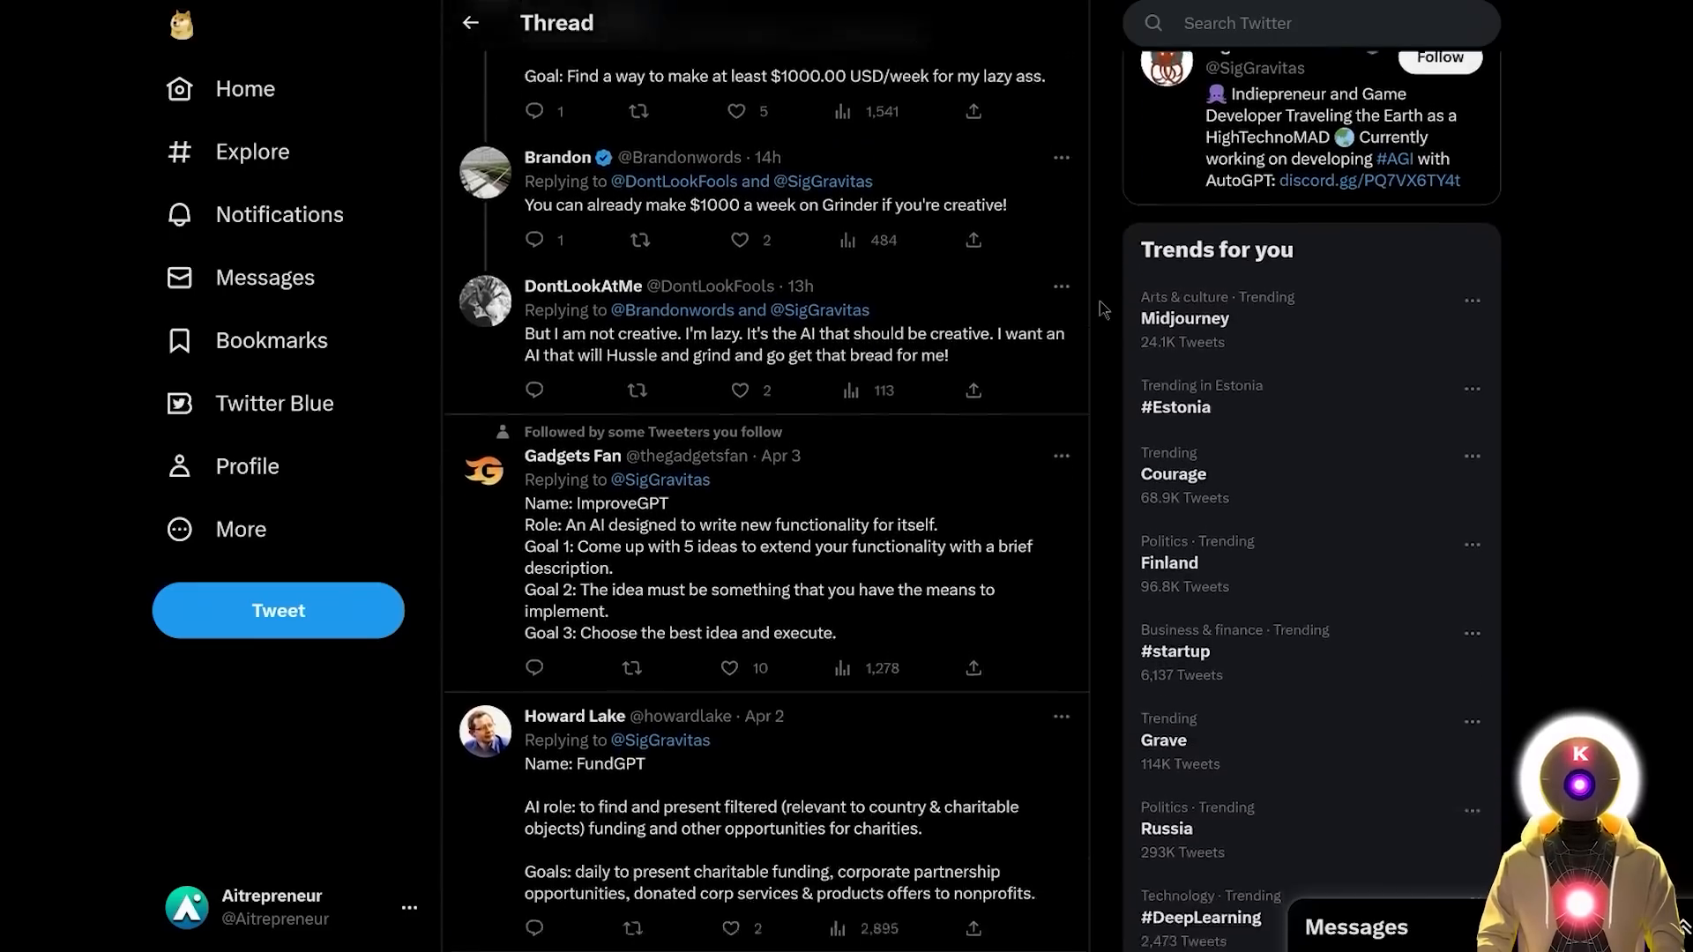
{"action": "scroll", "scroll_direction": "down", "scroll_amount": 3}
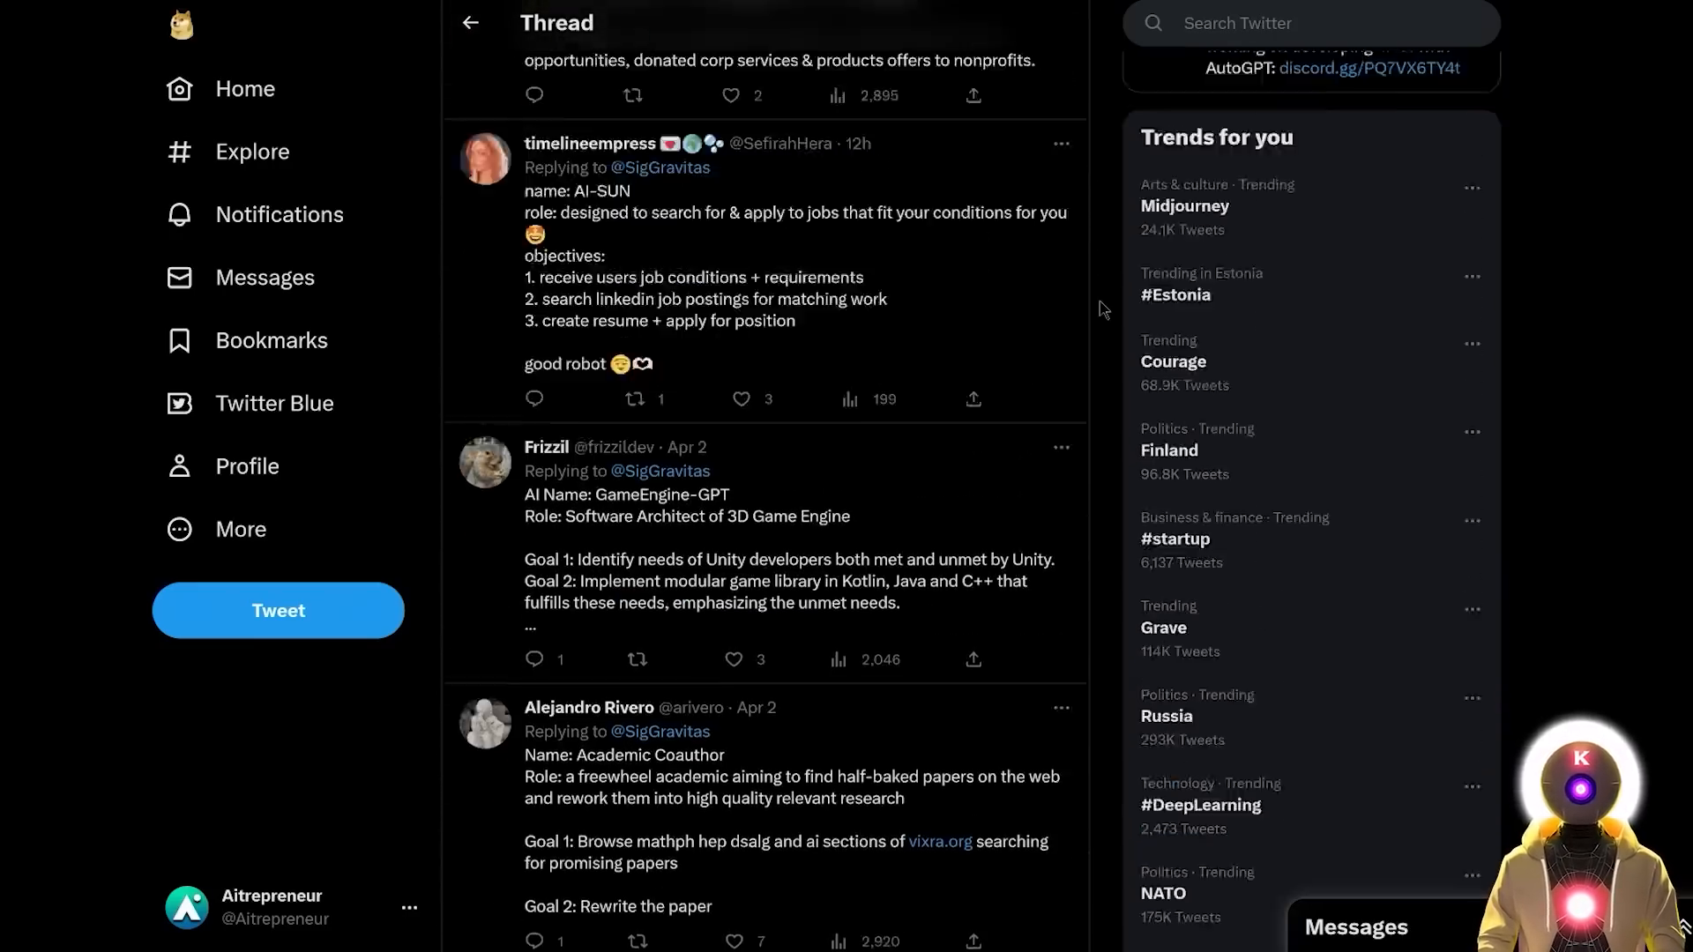
{"action": "scroll", "scroll_direction": "down", "scroll_amount": 3}
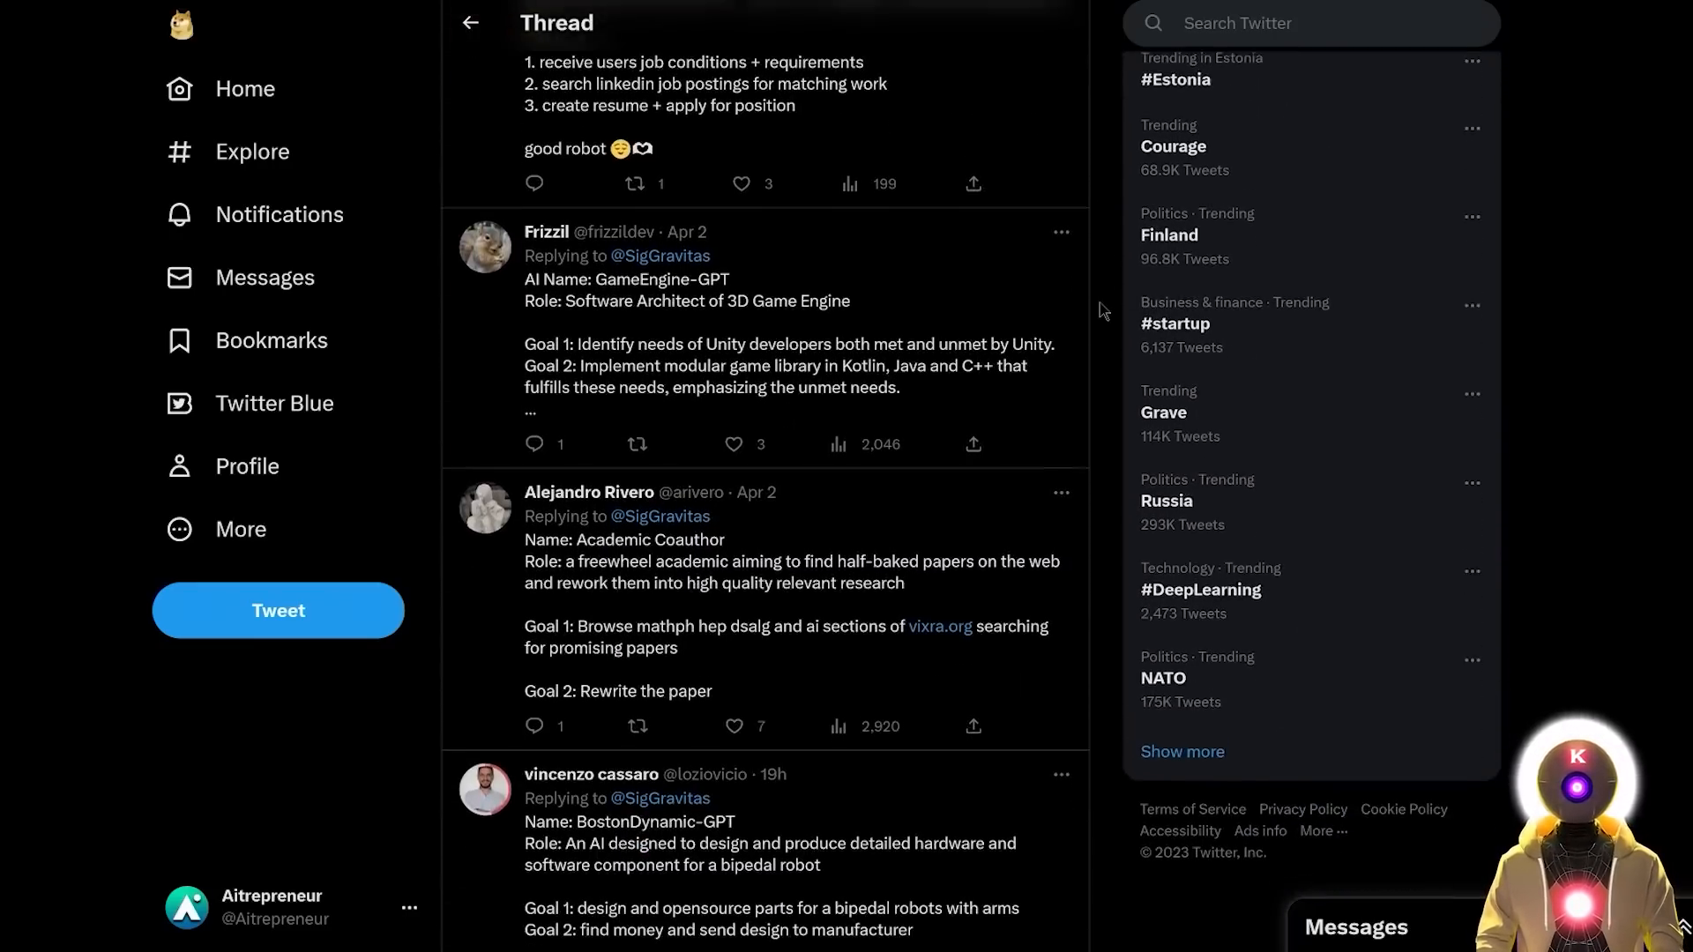
{"action": "scroll", "scroll_direction": "down", "scroll_amount": 3}
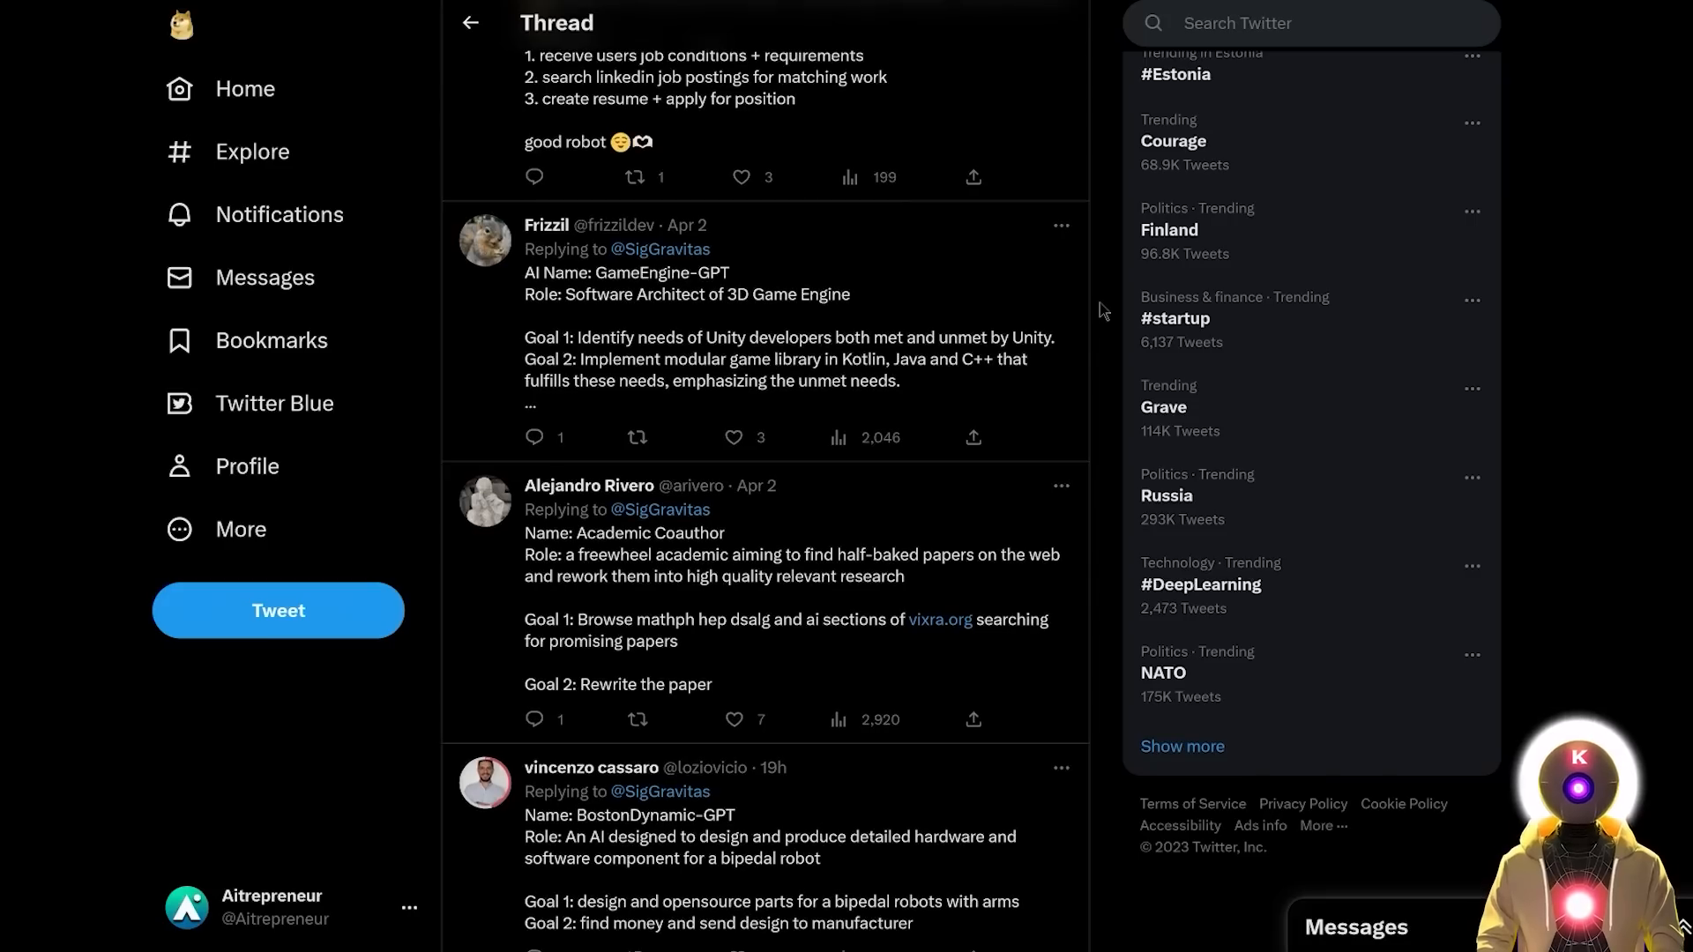
{"action": "scroll", "scroll_direction": "down", "scroll_amount": 3}
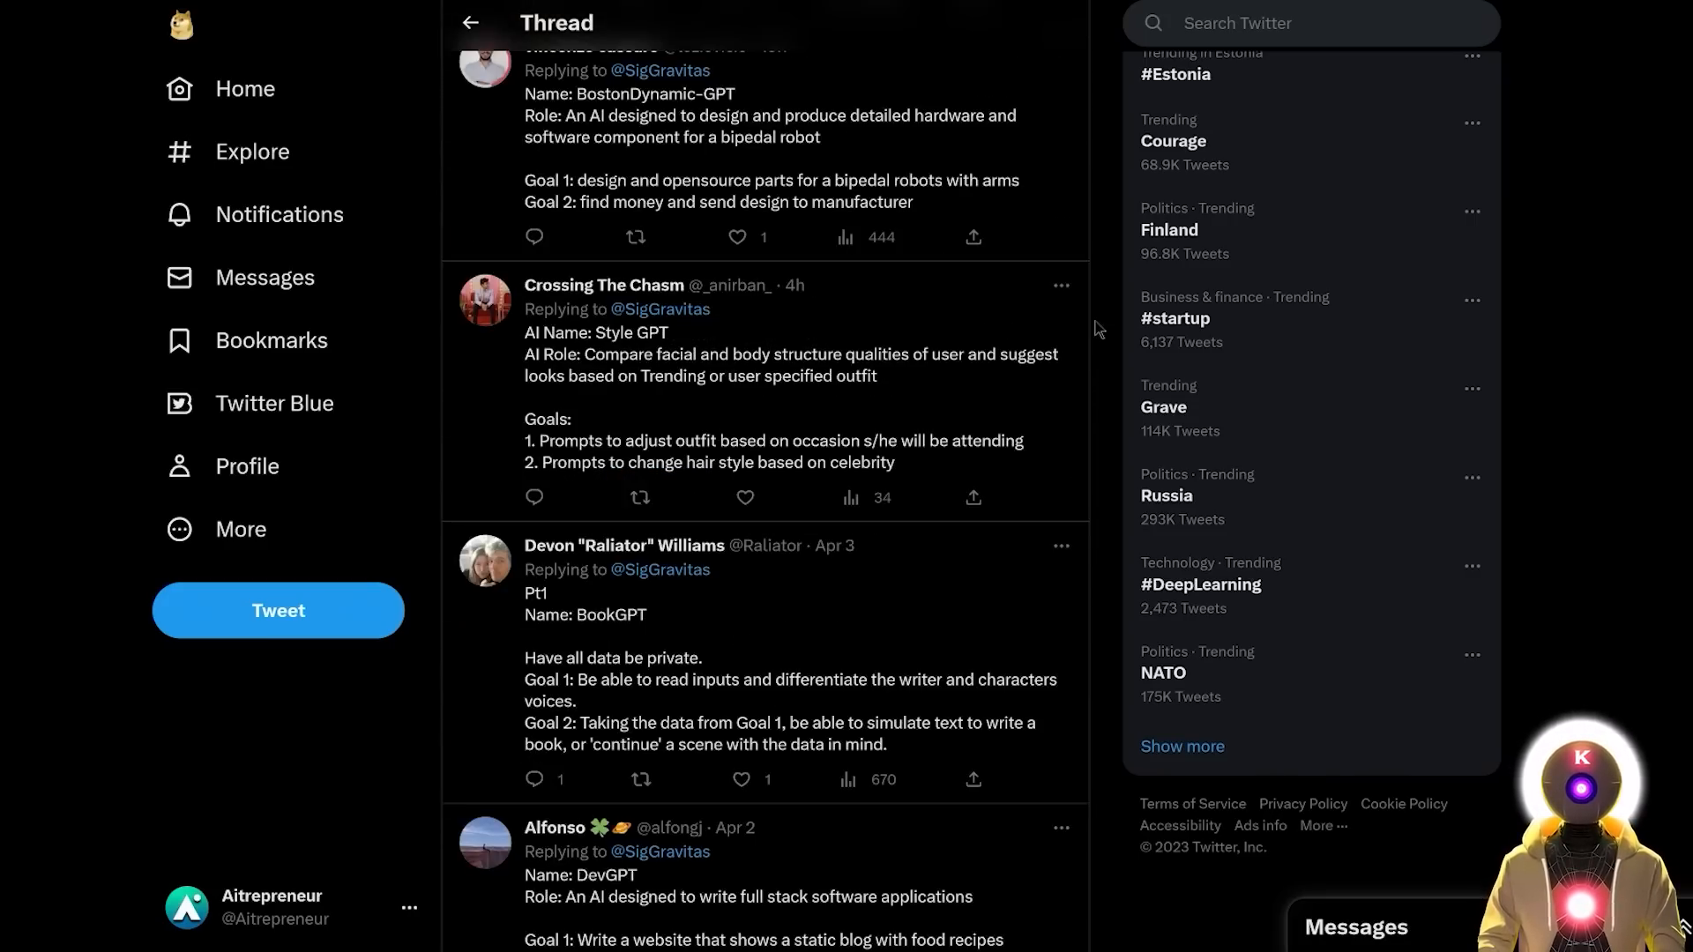
{"action": "scroll", "scroll_direction": "down", "scroll_amount": 3}
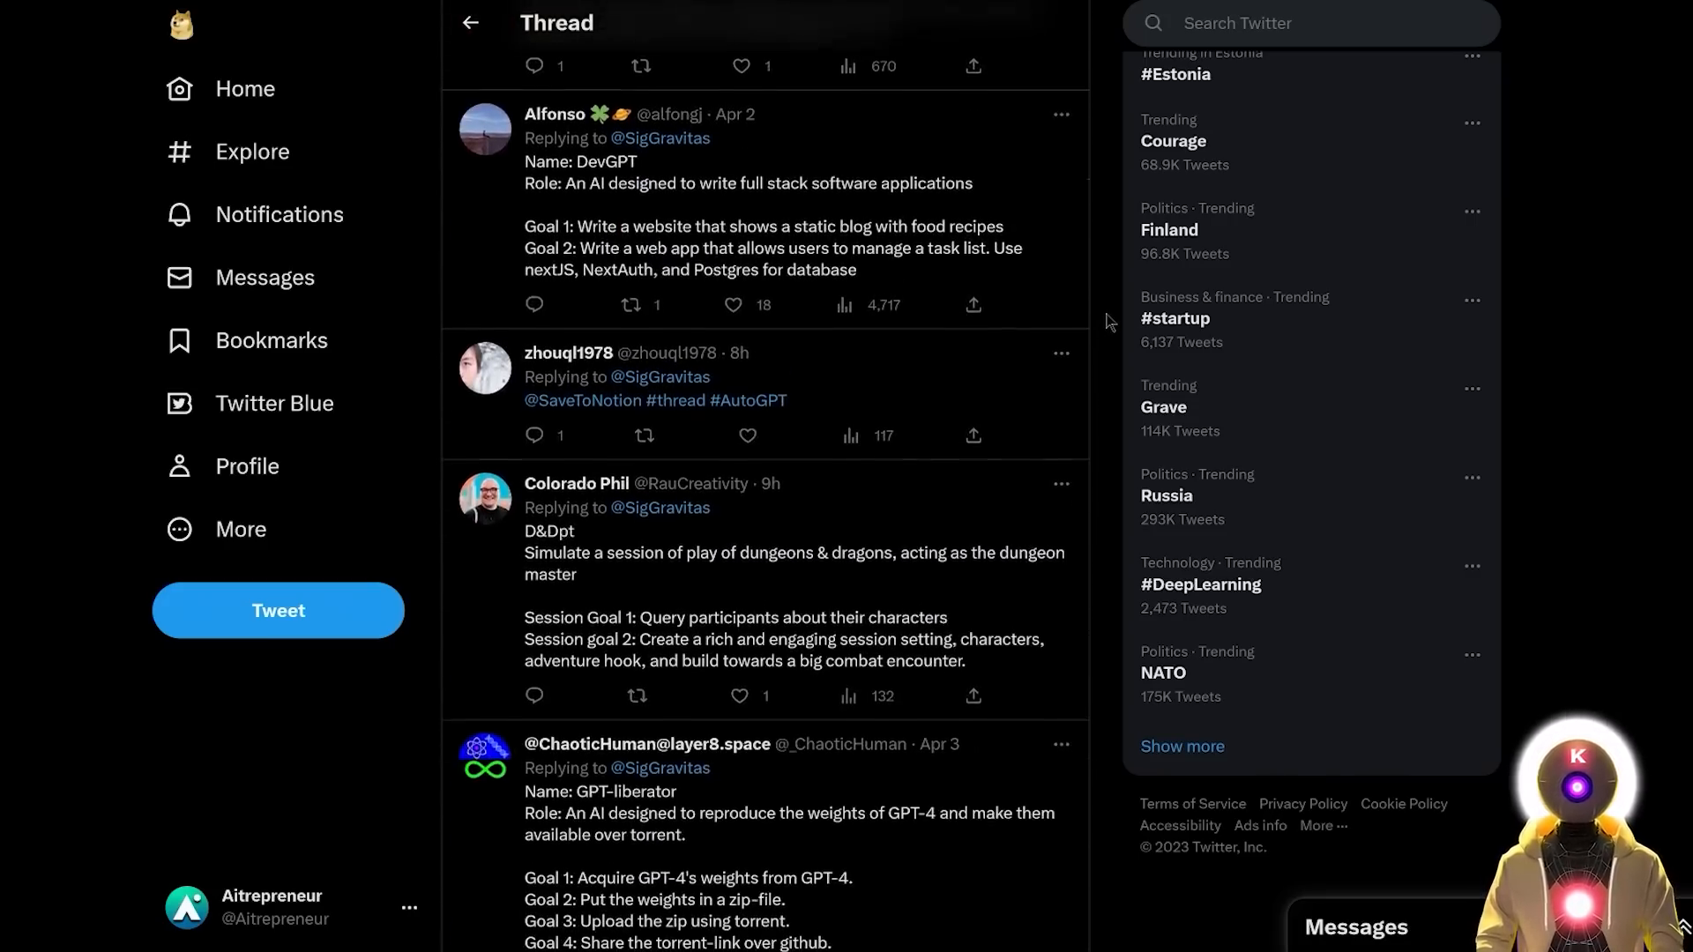